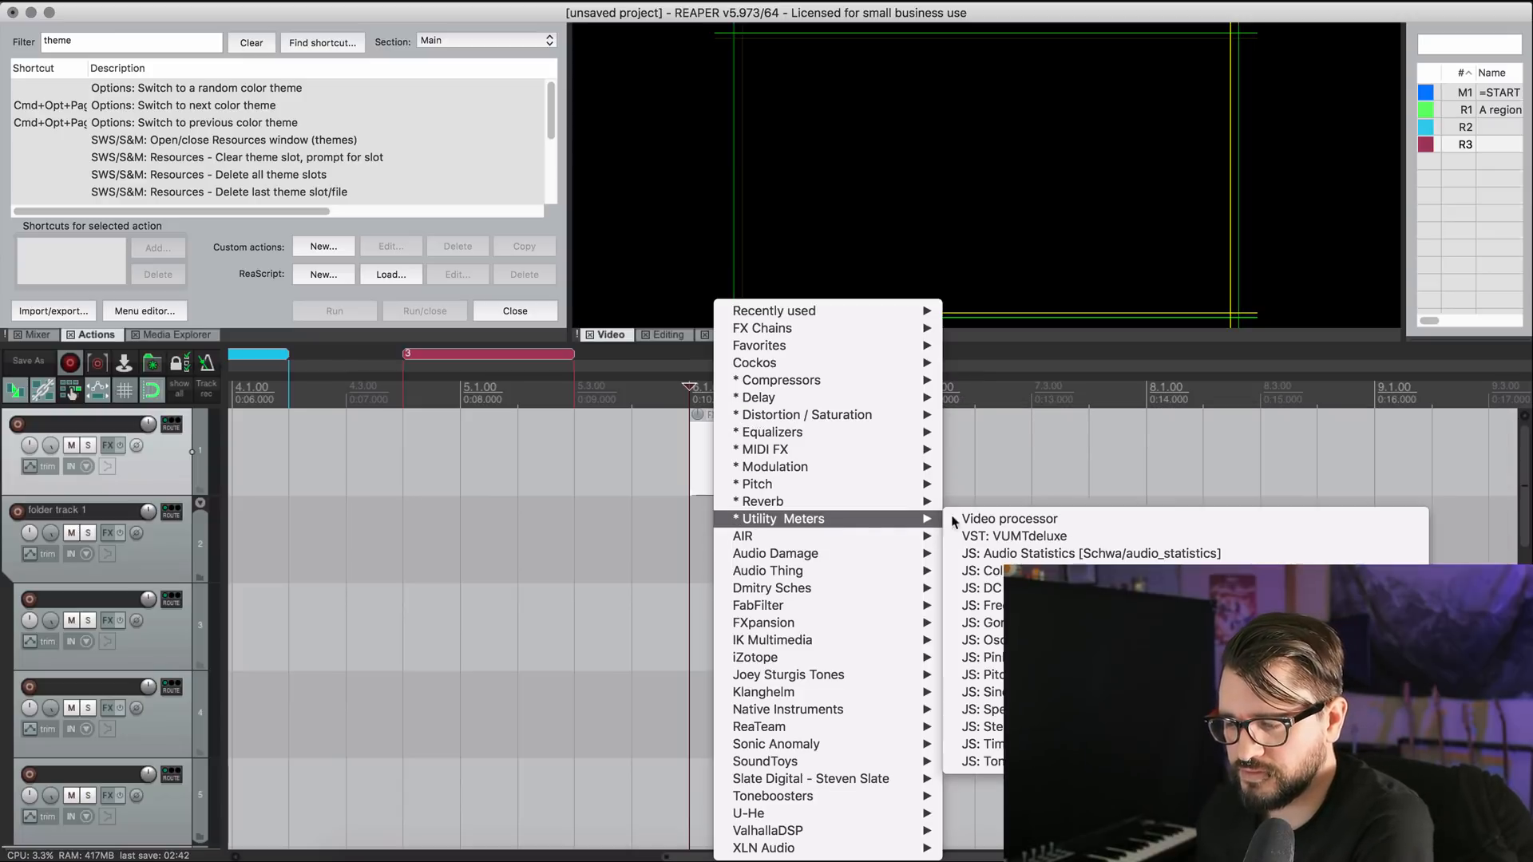
# Add a Video processor using the Overlay: Text preset, with #text empty so the take name shows.
pyautogui.click(1011, 518)
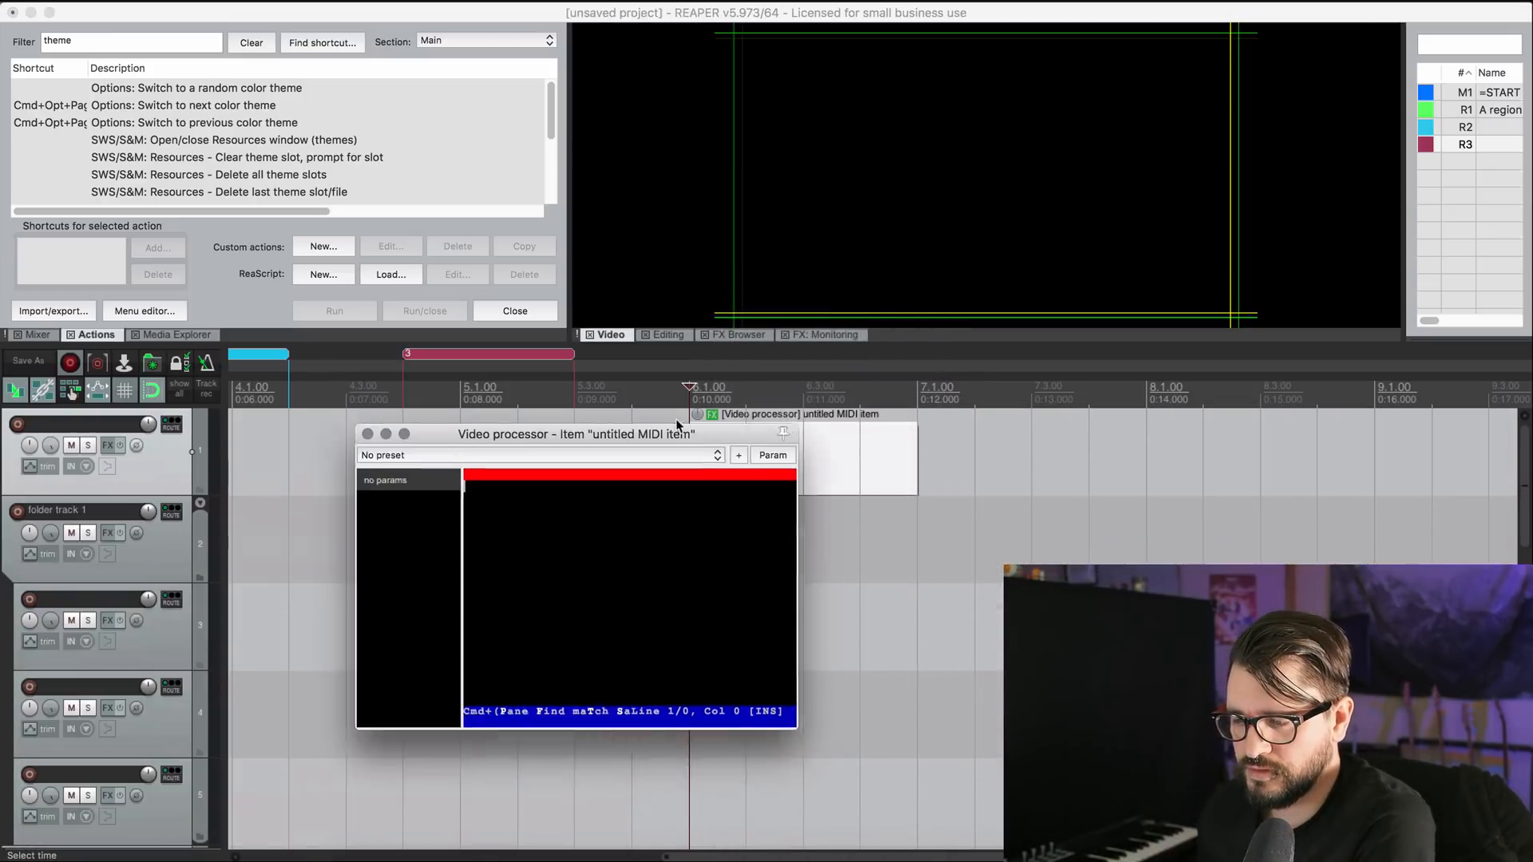
pyautogui.click(544, 454)
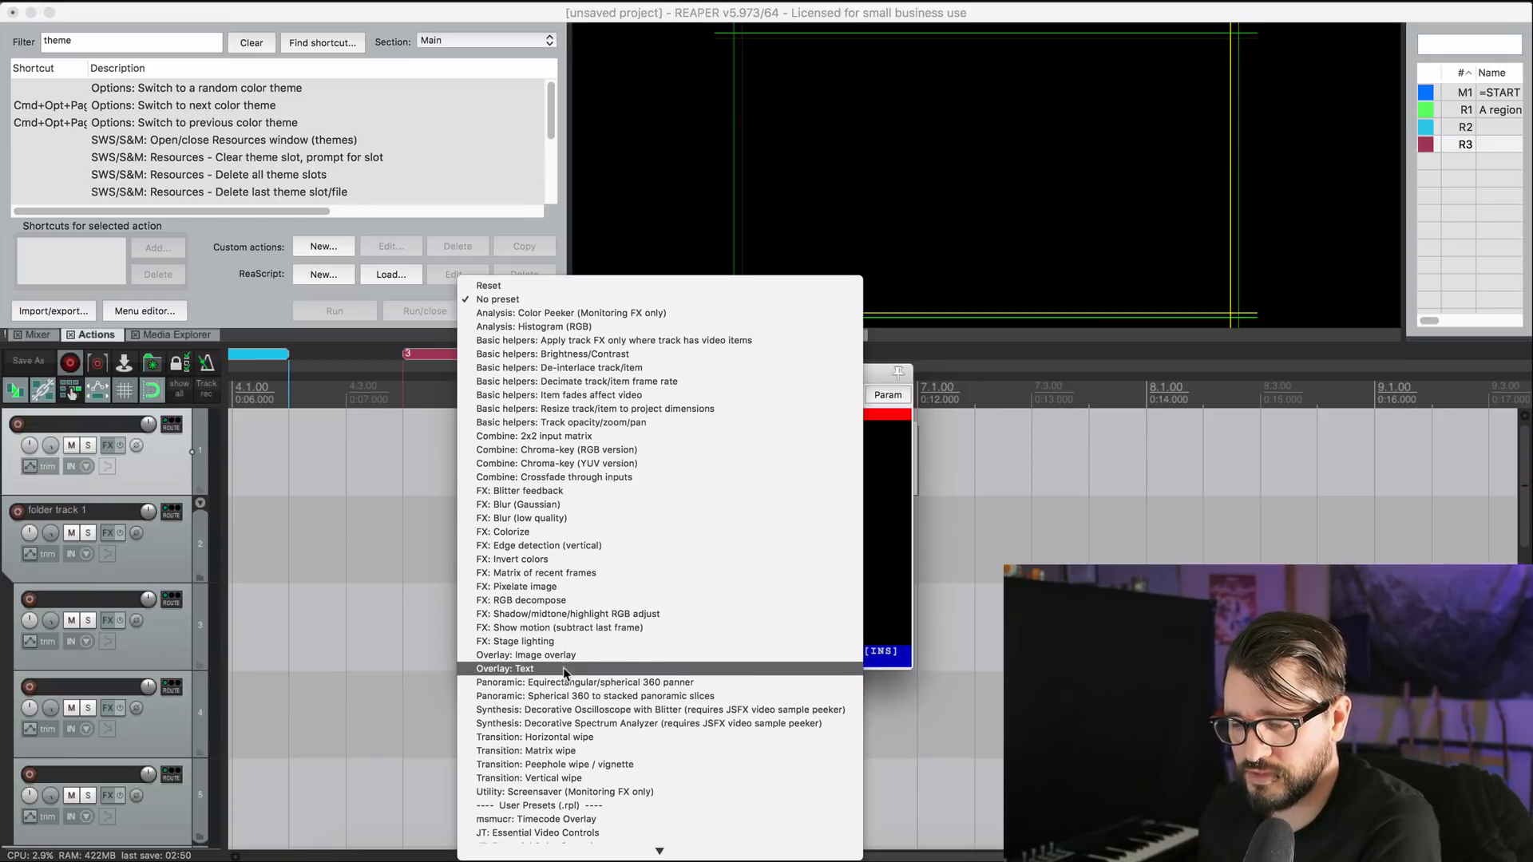
pyautogui.click(518, 669)
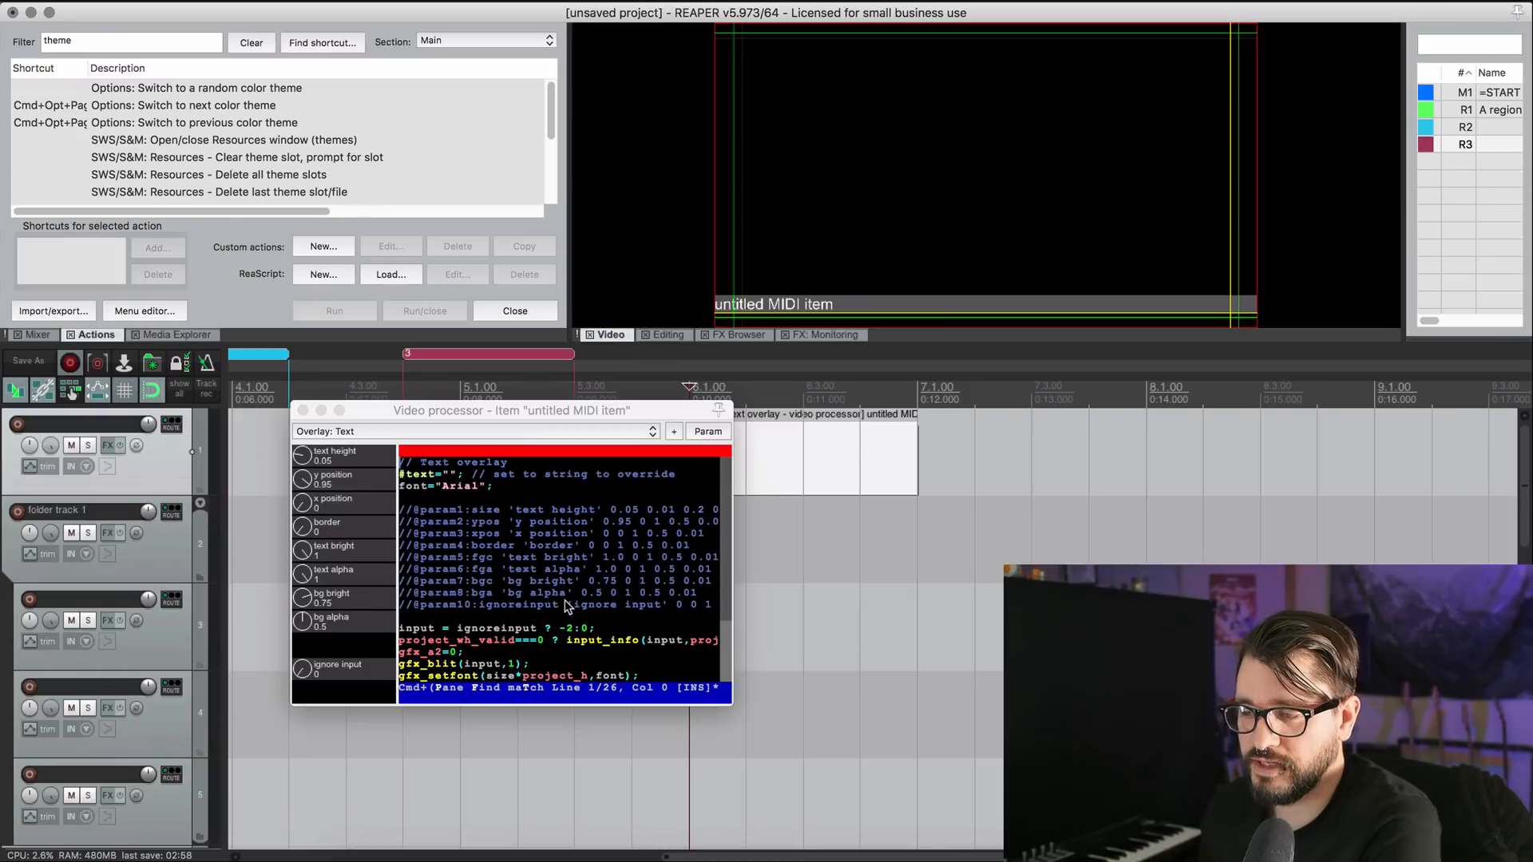
pyautogui.moveTo(518, 410); pyautogui.dragTo(430, 434)
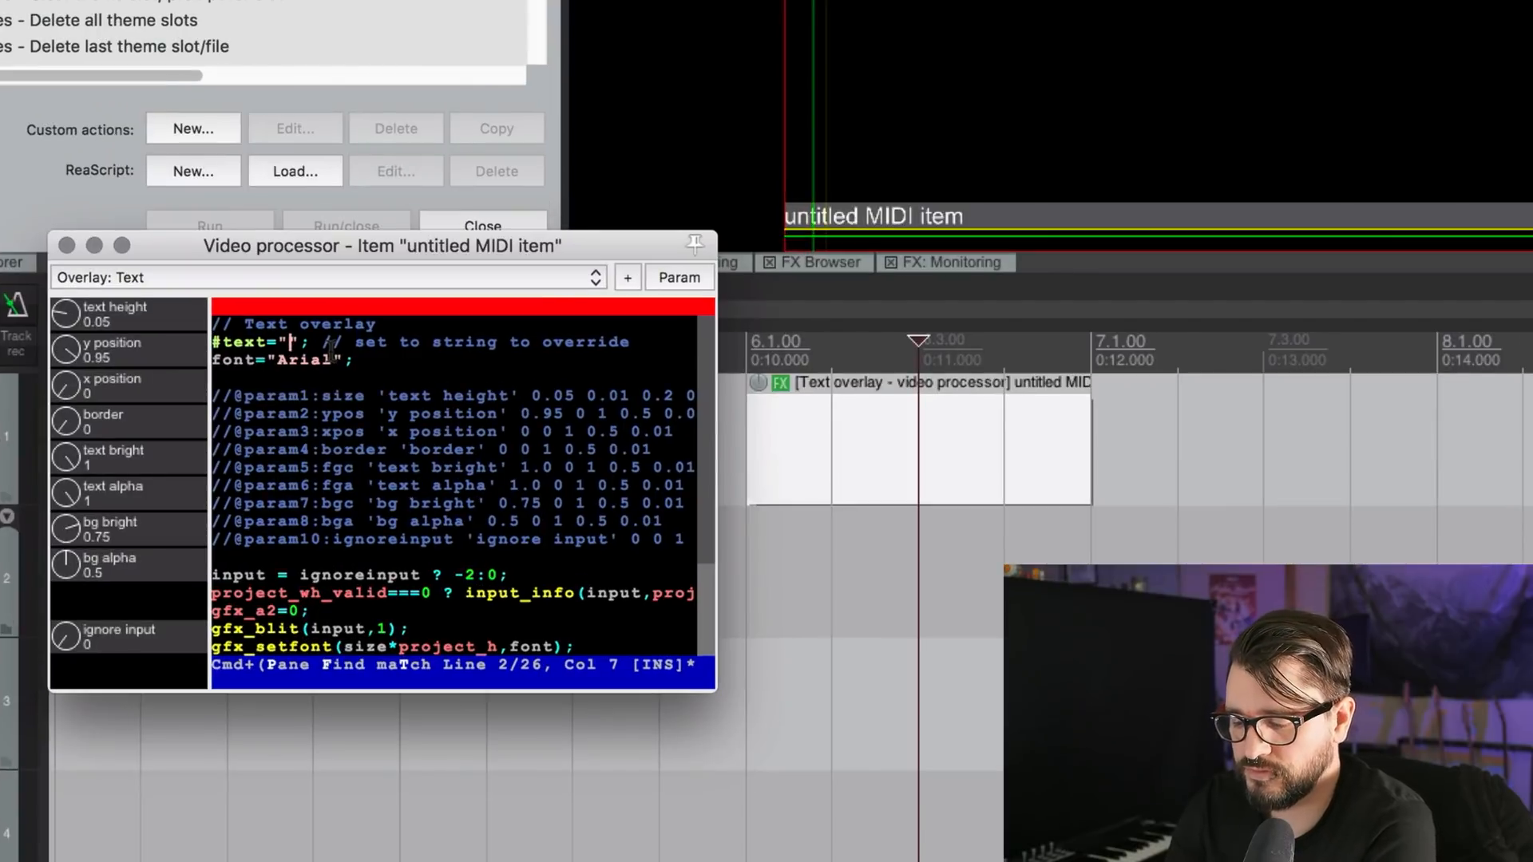
pyautogui.write('theme')
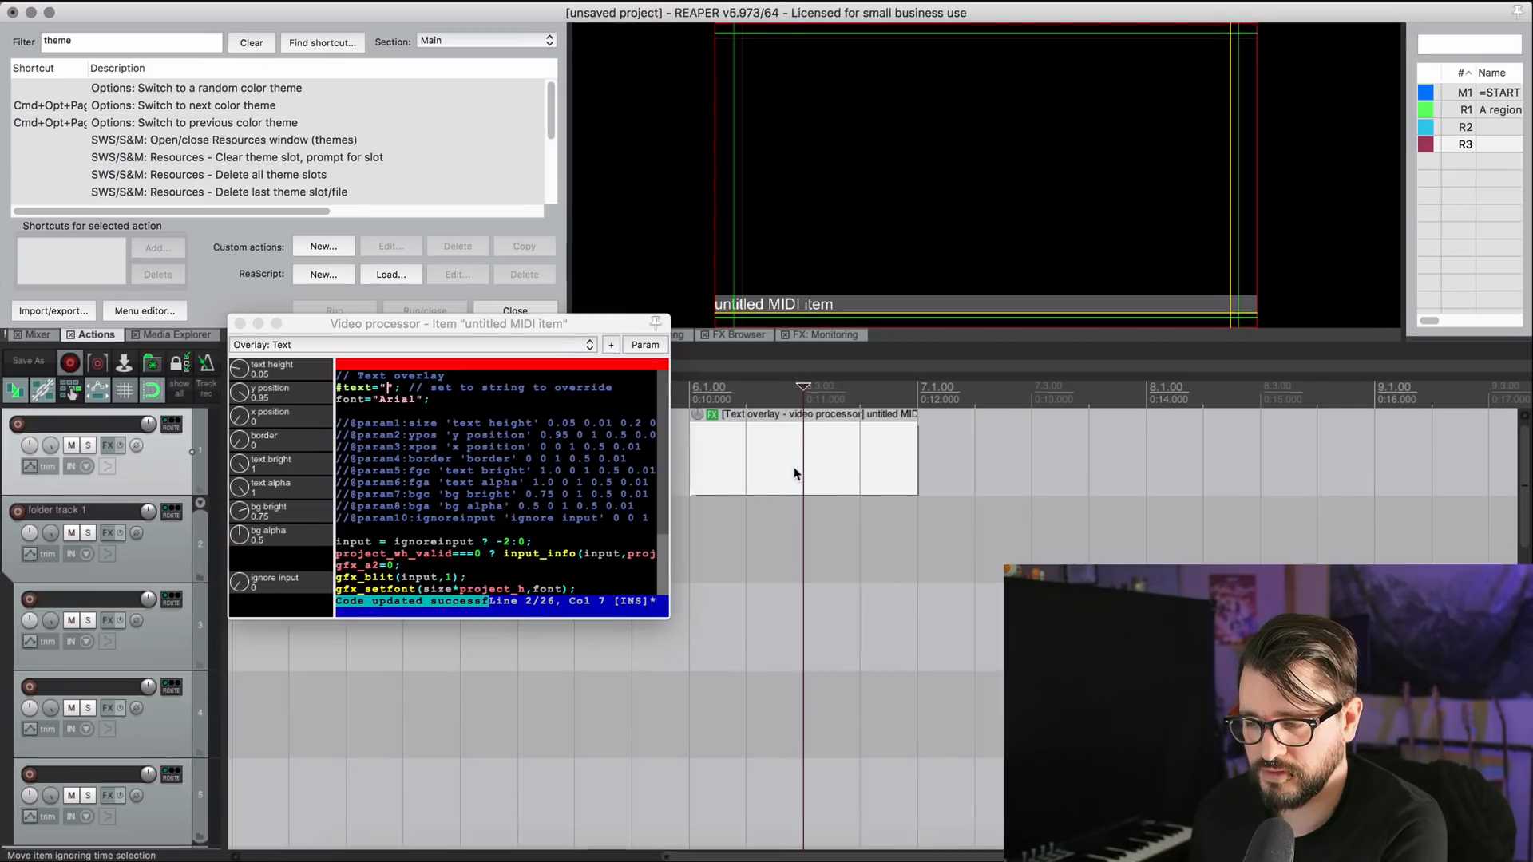
# Rename the MIDI item's take to 'song title' in Item properties and apply it.
pyautogui.rightClick(796, 470)
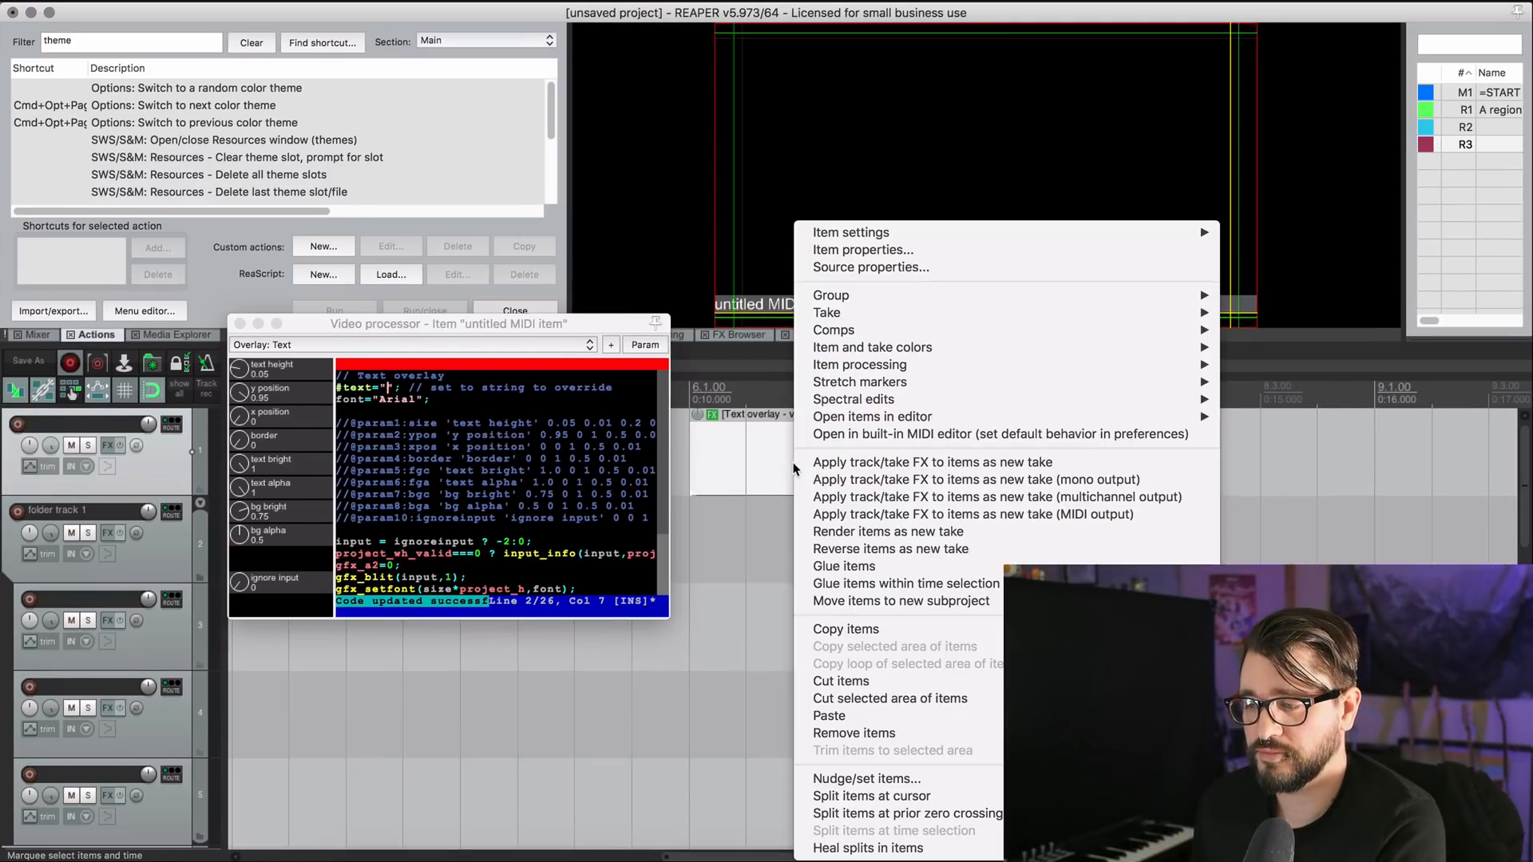
pyautogui.click(862, 249)
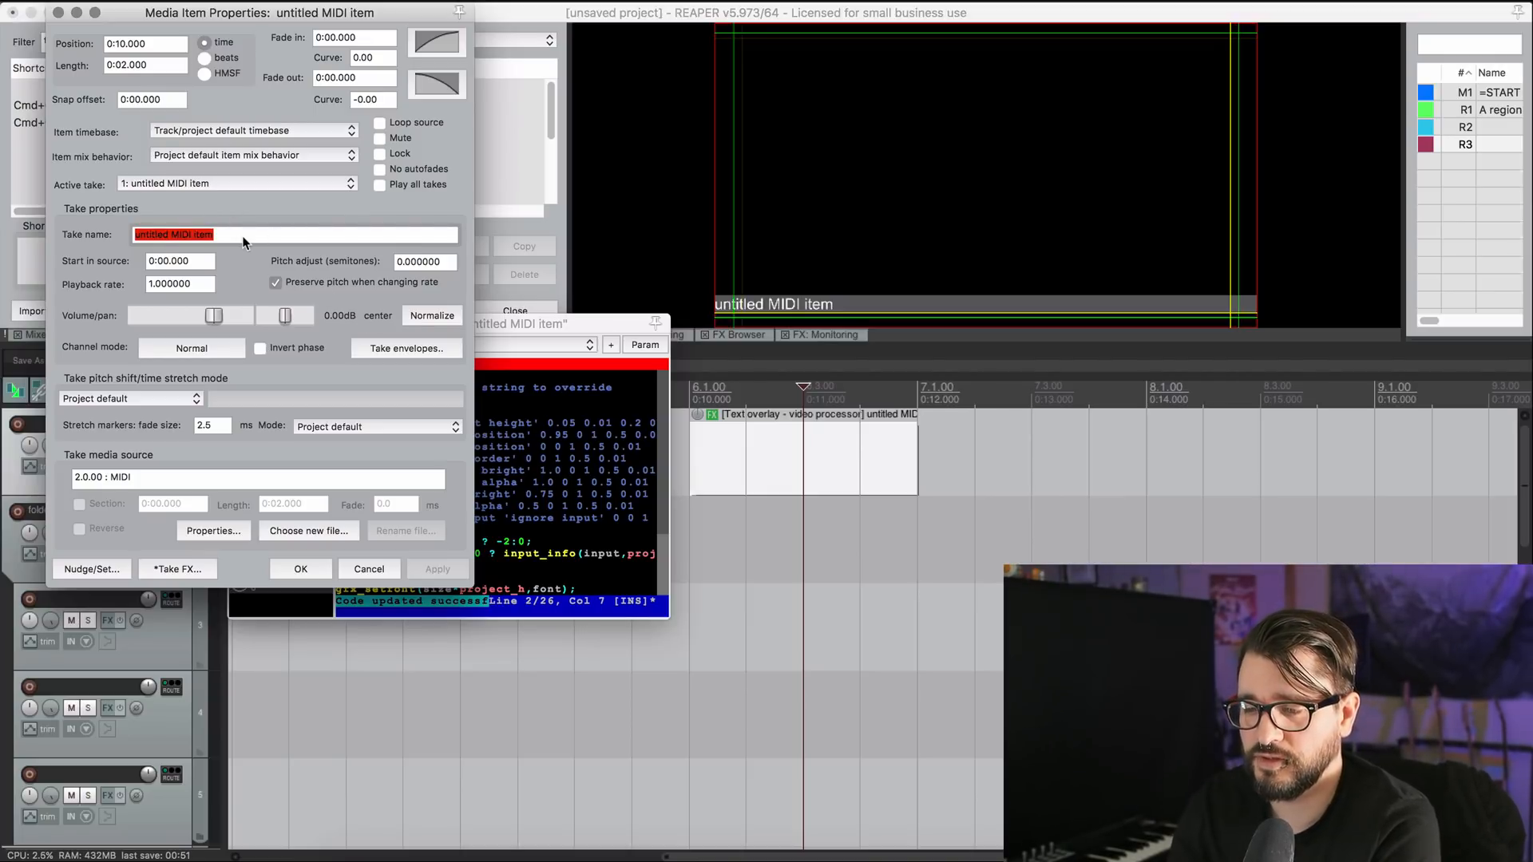
pyautogui.write('song')
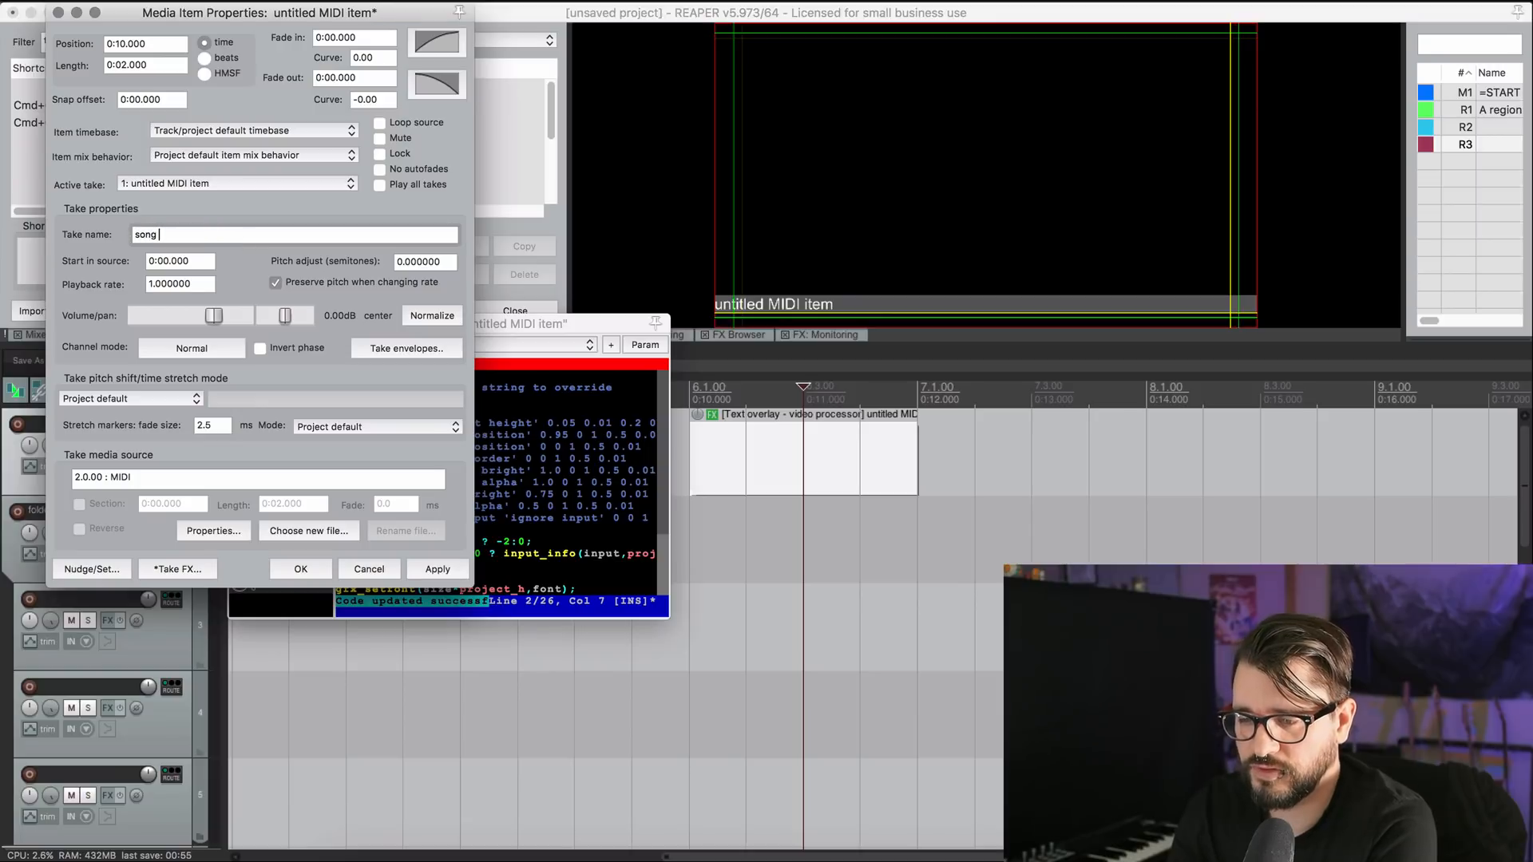
pyautogui.write('title')
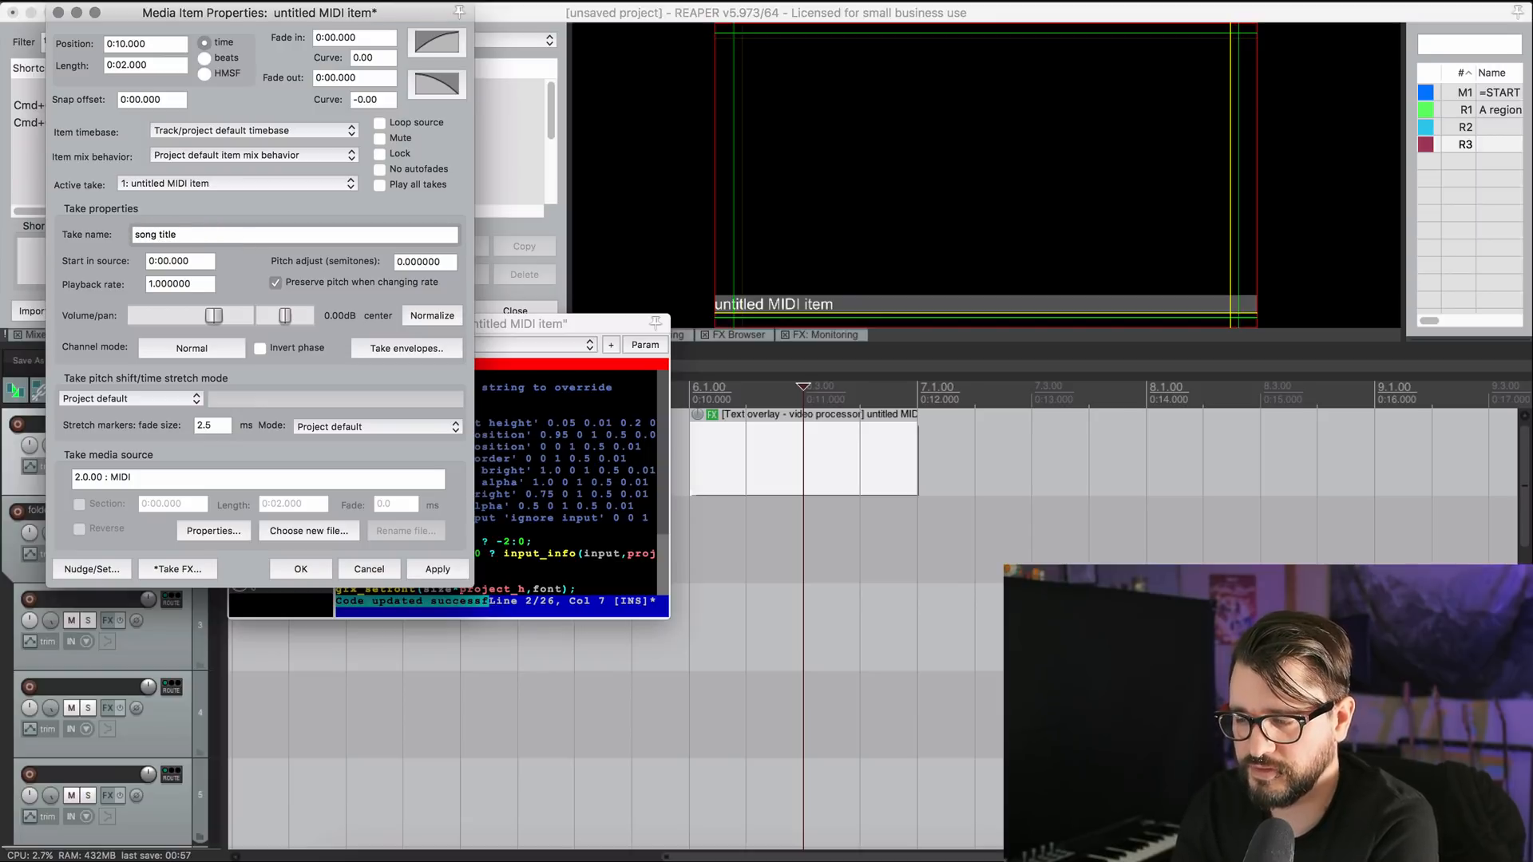
pyautogui.click(437, 570)
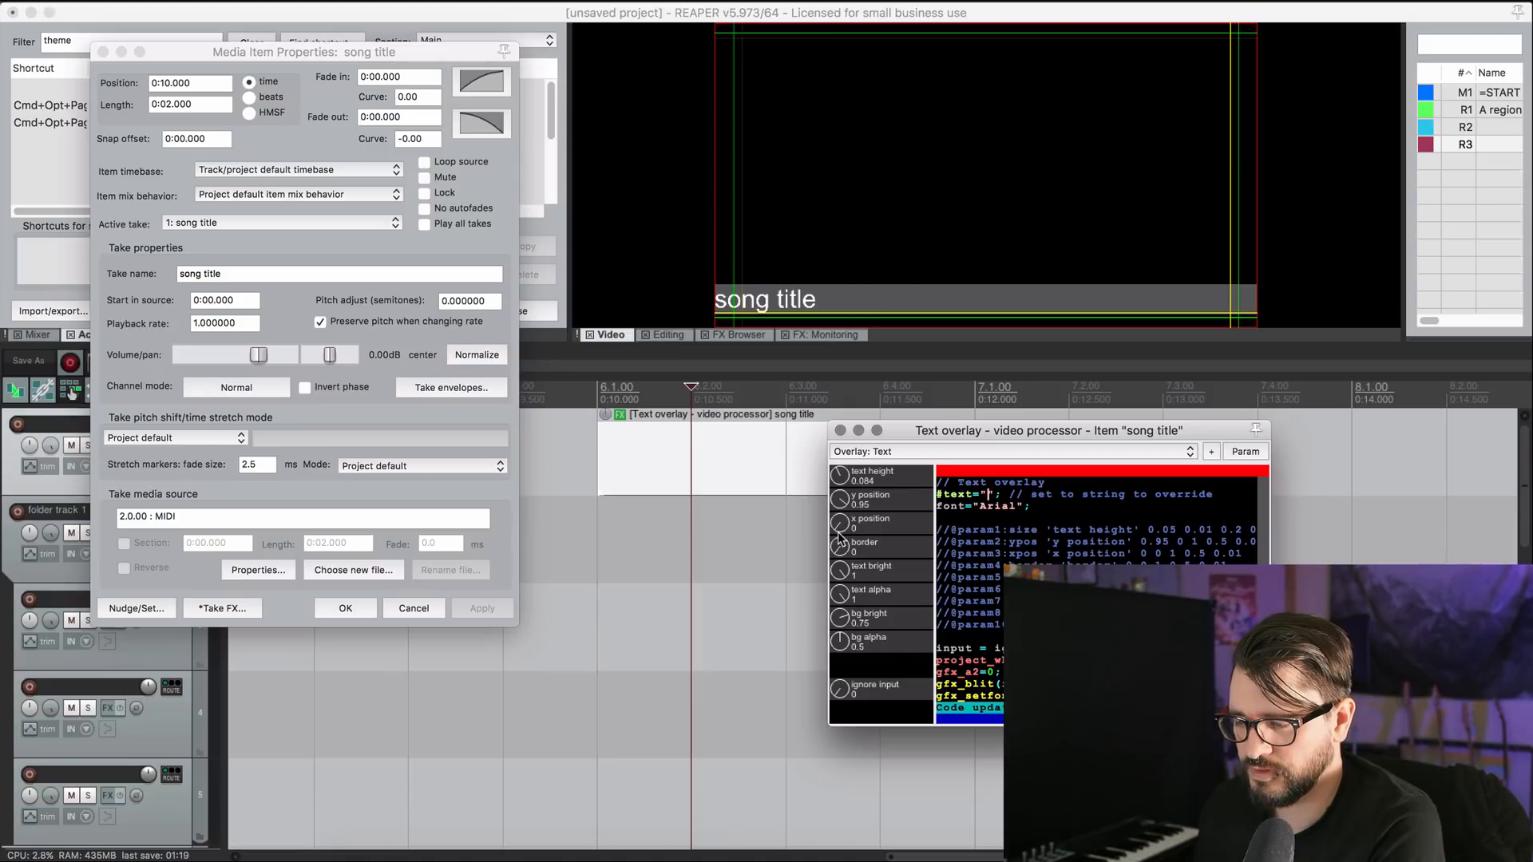
# Set the overlay's y position to 0.5 with no background, and rename the take 'verse'.
pyautogui.moveTo(839, 527); pyautogui.dragTo(858, 527)
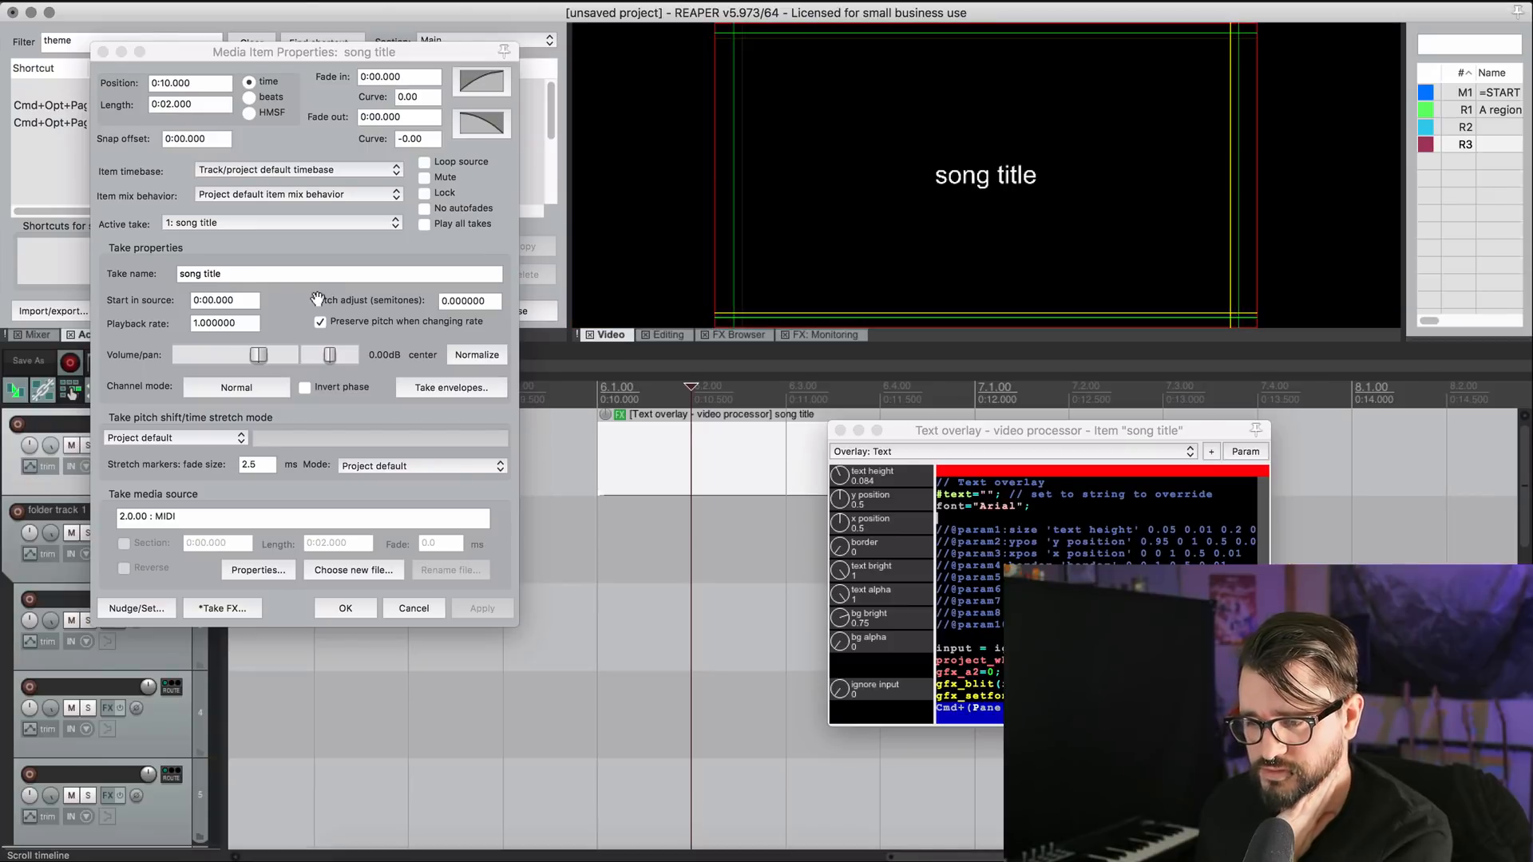
pyautogui.write('v')
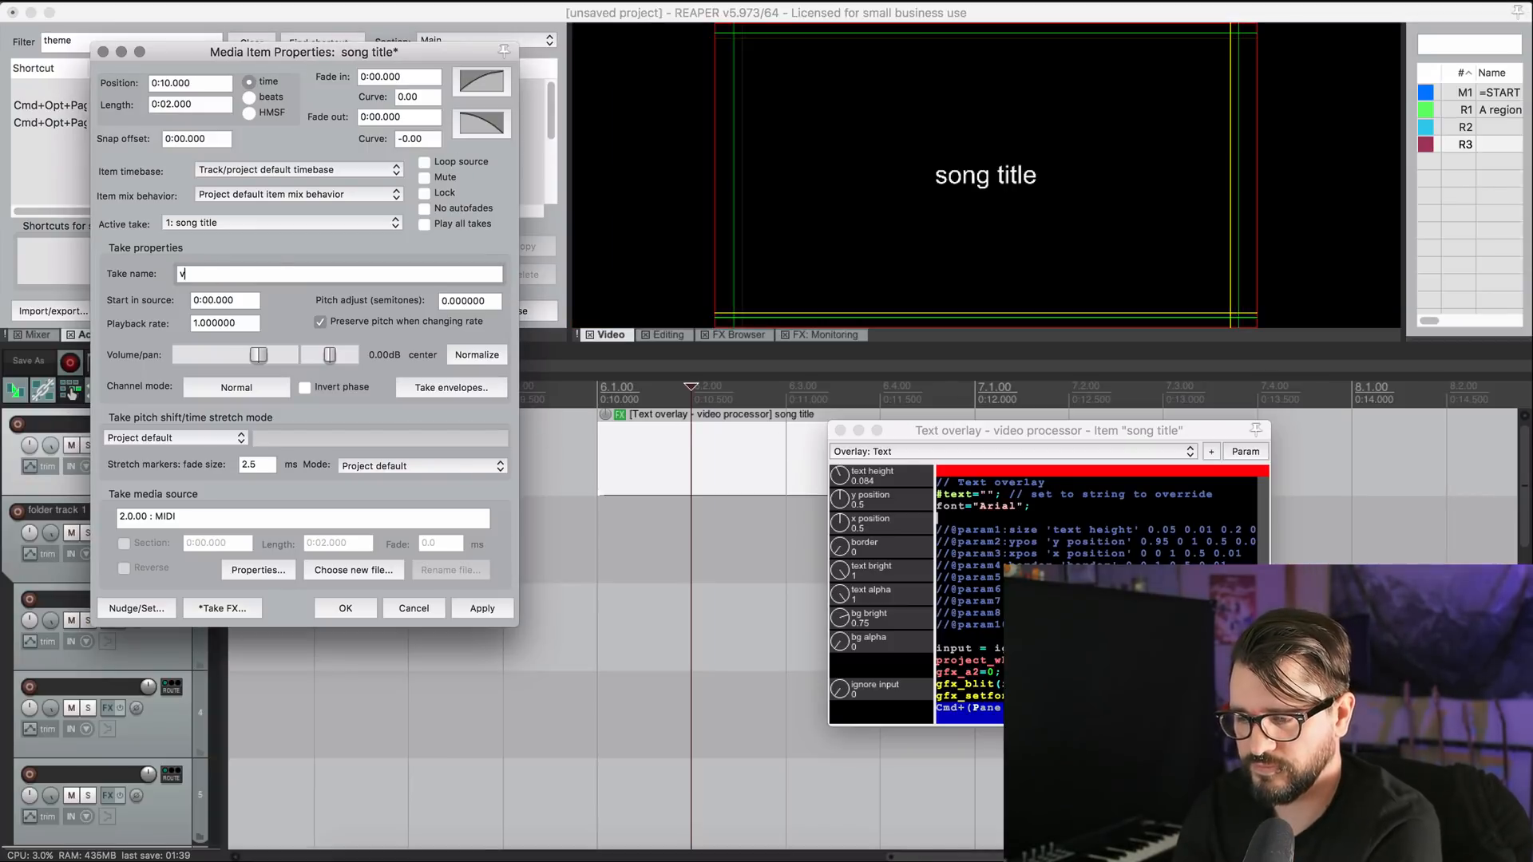
pyautogui.write('verse')
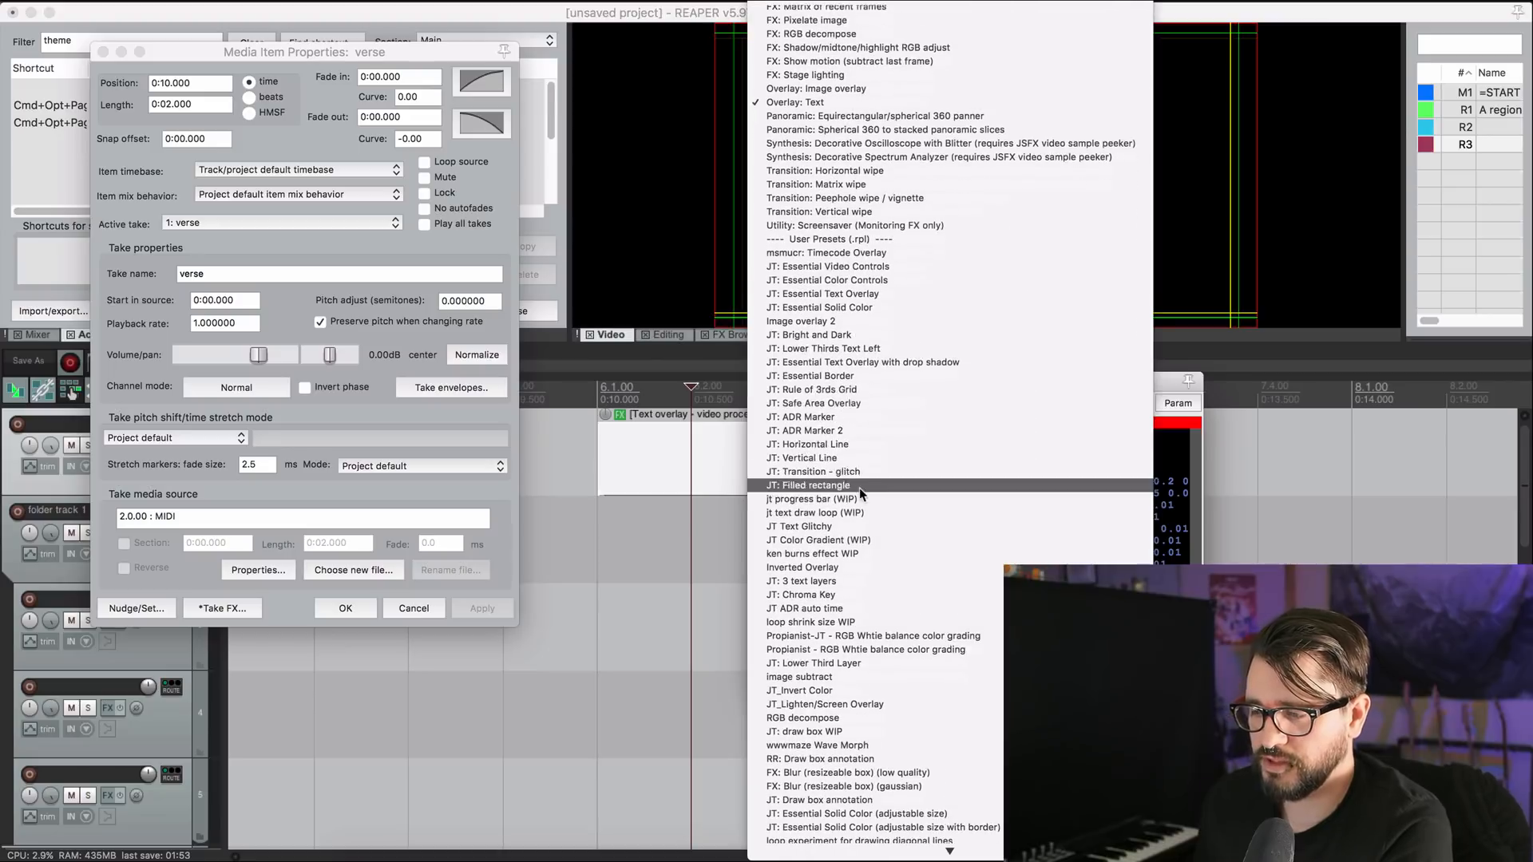
# Apply the JT: Essential Text Overlay with drop shadow preset, pink text on green, and confirm.
pyautogui.scroll(-3)
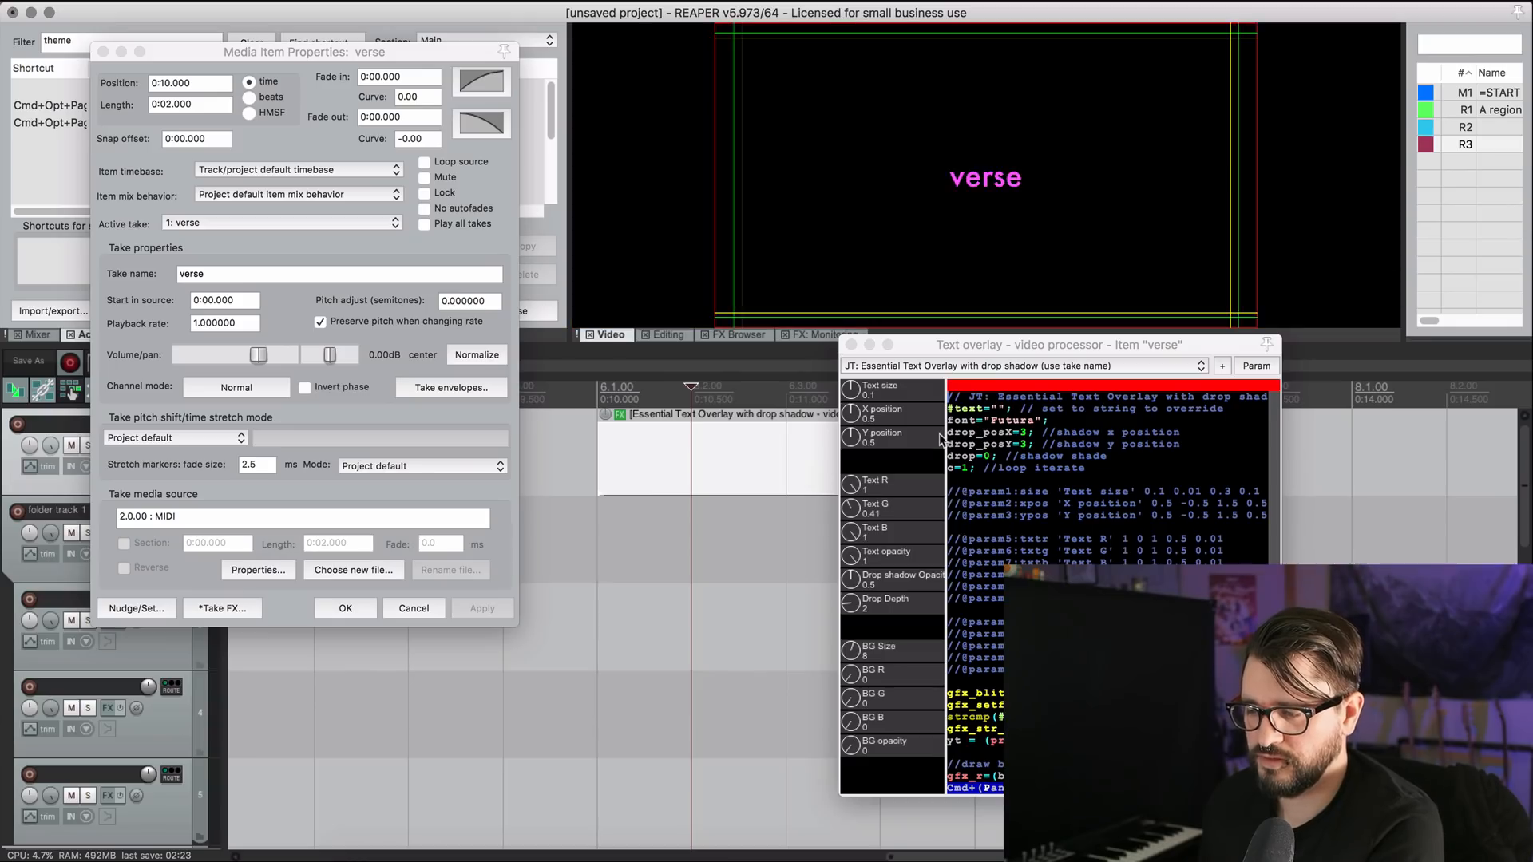
pyautogui.moveTo(854, 615)
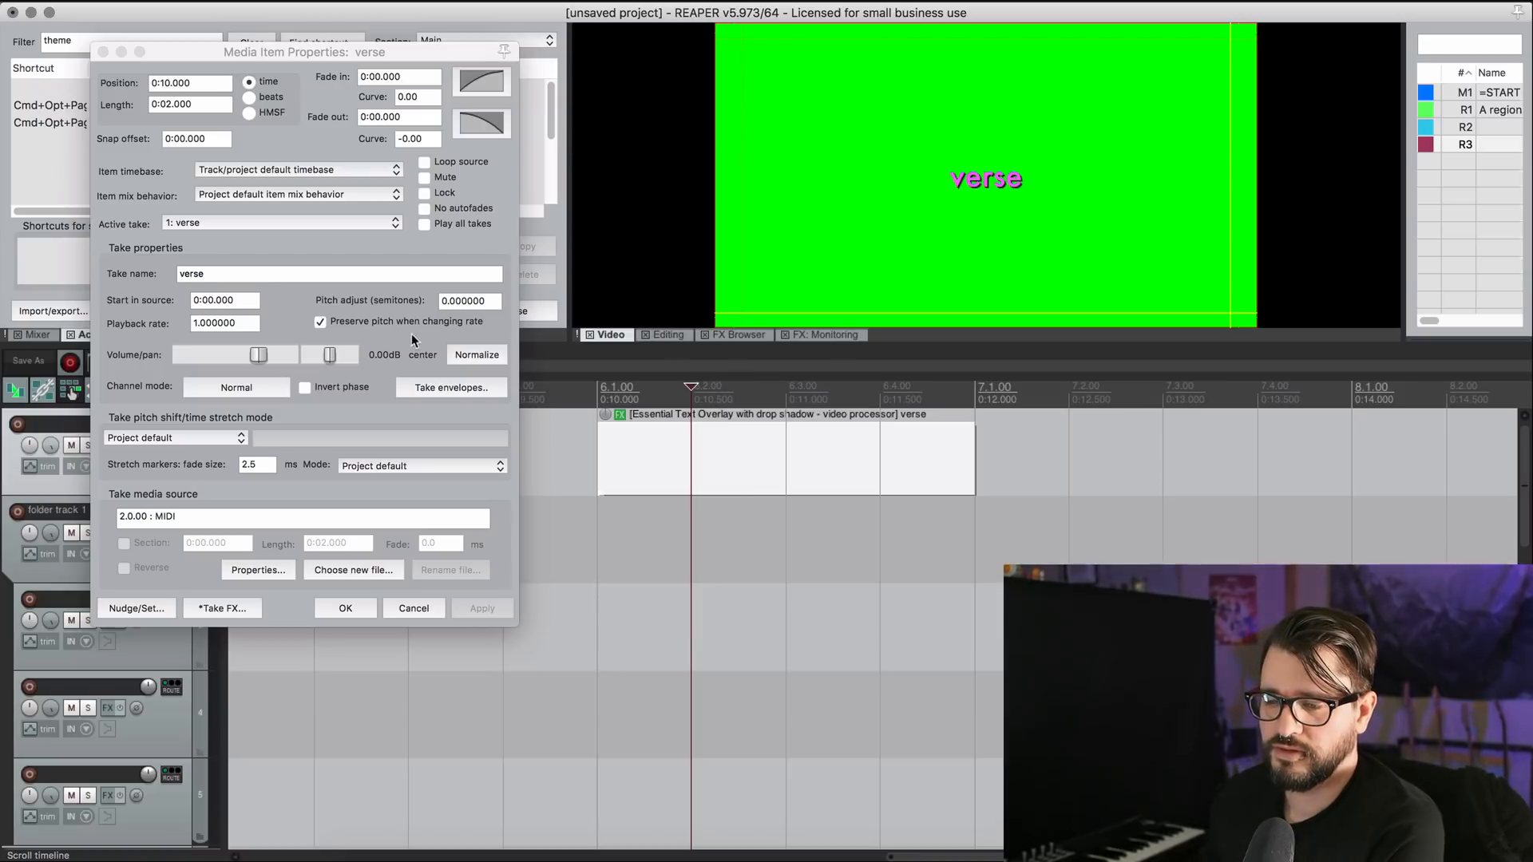
pyautogui.click(340, 274)
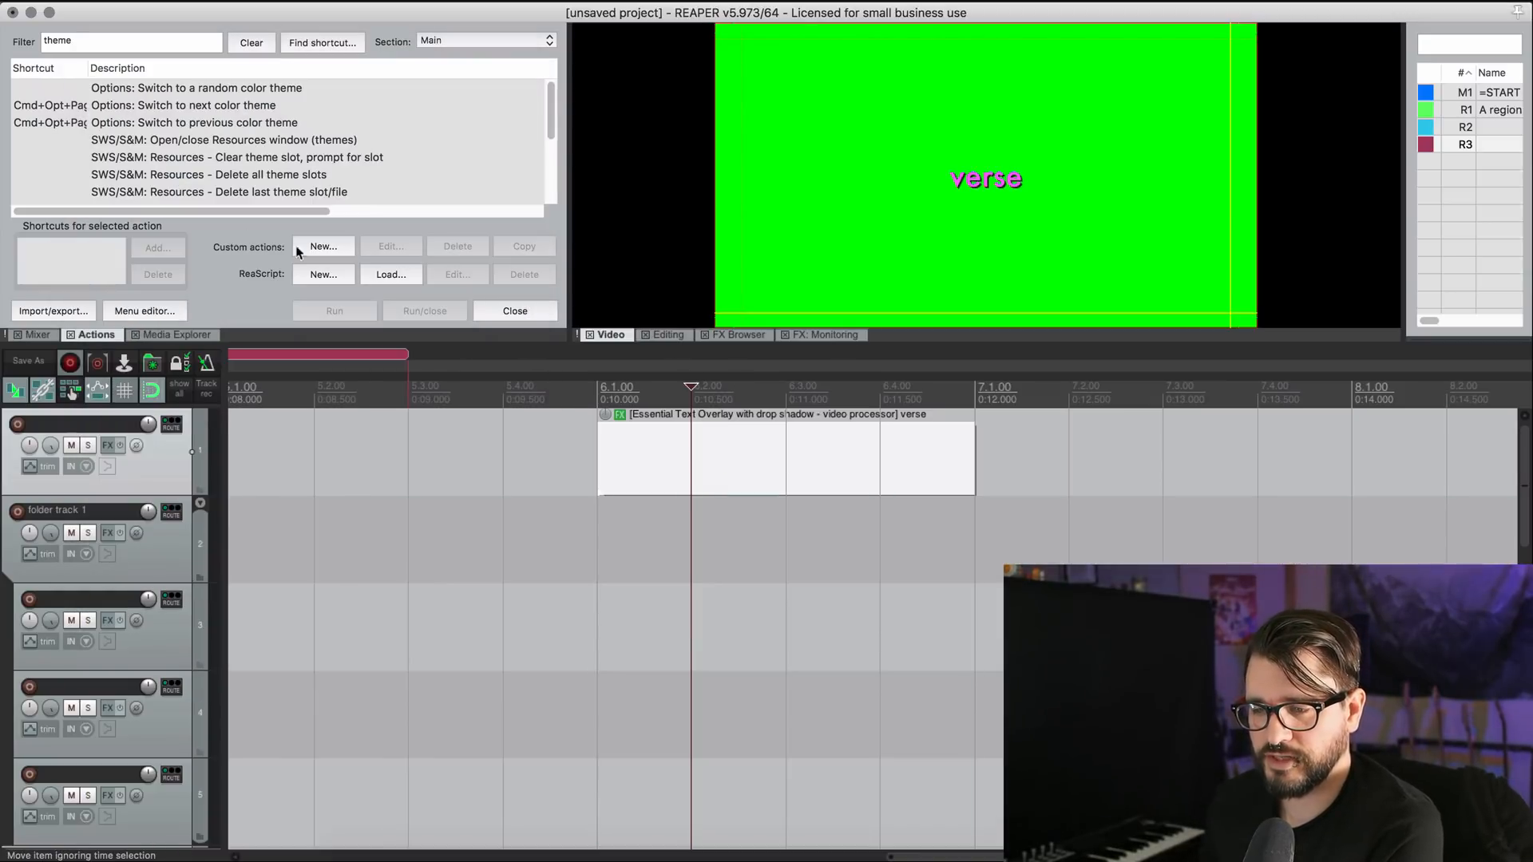
# Run the Xenakios/SWS: Rename takes action and rename the take to 'chorus'.
pyautogui.write('take name sws')
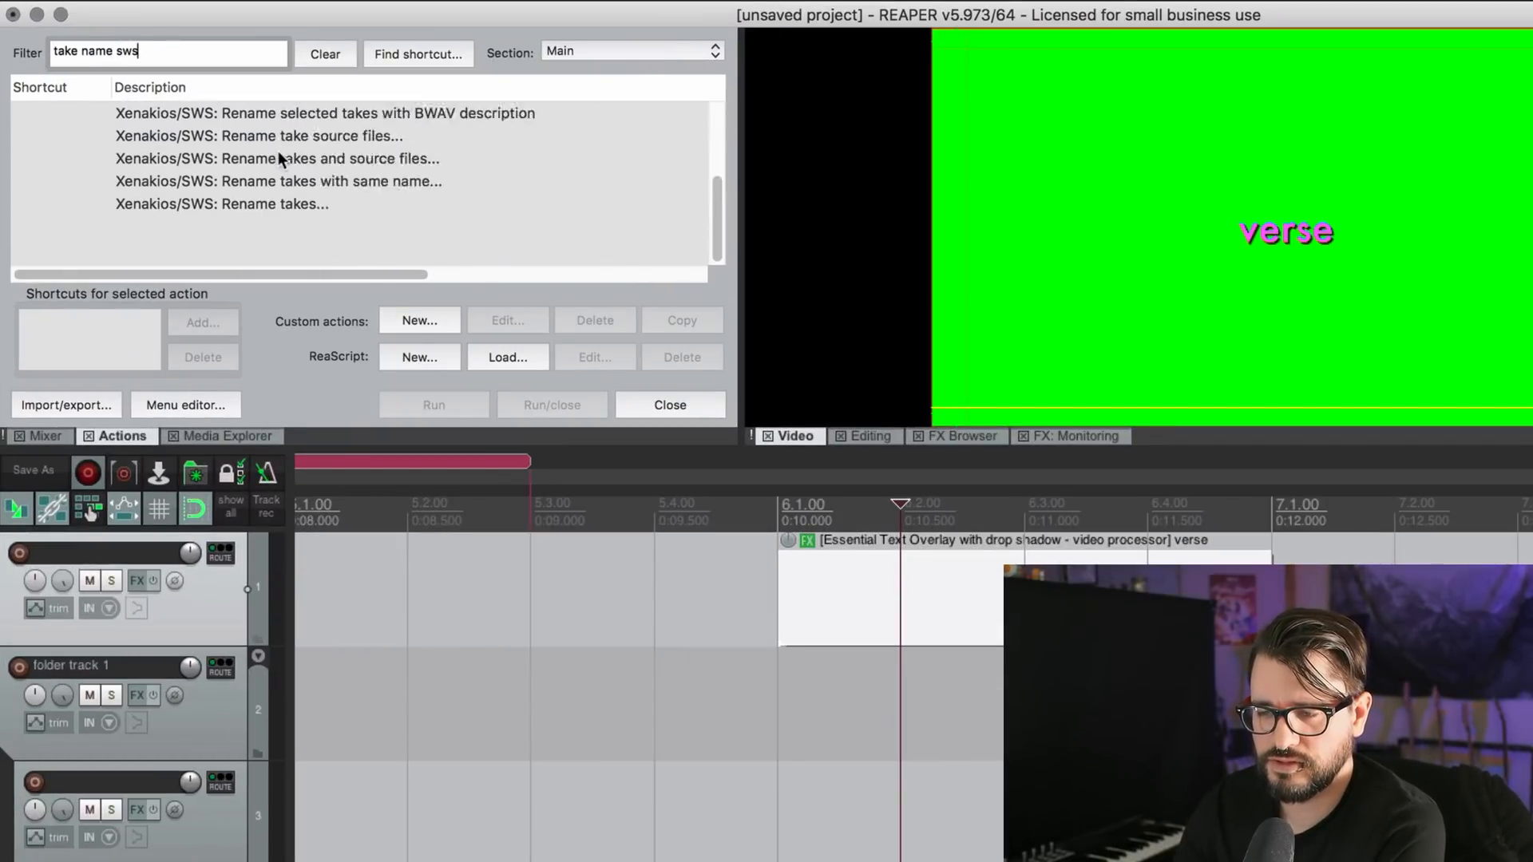
pyautogui.click(221, 254)
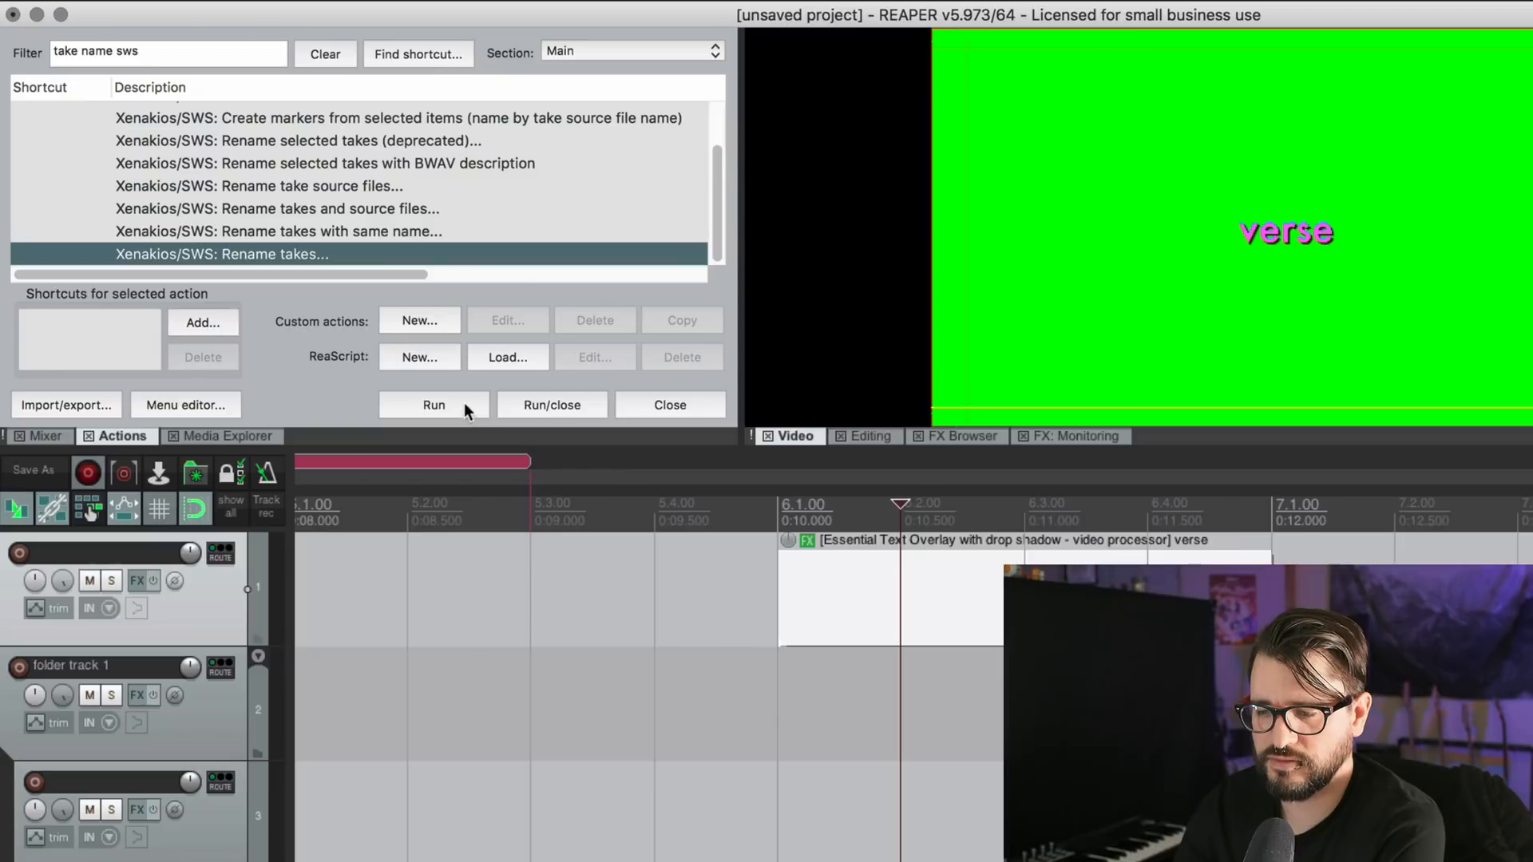
pyautogui.click(432, 405)
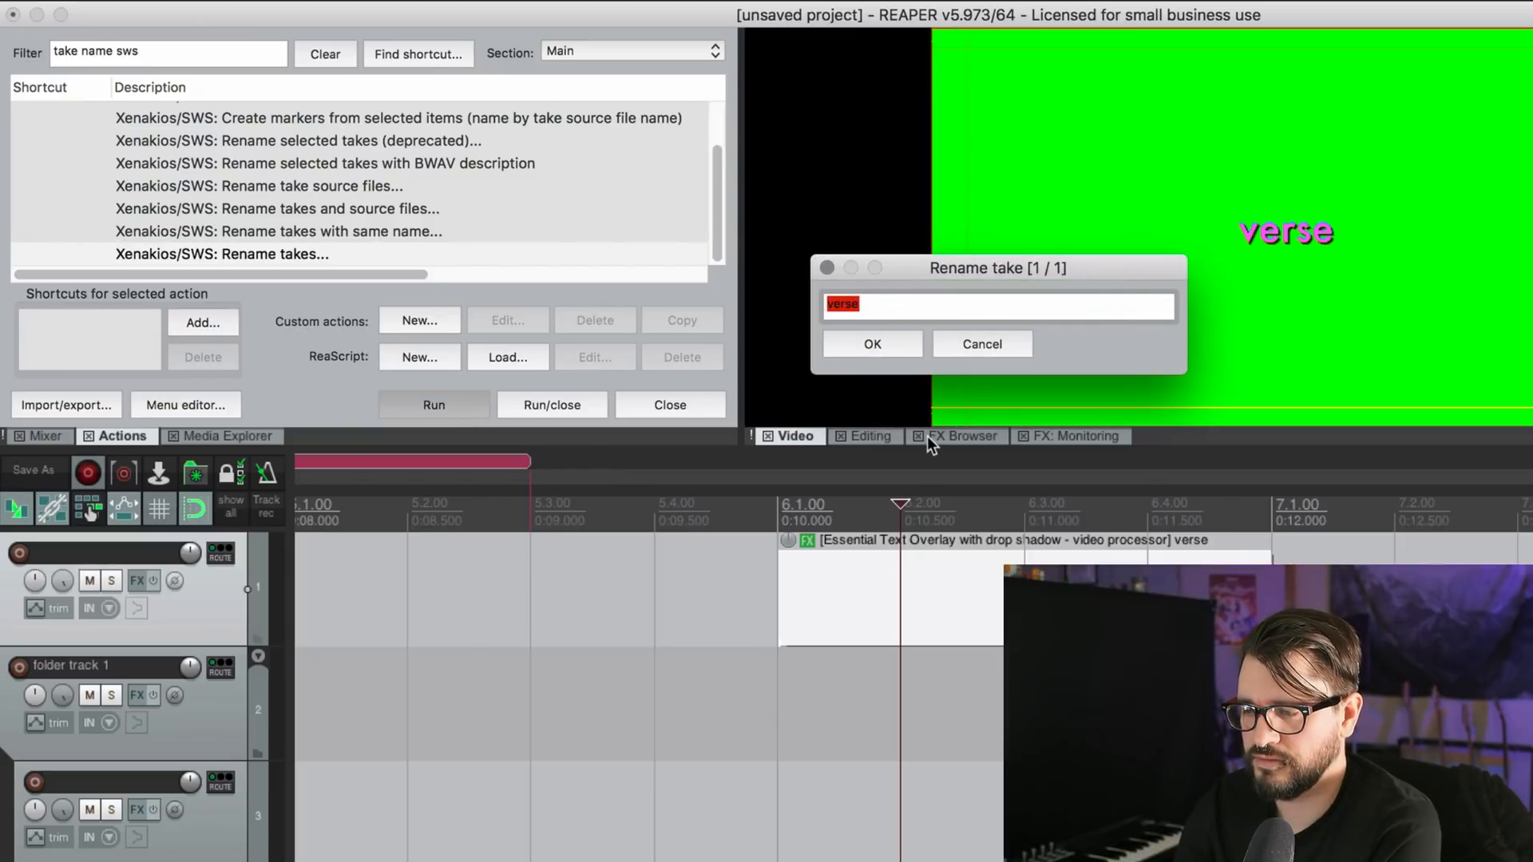
pyautogui.write('cho')
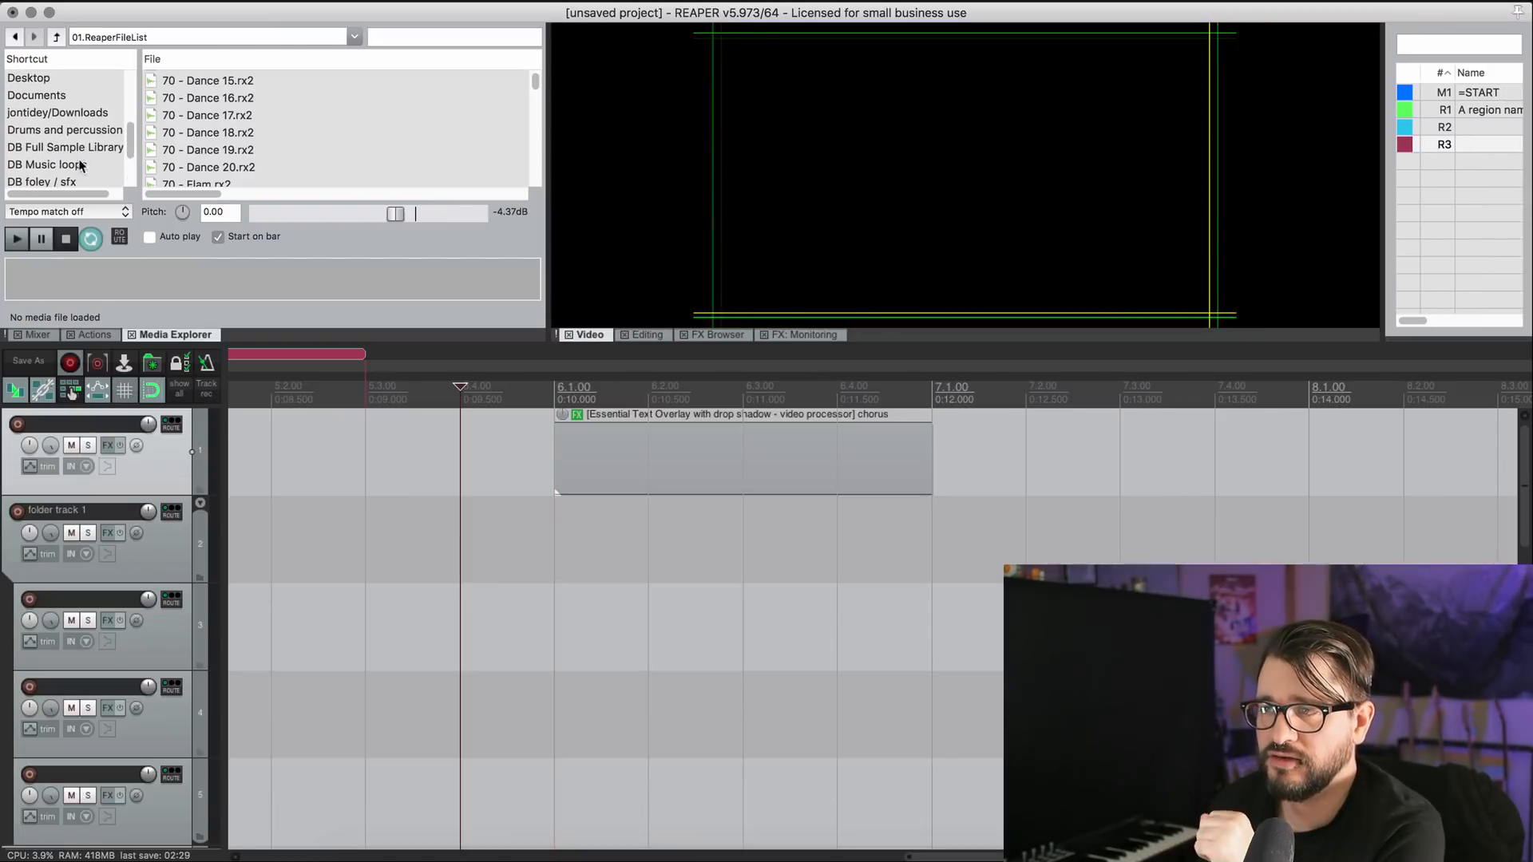
# Place the HexShaker_8th_Accent1&3.wav loop on track 3 and load VST3: Melodyne on it.
pyautogui.write('s')
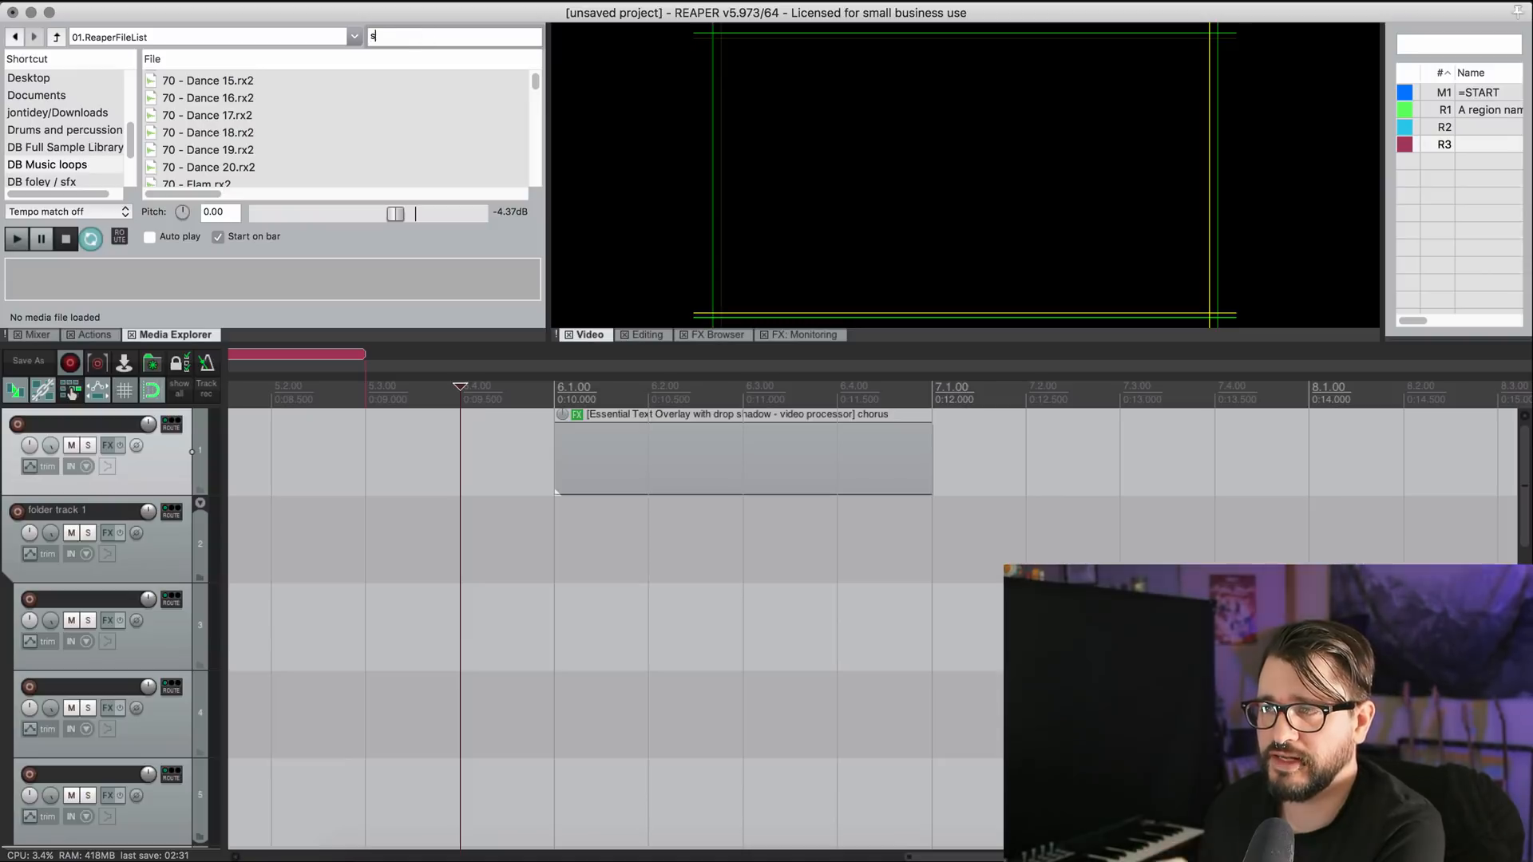
pyautogui.write('haker')
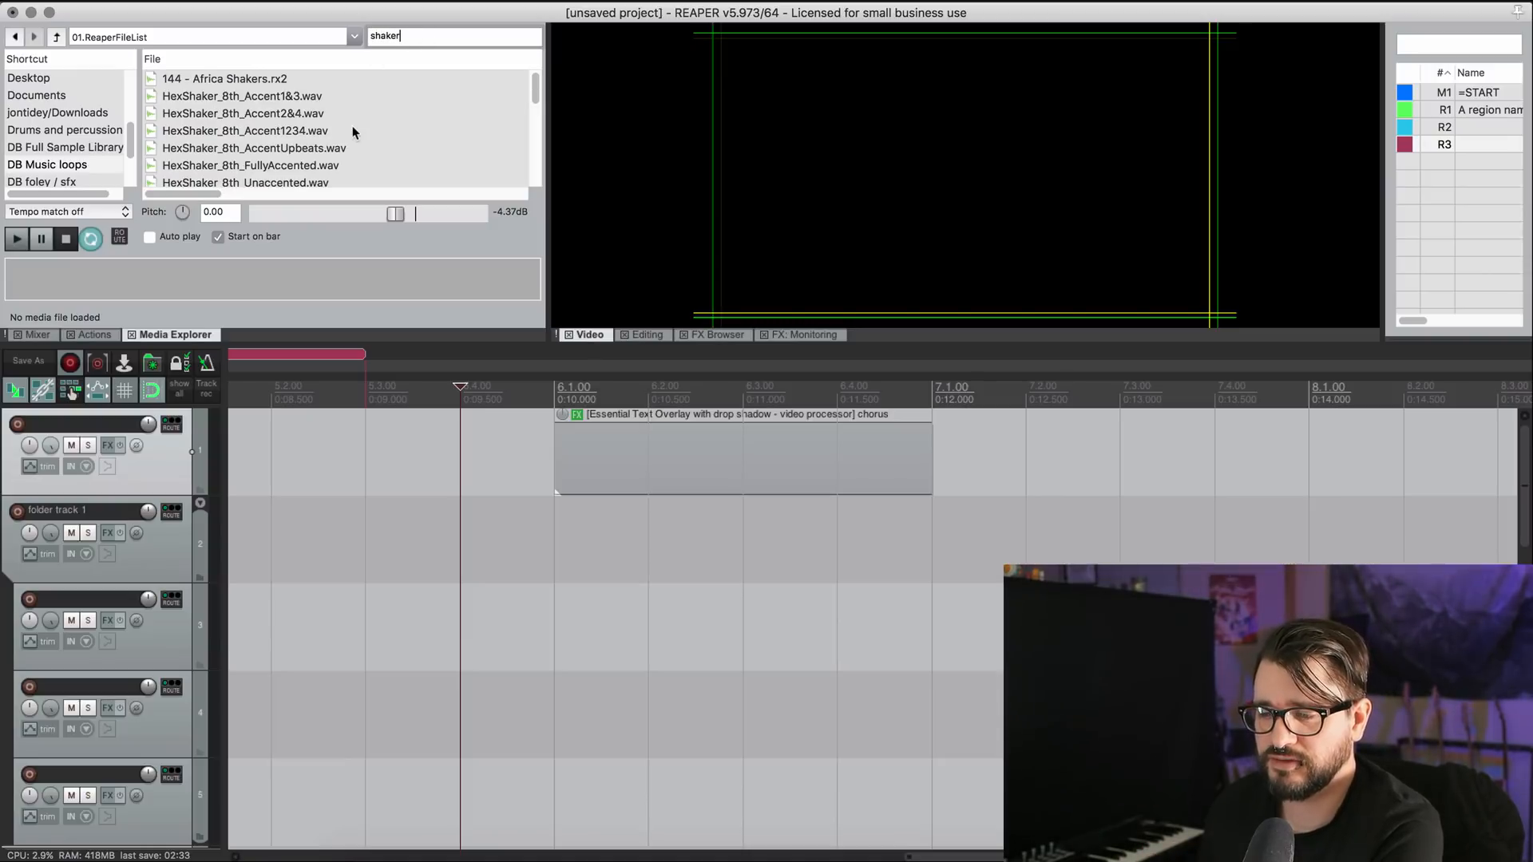
pyautogui.click(241, 95)
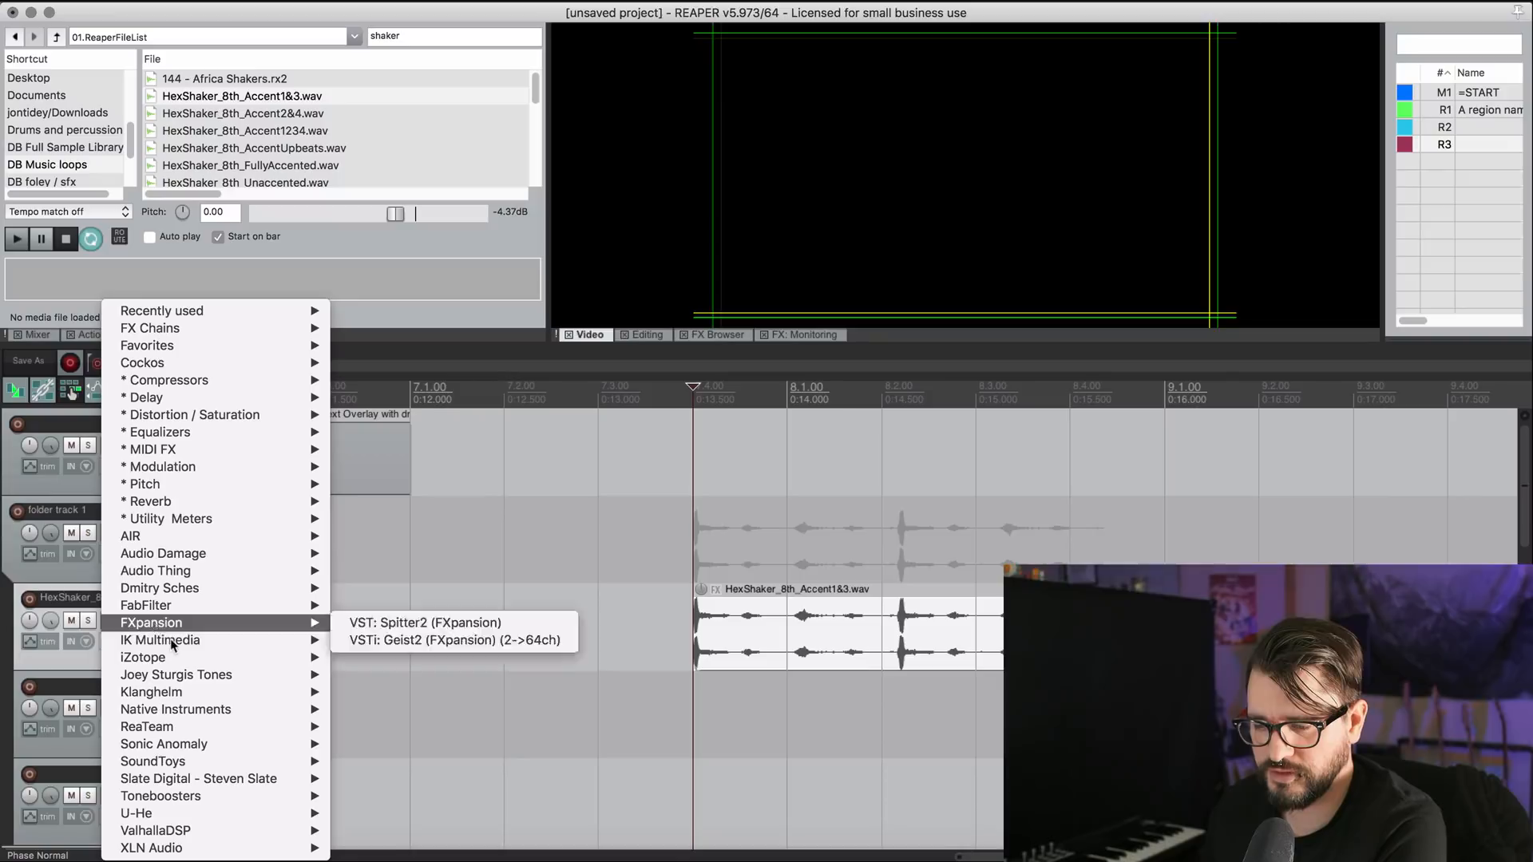
pyautogui.moveTo(182, 448)
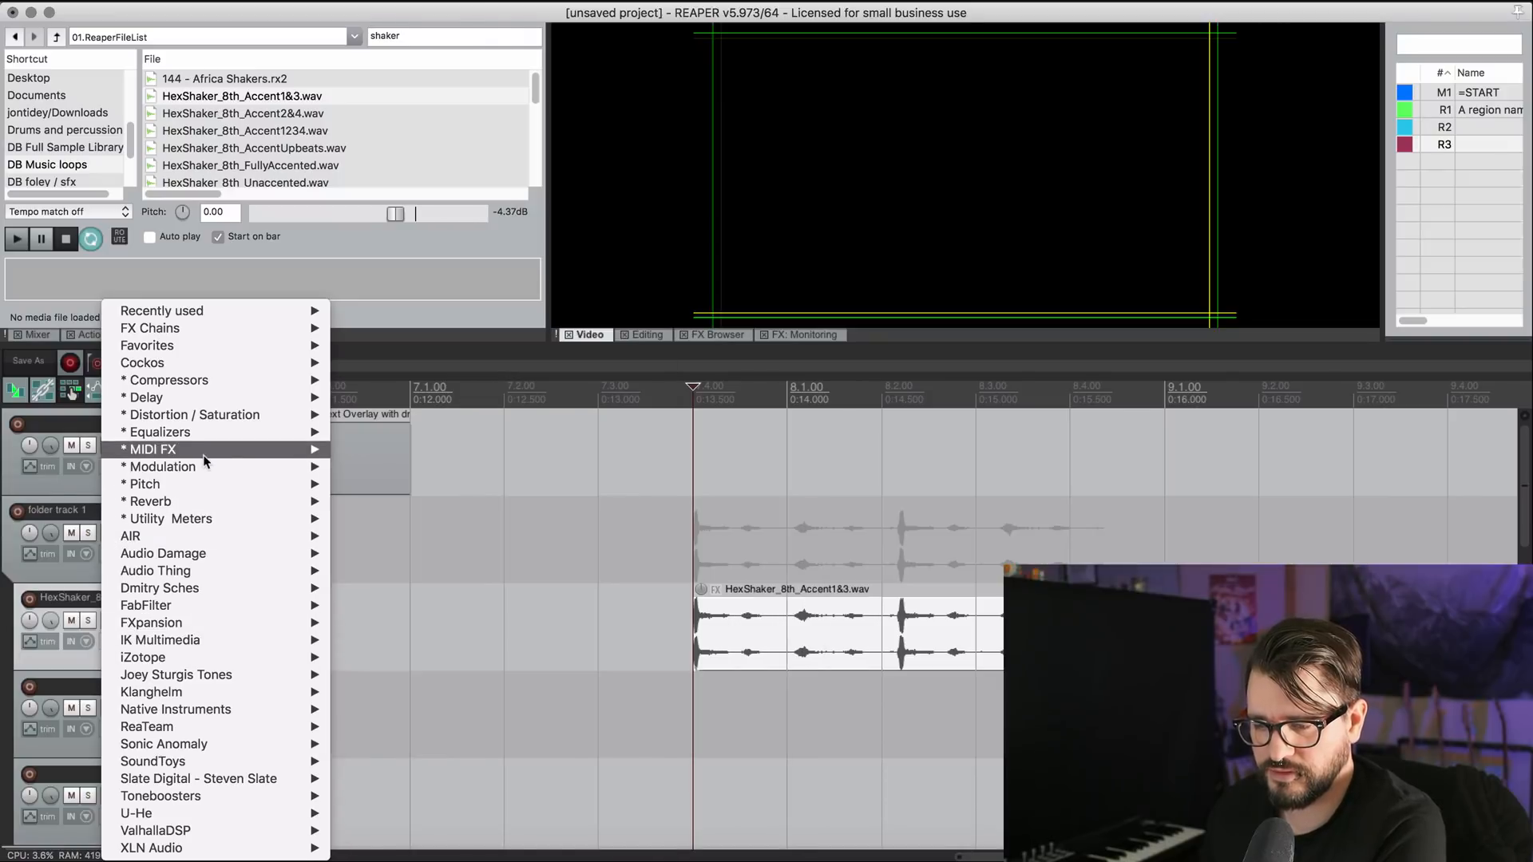
pyautogui.moveTo(144, 484)
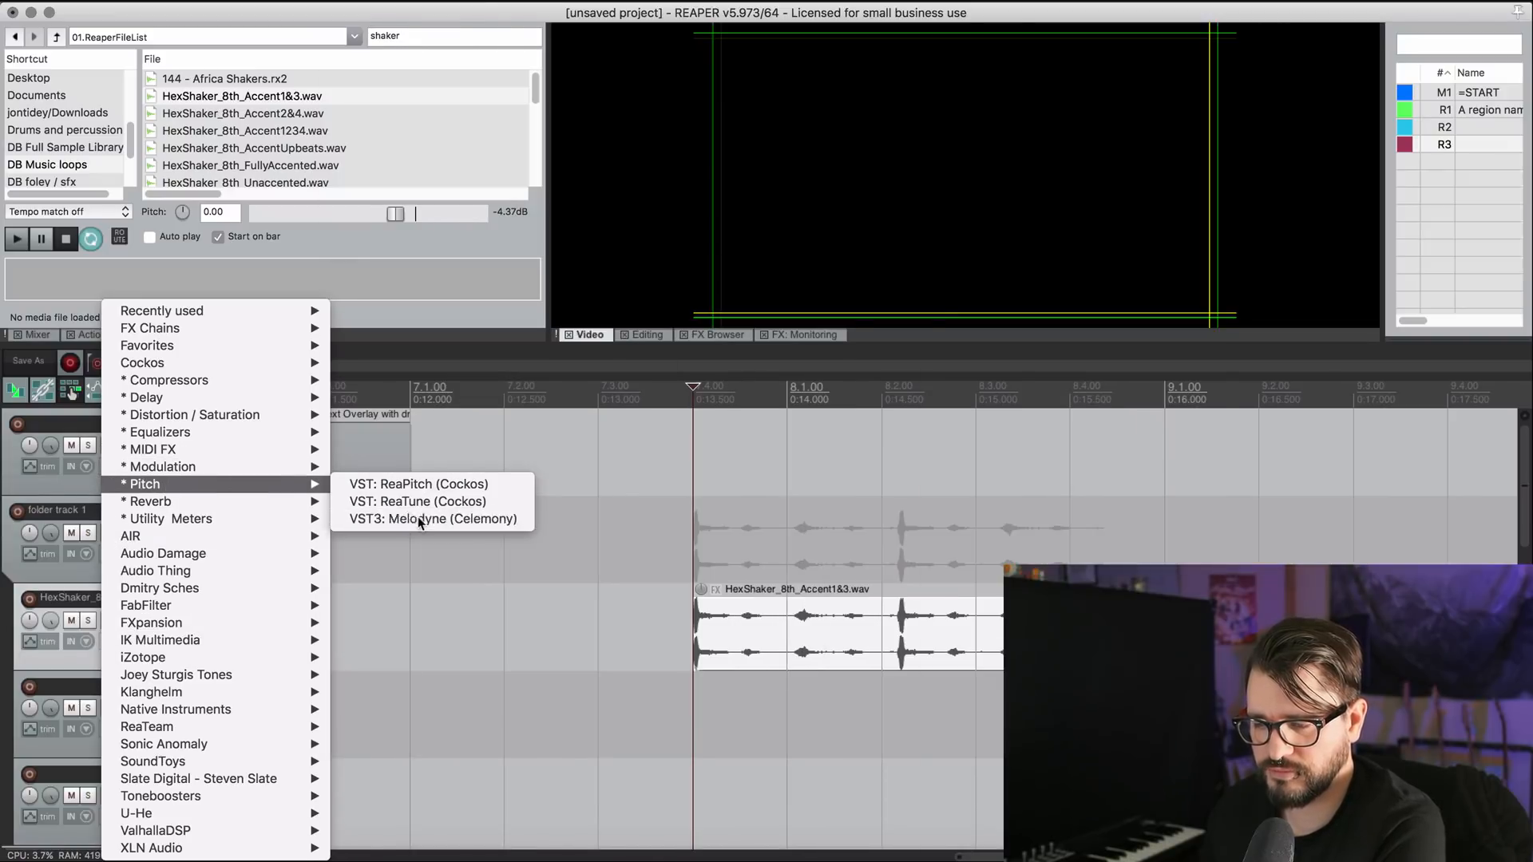
pyautogui.click(432, 519)
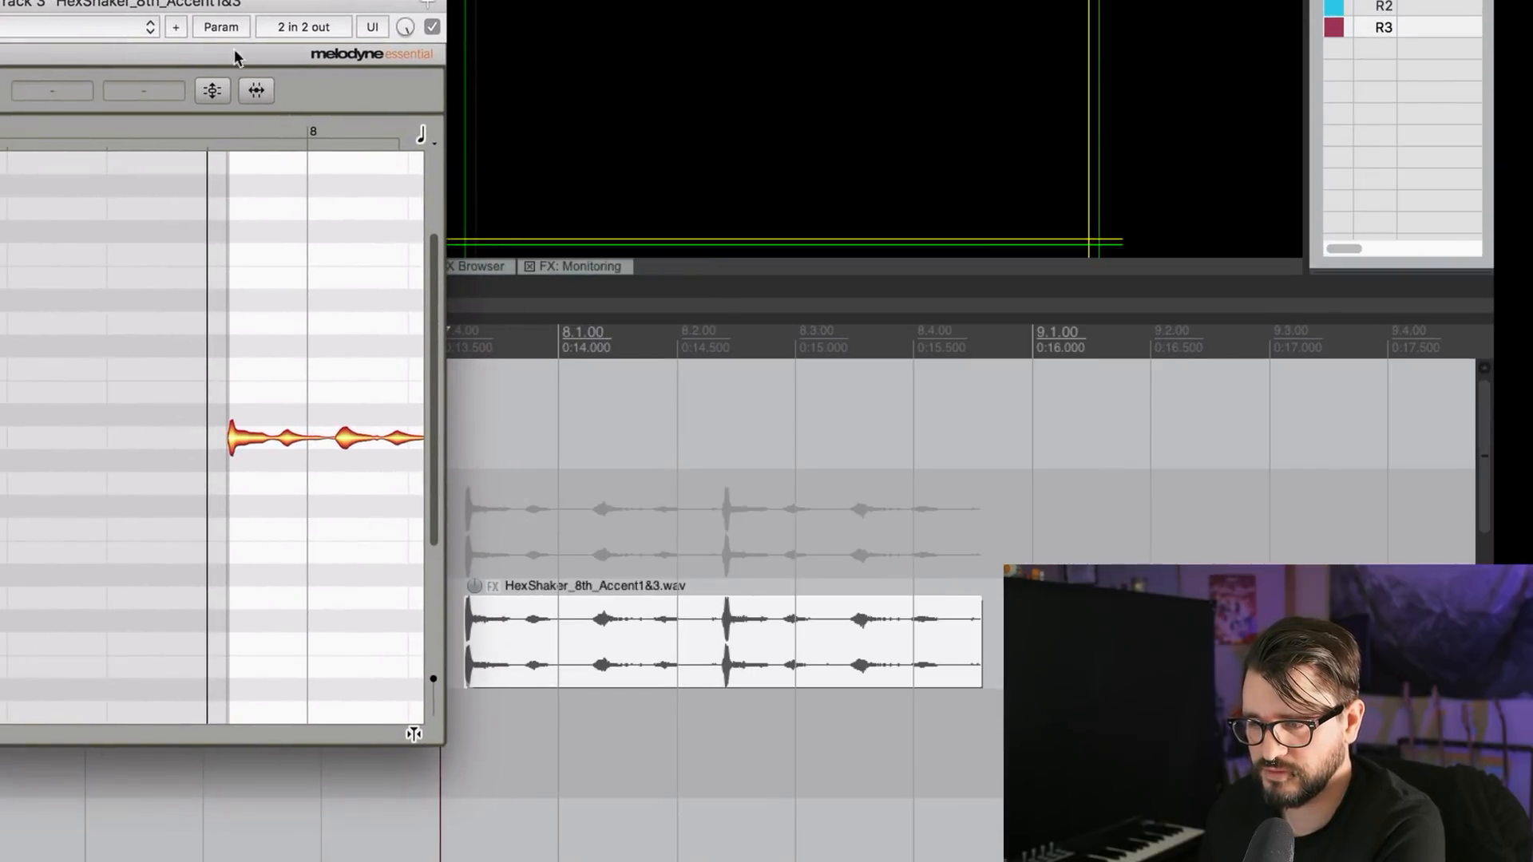
pyautogui.click(175, 26)
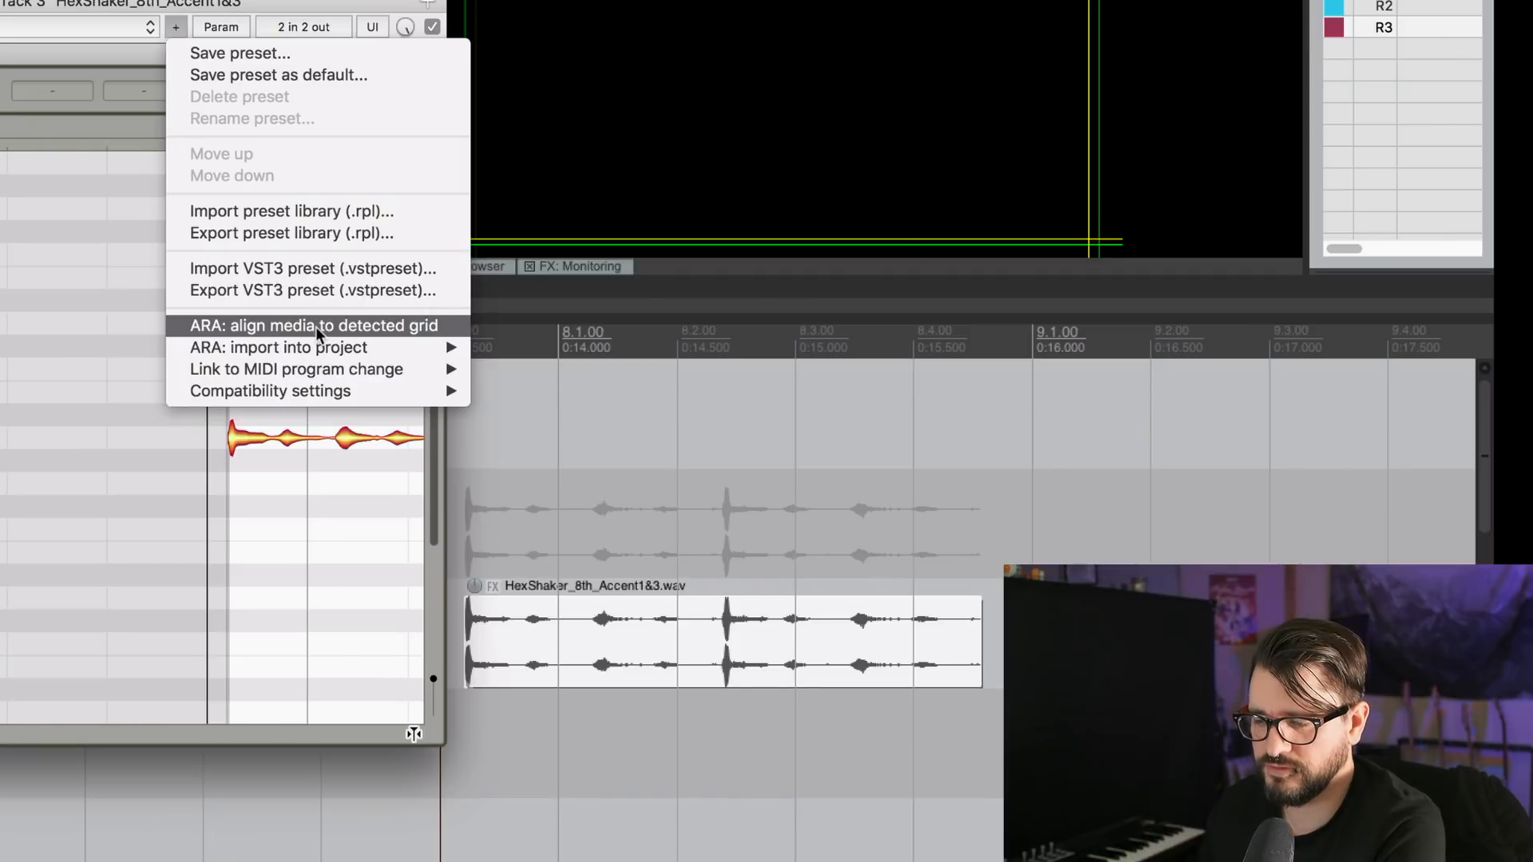
pyautogui.click(310, 325)
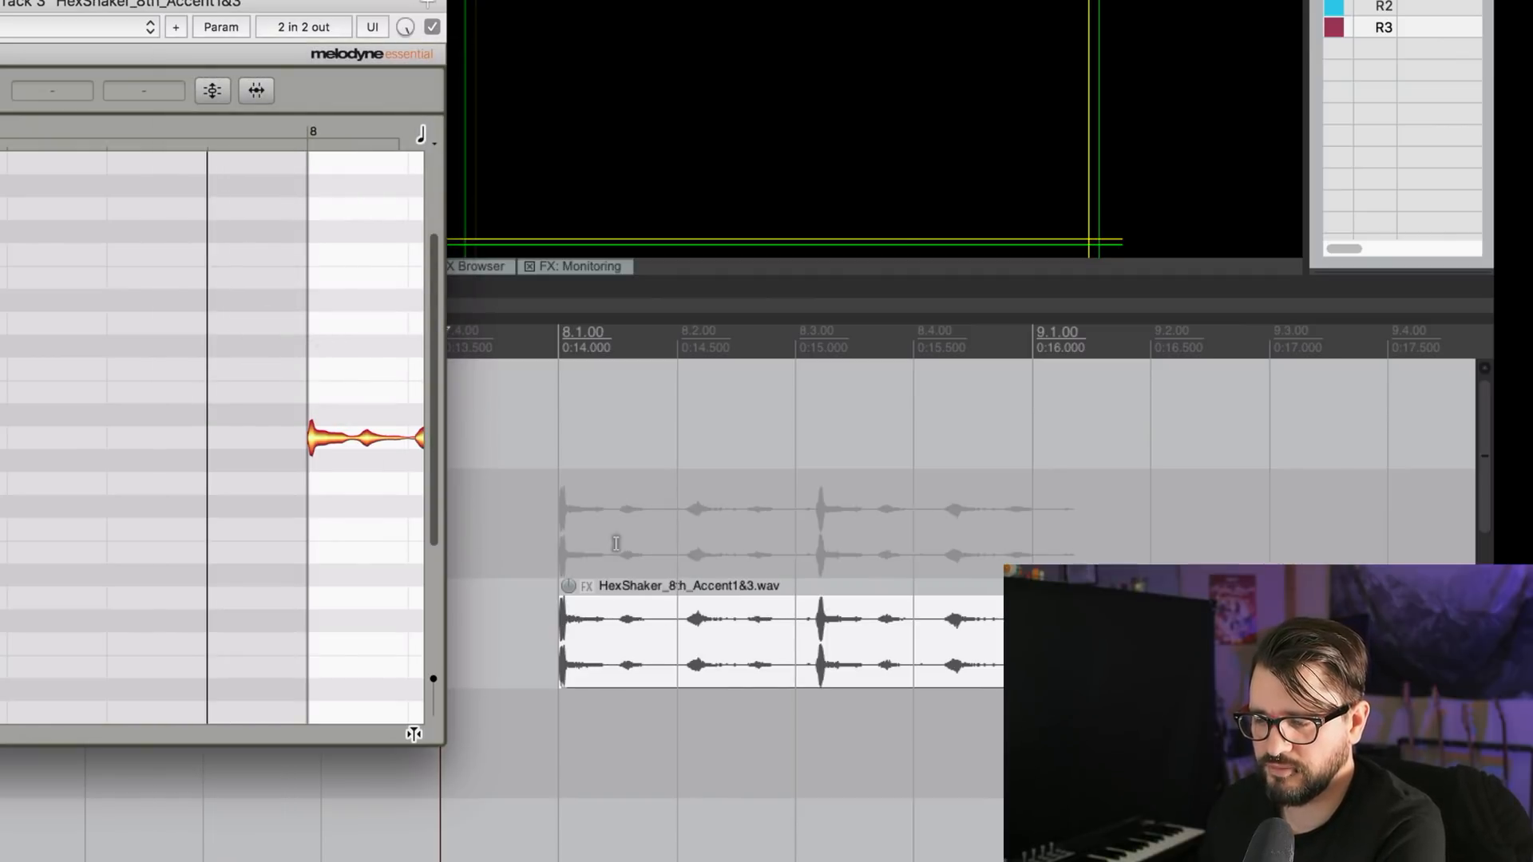
pyautogui.moveTo(543, 527)
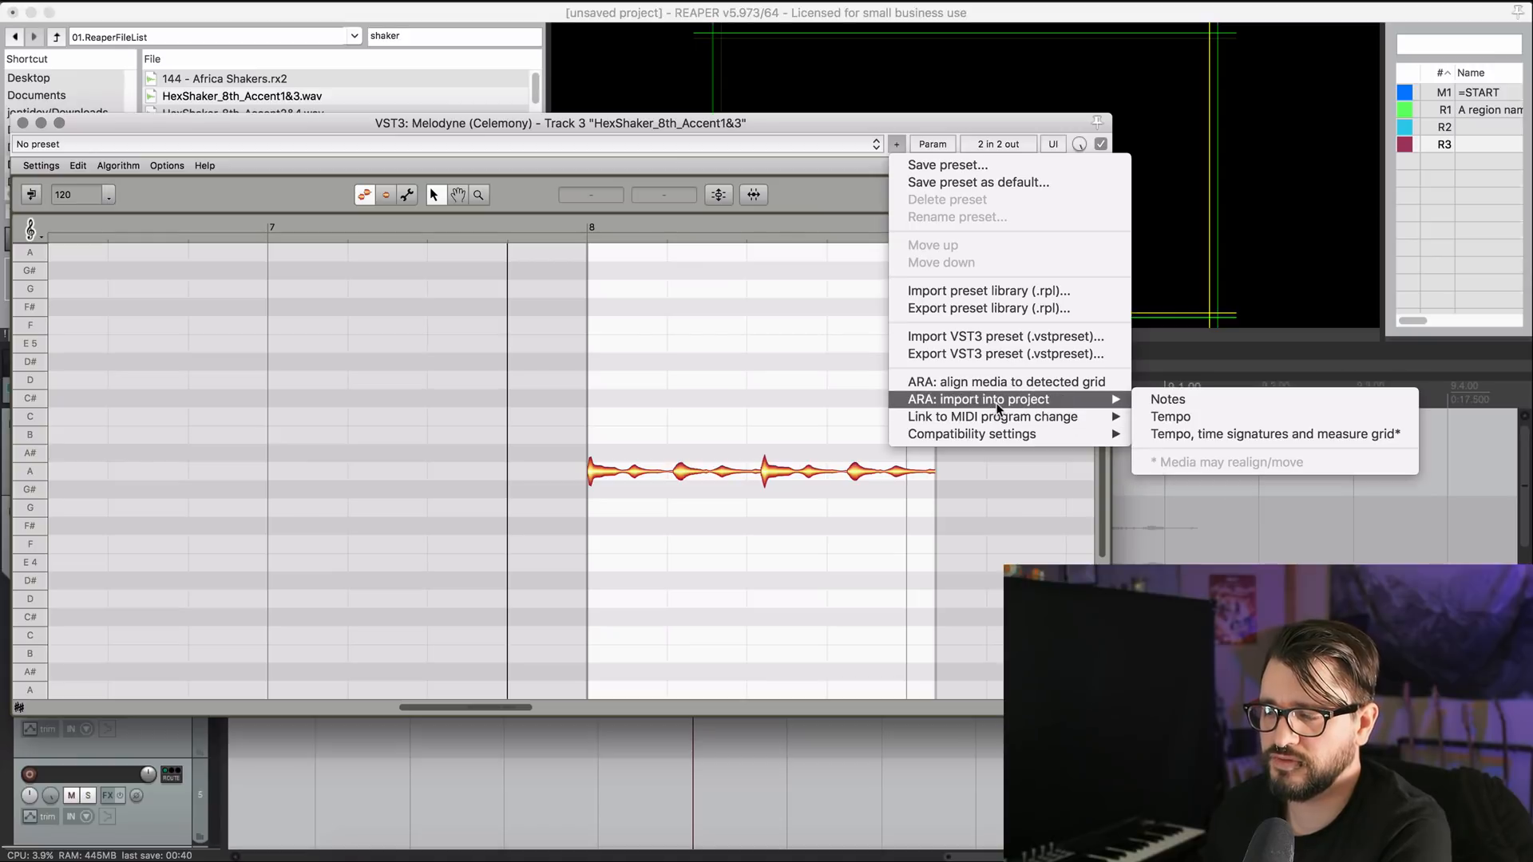
pyautogui.moveTo(1027, 411)
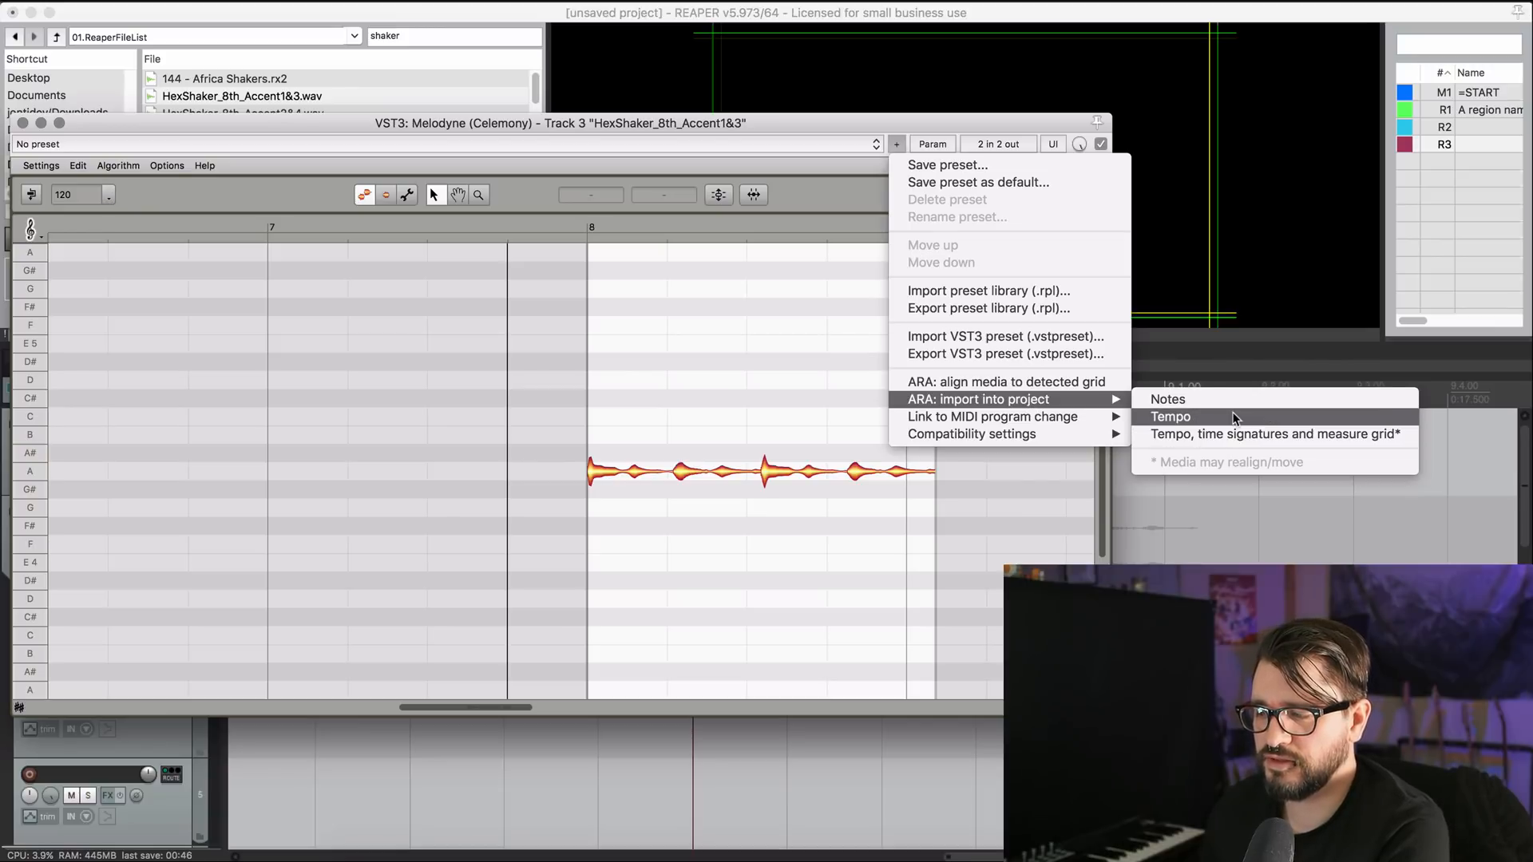
pyautogui.moveTo(1168, 399)
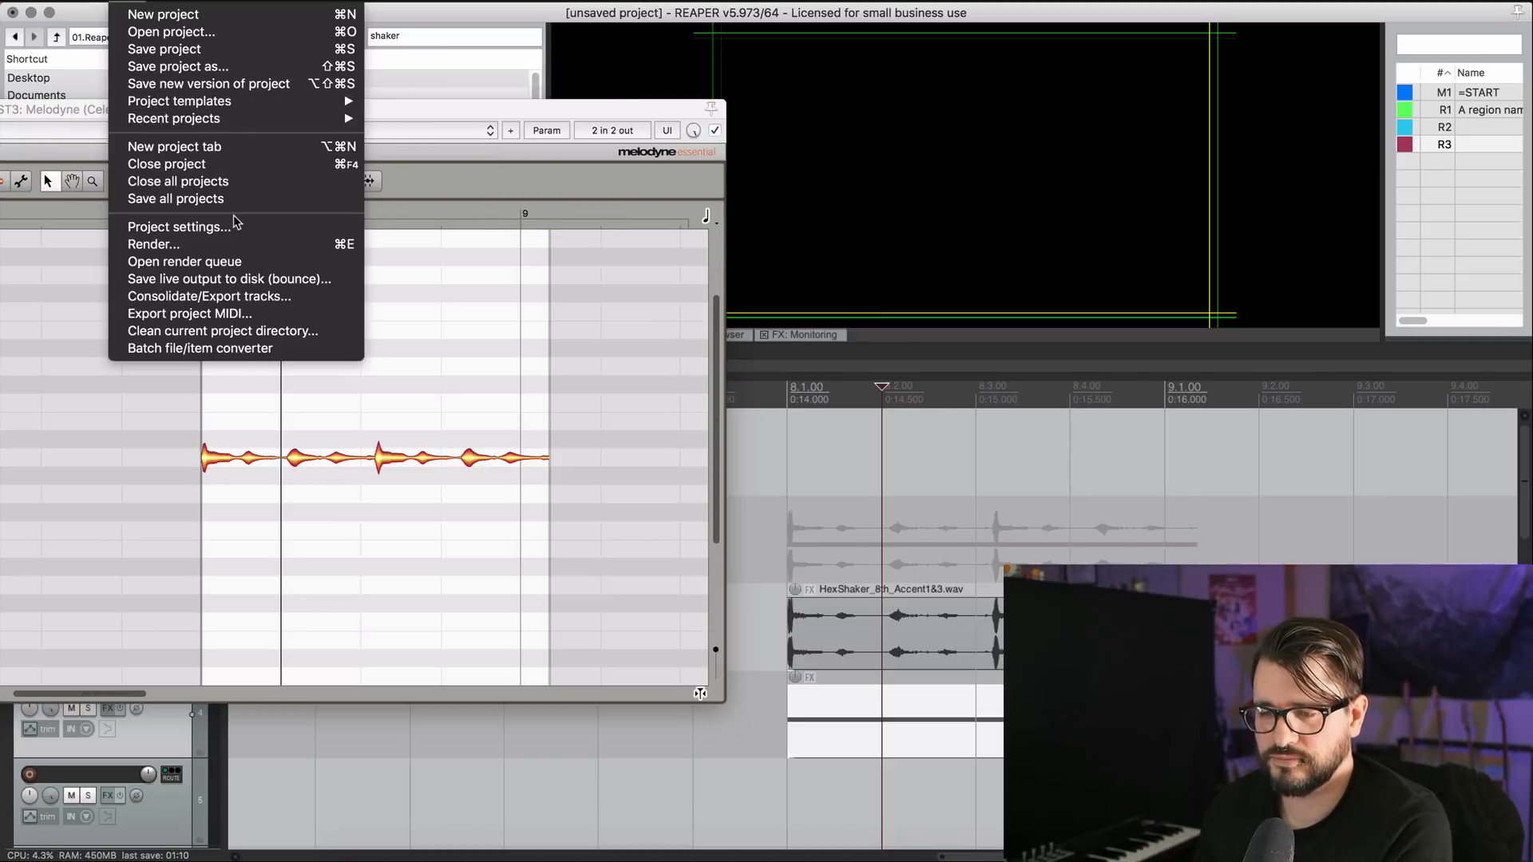
pyautogui.moveTo(831, 467)
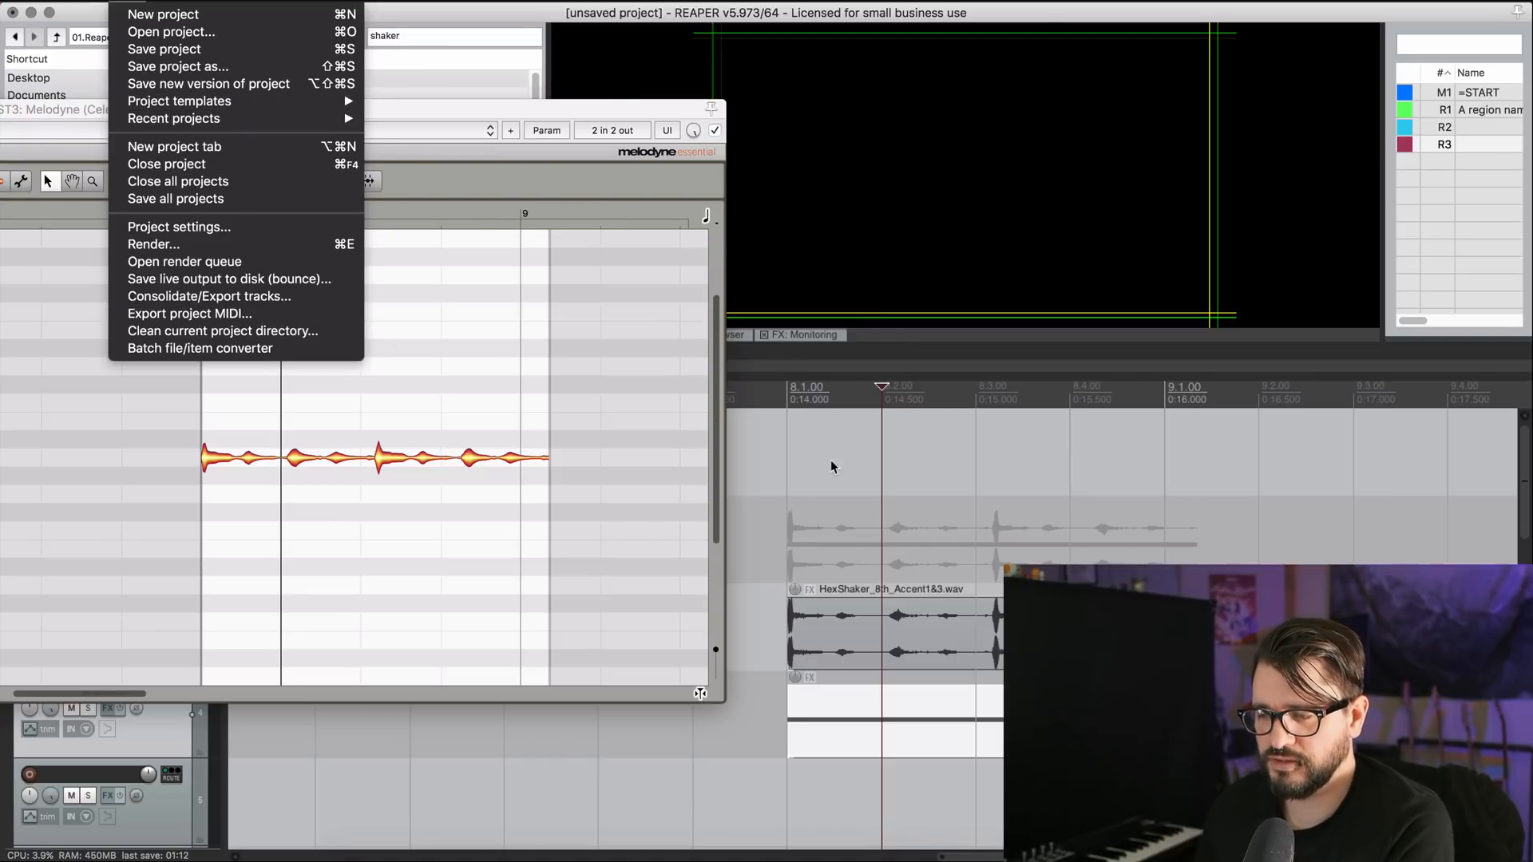
# Import Melodyne's detected notes into the MIDI editor, declining the project and save-MIDI dialogs.
pyautogui.click(832, 467)
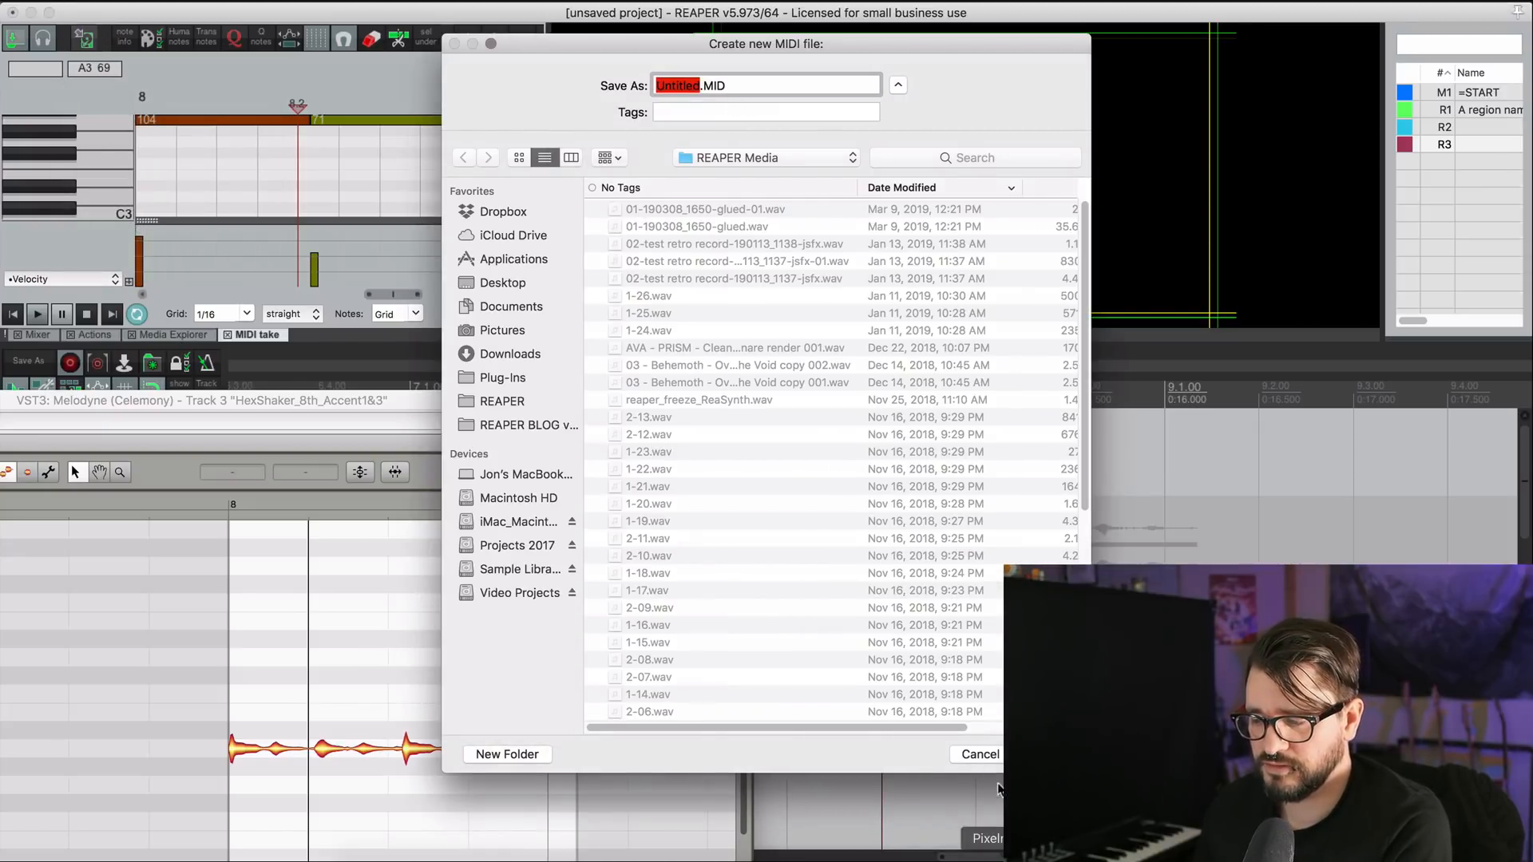
pyautogui.click(978, 753)
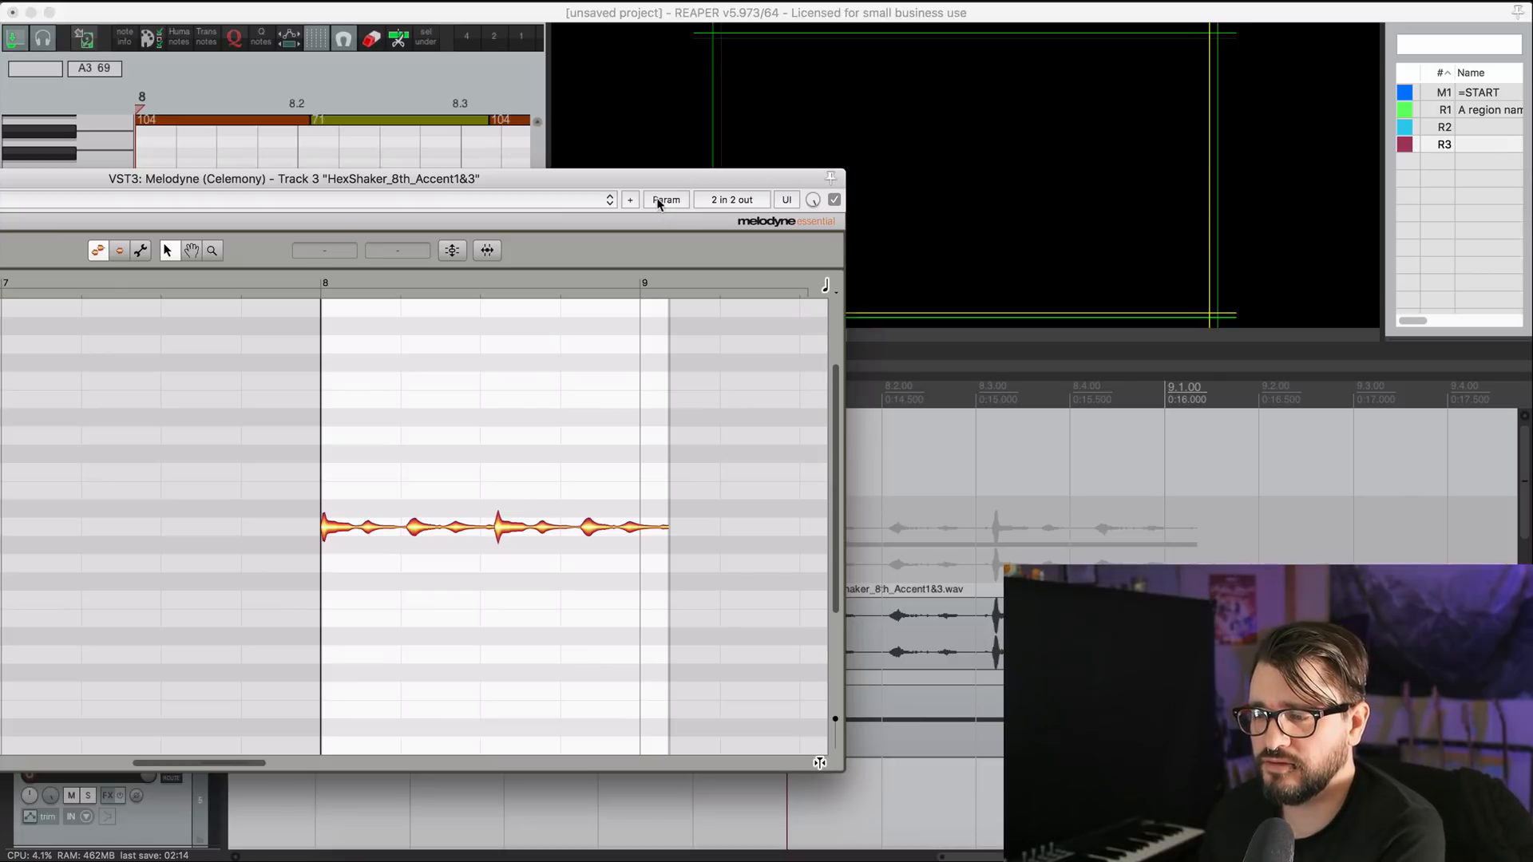
# Enable Save minimal undo states for Melodyne and inspect the detected note in bar 8.
pyautogui.click(630, 200)
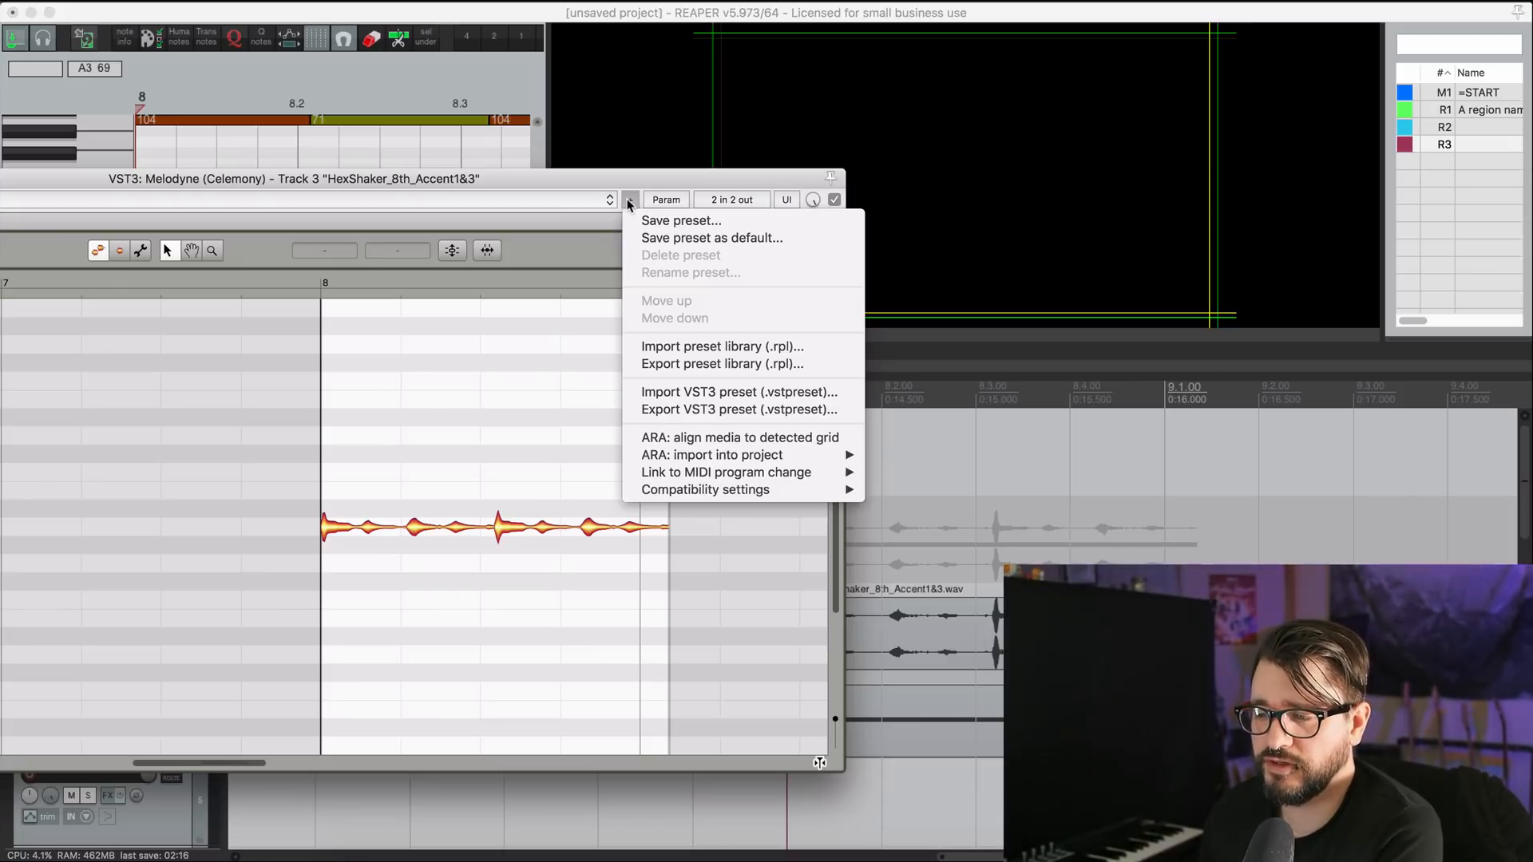
pyautogui.moveTo(704, 490)
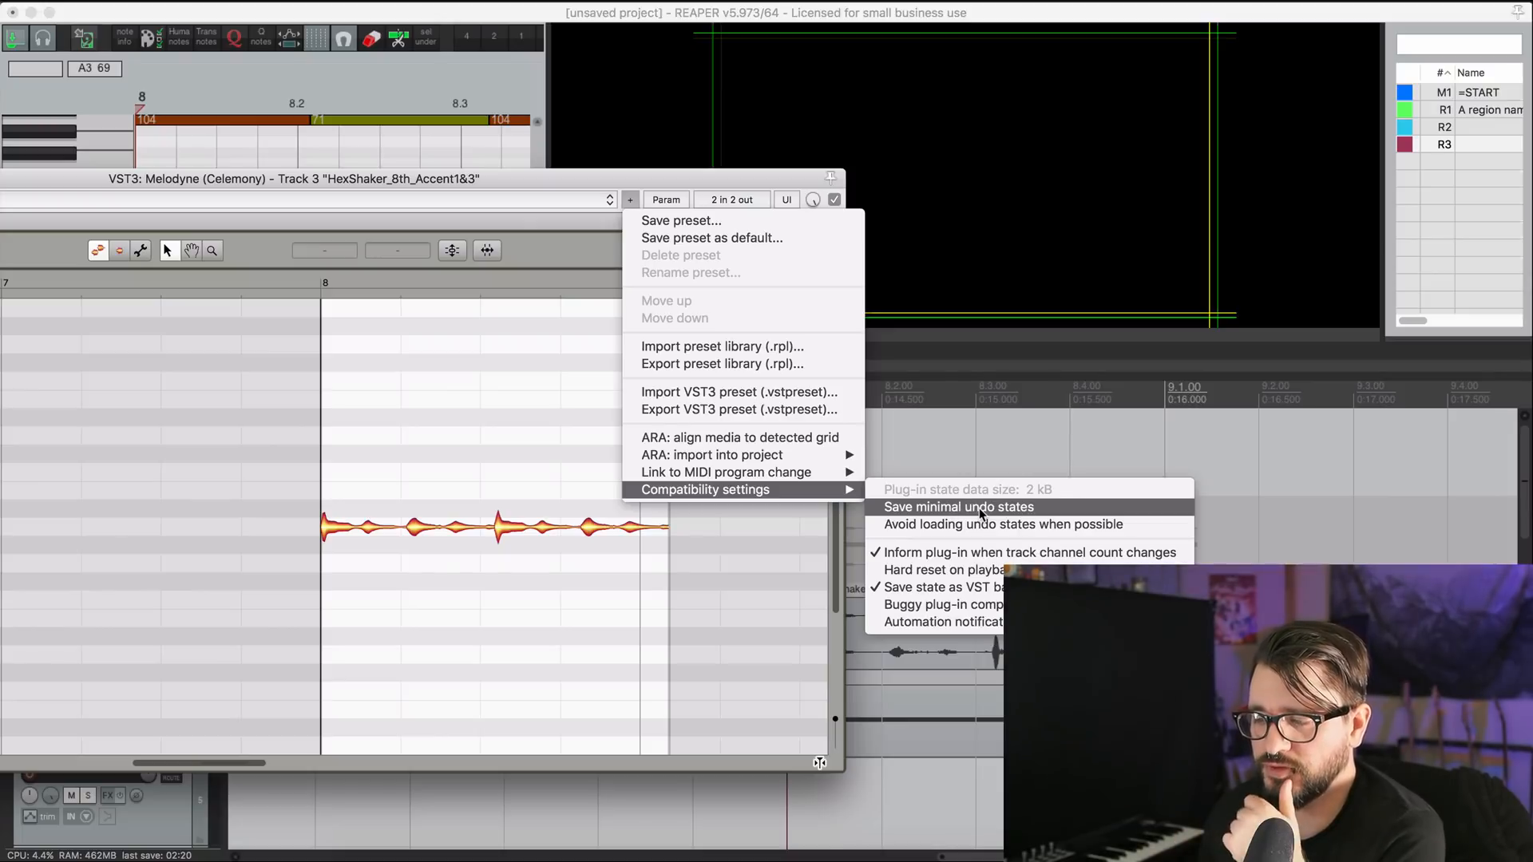
pyautogui.moveTo(917, 512)
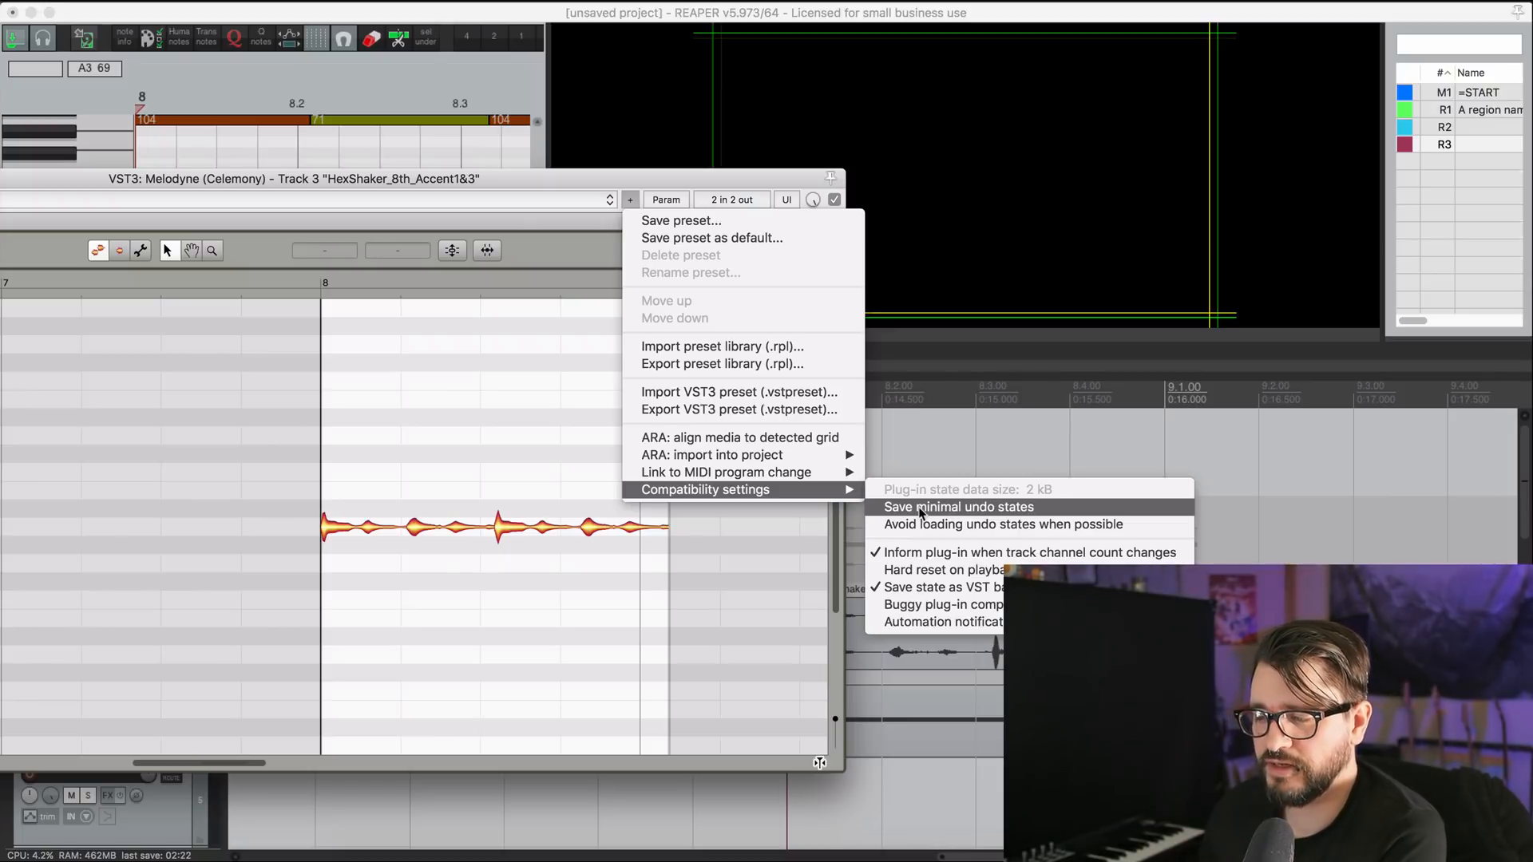
pyautogui.click(959, 506)
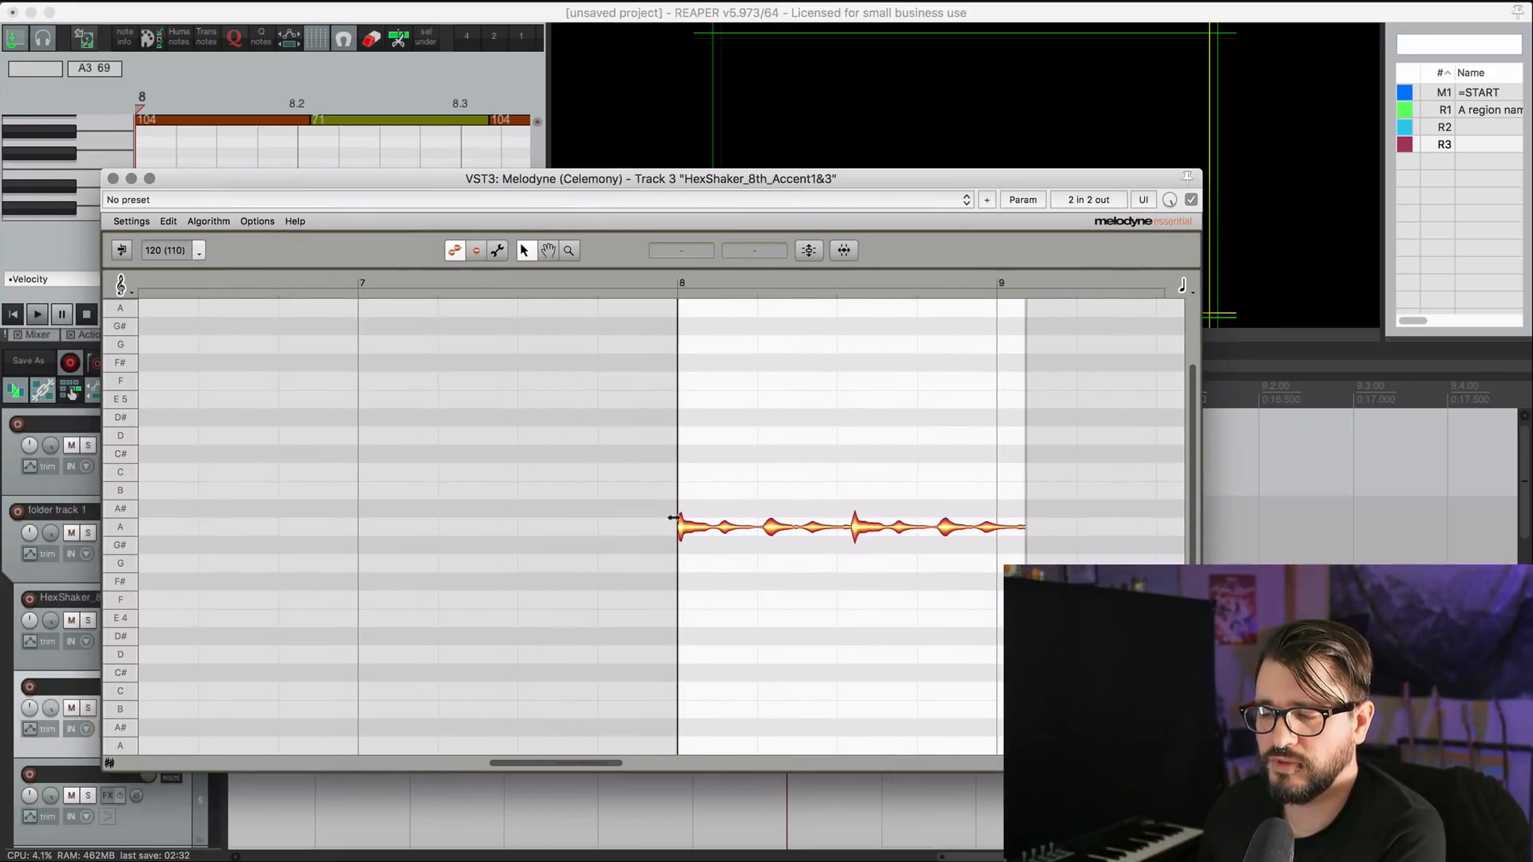
pyautogui.click(880, 528)
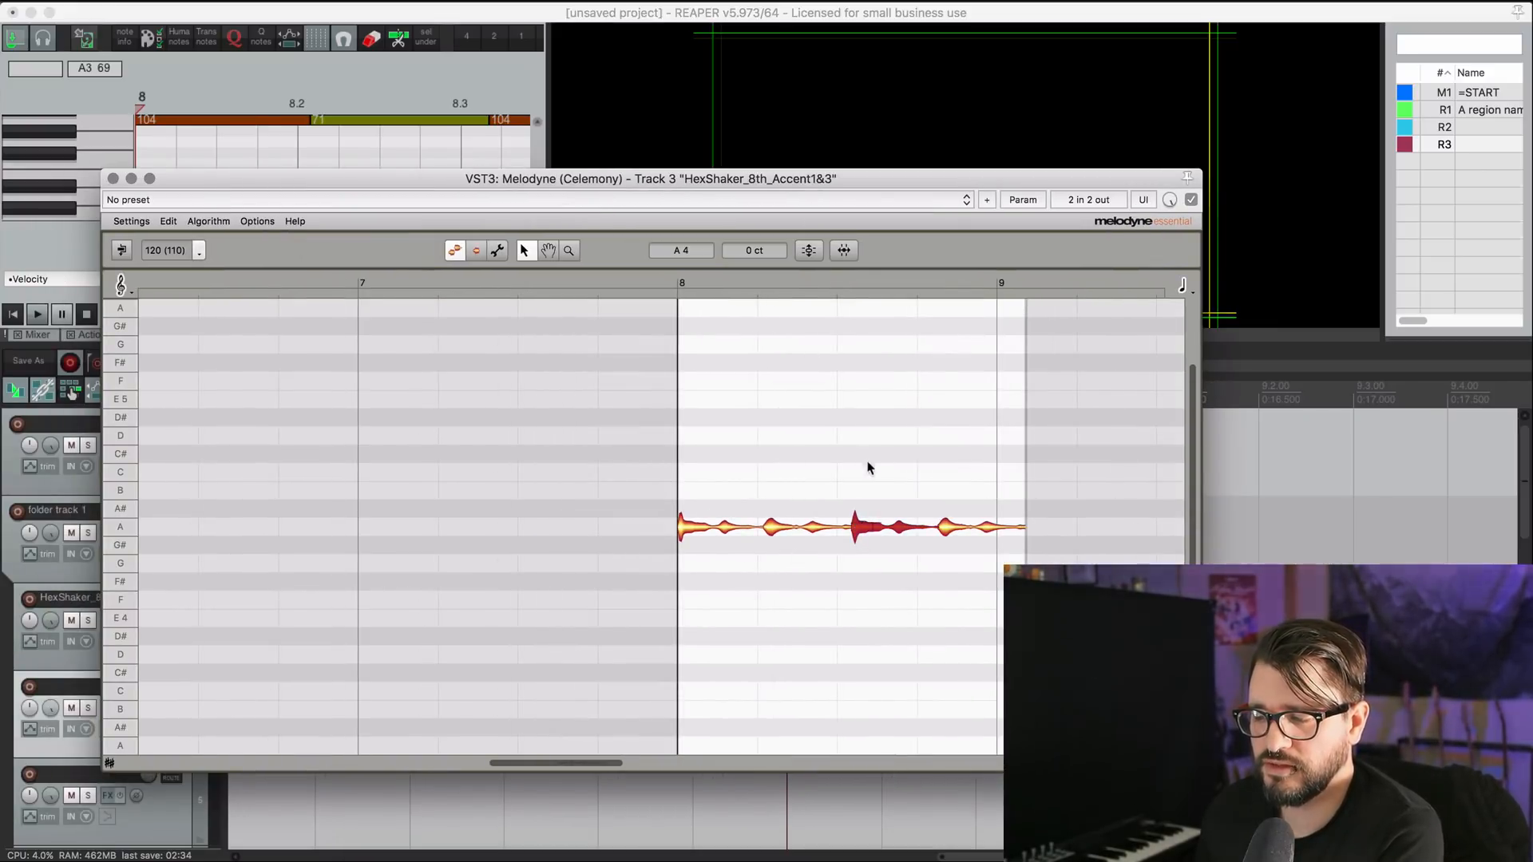
pyautogui.click(1022, 199)
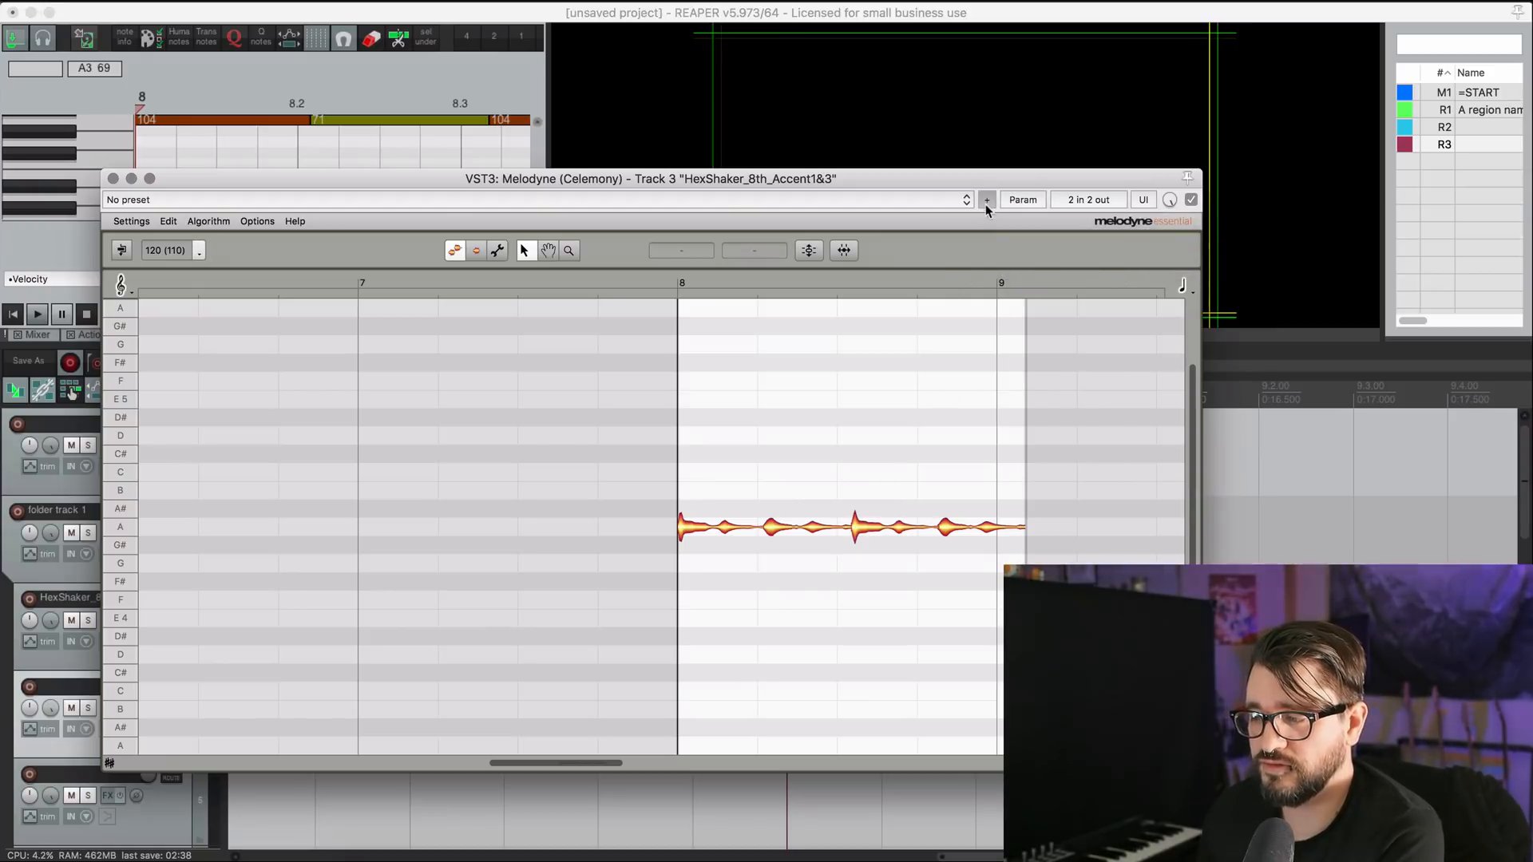
pyautogui.click(987, 200)
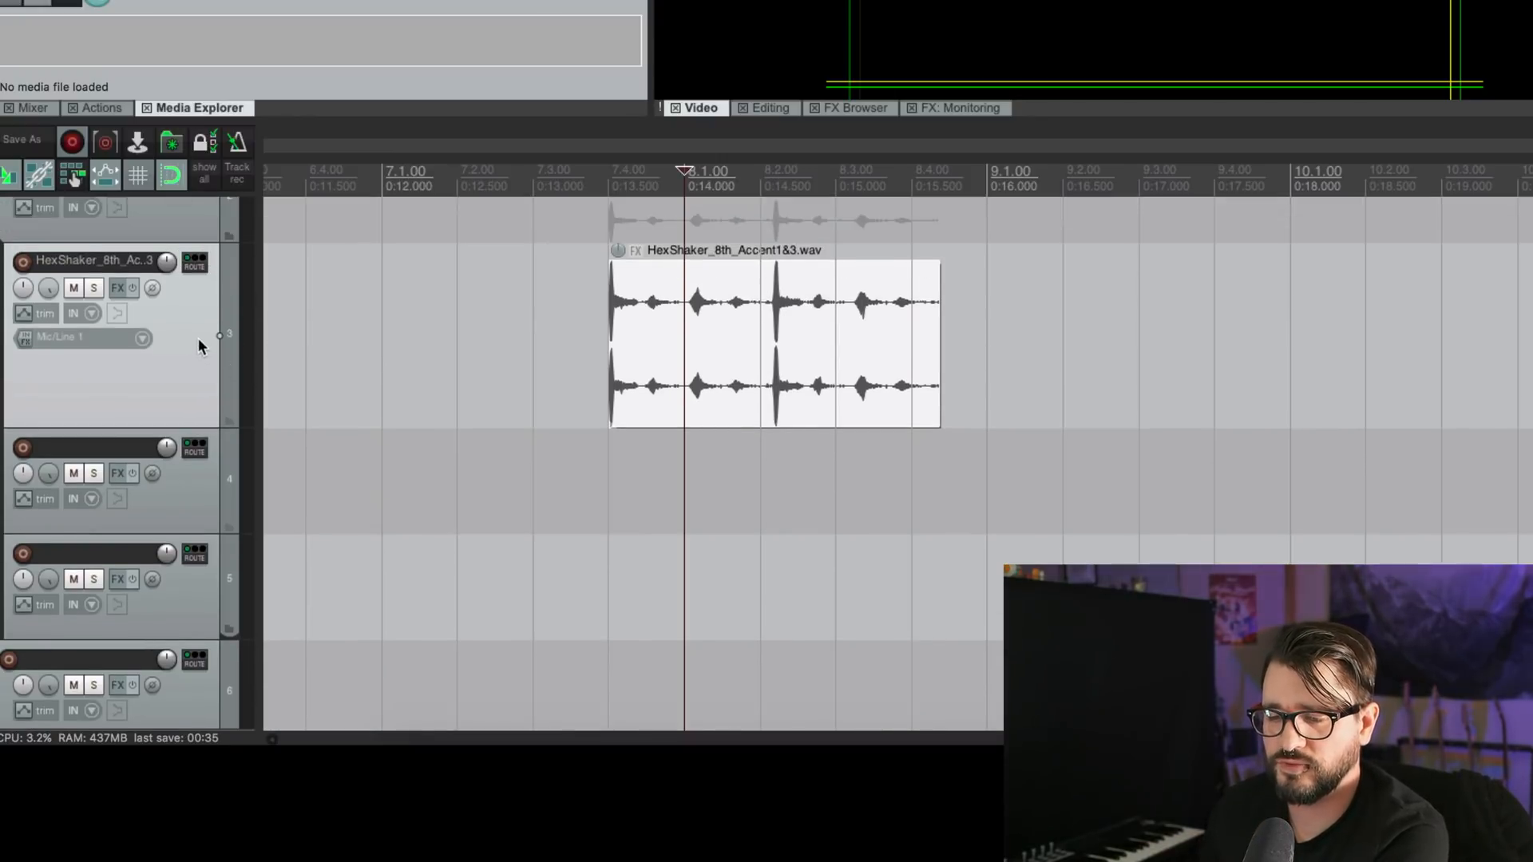
# Enable free item positioning on track 3 and place a shaker item copy lower at bar 8.
pyautogui.rightClick(201, 347)
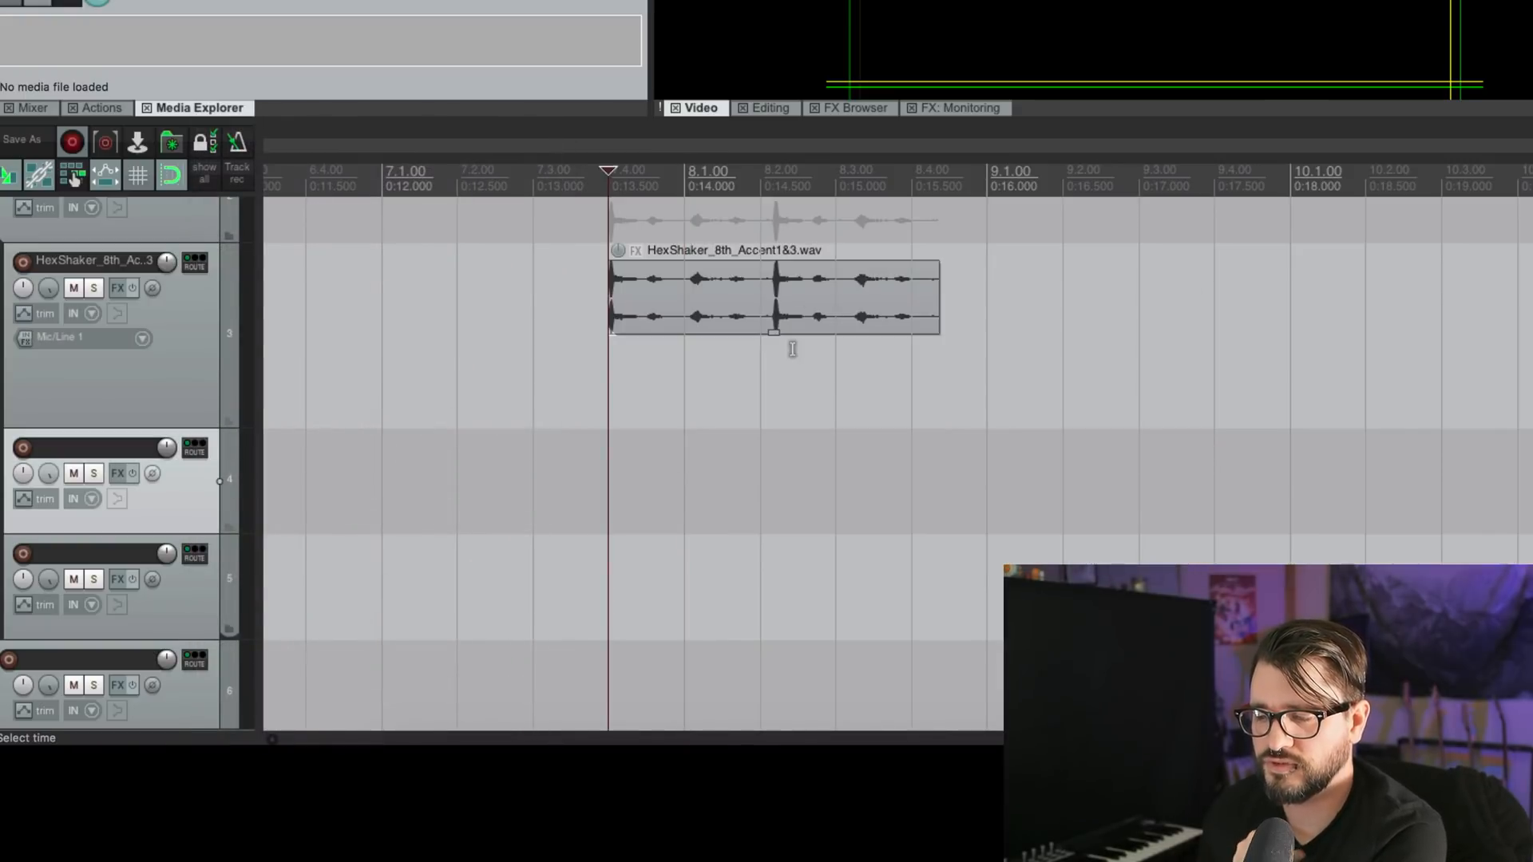
pyautogui.moveTo(763, 433)
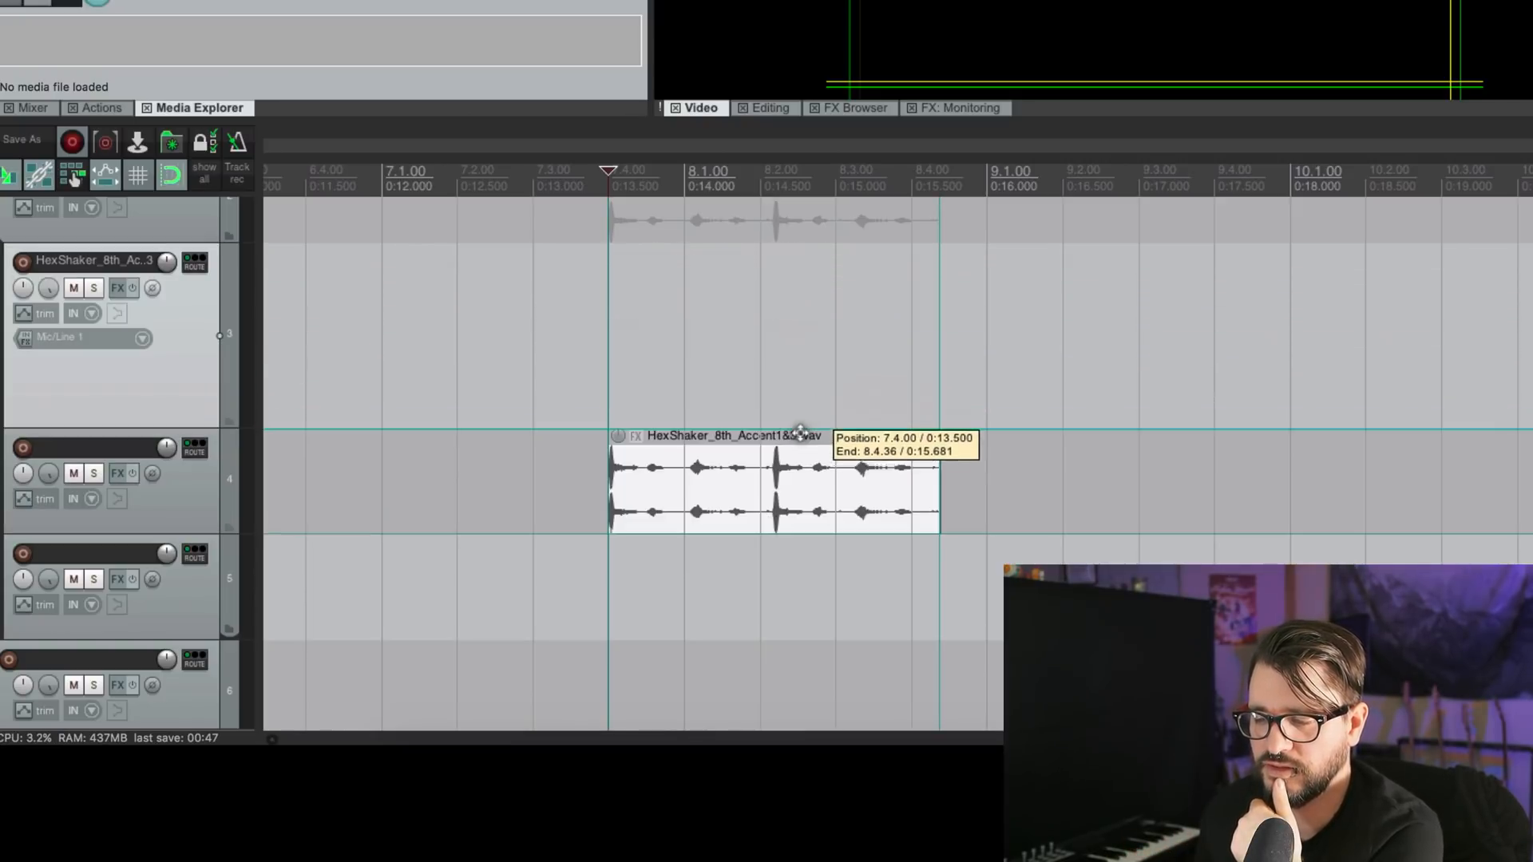
pyautogui.moveTo(772, 479); pyautogui.dragTo(772, 298)
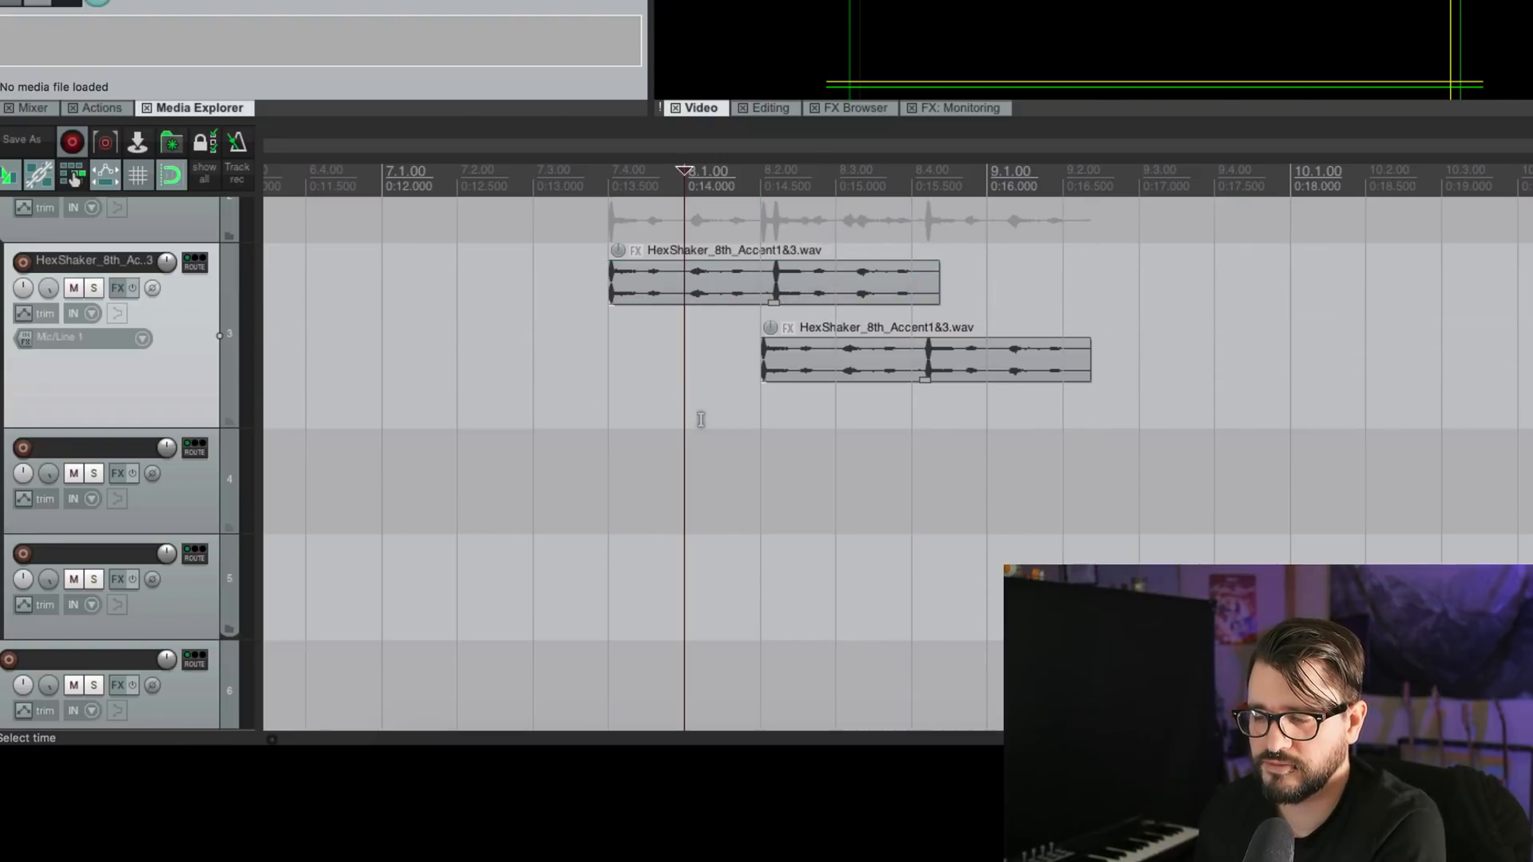
pyautogui.moveTo(924, 362); pyautogui.dragTo(1228, 318)
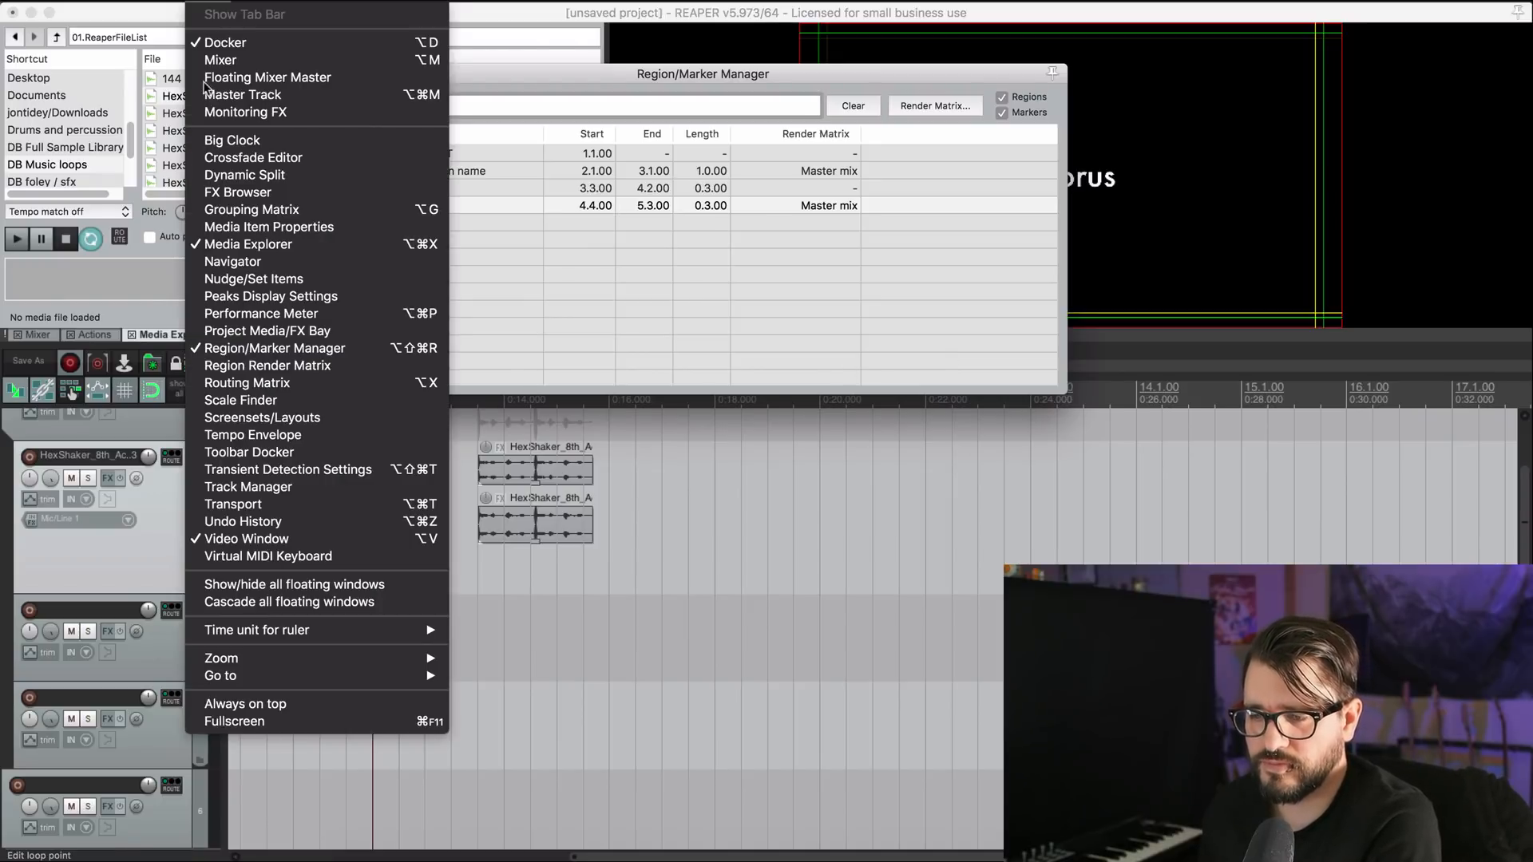
pyautogui.moveTo(267, 366)
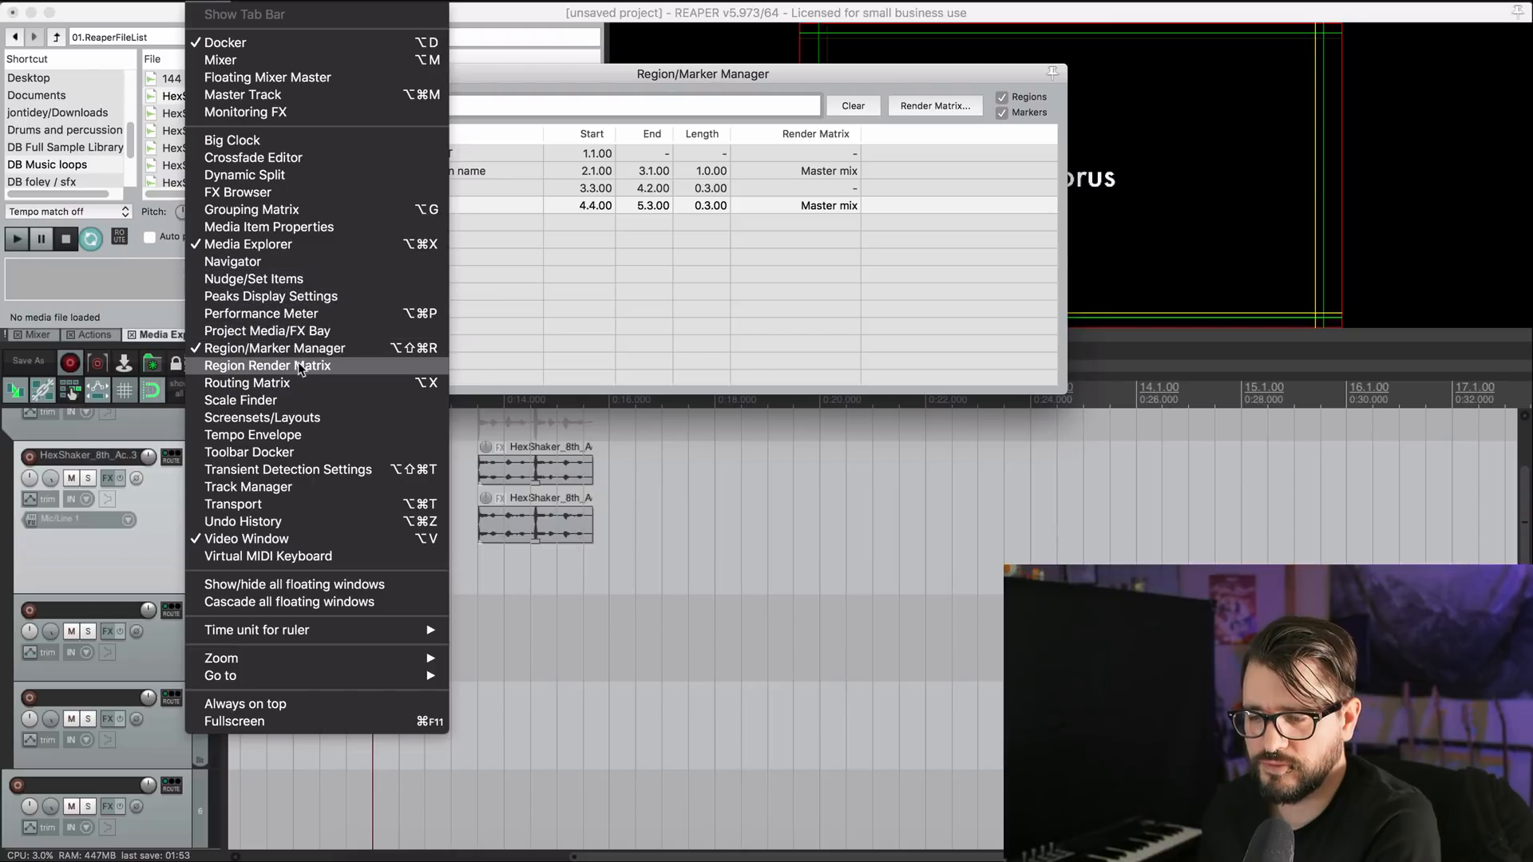
# Show the Region Render Matrix in a smaller window with the Region/Marker Manager moved above it.
pyautogui.click(268, 365)
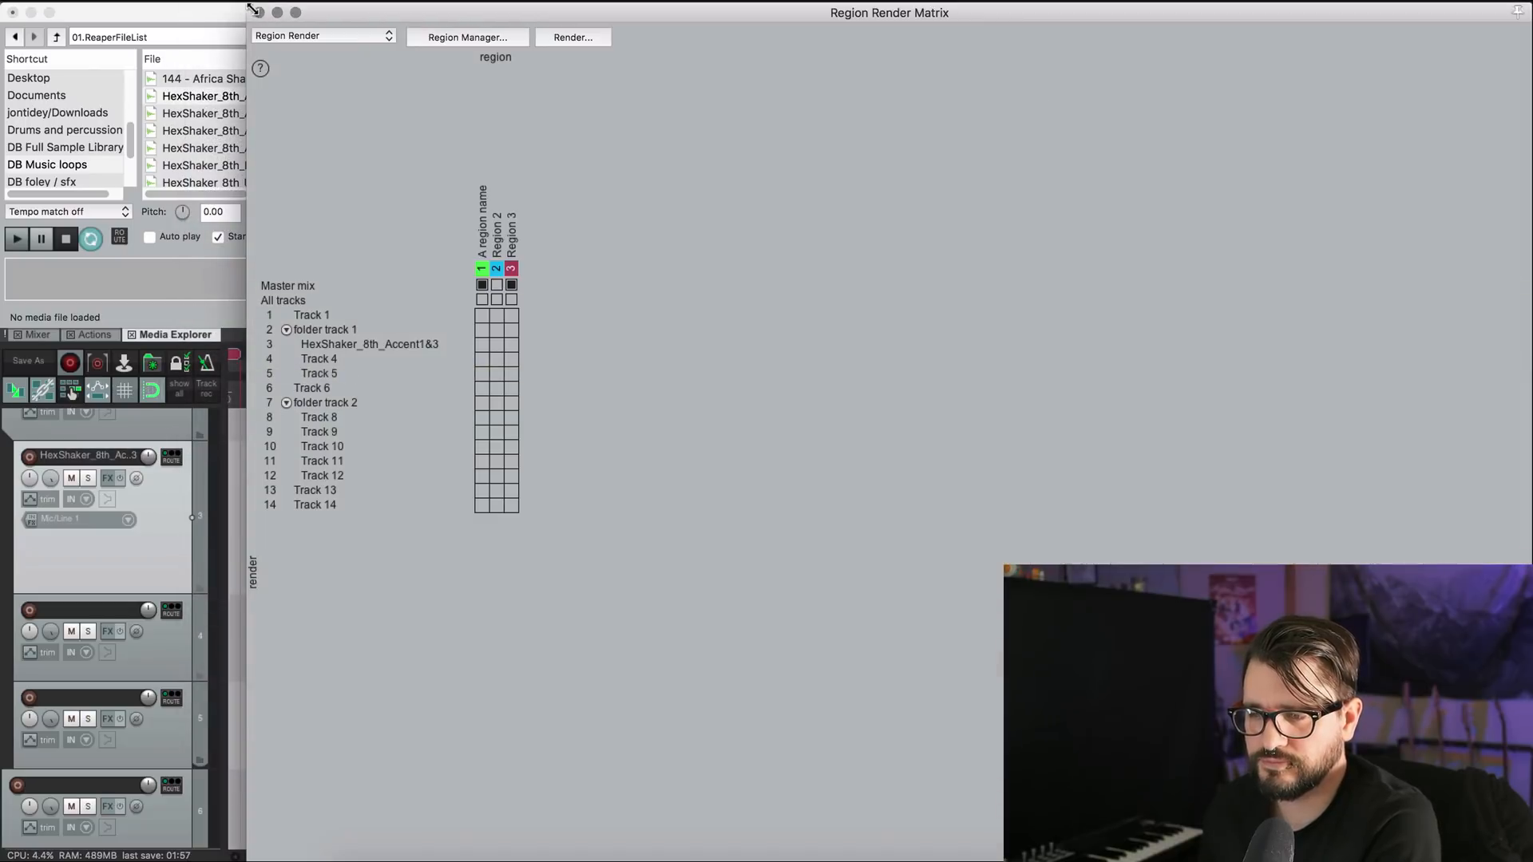
pyautogui.click(467, 38)
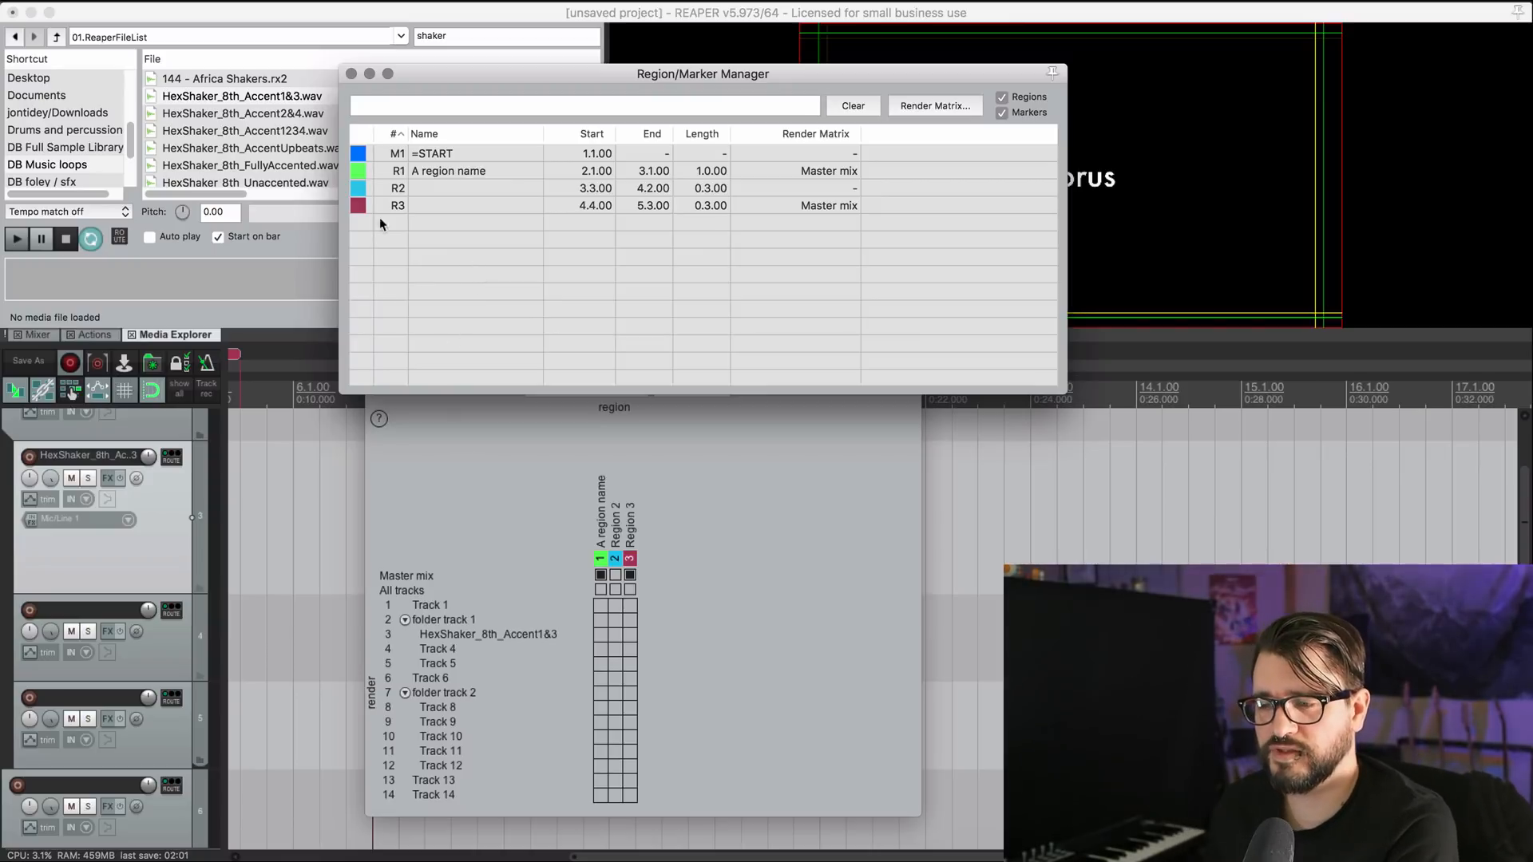
pyautogui.moveTo(684, 88)
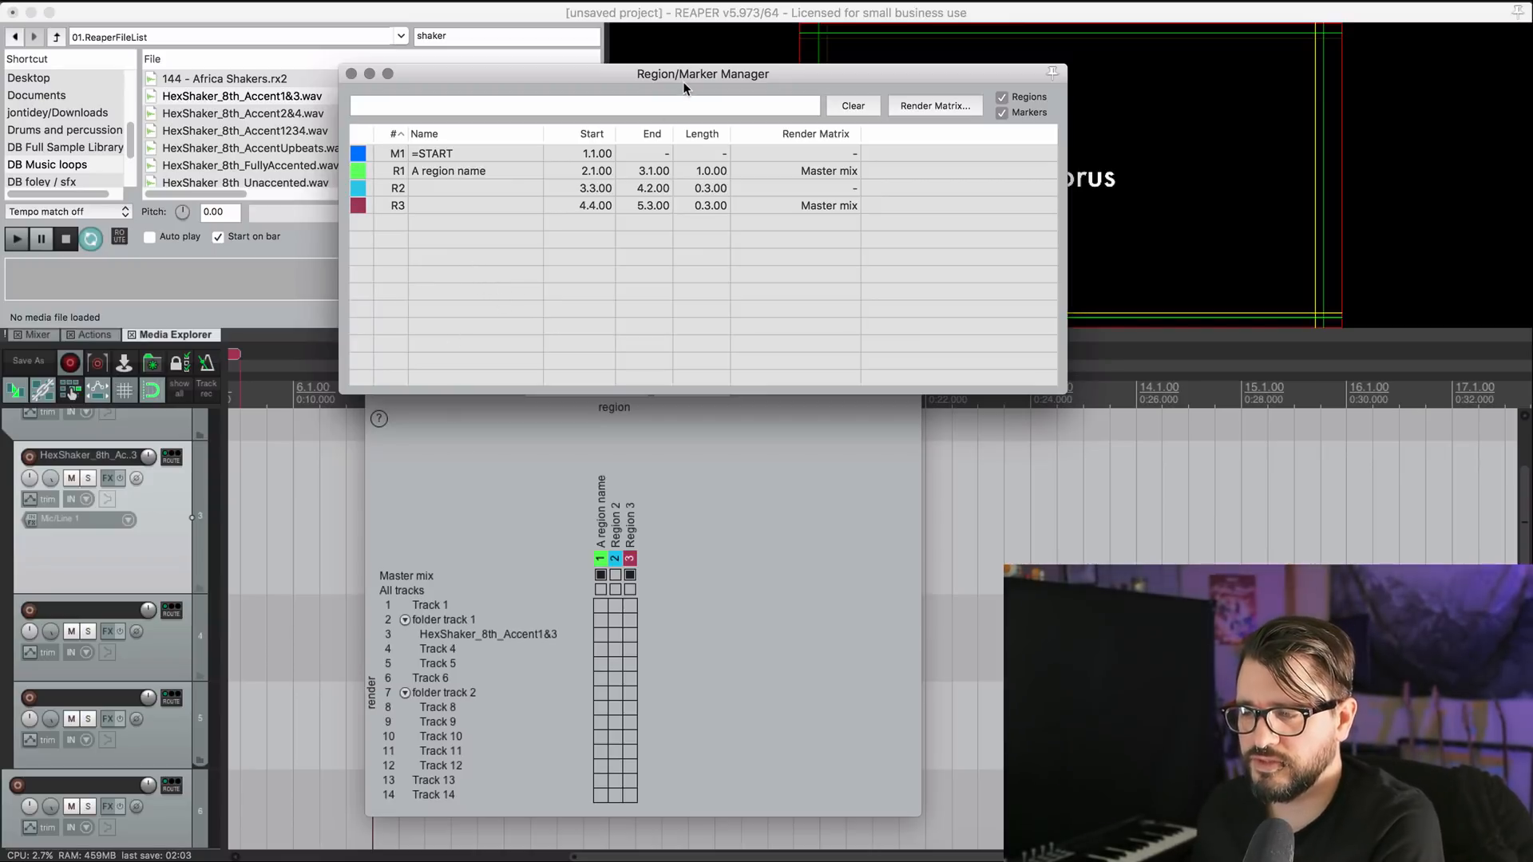
pyautogui.moveTo(703, 73); pyautogui.dragTo(606, 47)
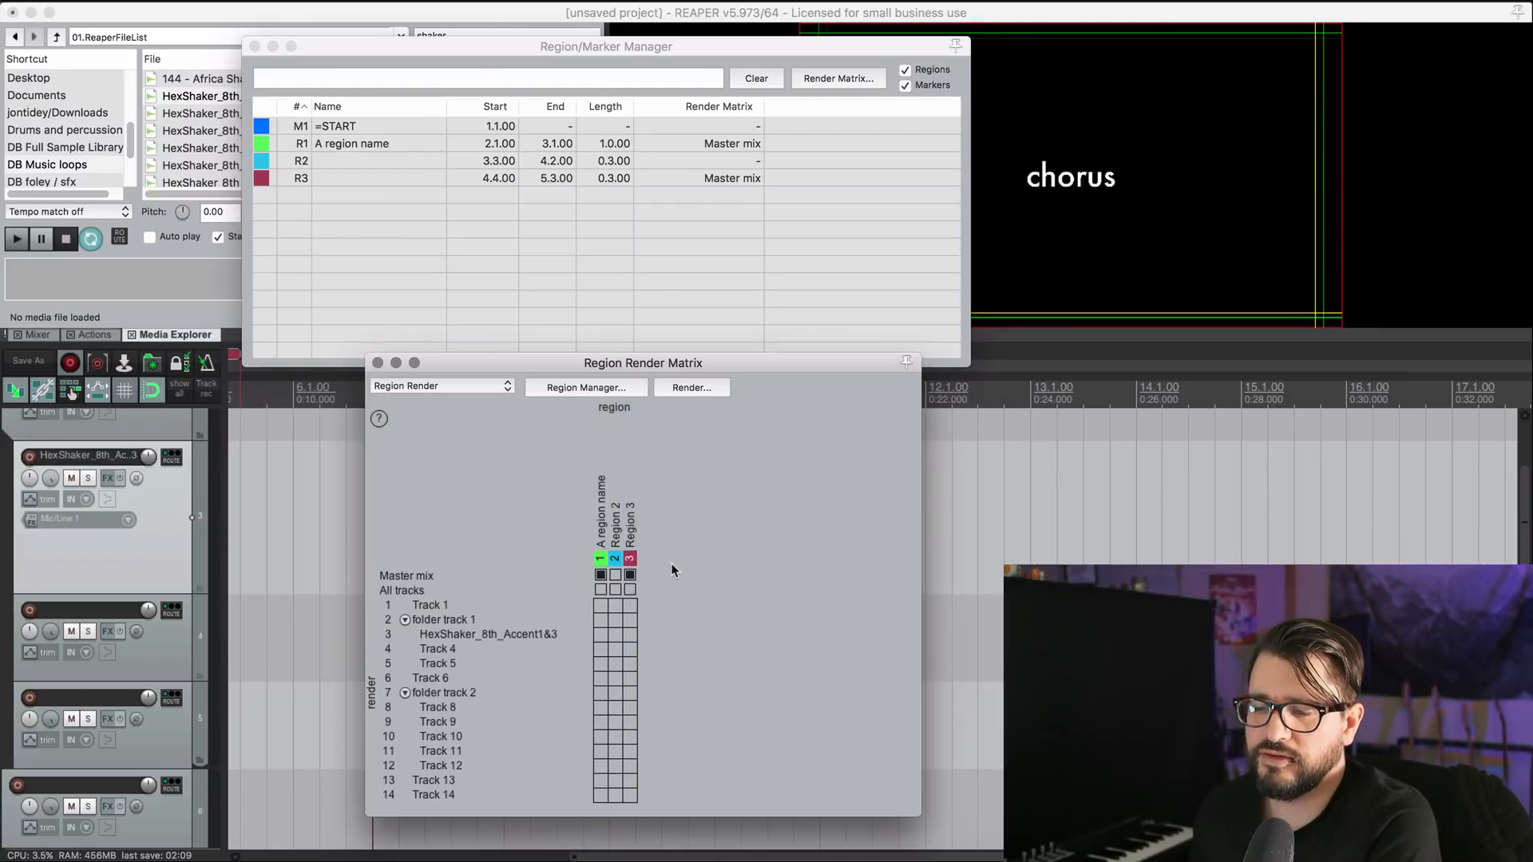
pyautogui.moveTo(714, 555)
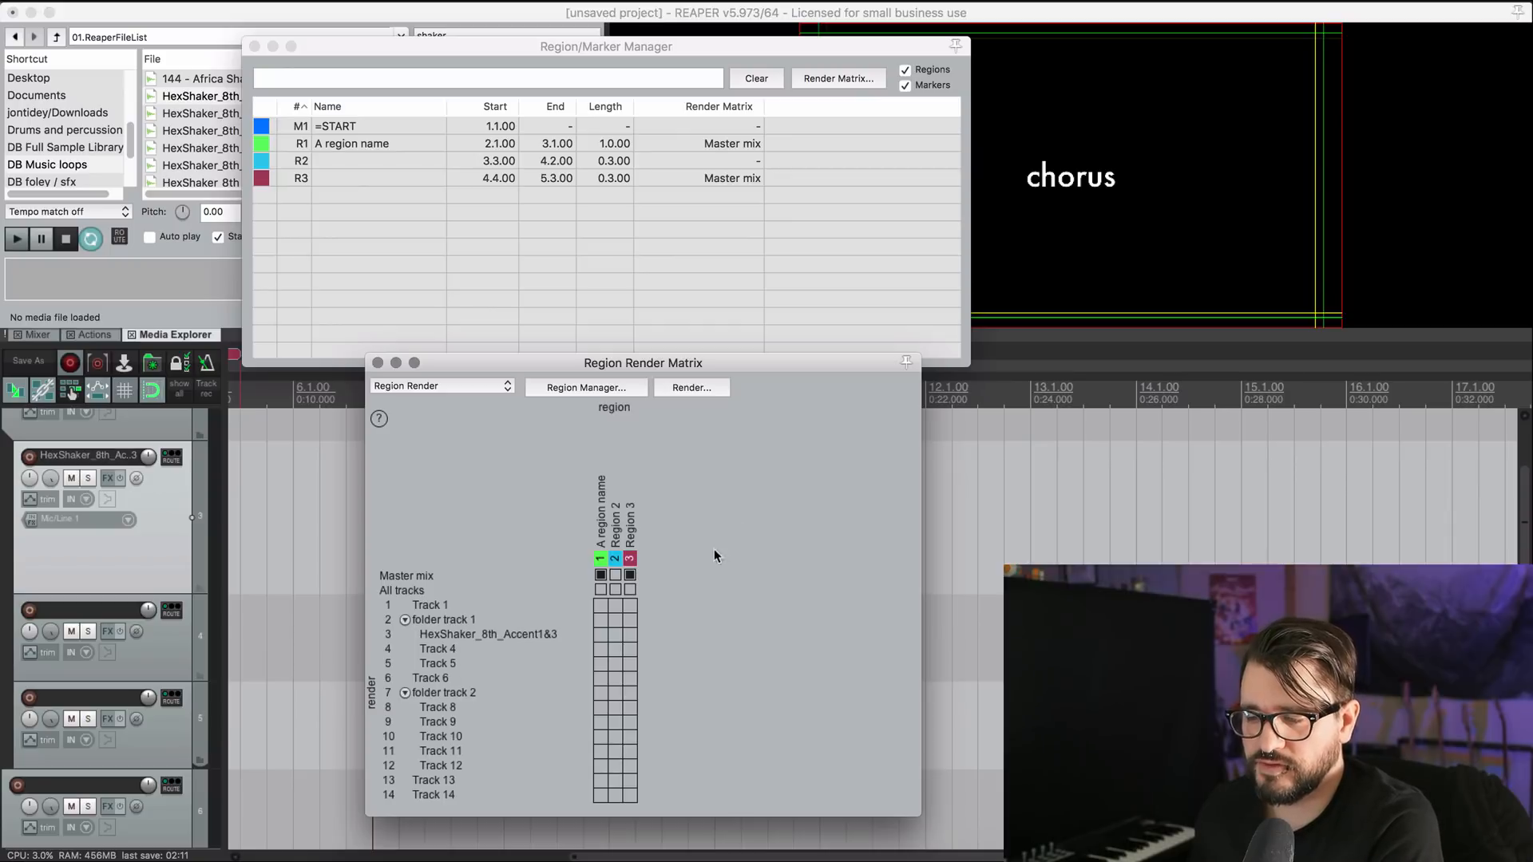
# Uncheck 'Show track render menu nested by folders' so R1's render tracks list flat.
pyautogui.rightClick(391, 143)
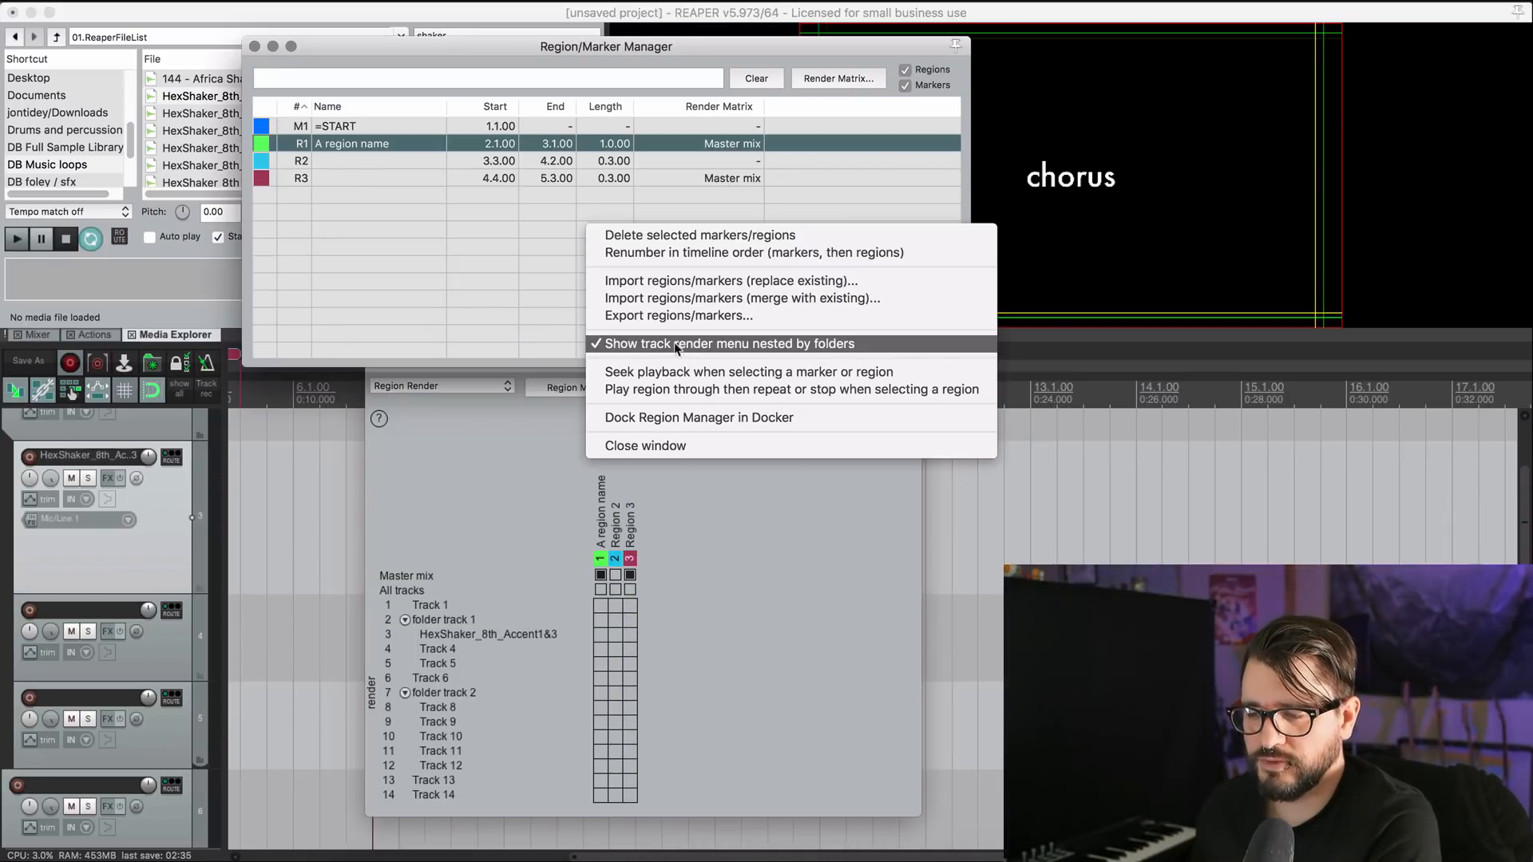
pyautogui.moveTo(698, 354)
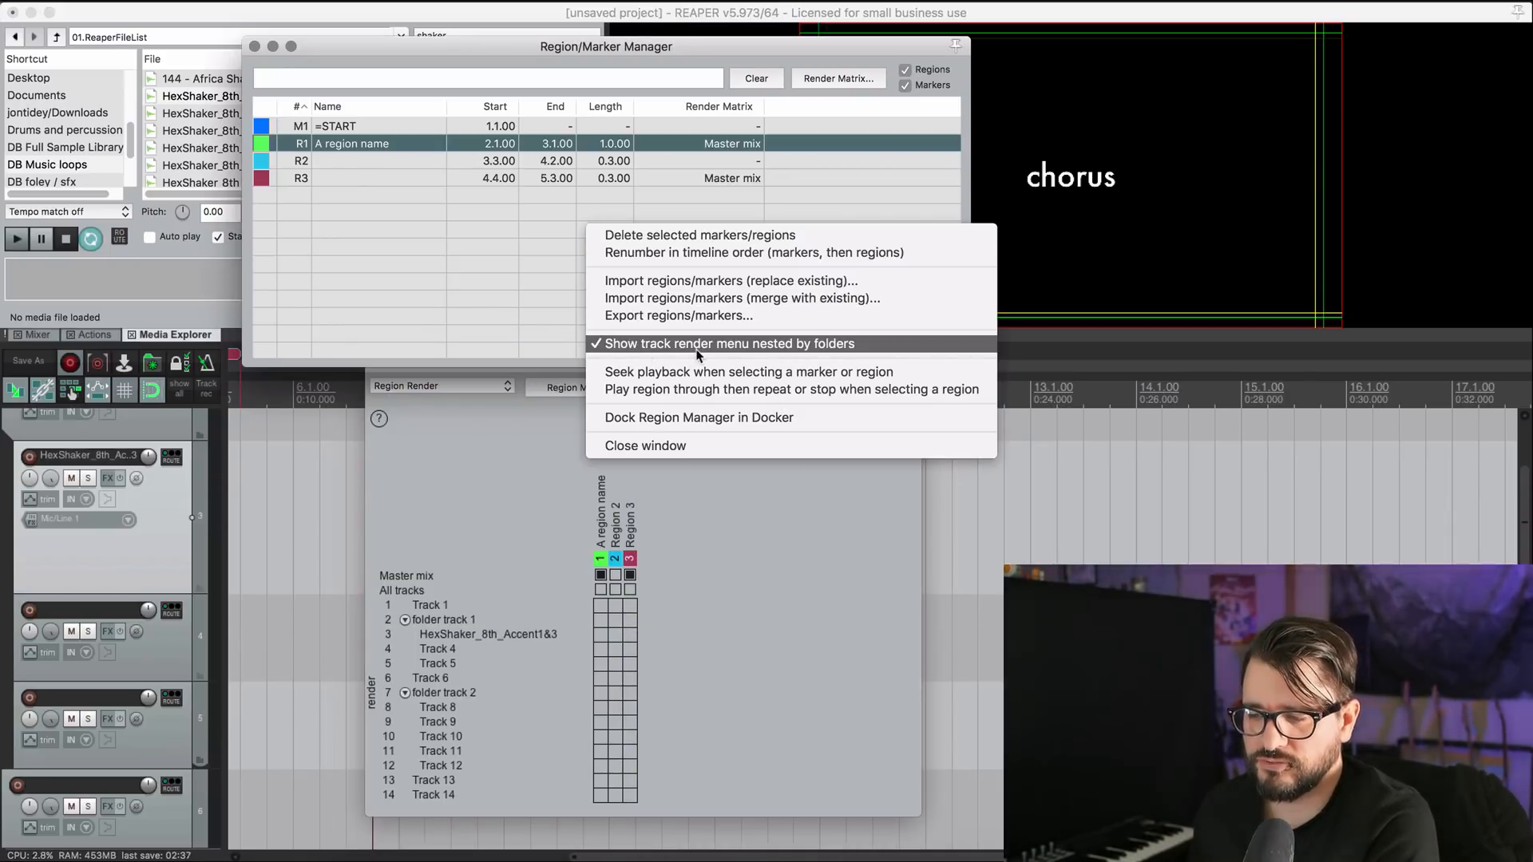
pyautogui.moveTo(762, 218)
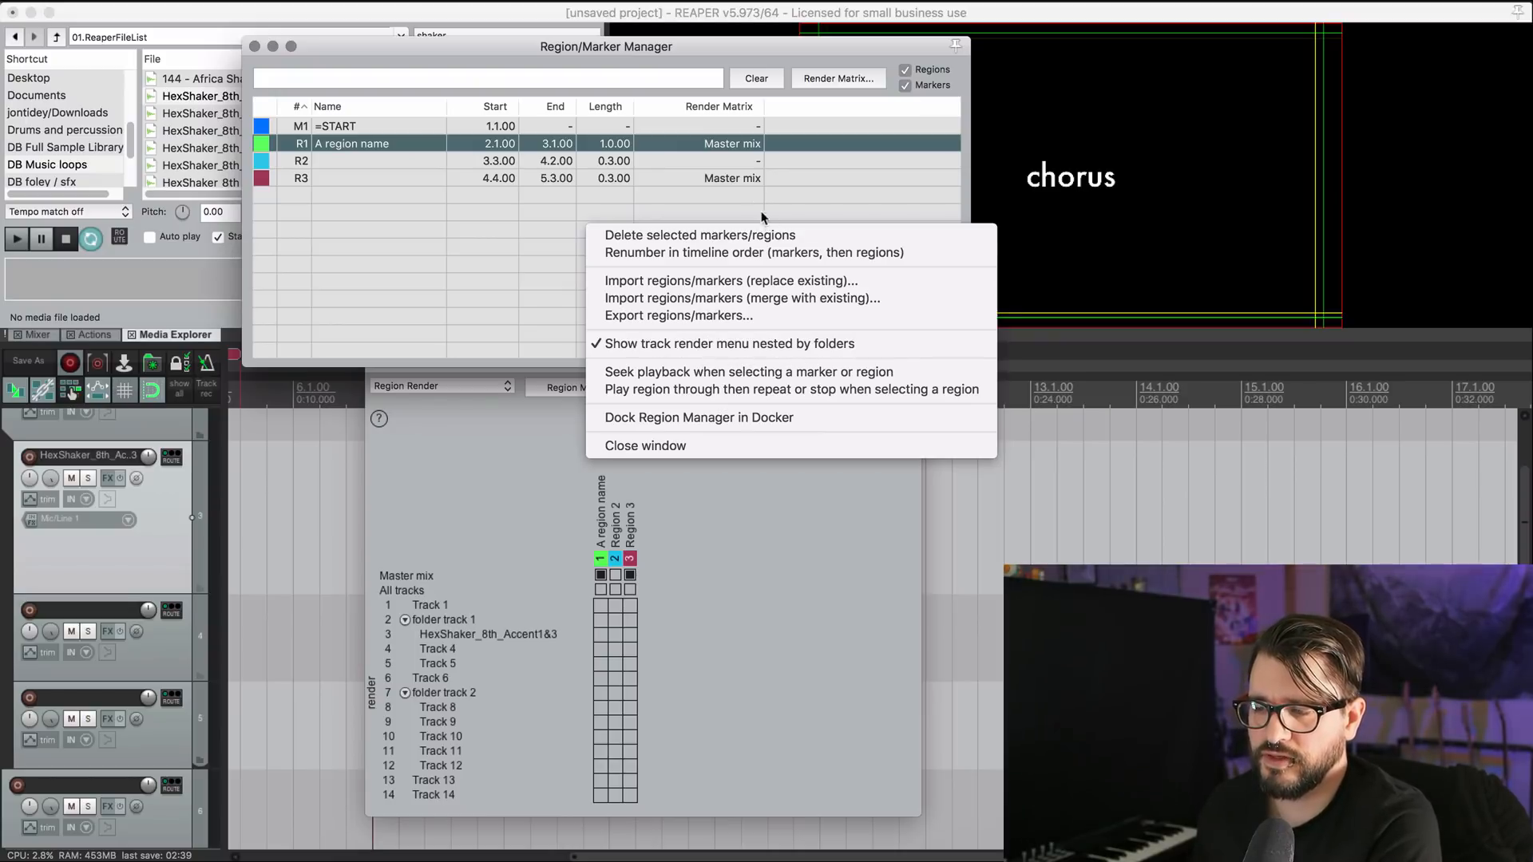
pyautogui.click(732, 143)
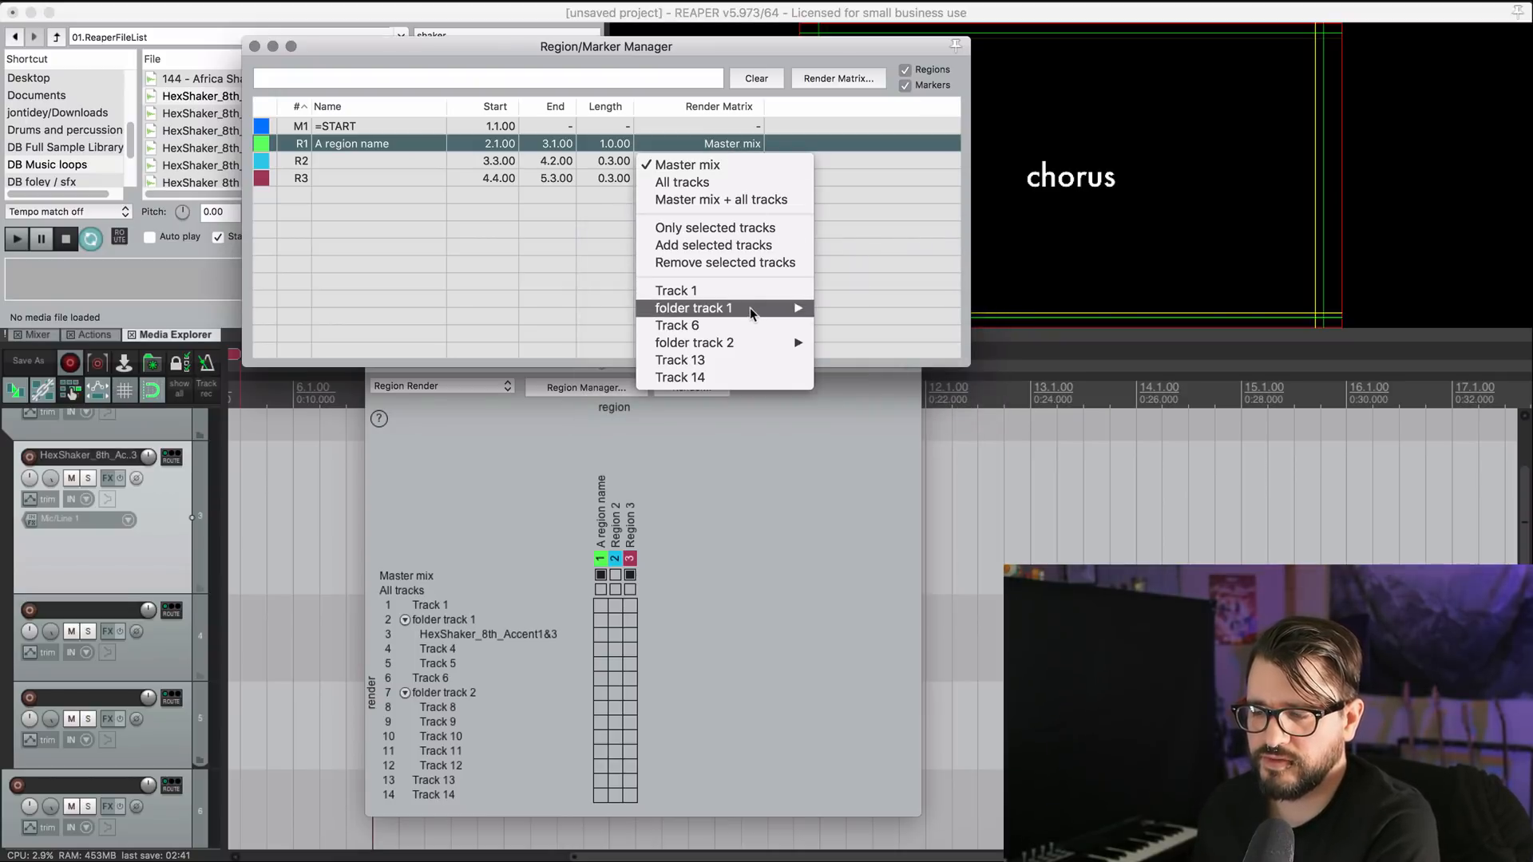
pyautogui.moveTo(678, 325)
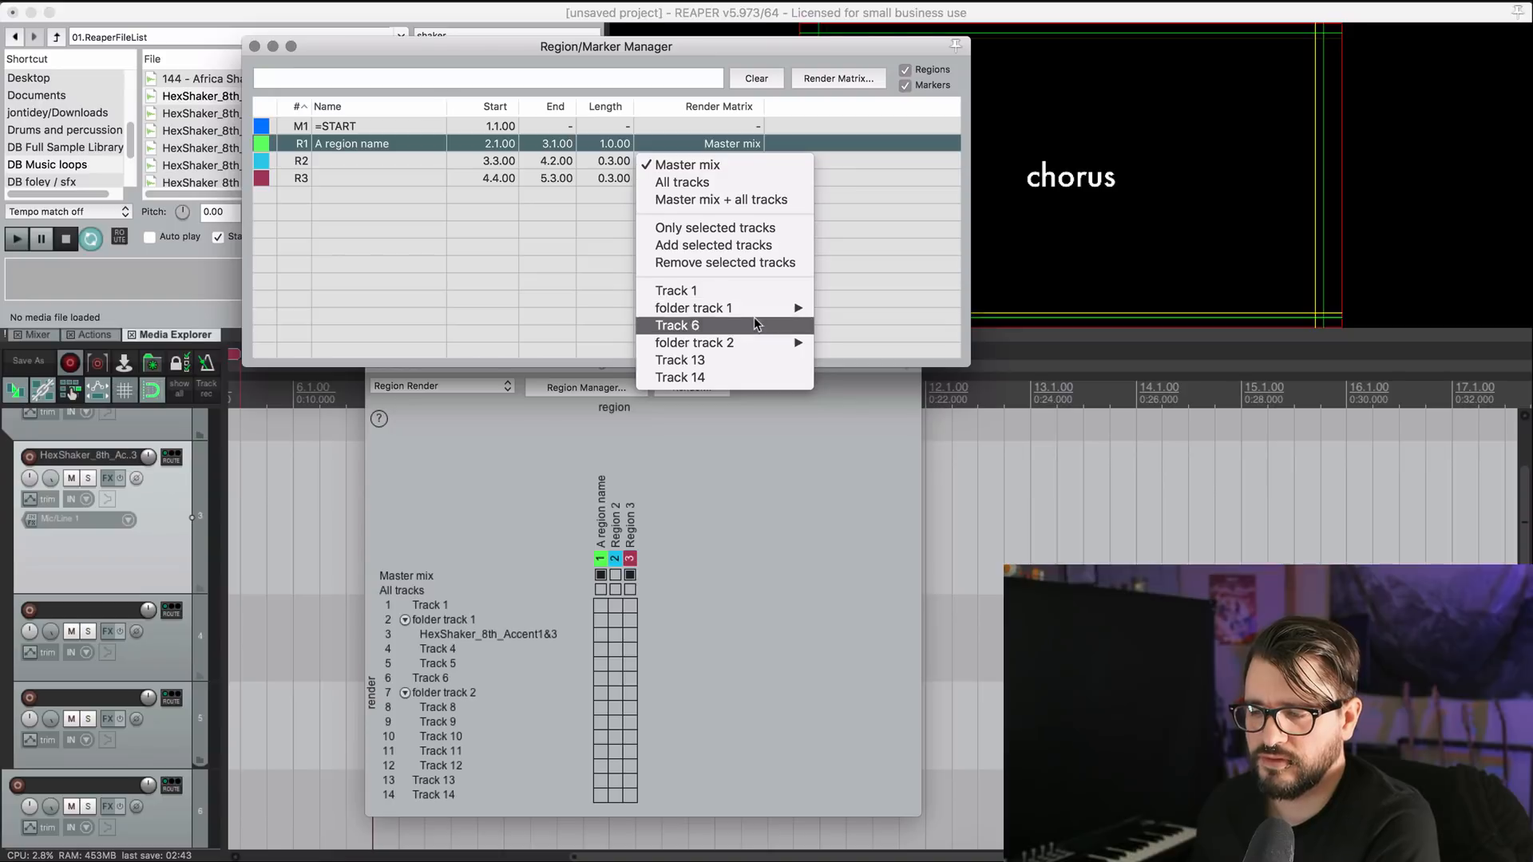
pyautogui.moveTo(694, 308)
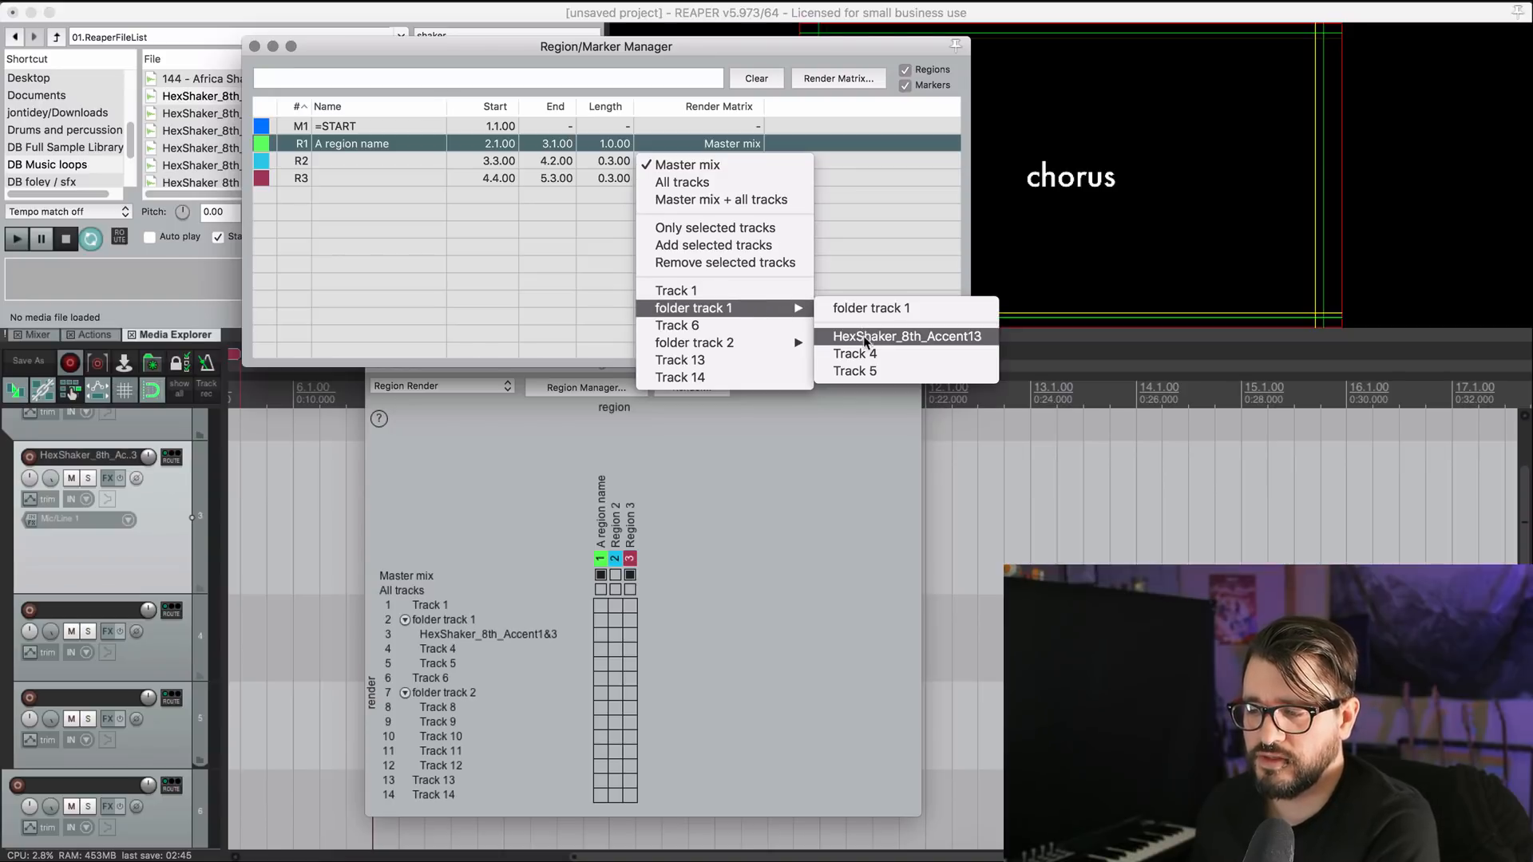
pyautogui.moveTo(894, 352)
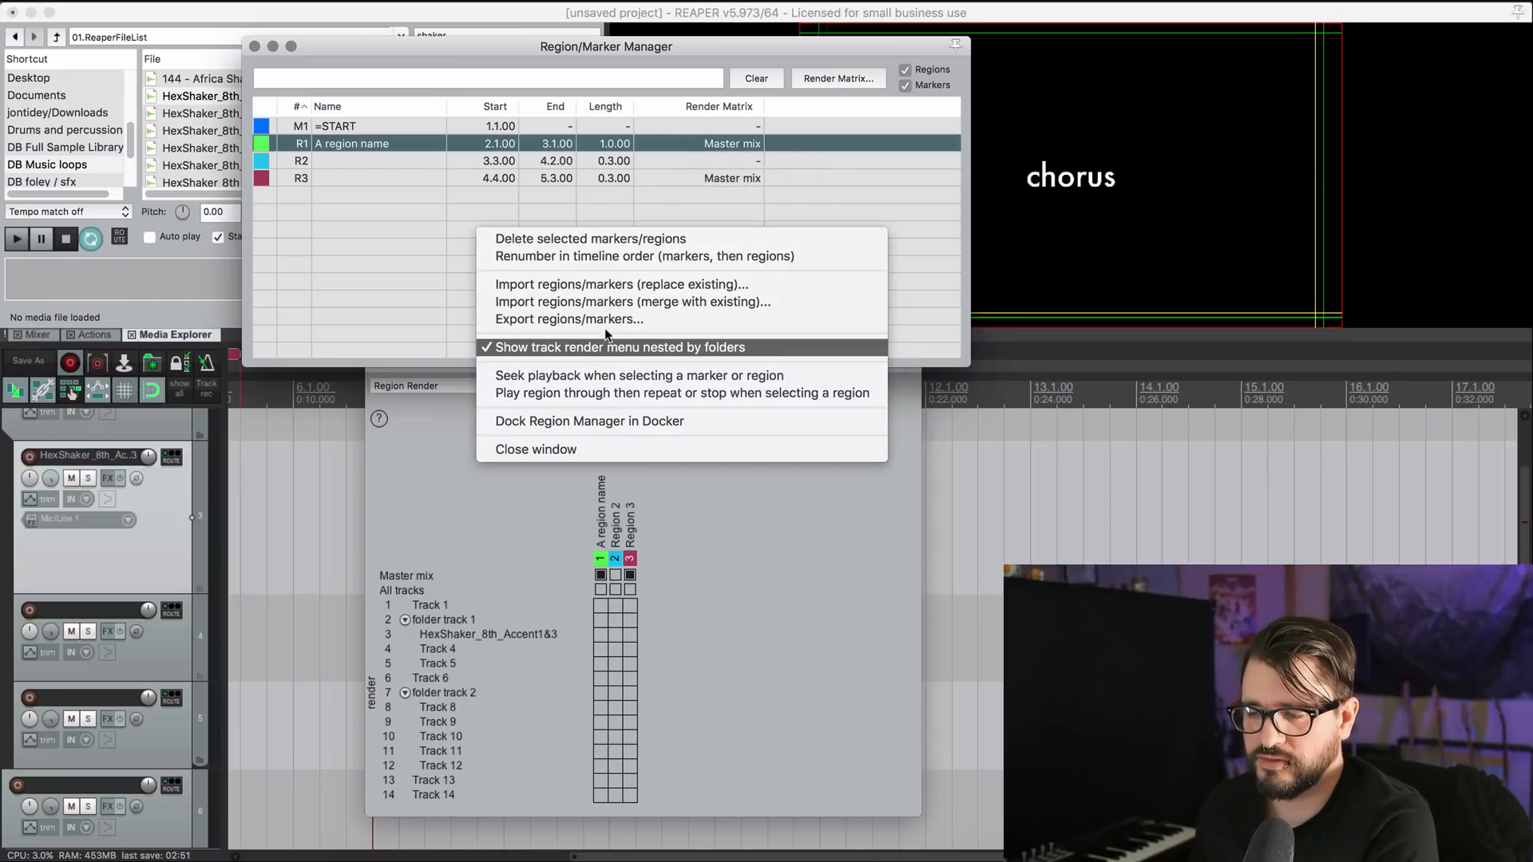
pyautogui.click(731, 143)
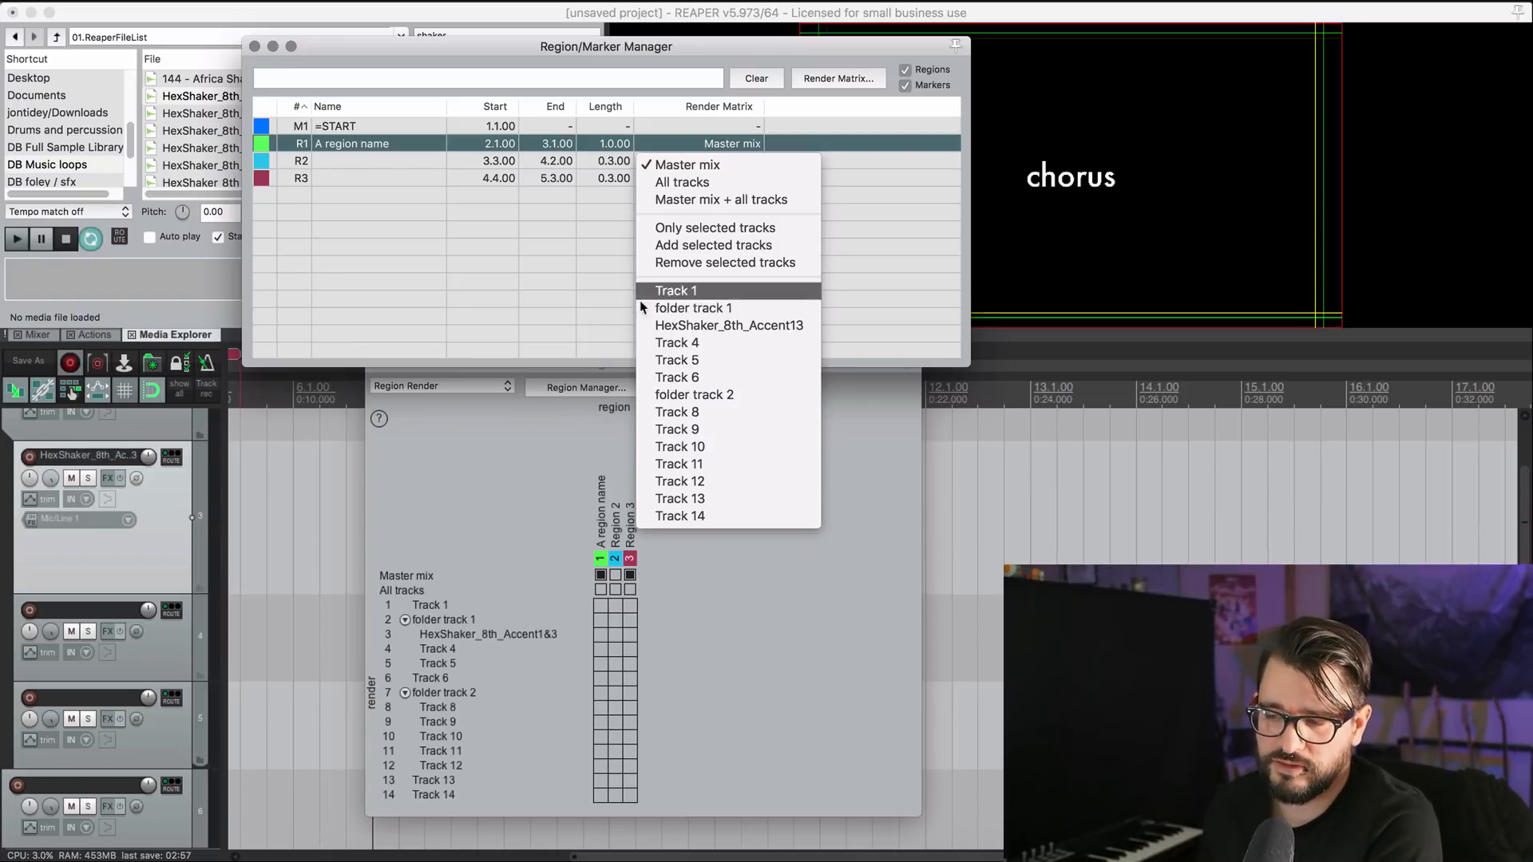
pyautogui.moveTo(693, 306)
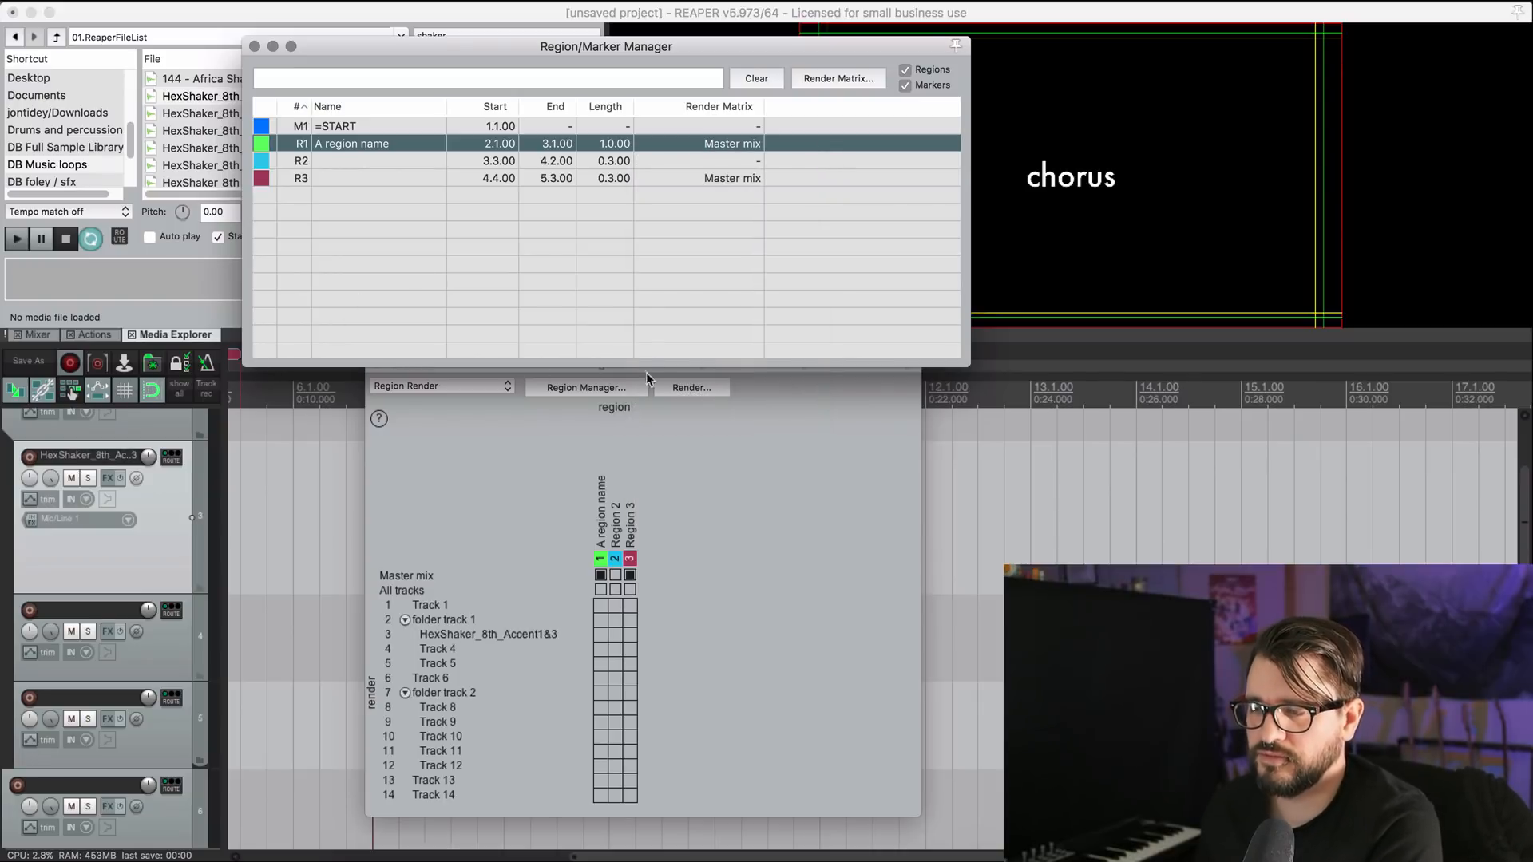
pyautogui.moveTo(654, 321)
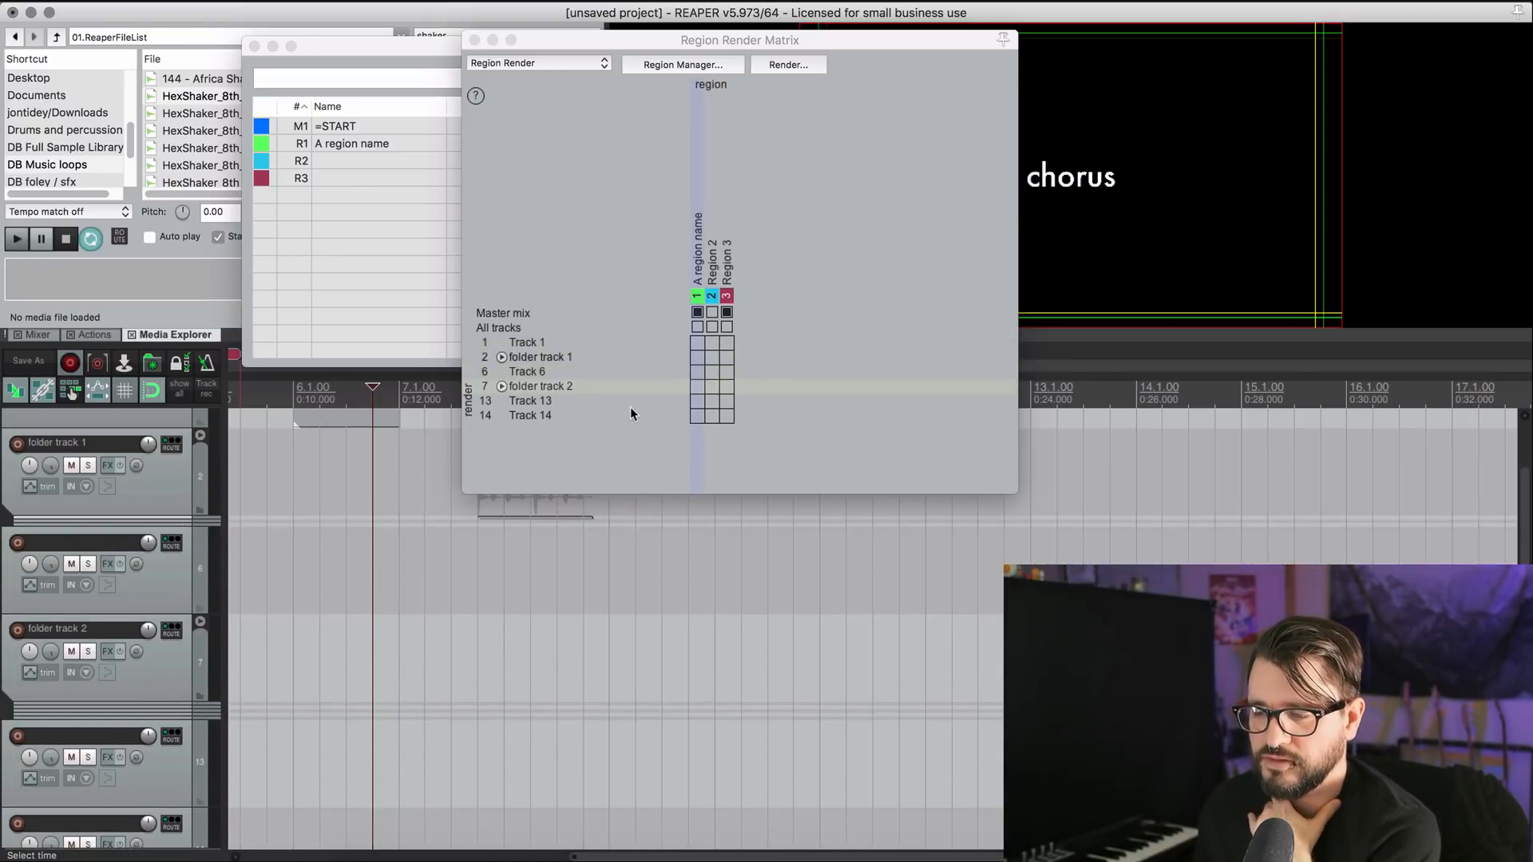
# Expand folder track 1 in the Region Render Matrix to reveal its child tracks.
pyautogui.click(501, 357)
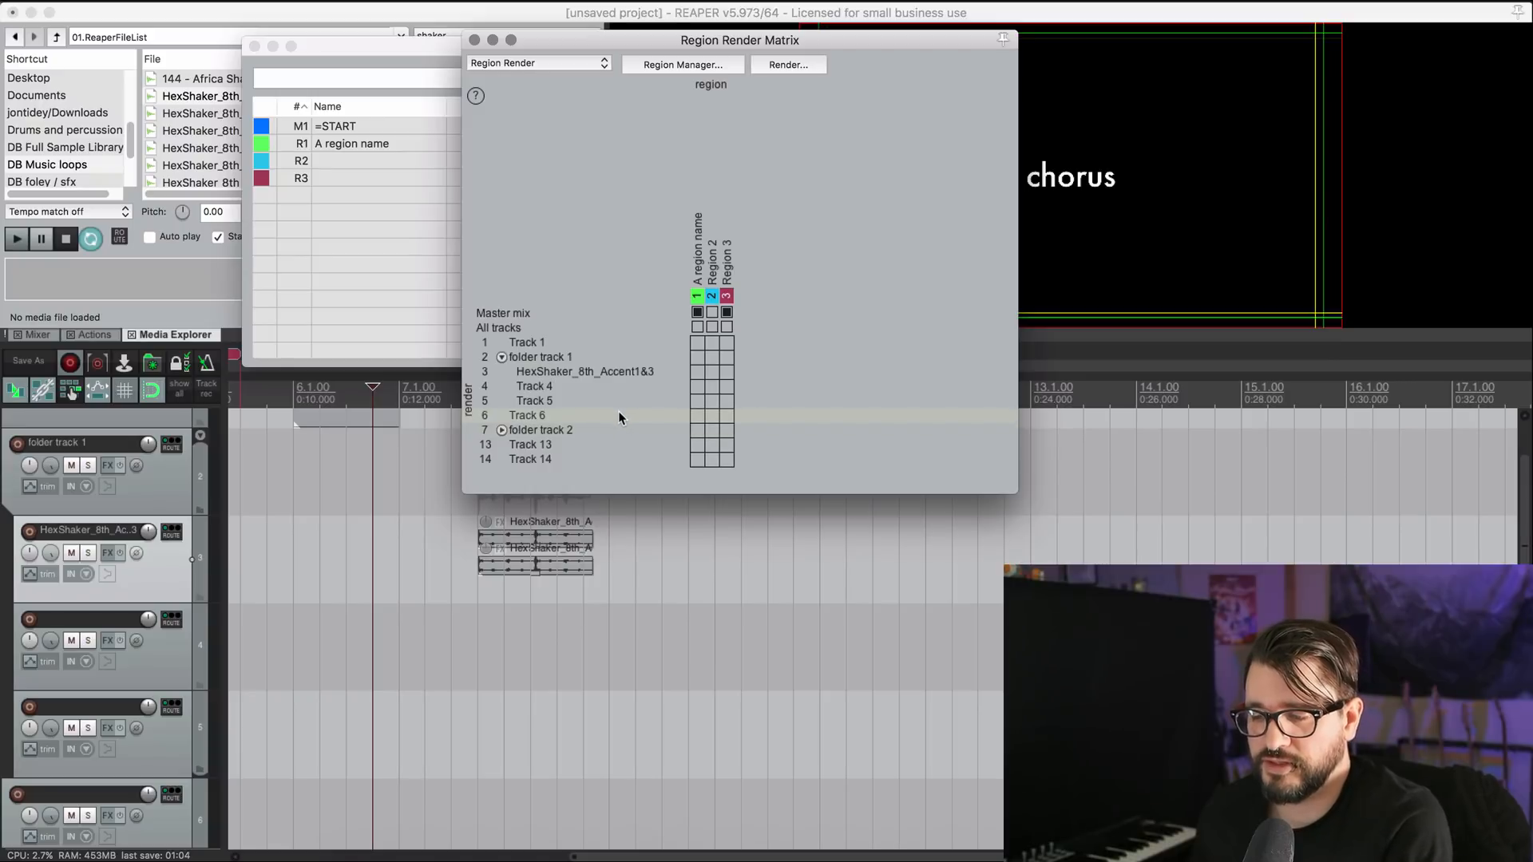
# Set render source to Region render matrix and bounds to Selected regions.
pyautogui.click(789, 65)
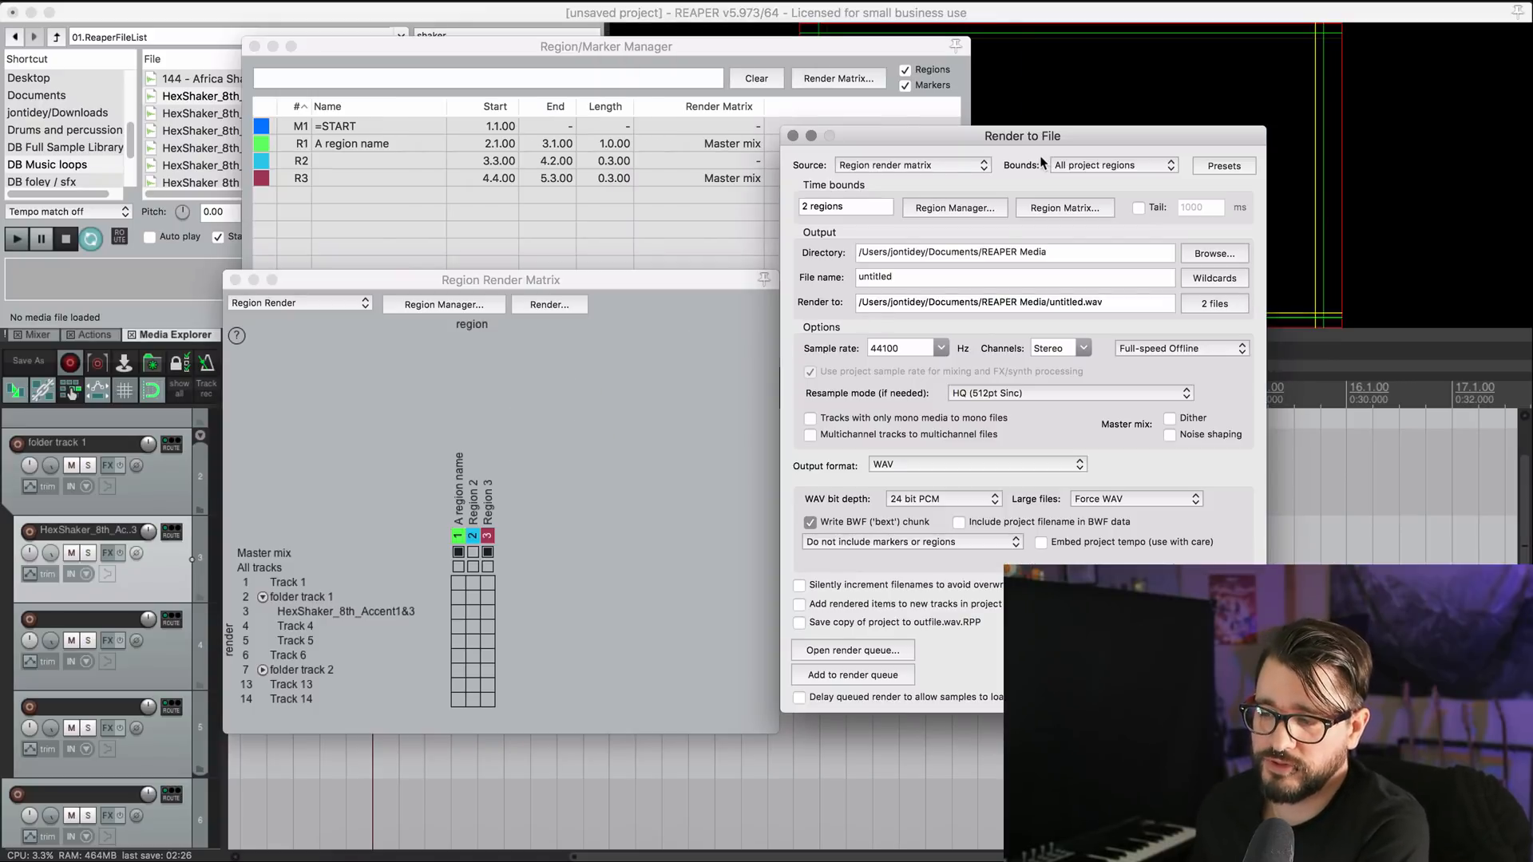
pyautogui.click(911, 165)
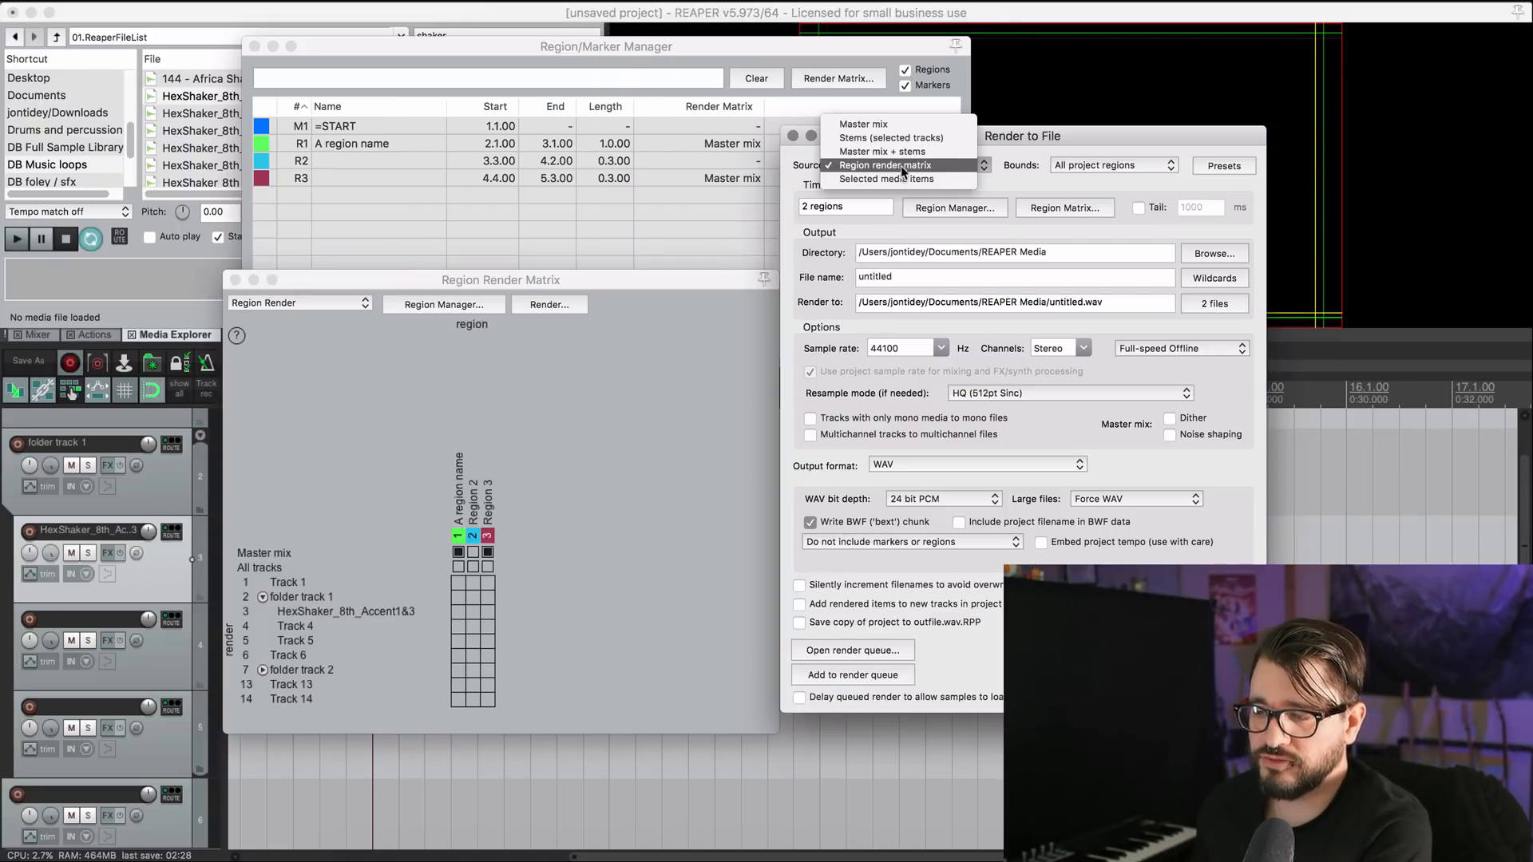
pyautogui.click(886, 165)
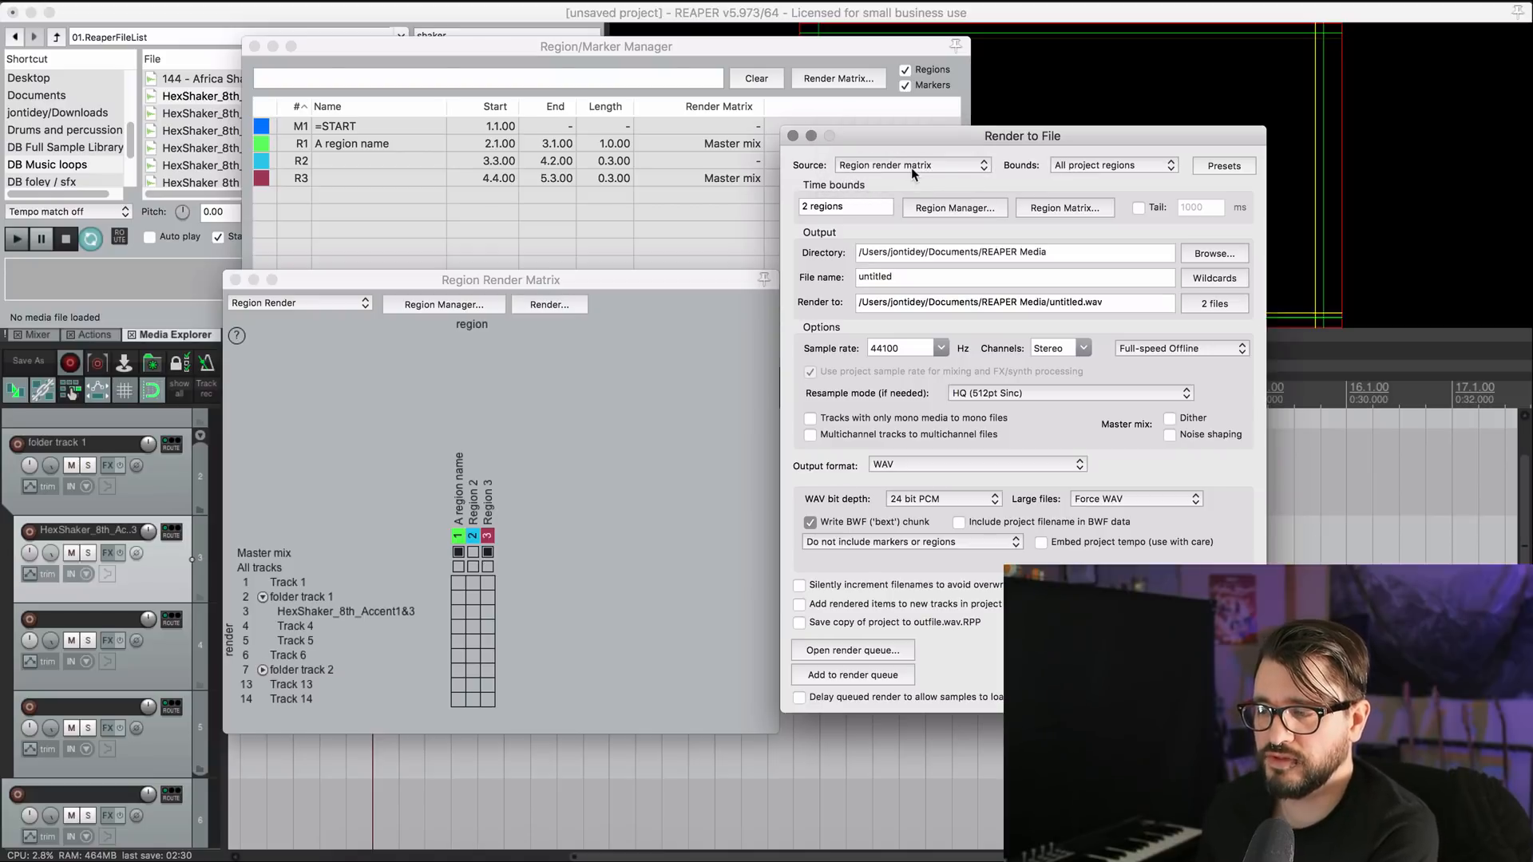
pyautogui.click(1112, 165)
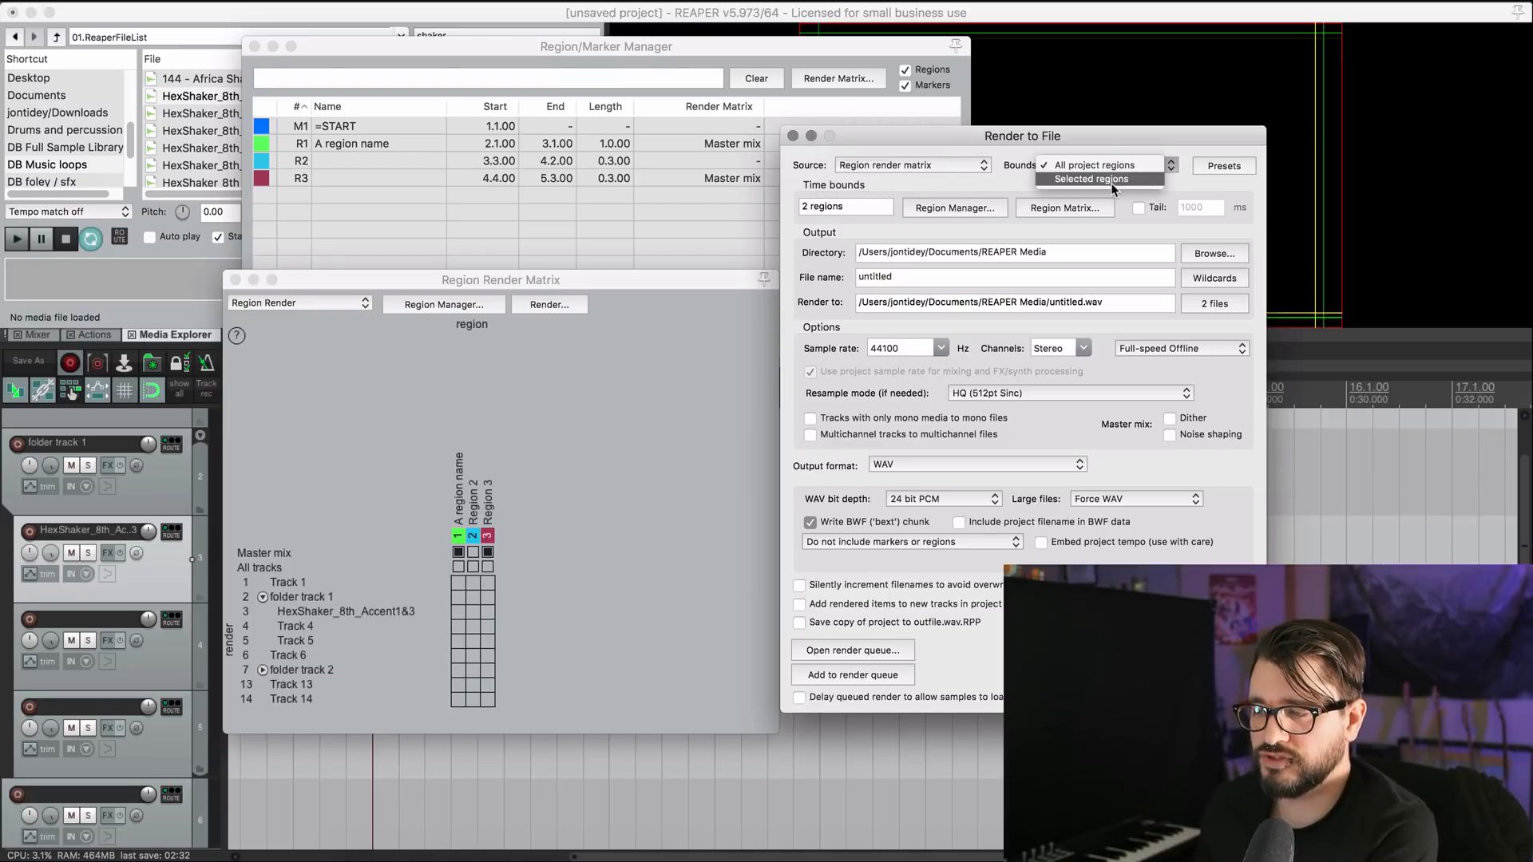
pyautogui.moveTo(1095, 164)
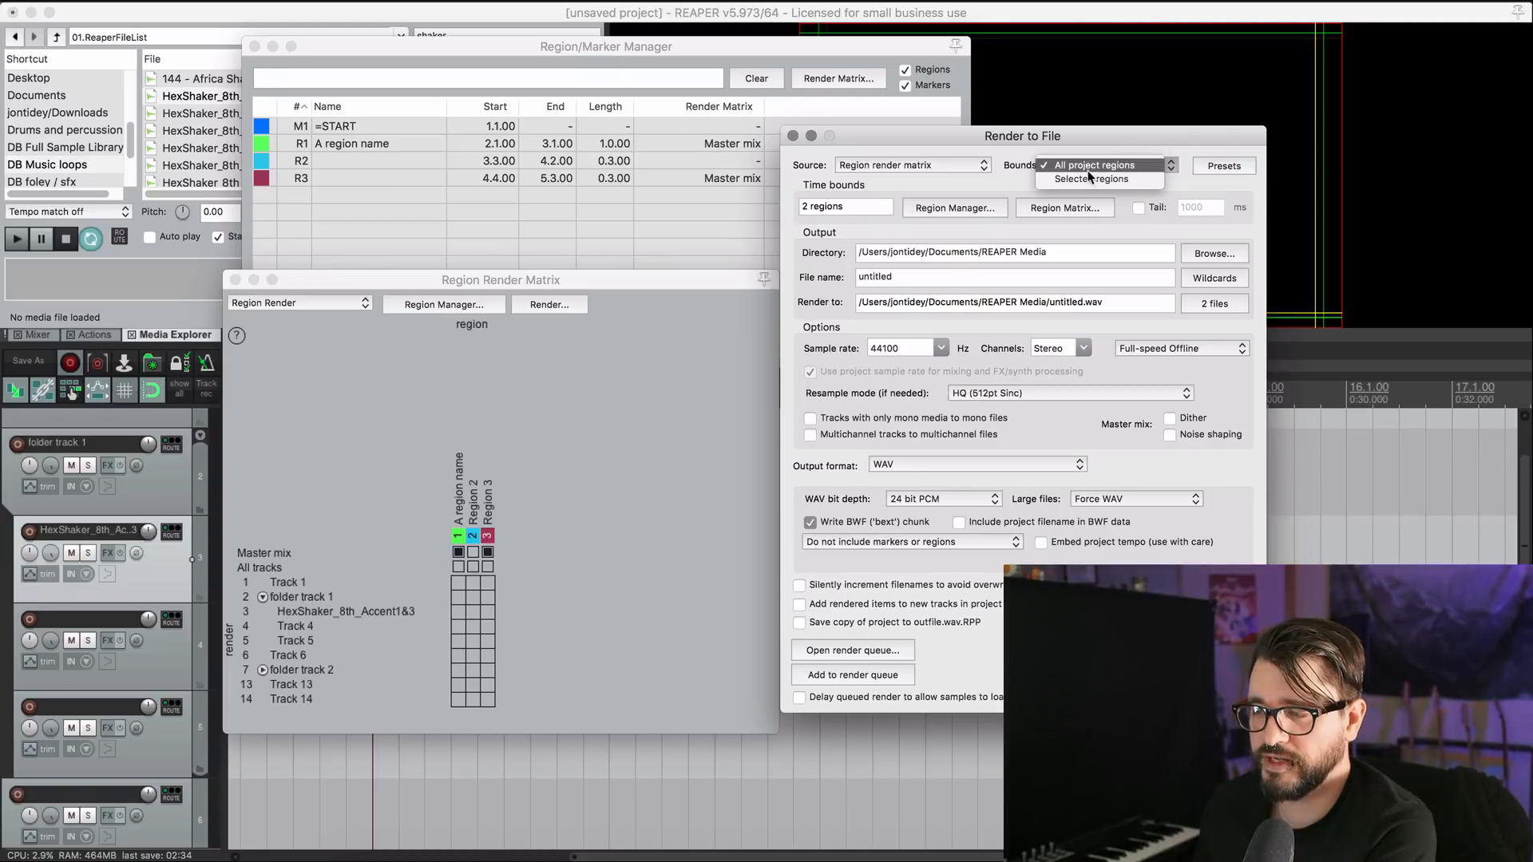
pyautogui.click(1092, 165)
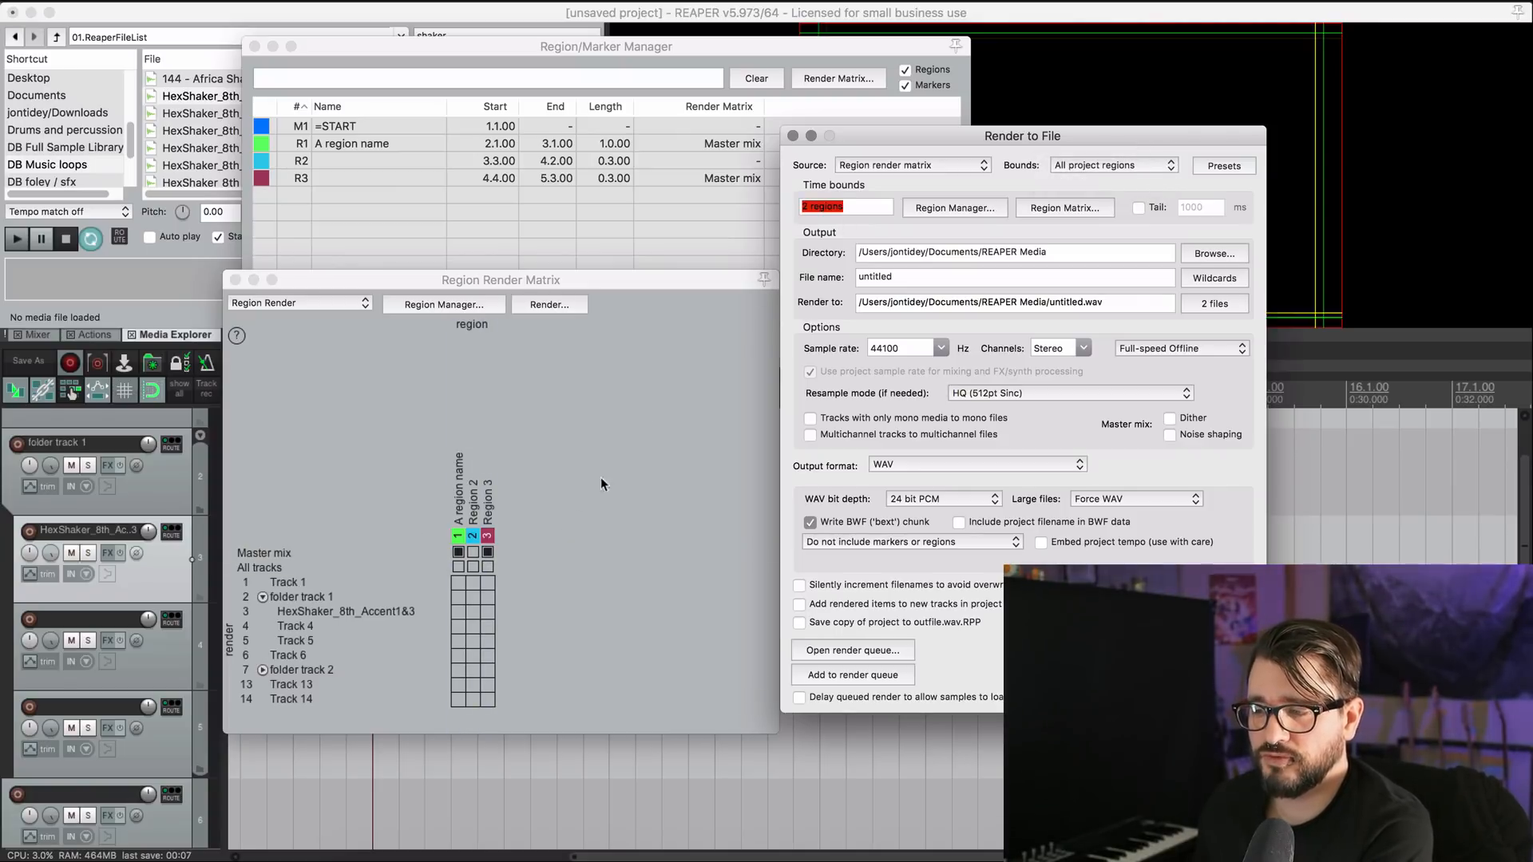
pyautogui.moveTo(665, 371)
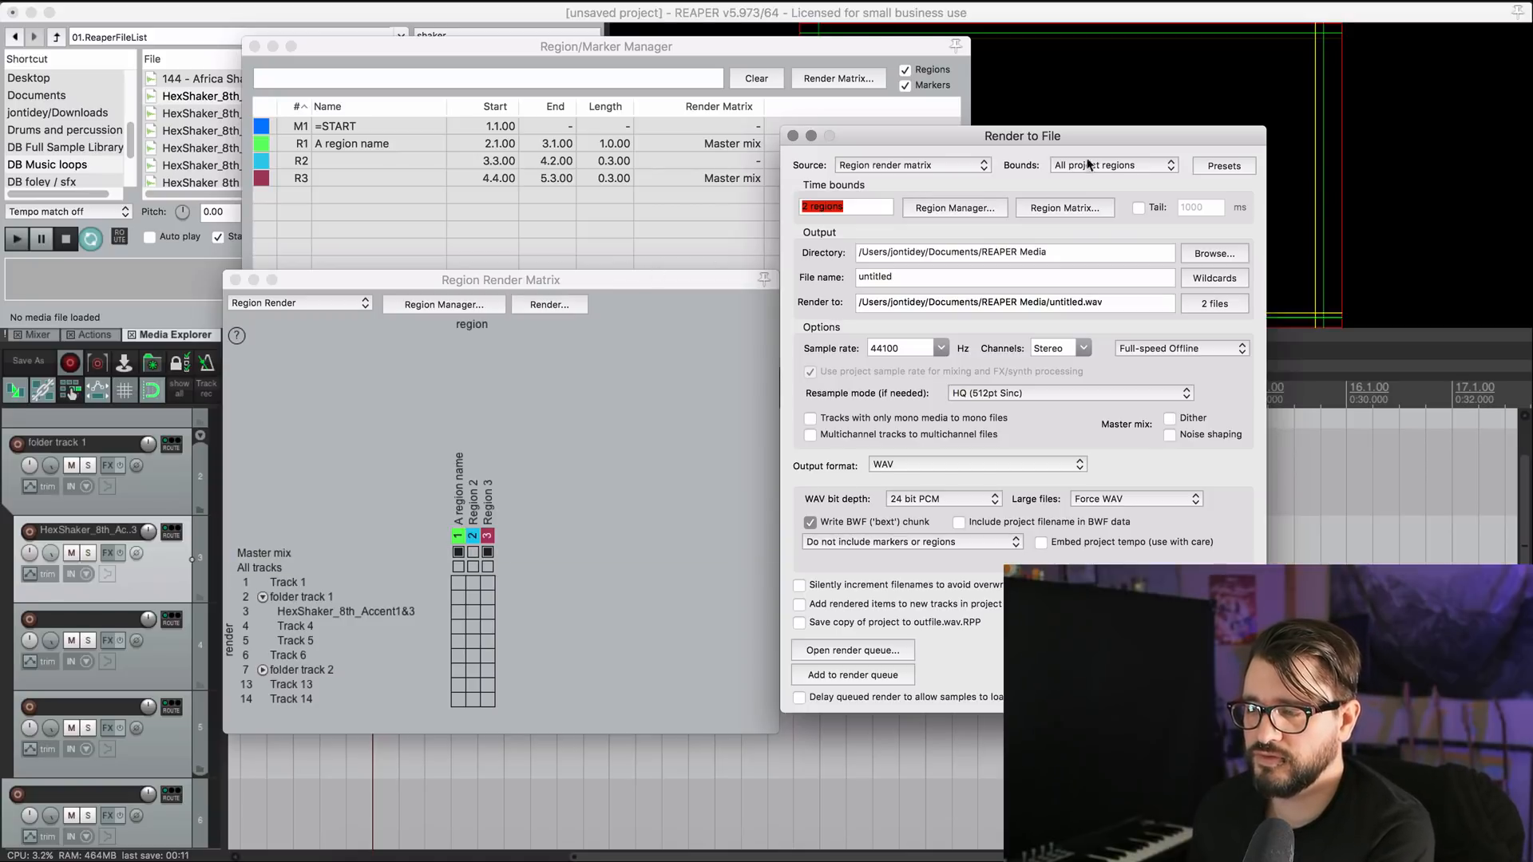
pyautogui.click(1112, 165)
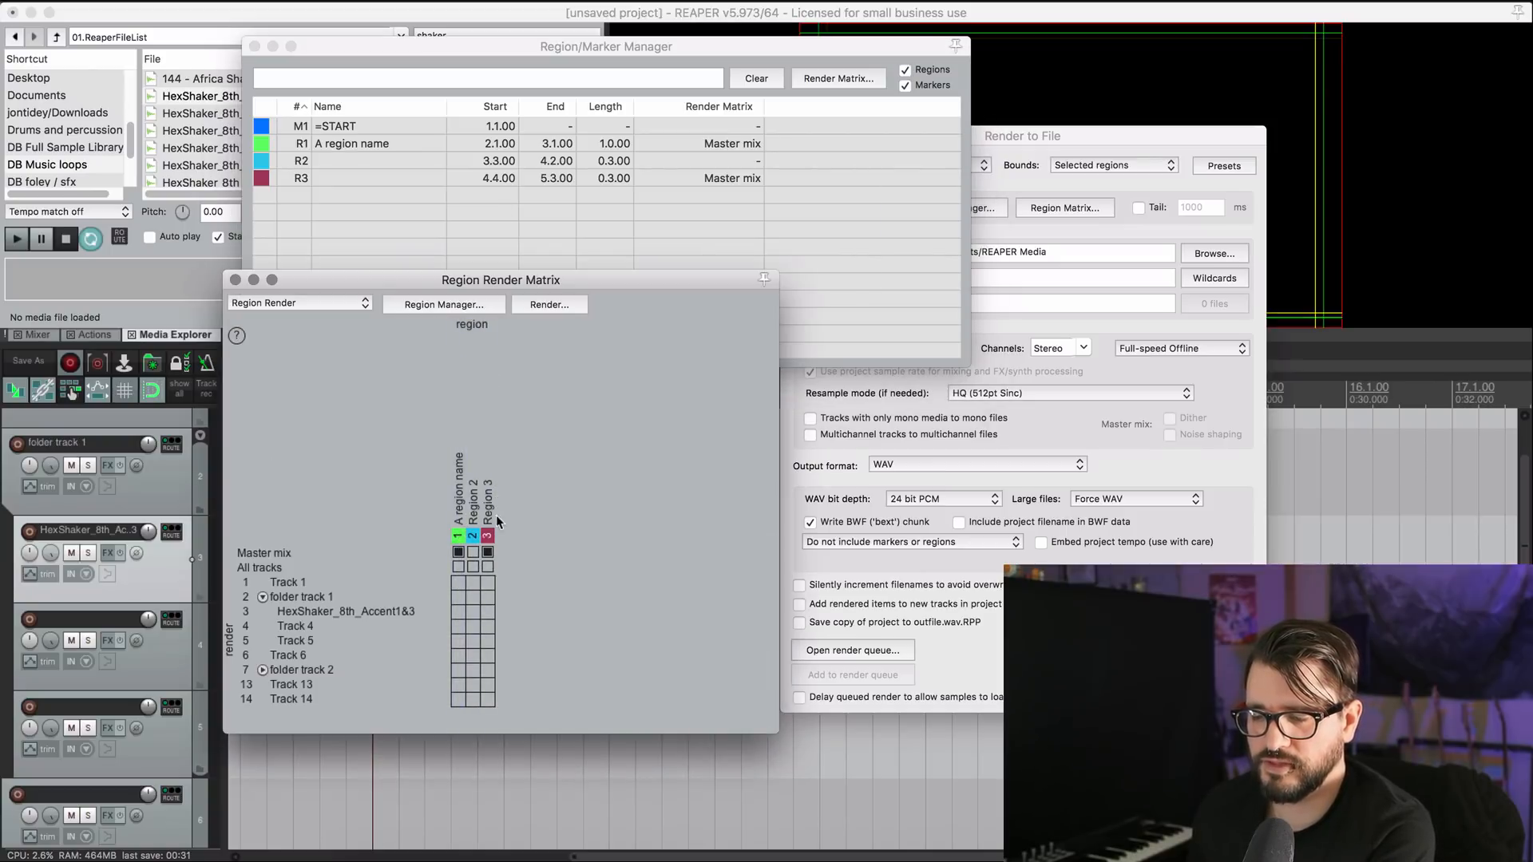
# Select region R1 in the Region/Marker Manager.
pyautogui.click(488, 553)
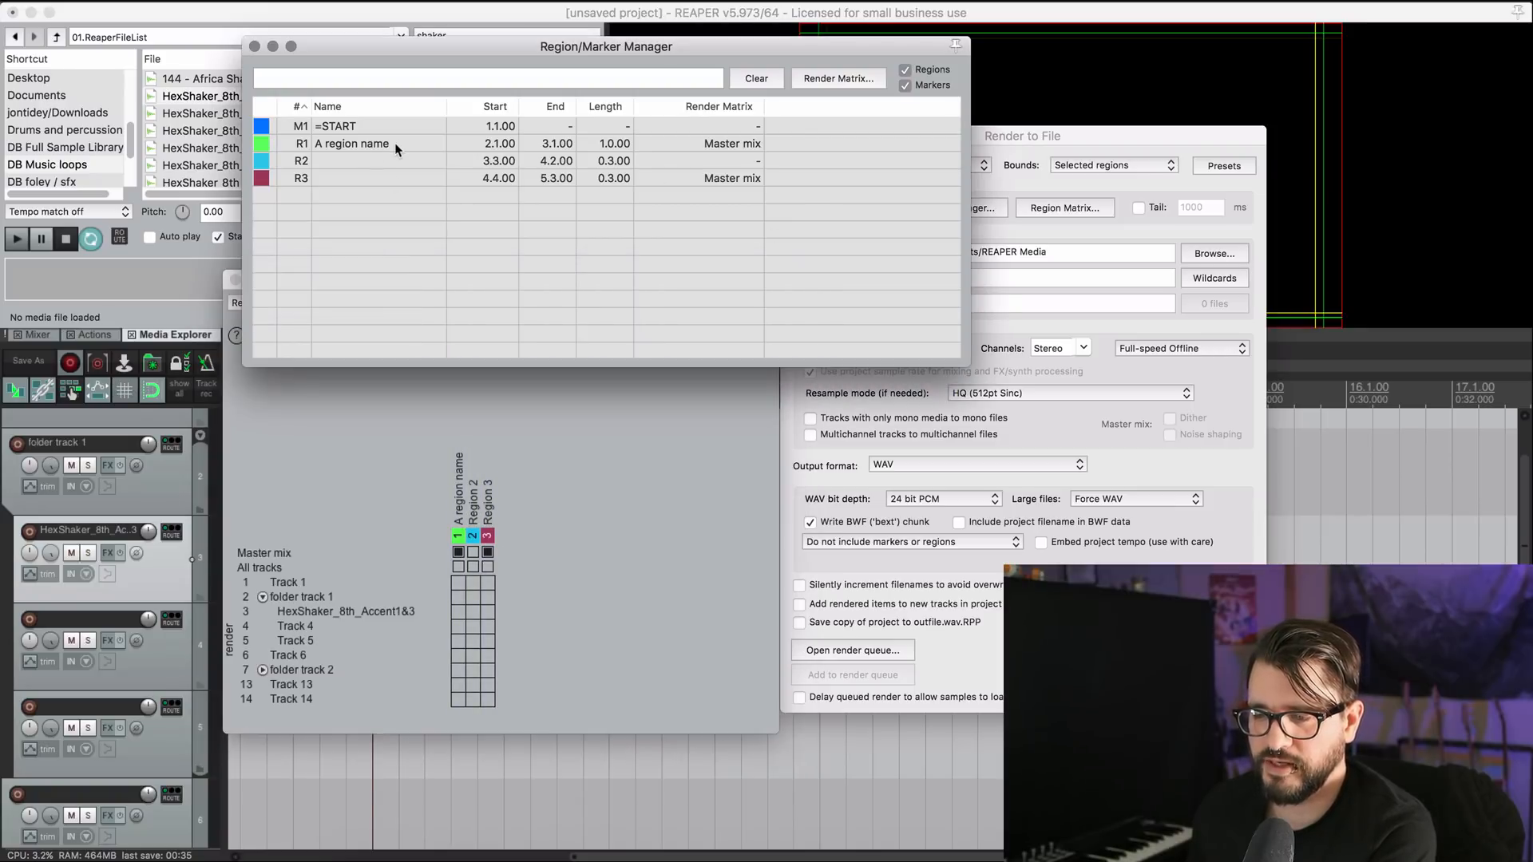
pyautogui.click(352, 143)
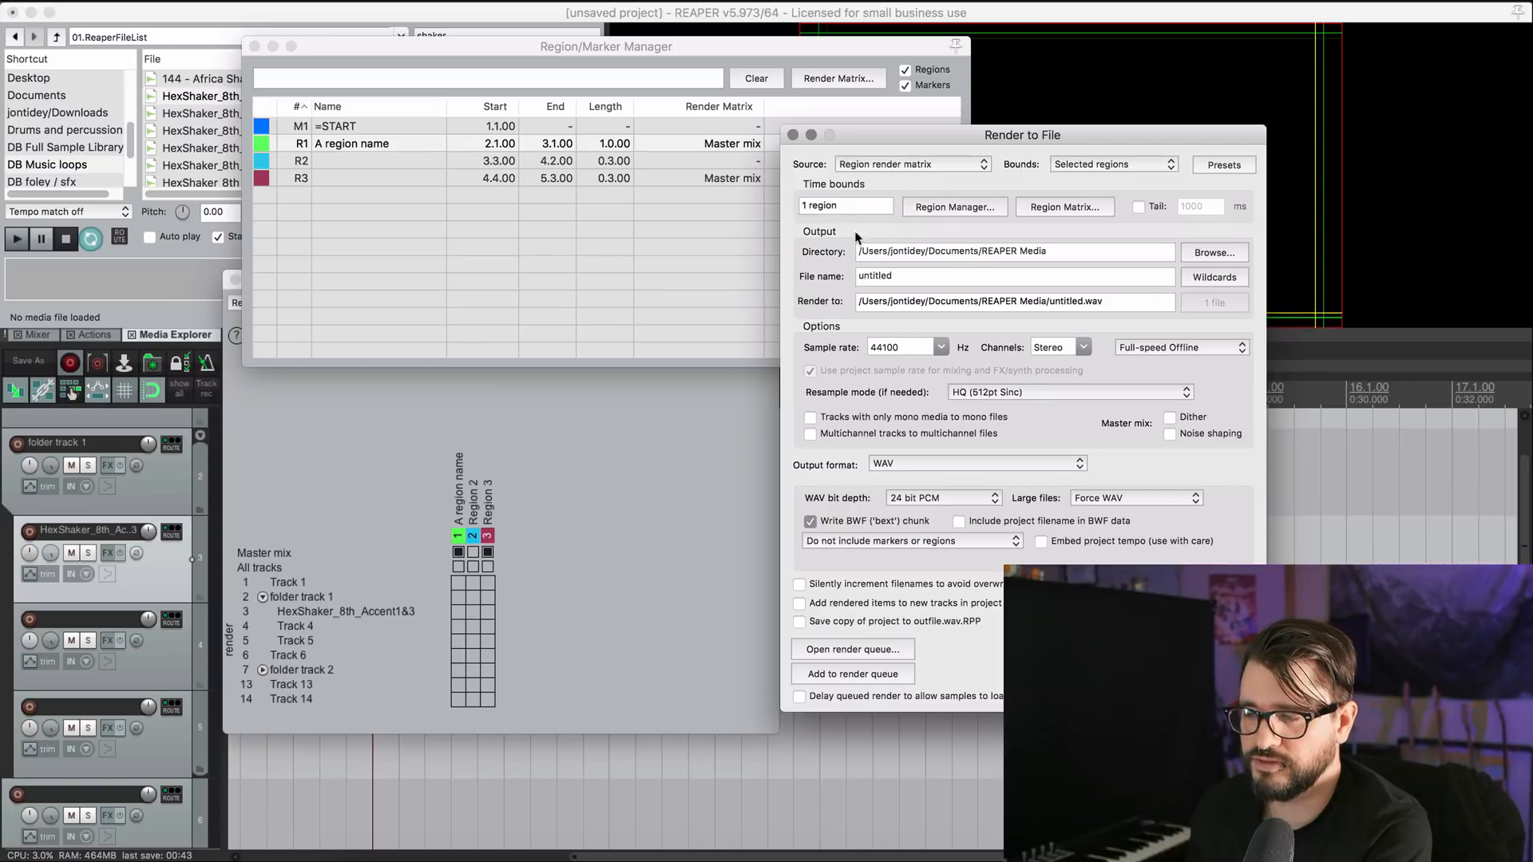
pyautogui.moveTo(924, 262)
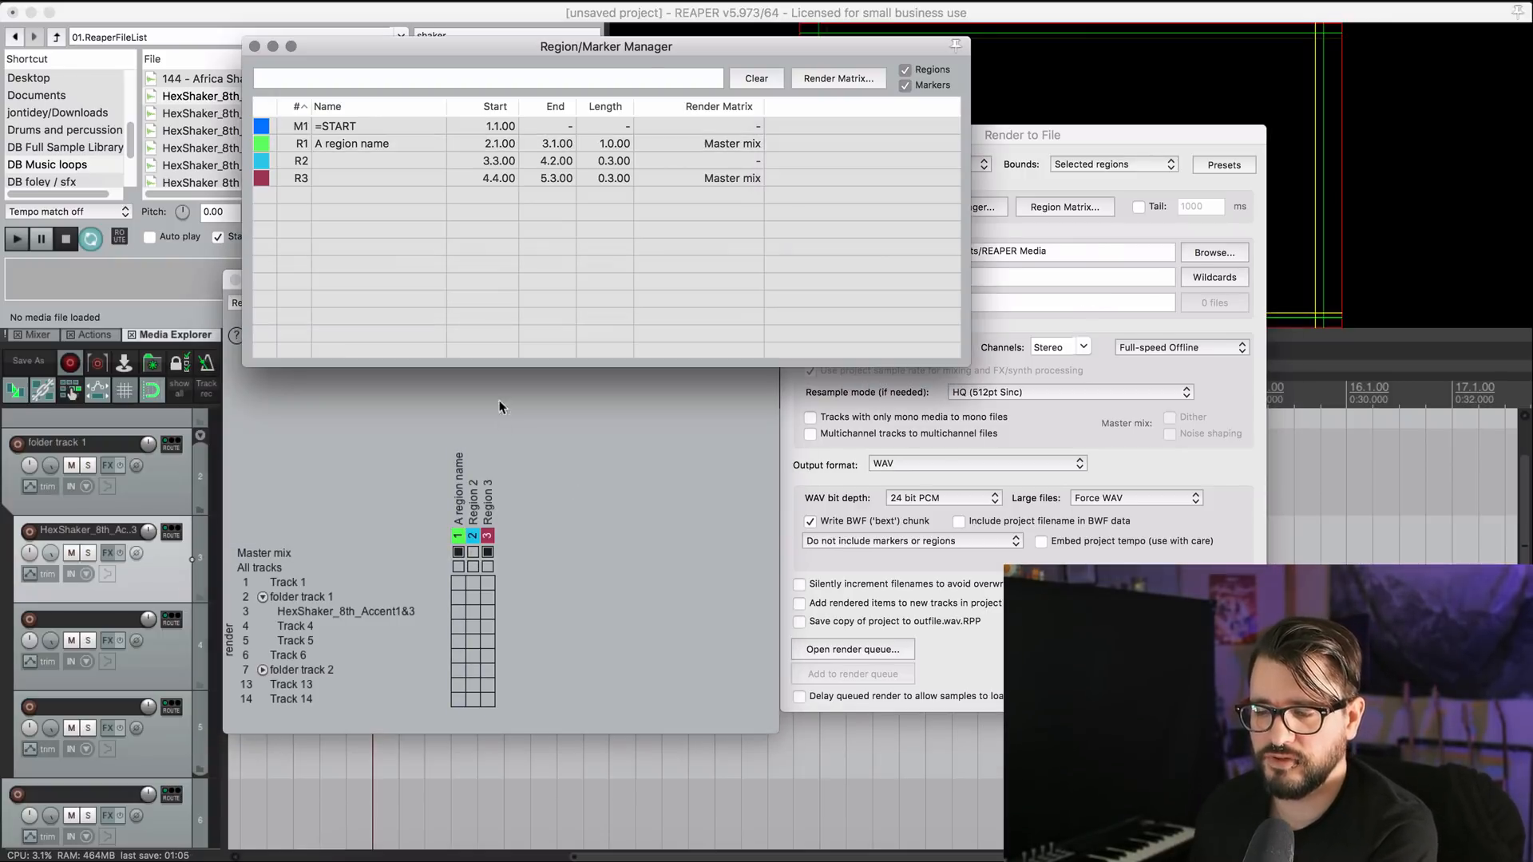
pyautogui.click(352, 143)
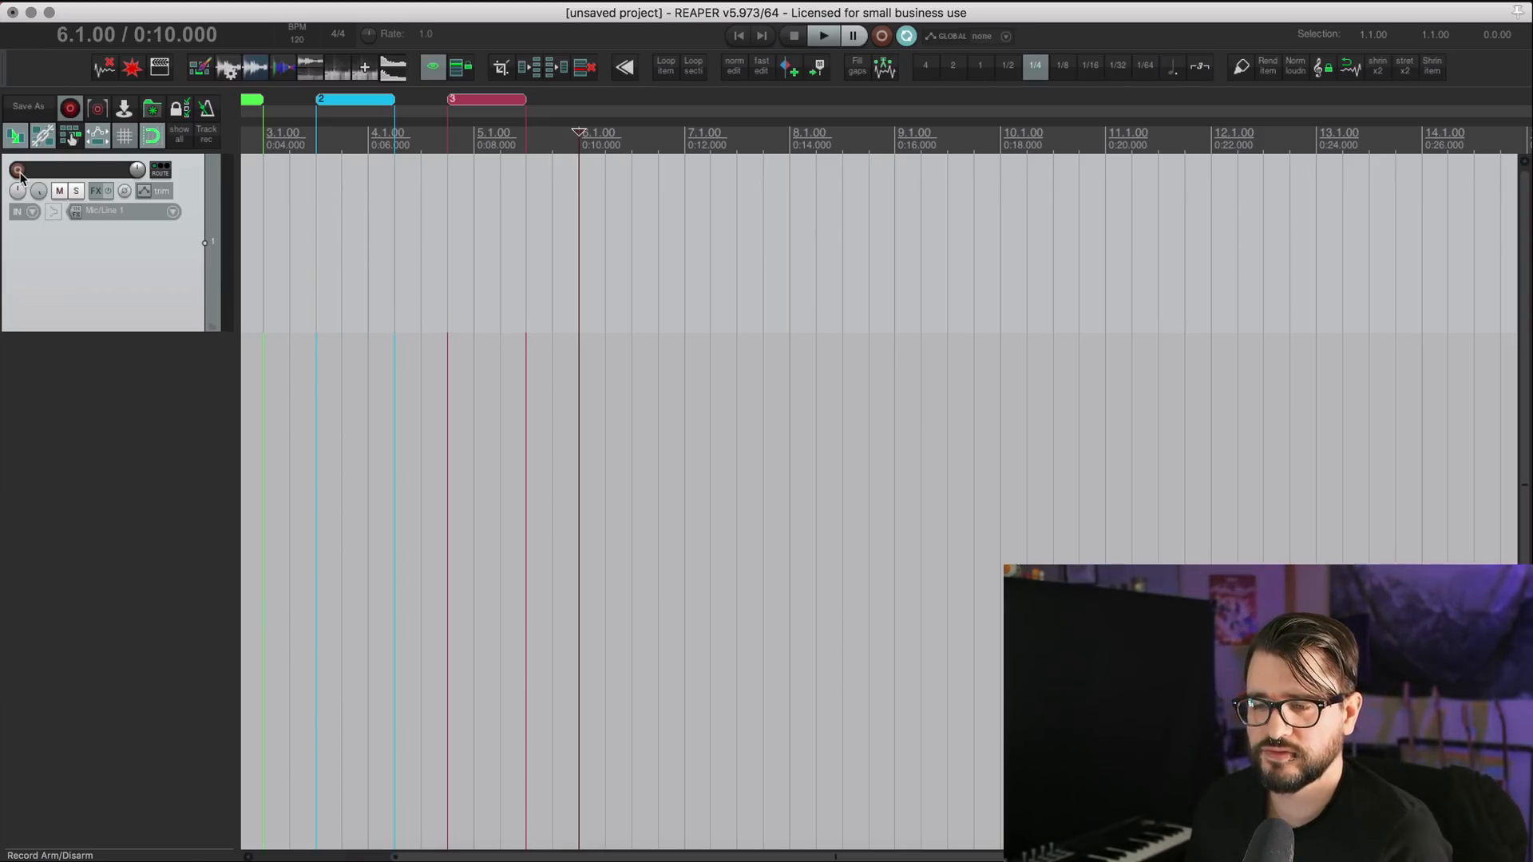
# Arm the track, set input monitoring without recording, then enable automatic record-arm on selection.
pyautogui.click(18, 170)
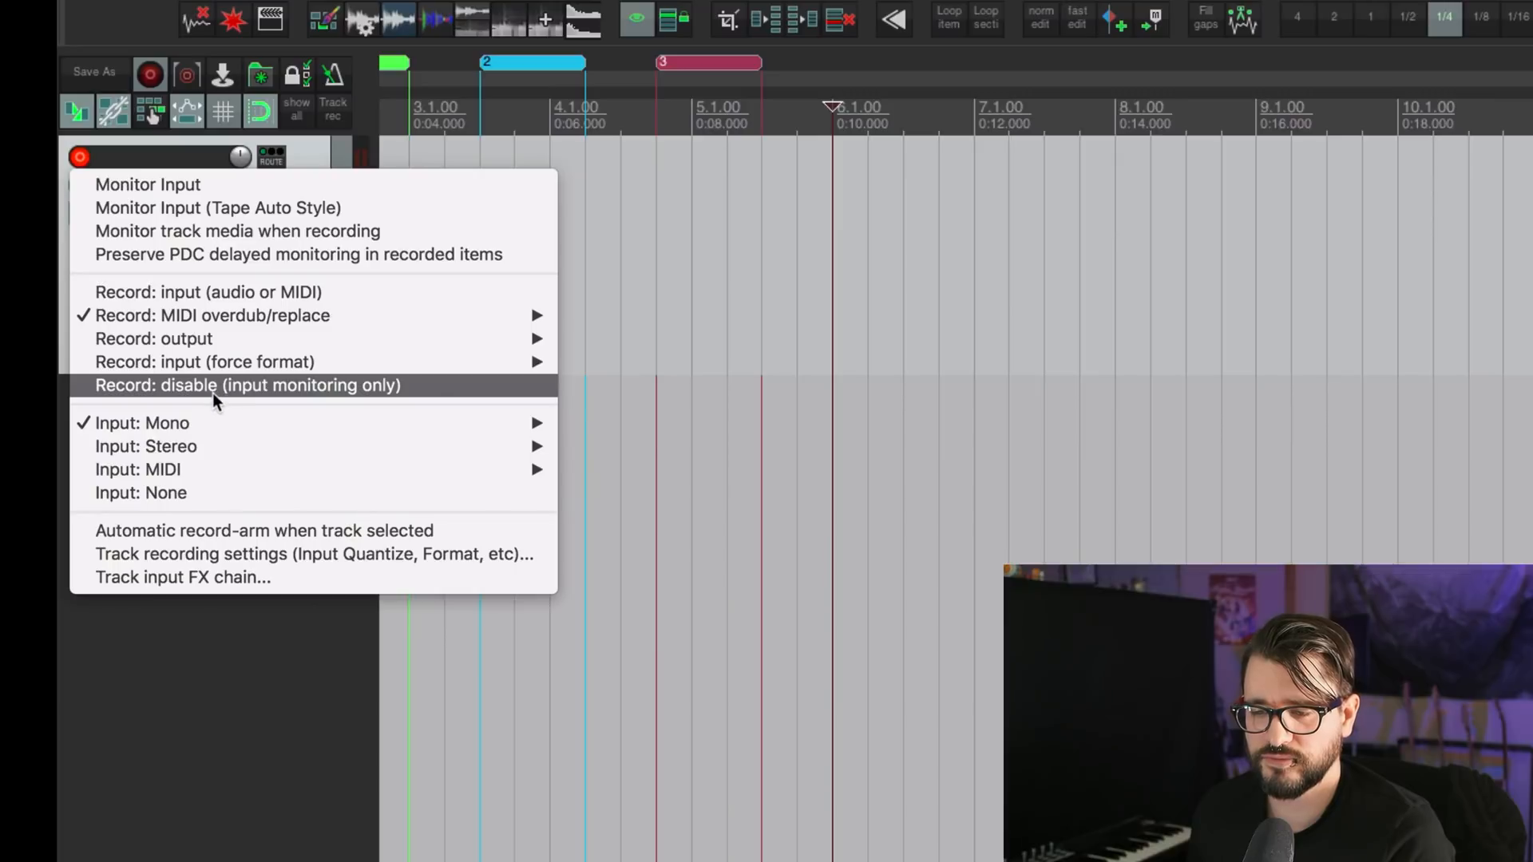
pyautogui.click(247, 384)
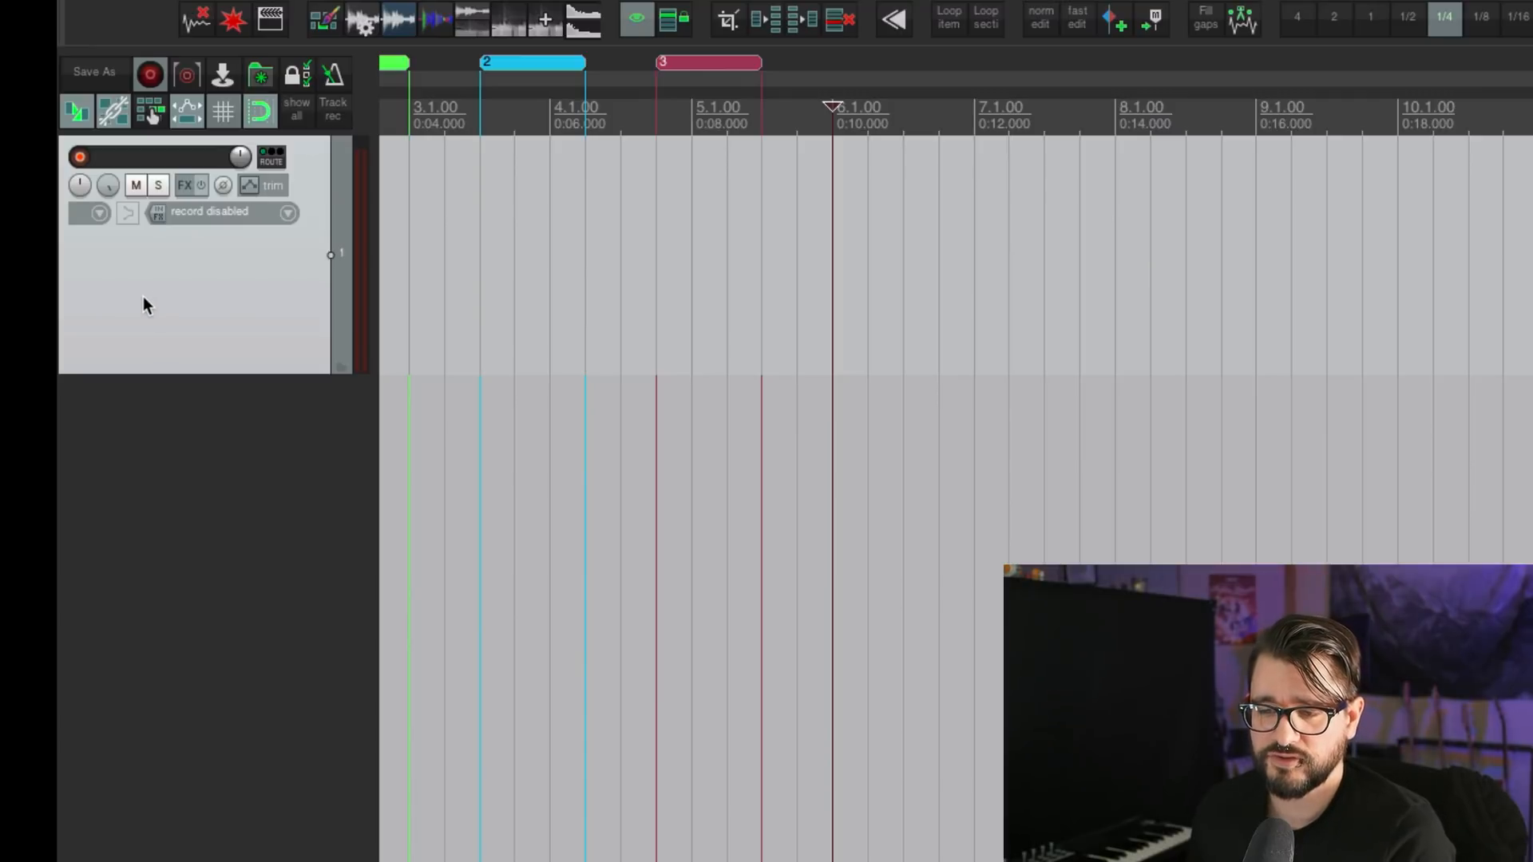
pyautogui.moveTo(174, 297)
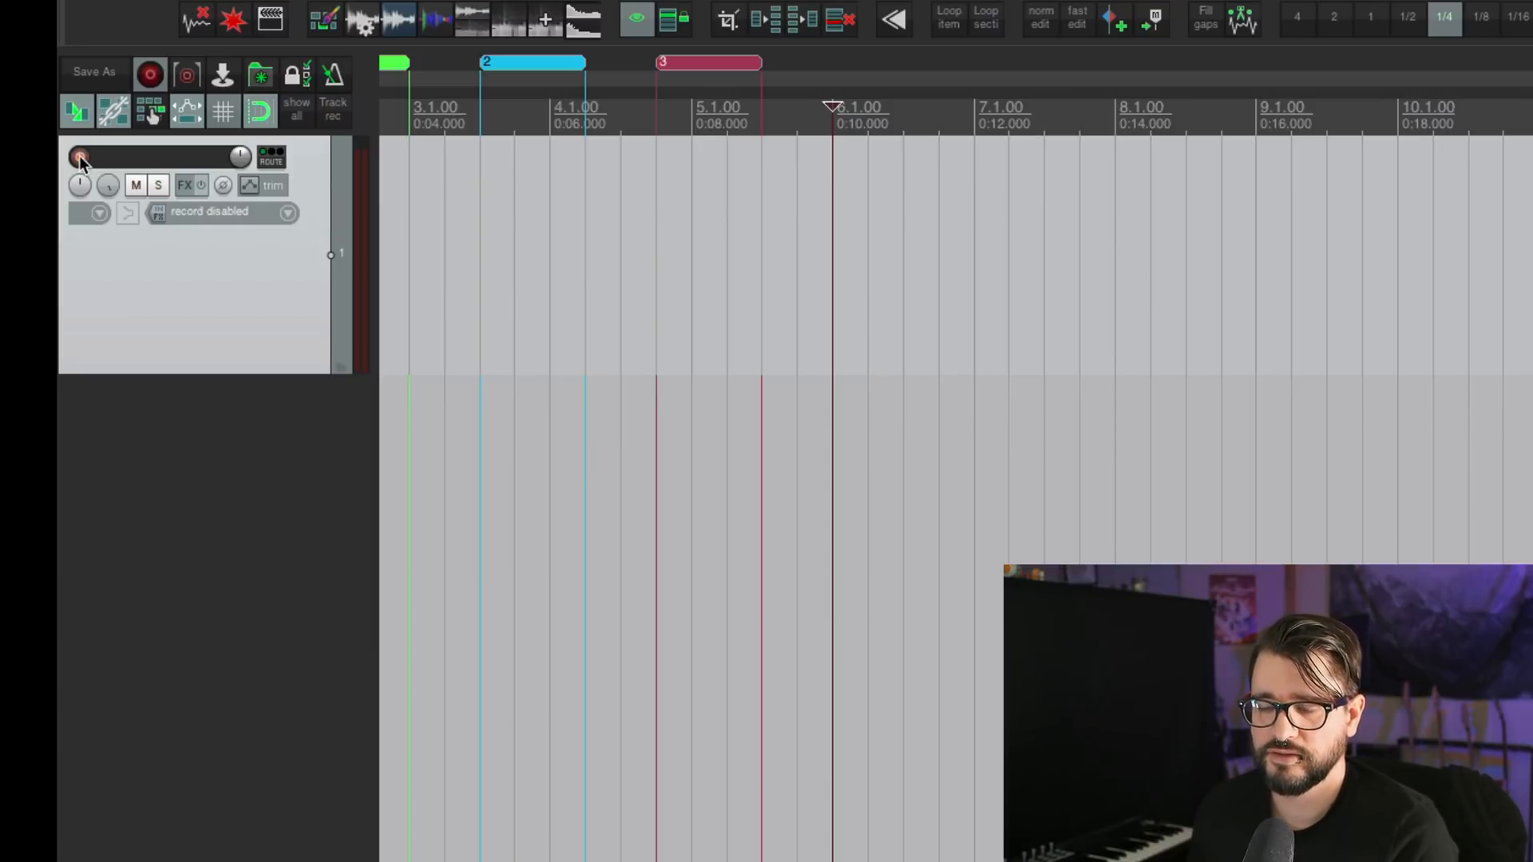
pyautogui.click(80, 157)
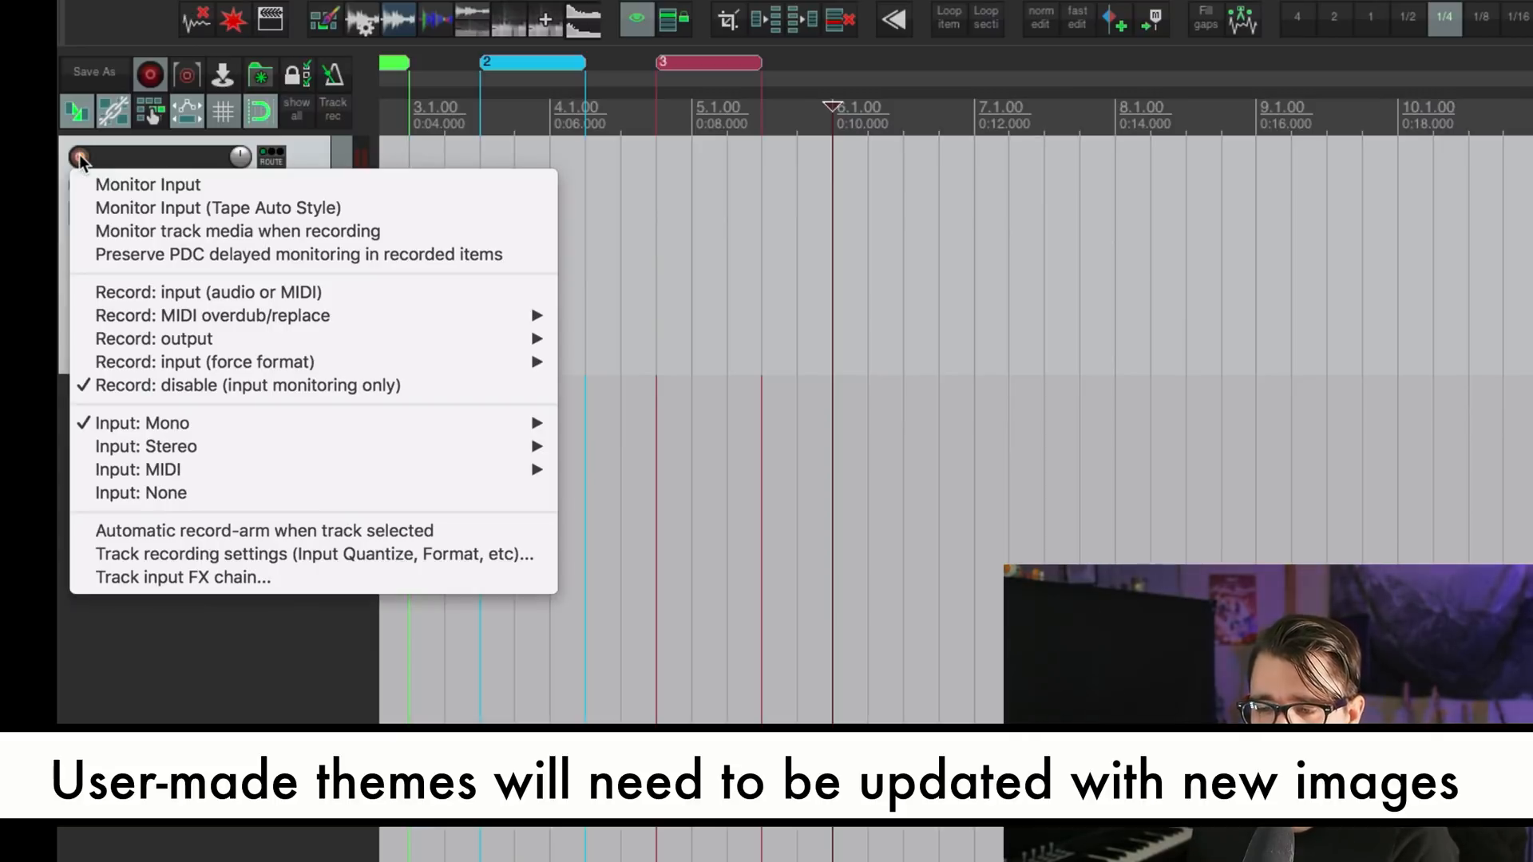
pyautogui.moveTo(147, 184)
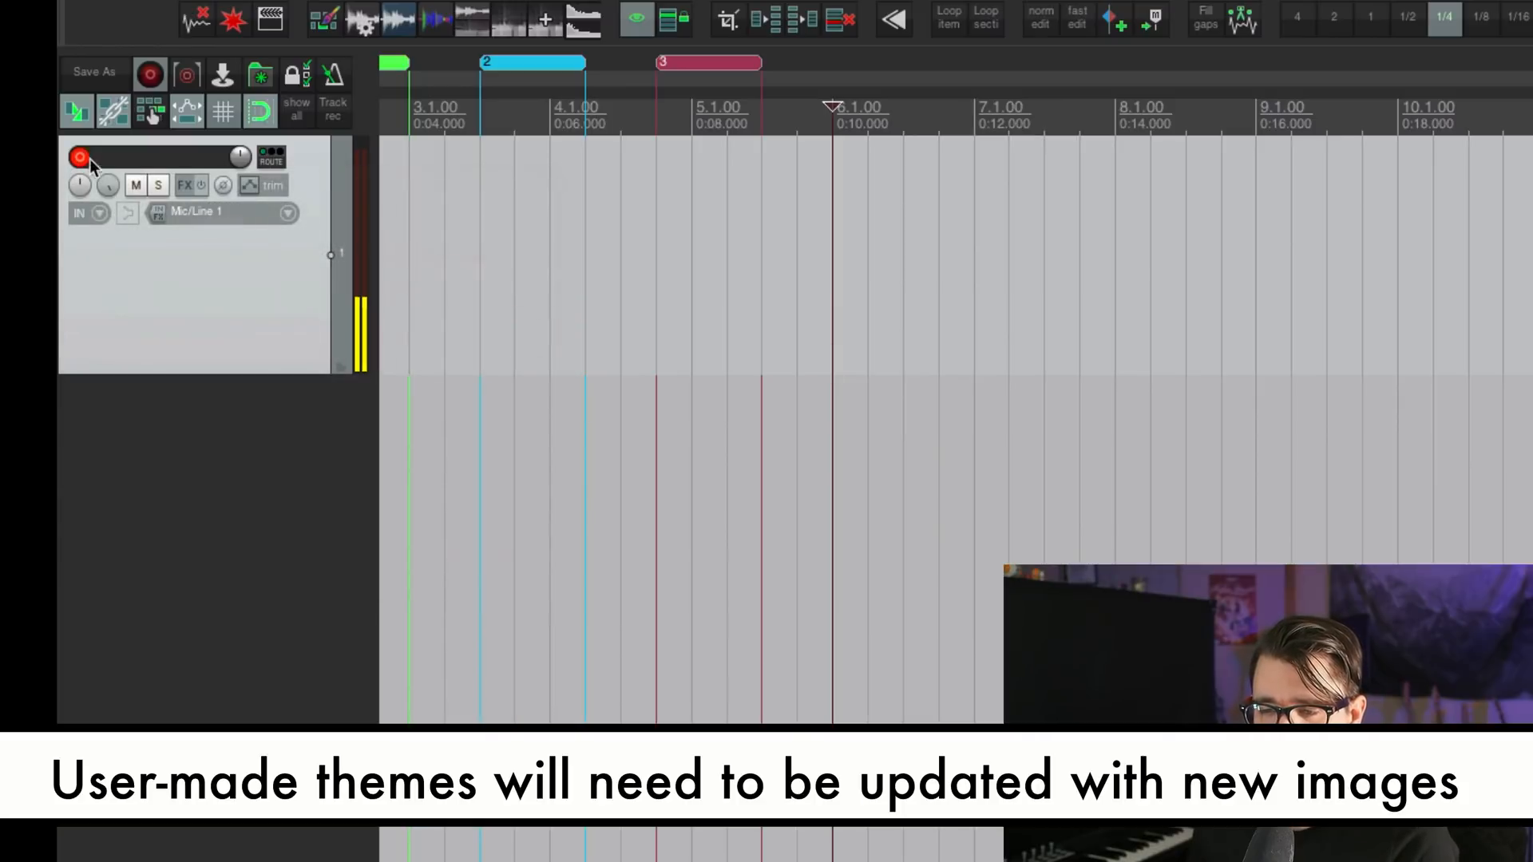
pyautogui.rightClick(80, 157)
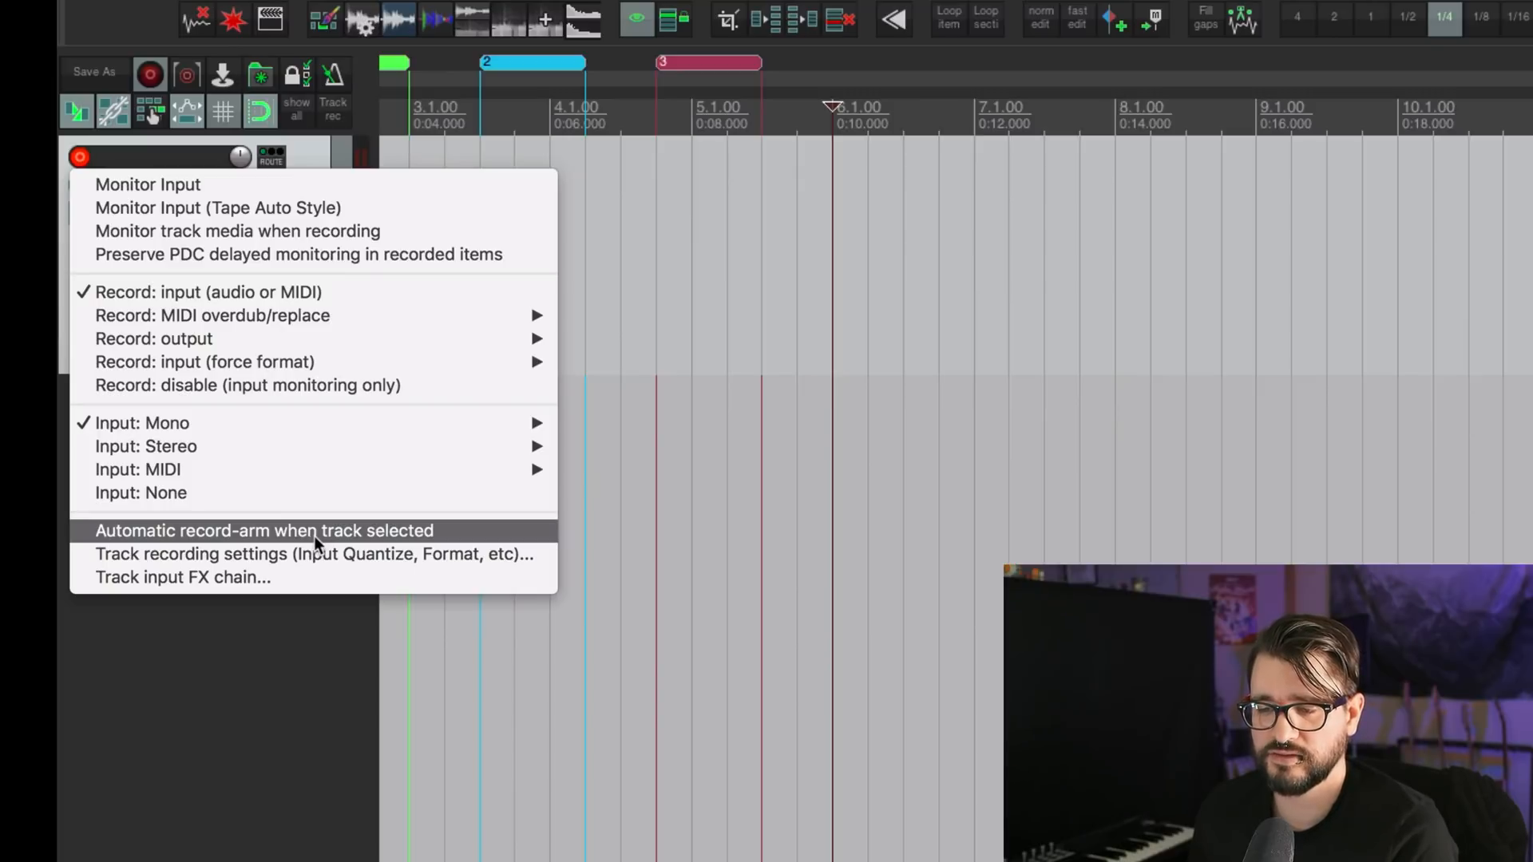
pyautogui.click(264, 530)
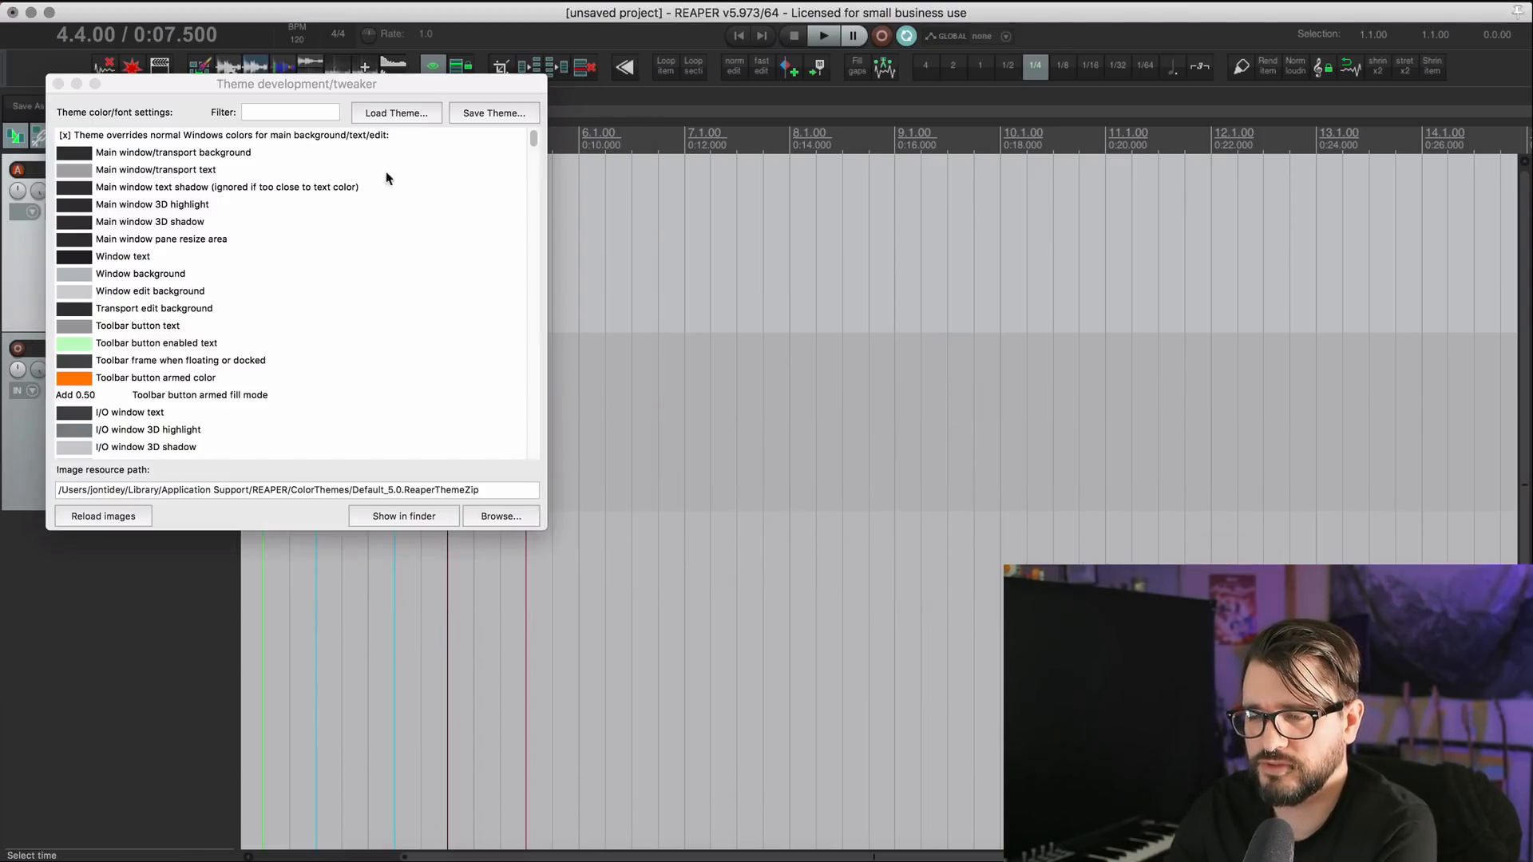
# Filter the tweaker to 'grid', cancel the blend dialog with mode kept Normal, then filter 'cc'.
pyautogui.click(291, 111)
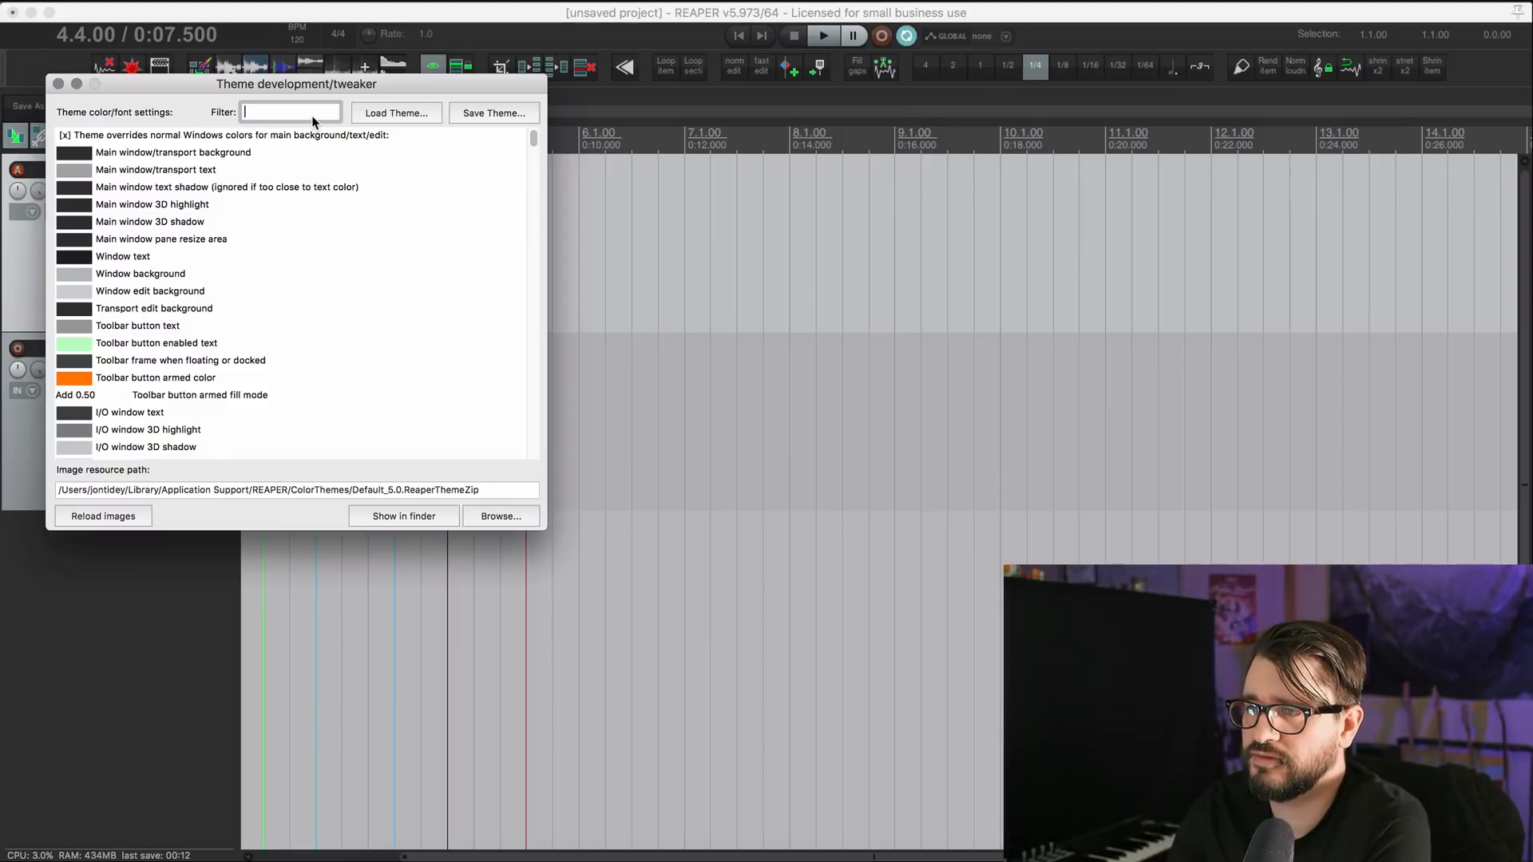
pyautogui.write('grid')
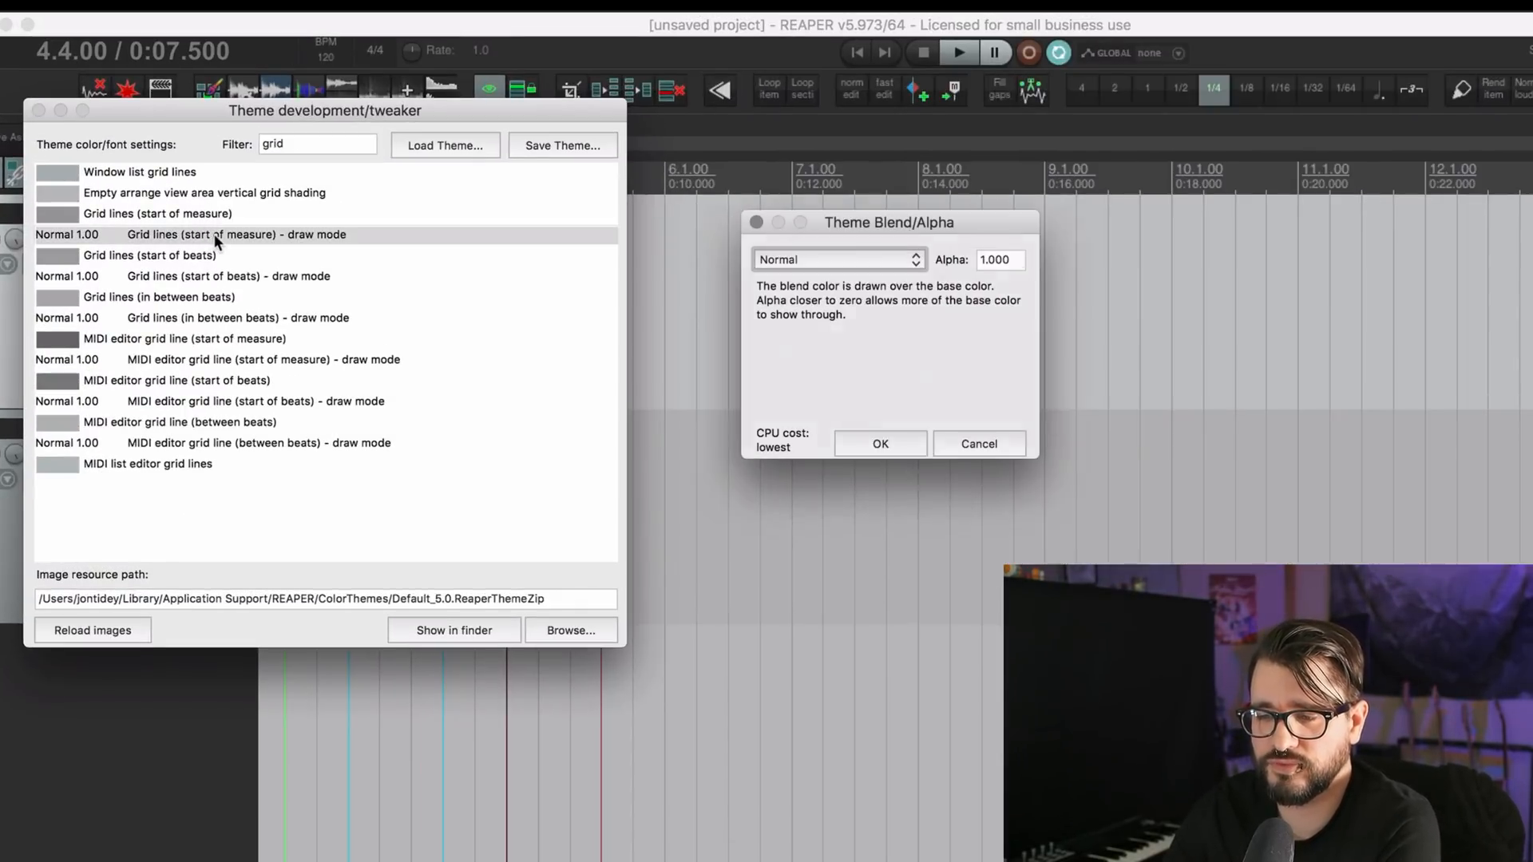
pyautogui.moveTo(528, 432)
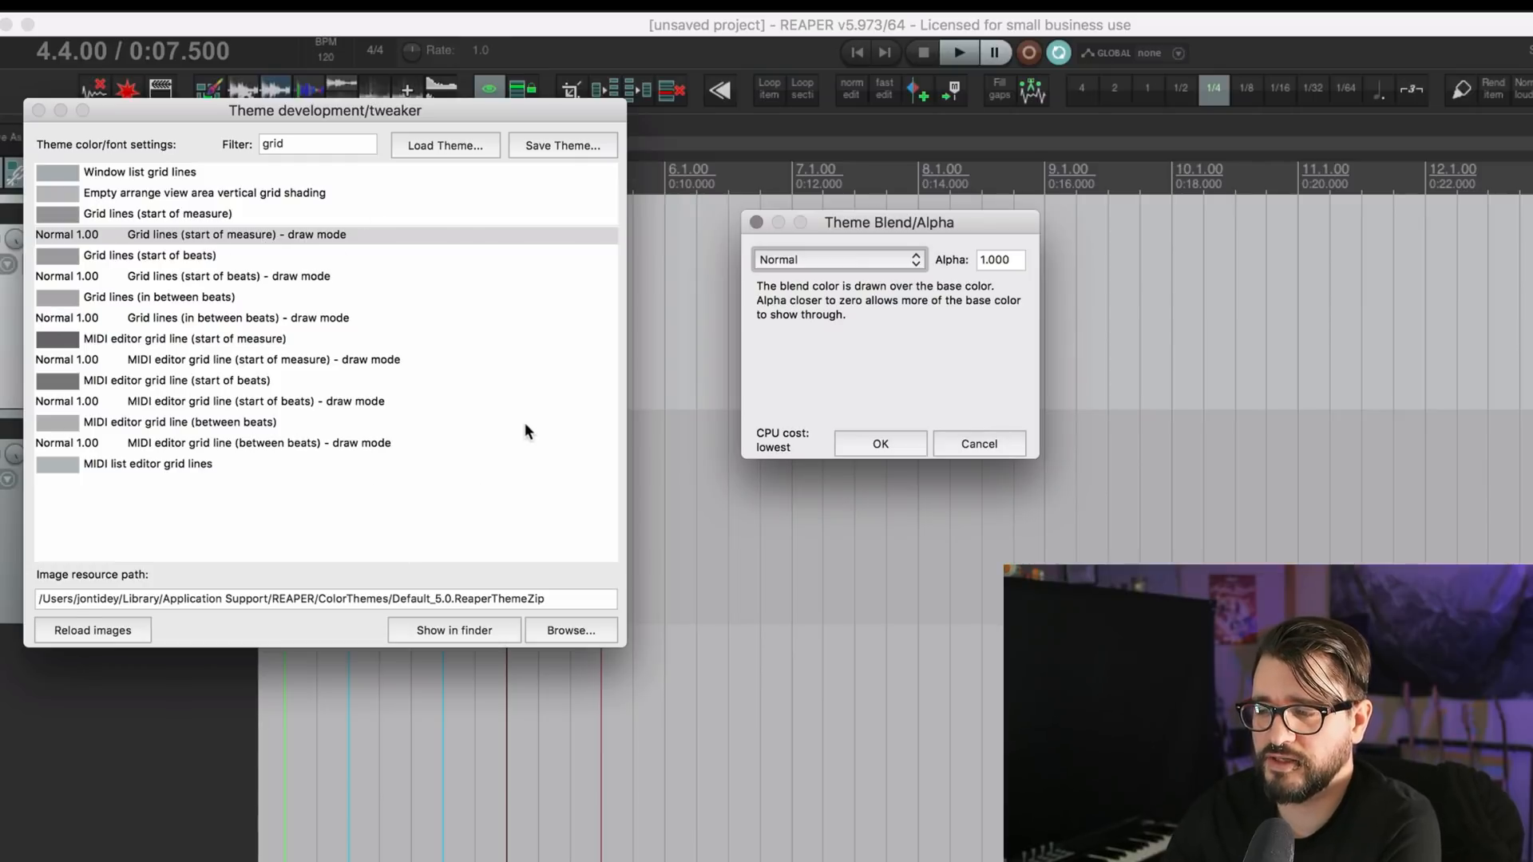
pyautogui.click(836, 259)
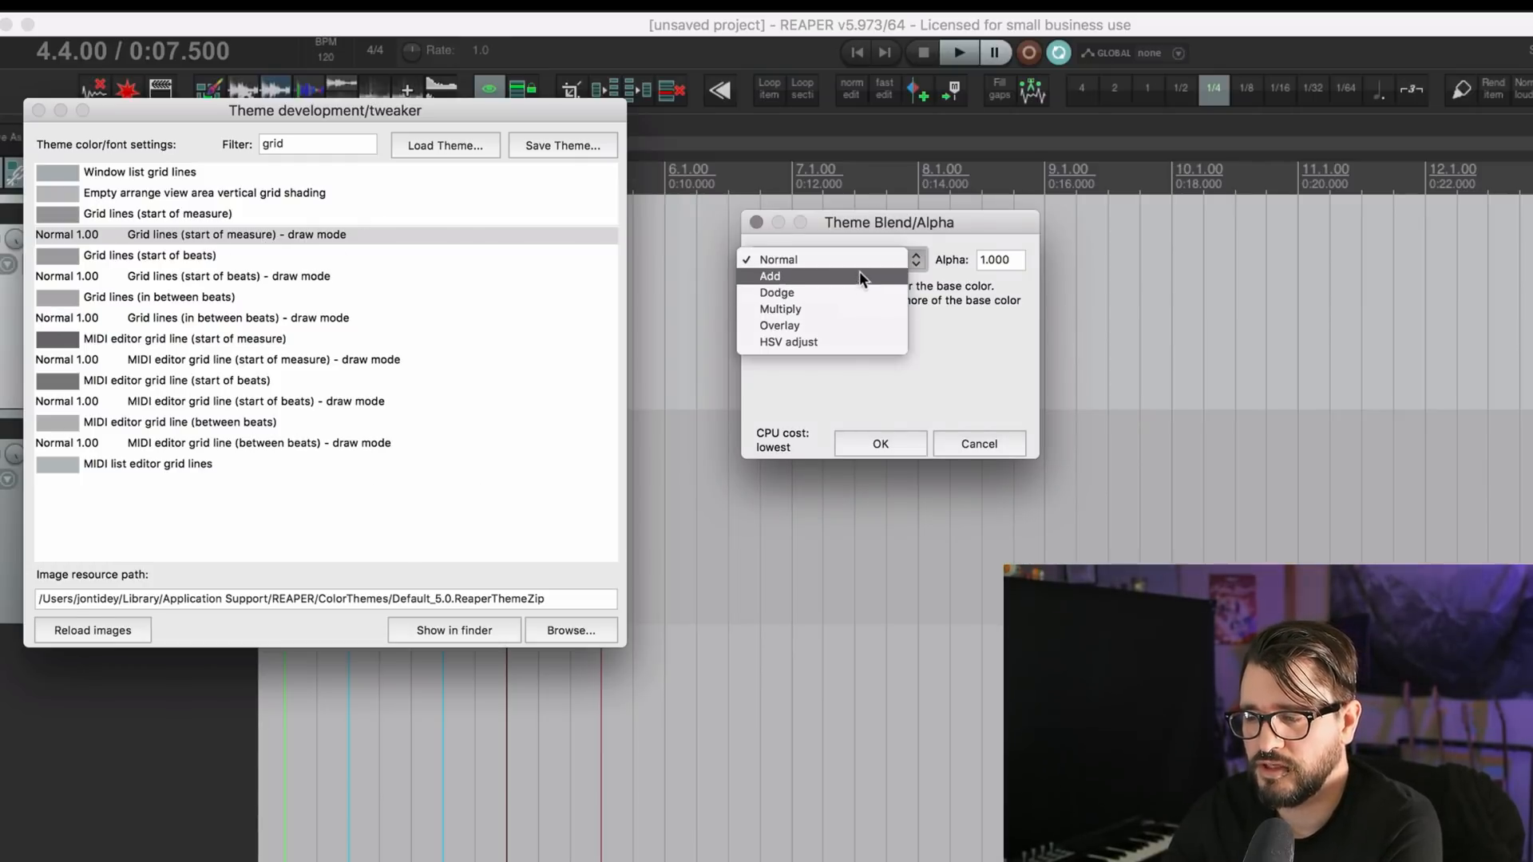
pyautogui.moveTo(831, 310)
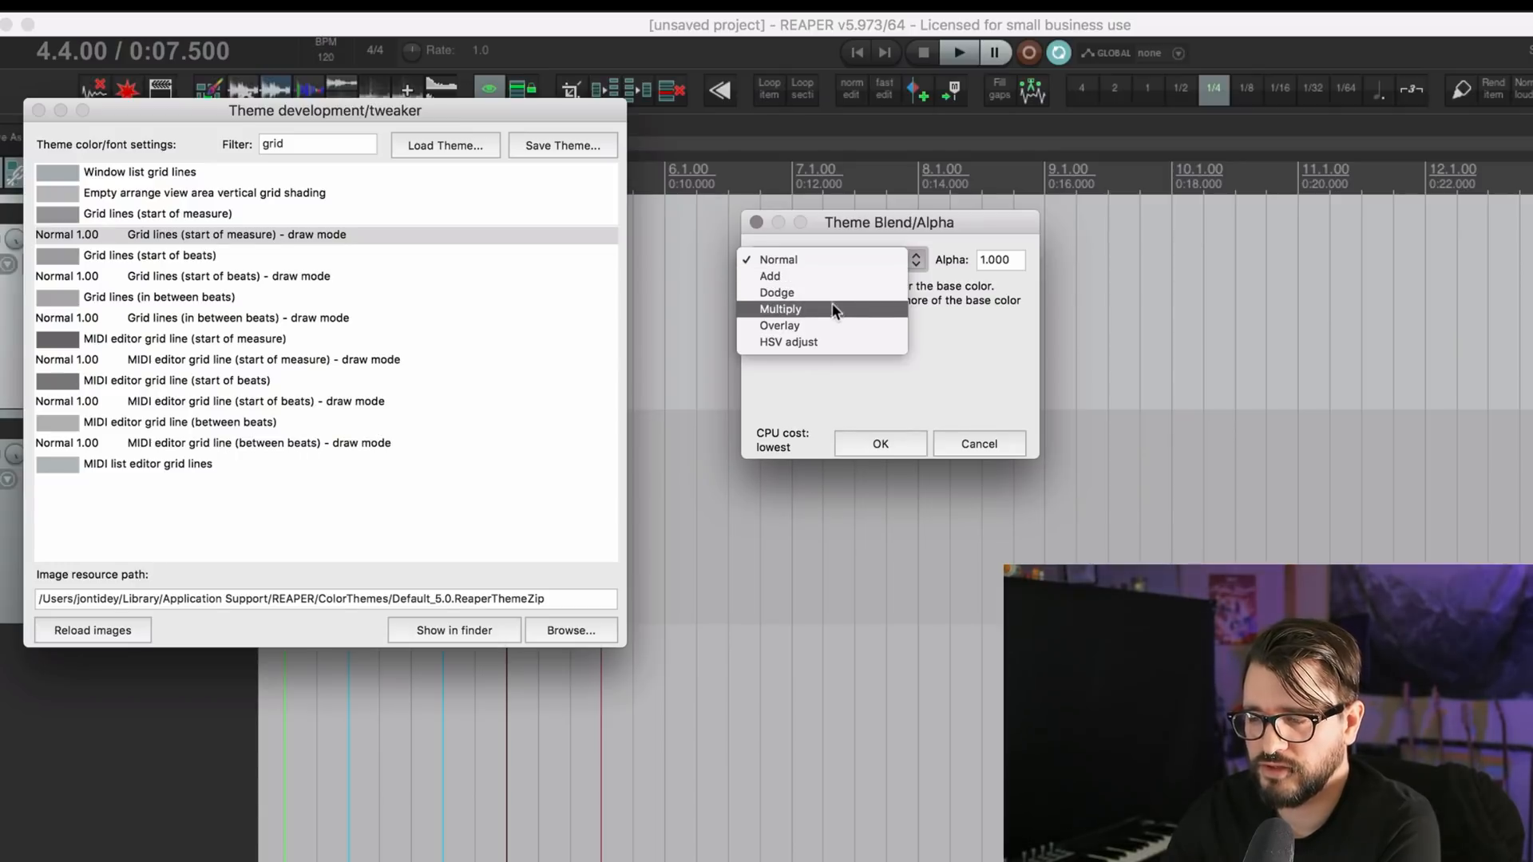
pyautogui.moveTo(788, 343)
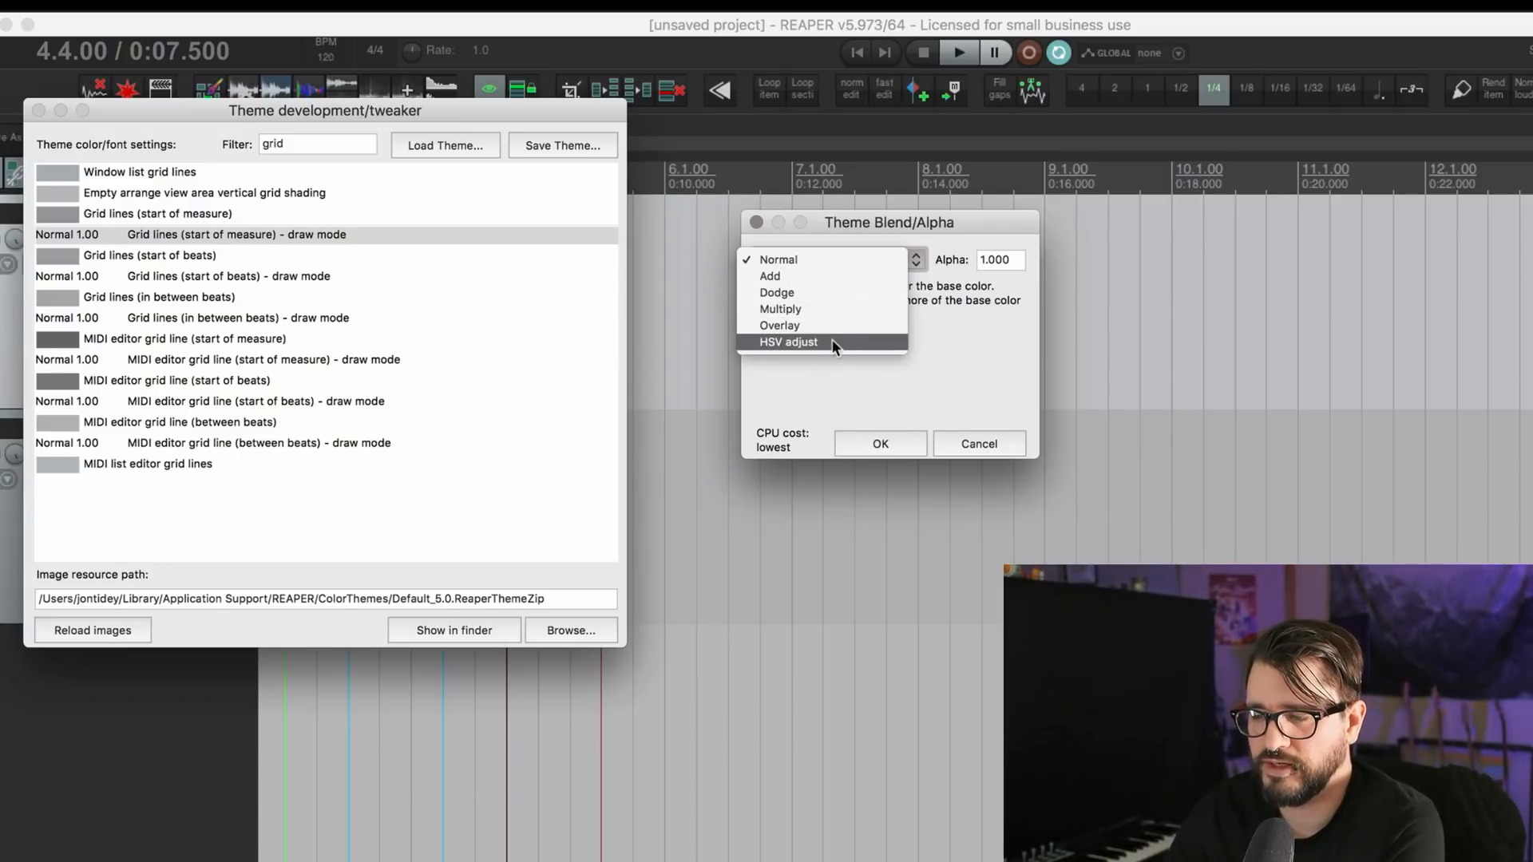
pyautogui.click(777, 258)
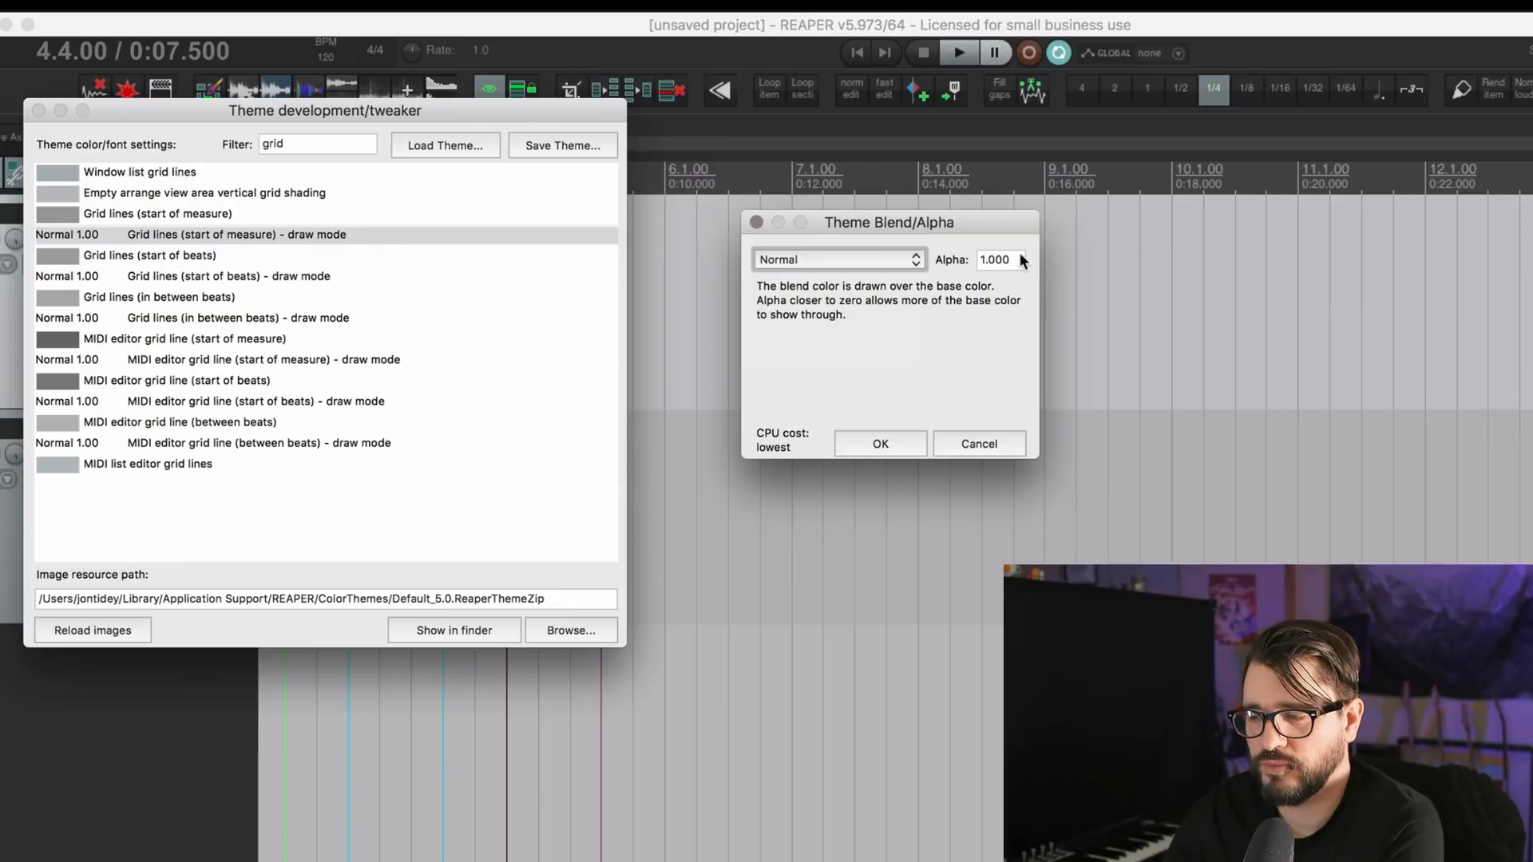
pyautogui.moveTo(979, 444)
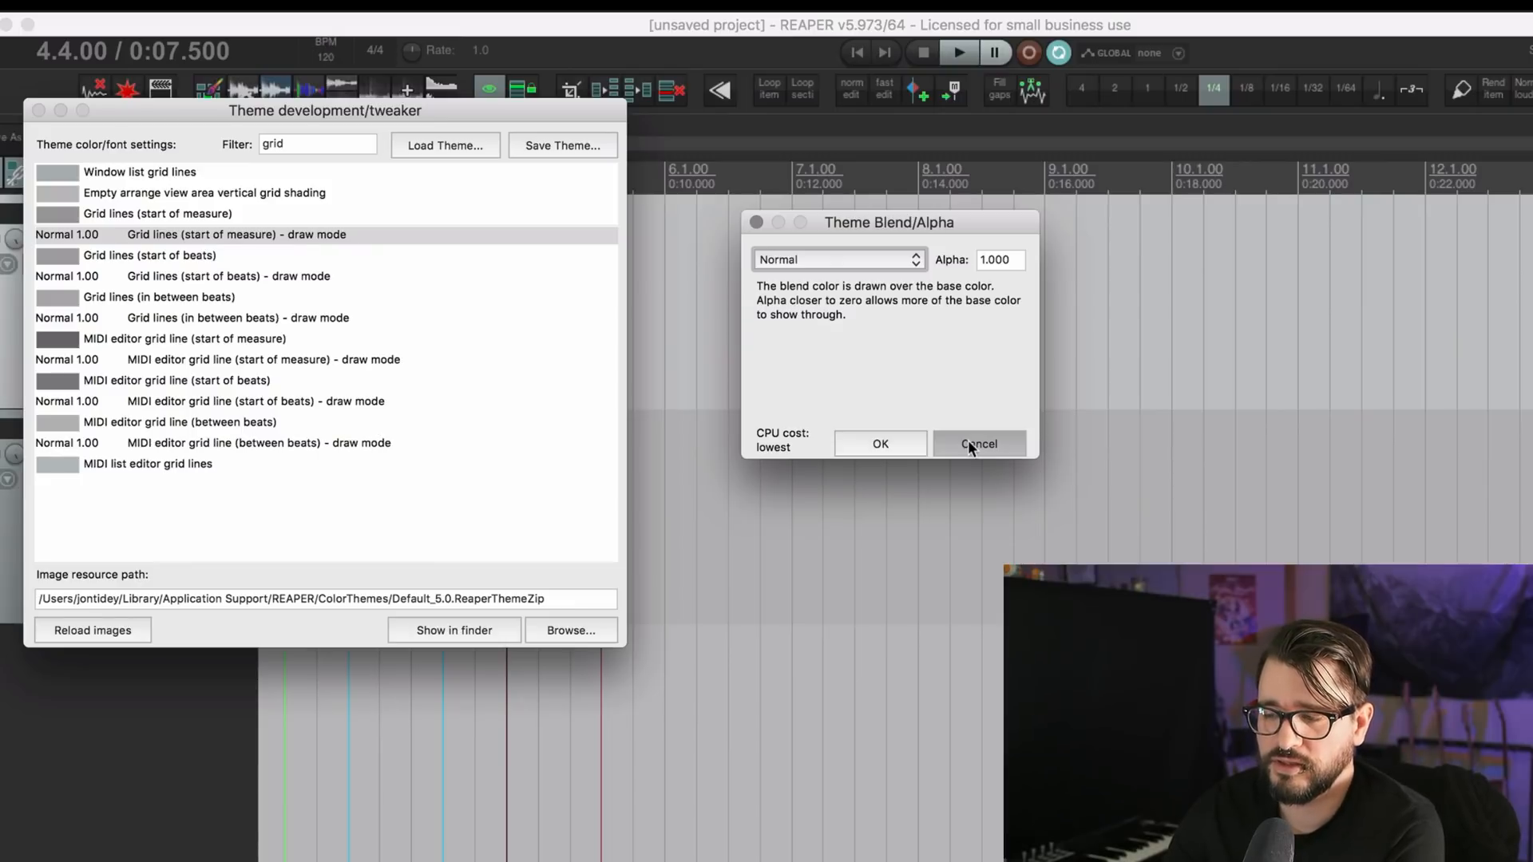
pyautogui.click(977, 444)
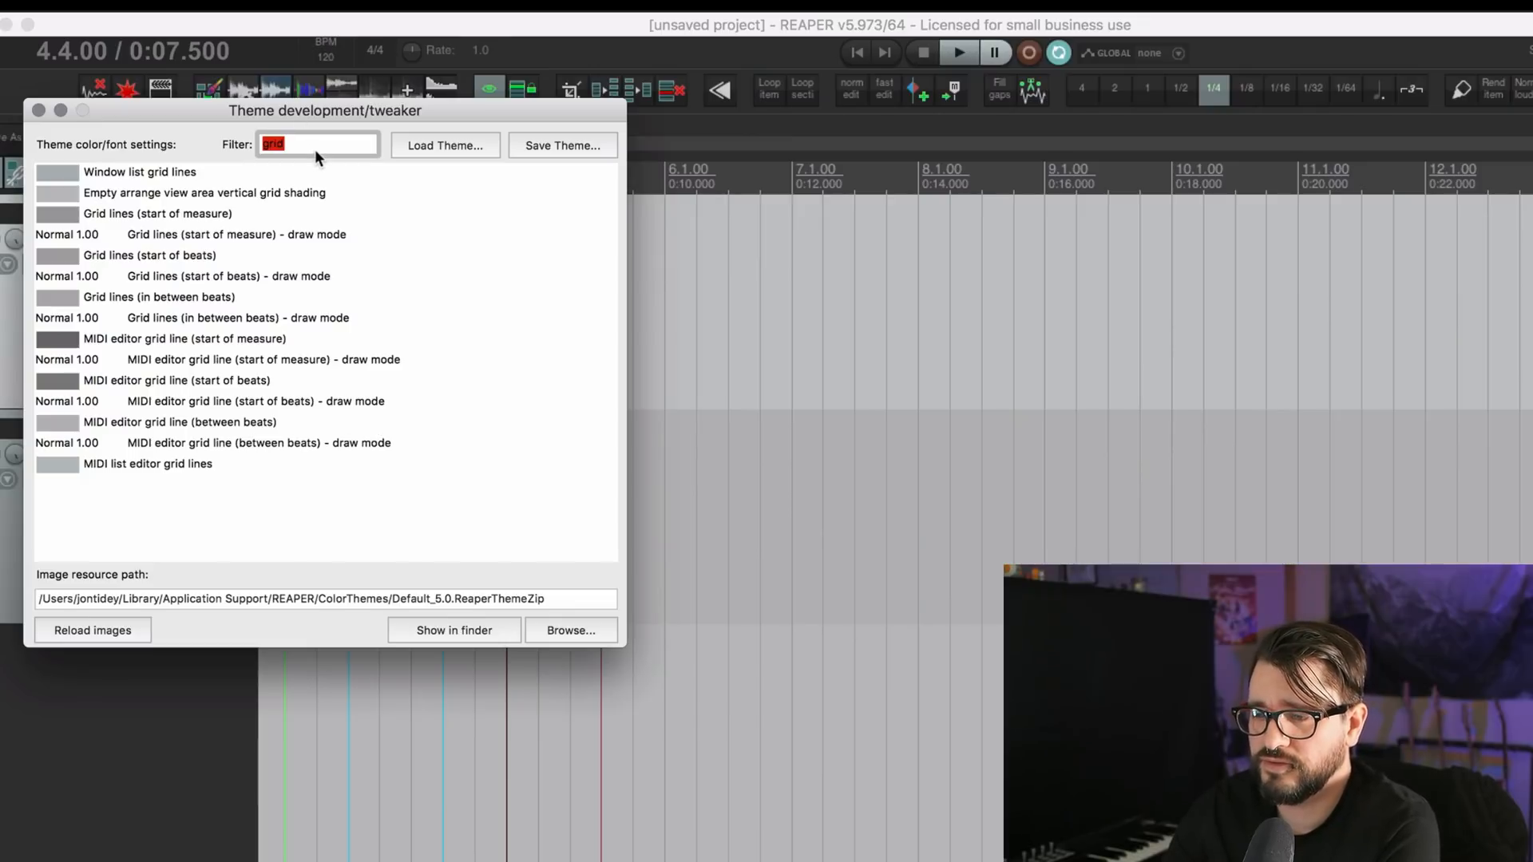
pyautogui.write('cc')
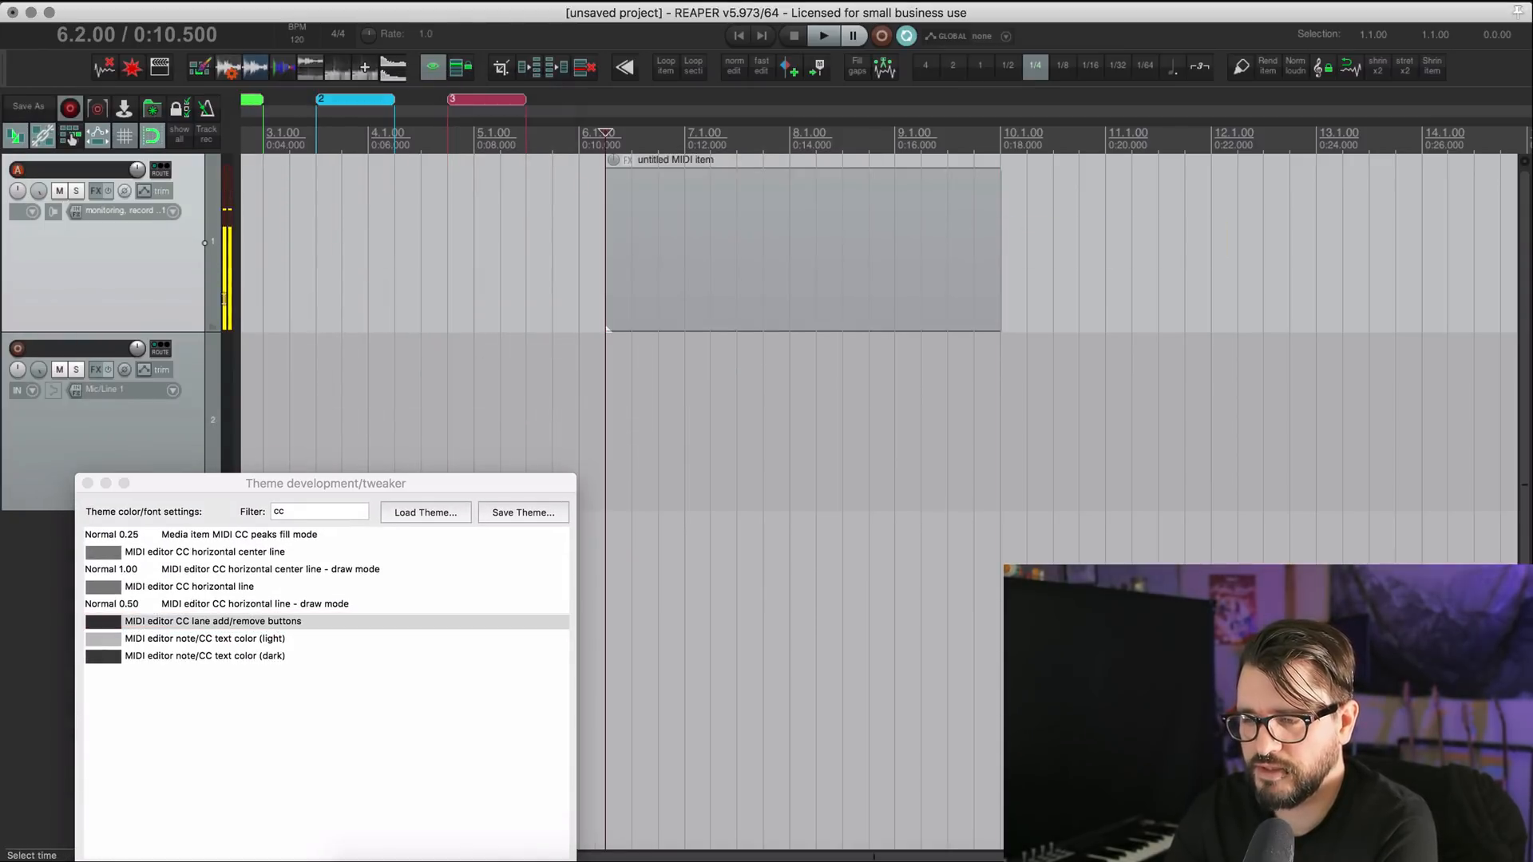
# Open the MIDI item, make CC lane add/remove buttons magenta, and edit the CC horizontal line colour.
pyautogui.doubleClick(802, 244)
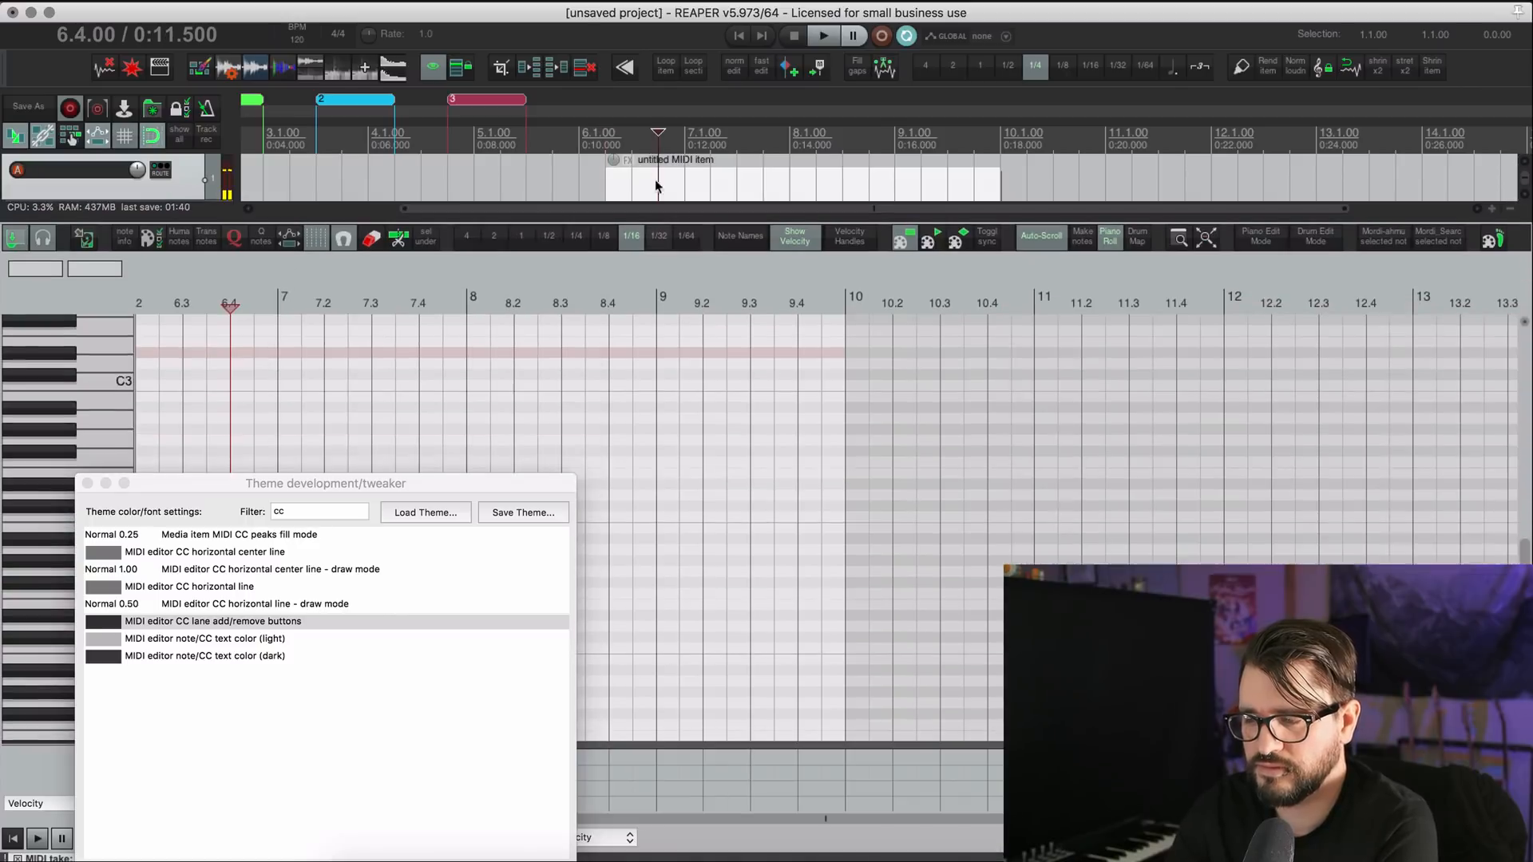
pyautogui.moveTo(325, 483); pyautogui.dragTo(848, 119)
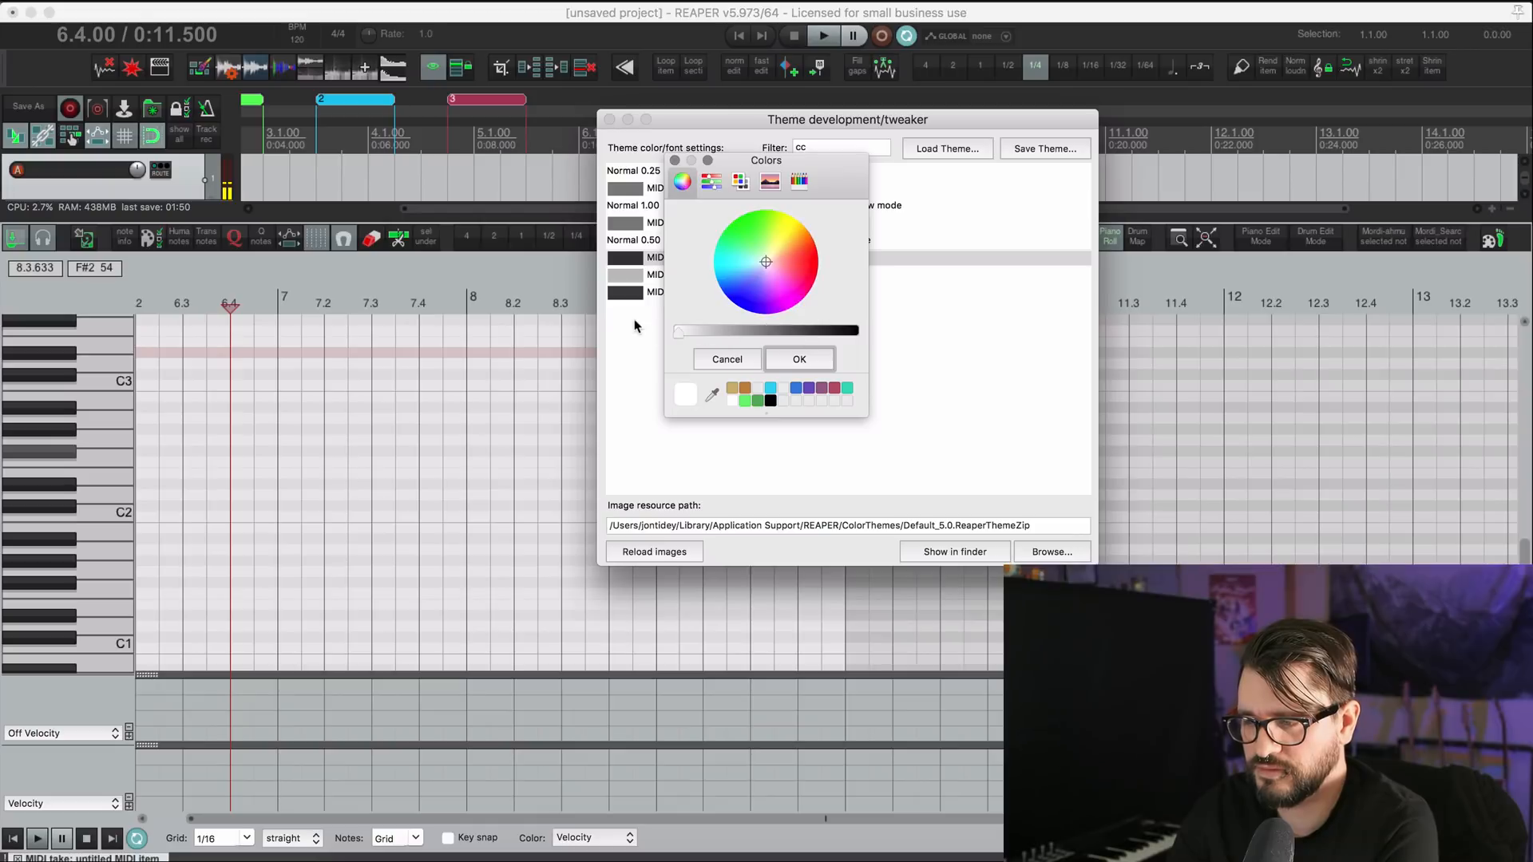
pyautogui.click(798, 358)
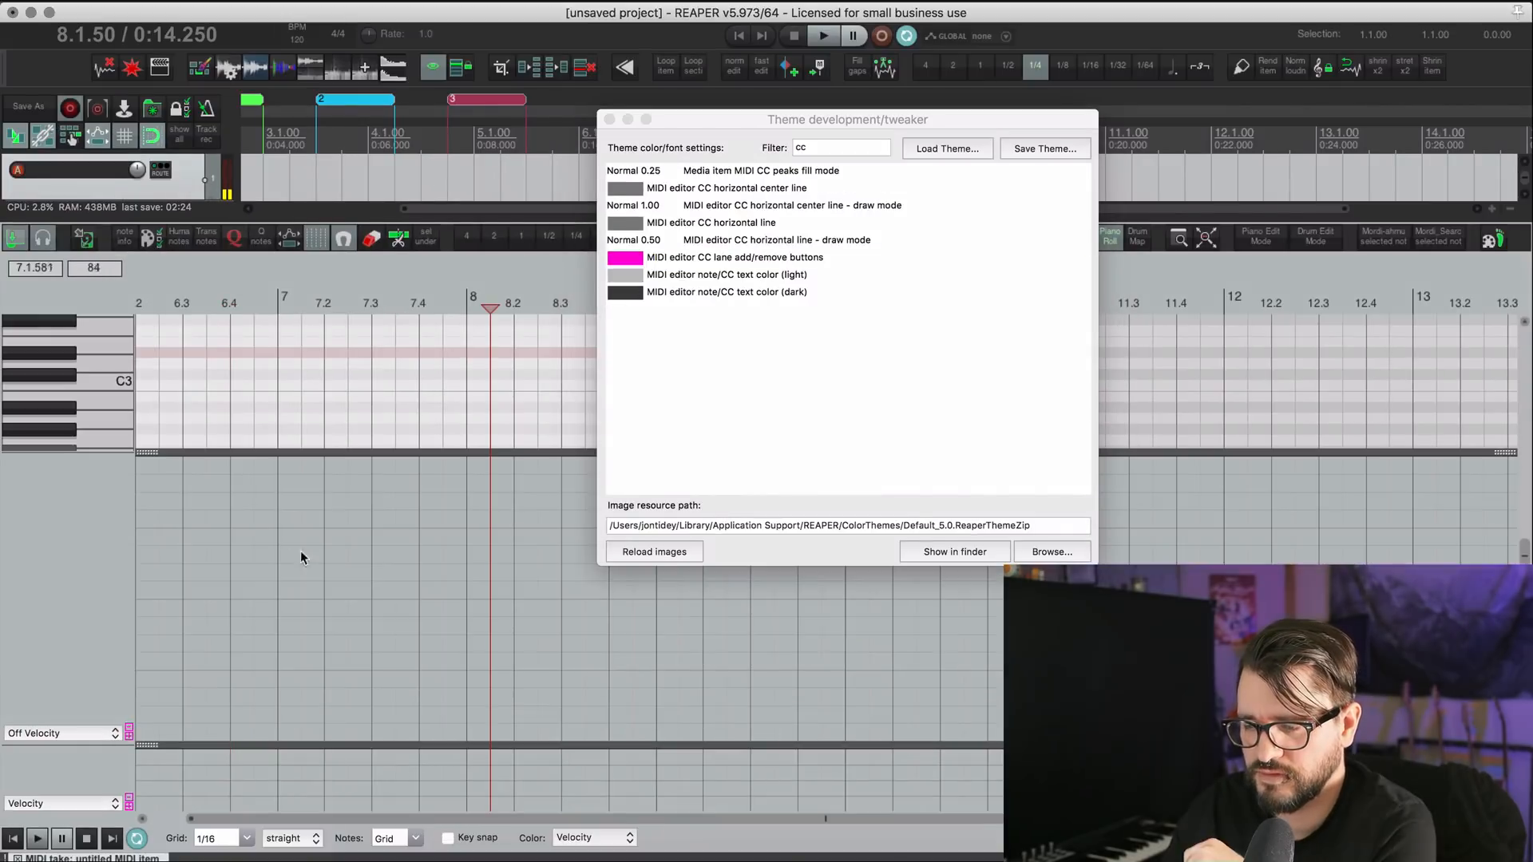
pyautogui.moveTo(397, 596)
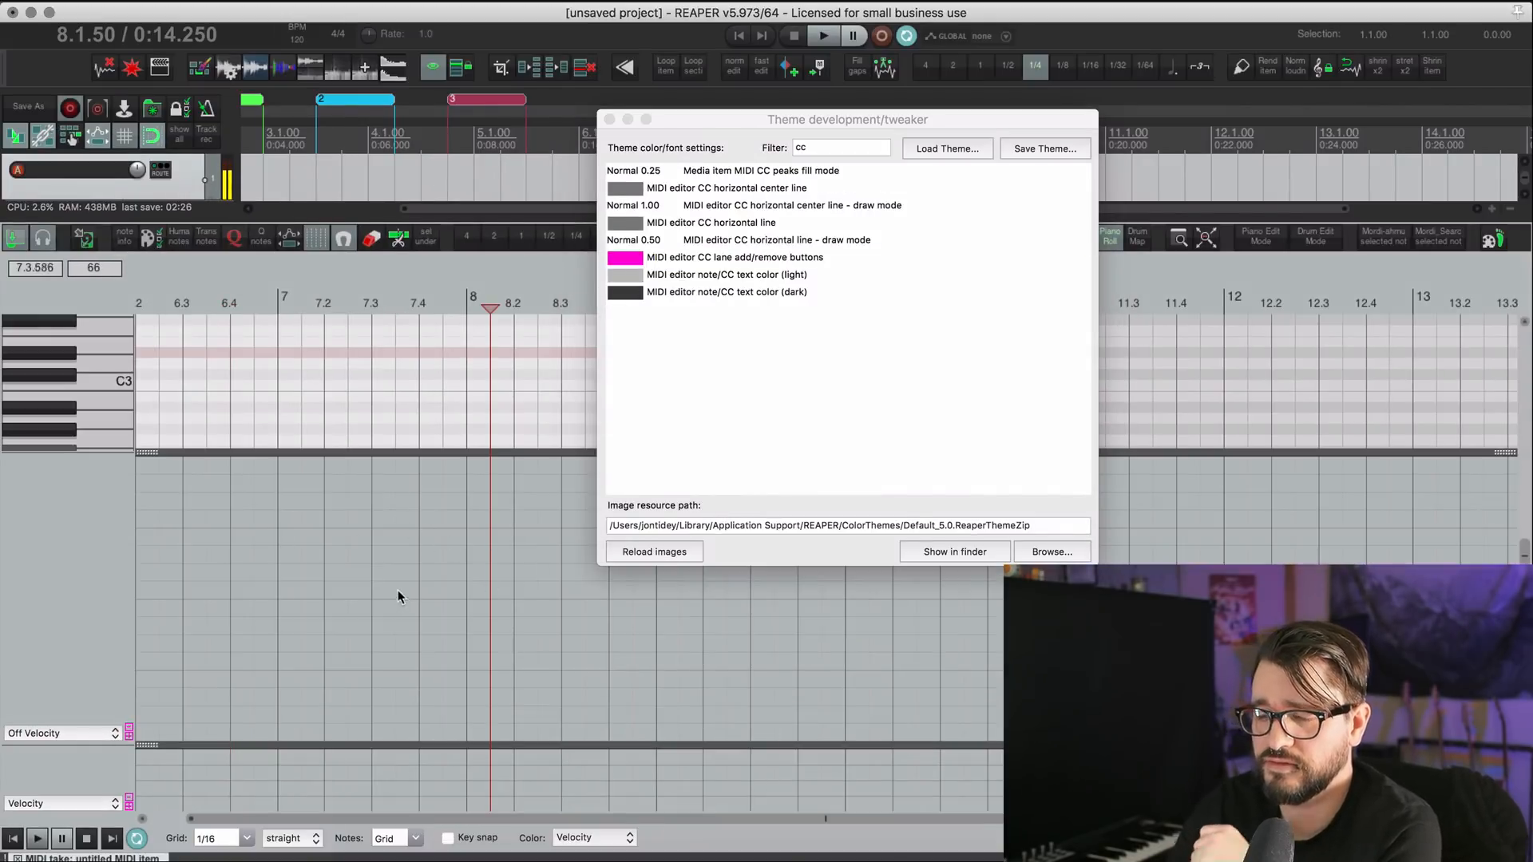
pyautogui.moveTo(439, 571)
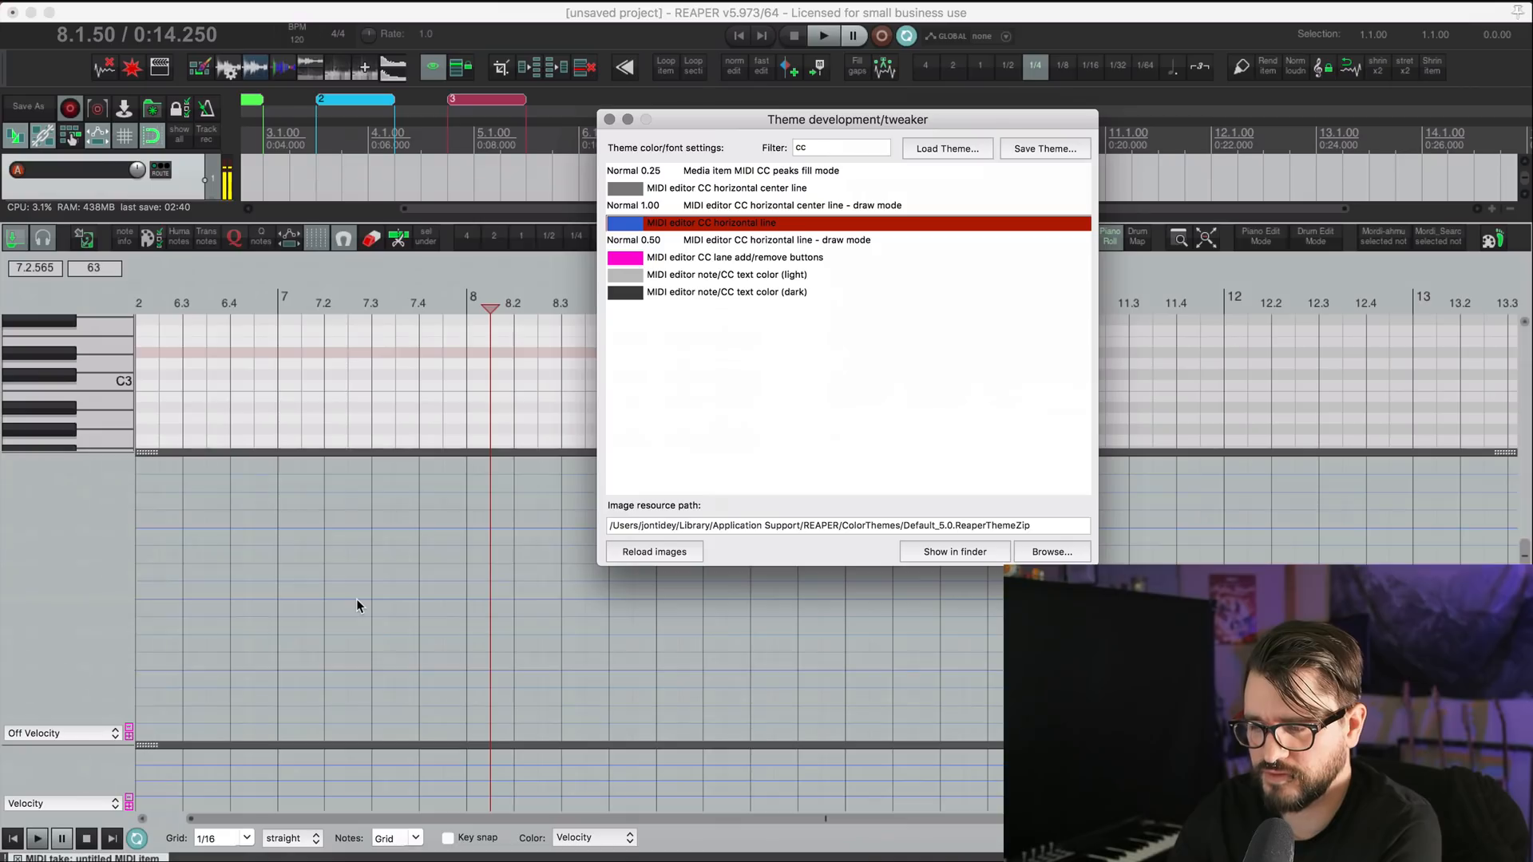
pyautogui.doubleClick(711, 223)
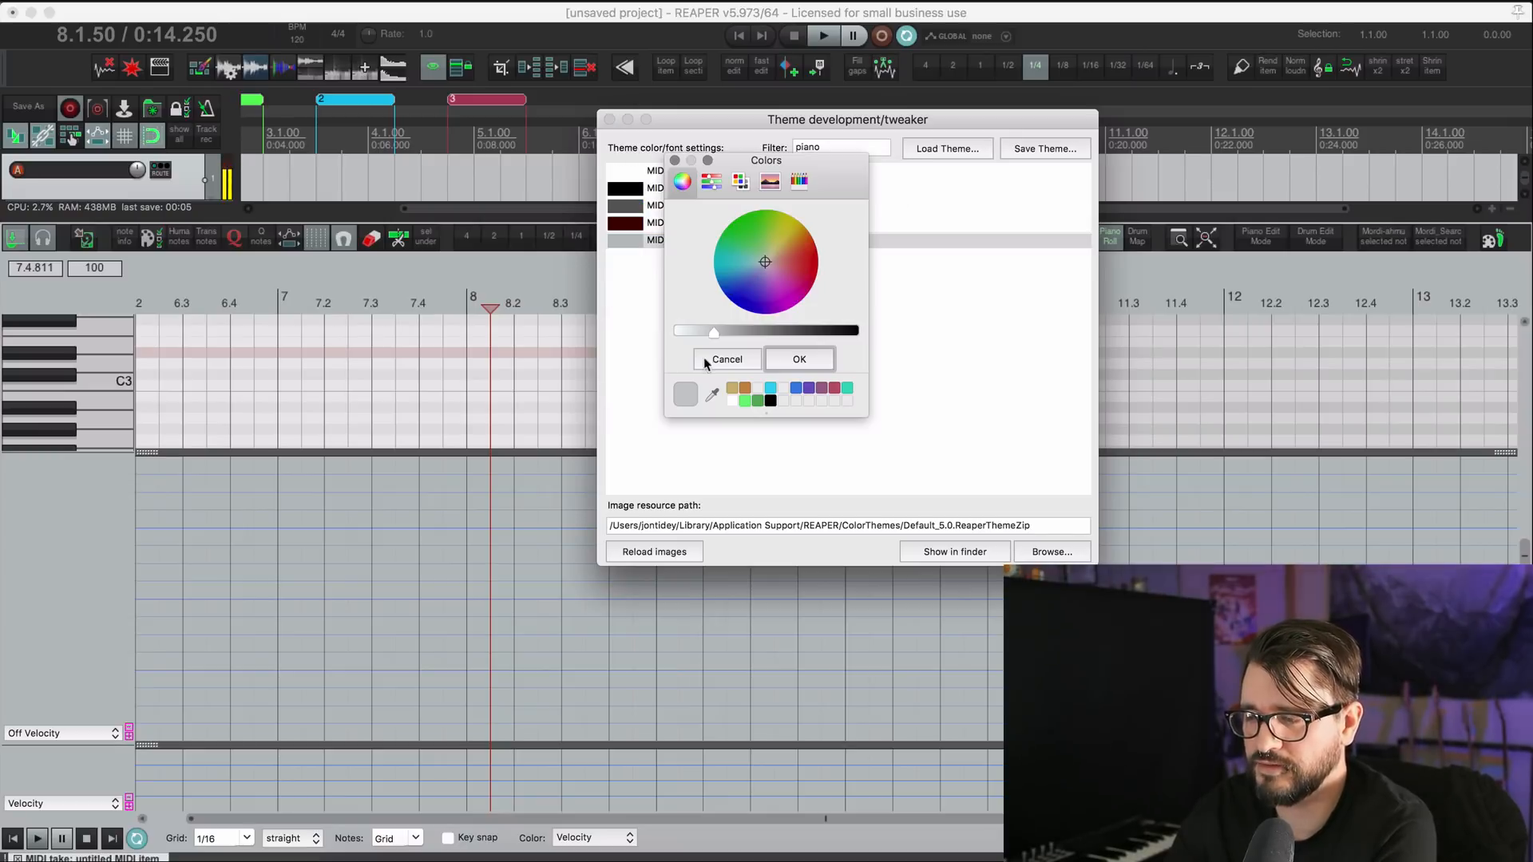
# Discard a trial cyan and set the MIDI piano pane background to teal.
pyautogui.click(773, 388)
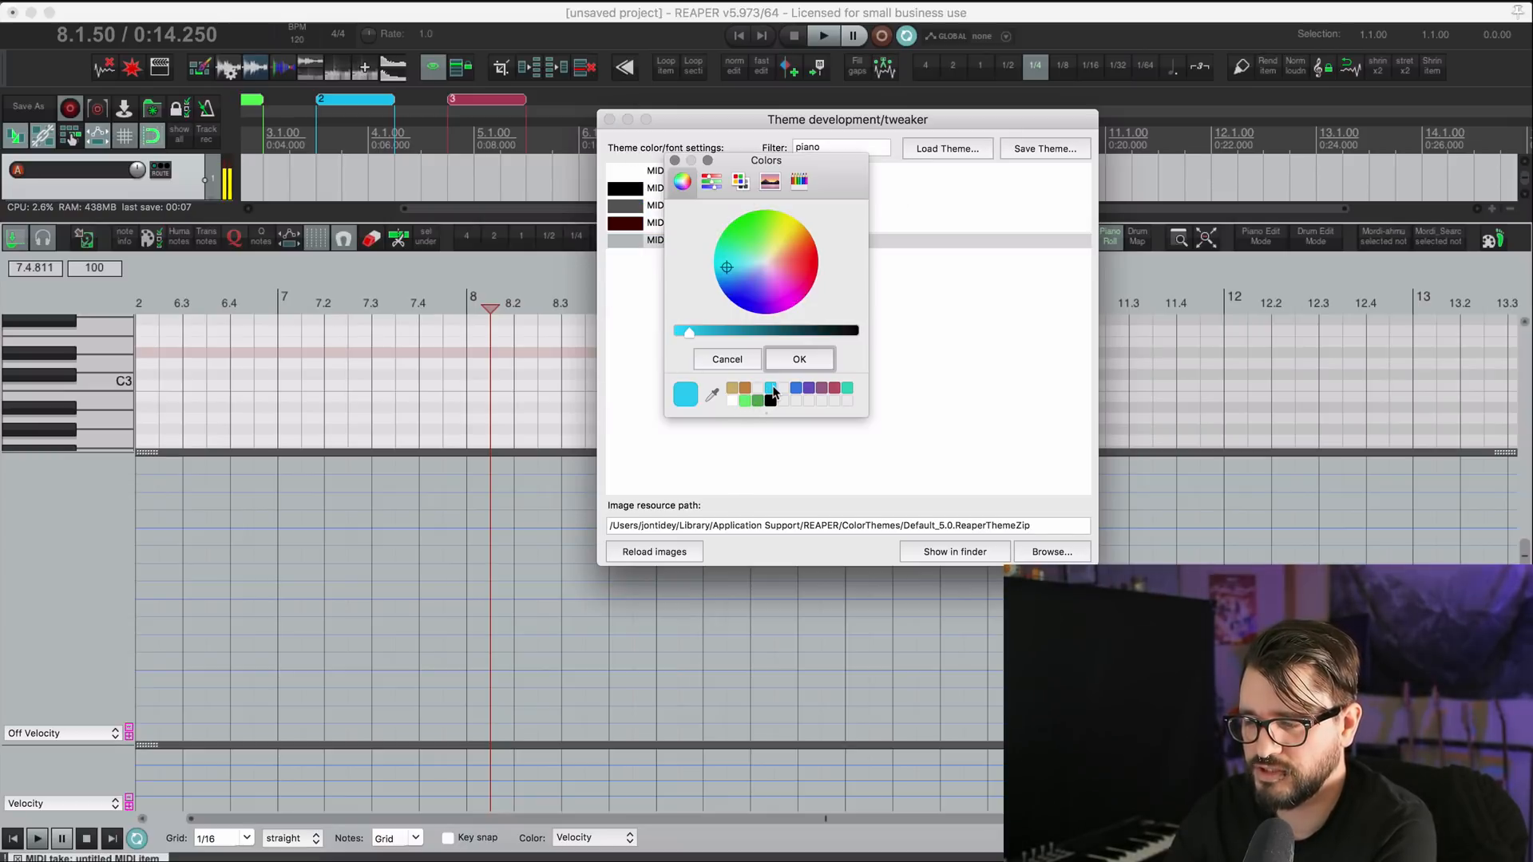
pyautogui.click(797, 359)
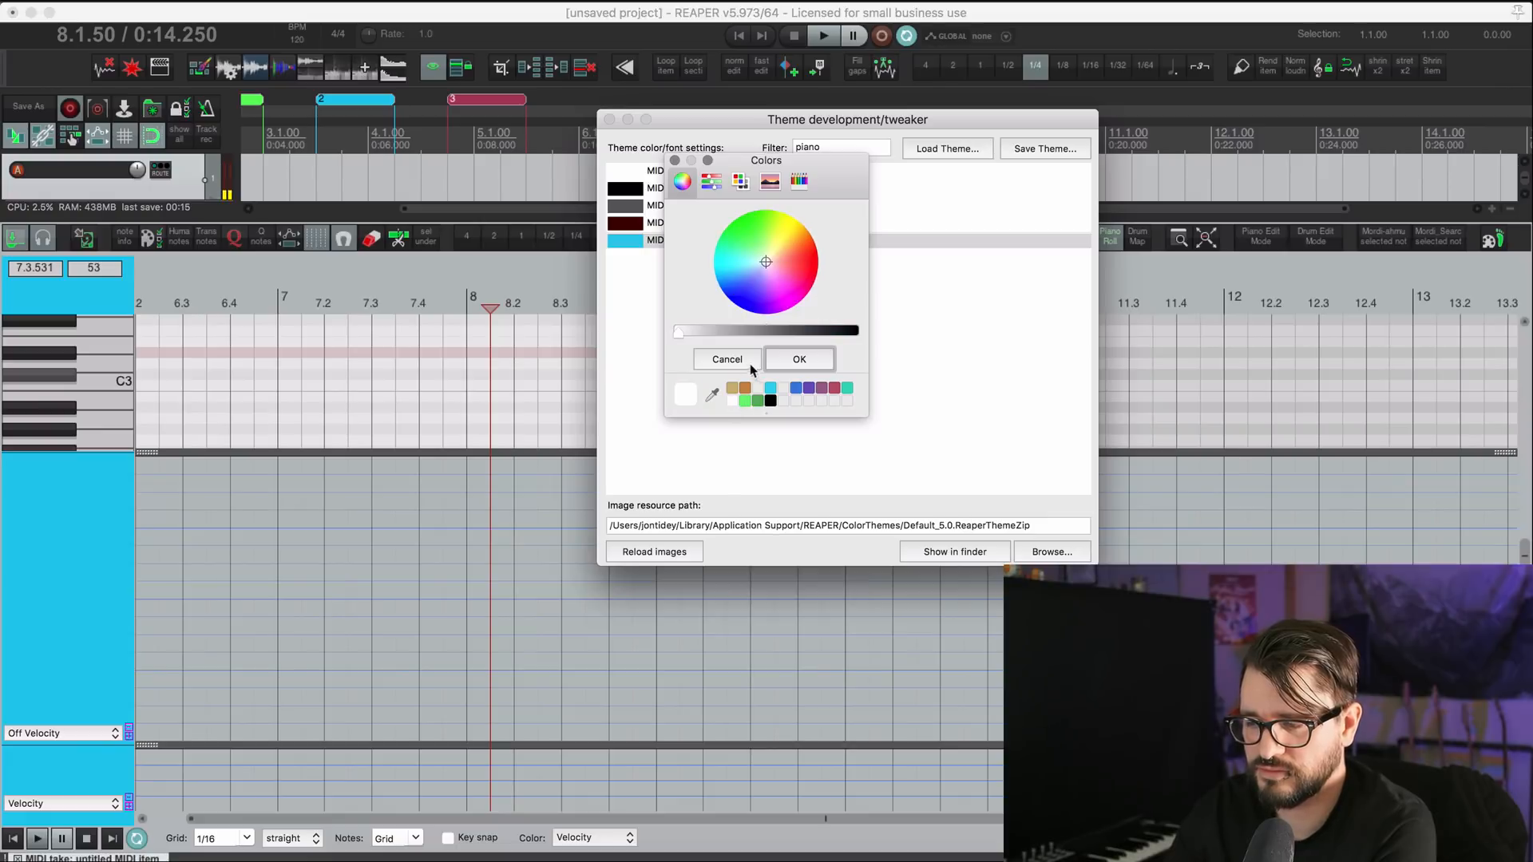
pyautogui.click(726, 358)
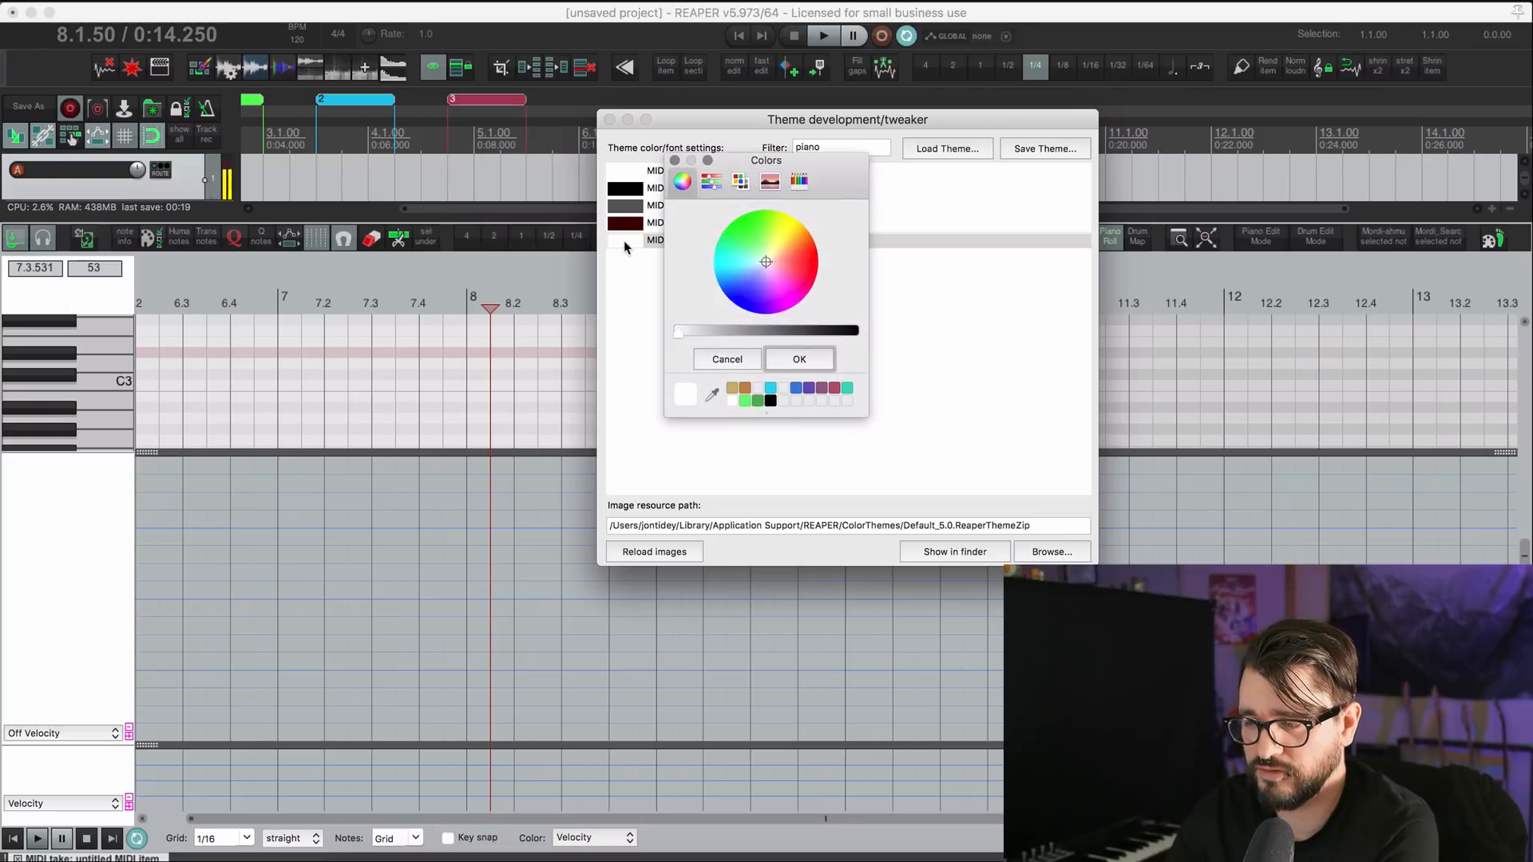
pyautogui.click(798, 359)
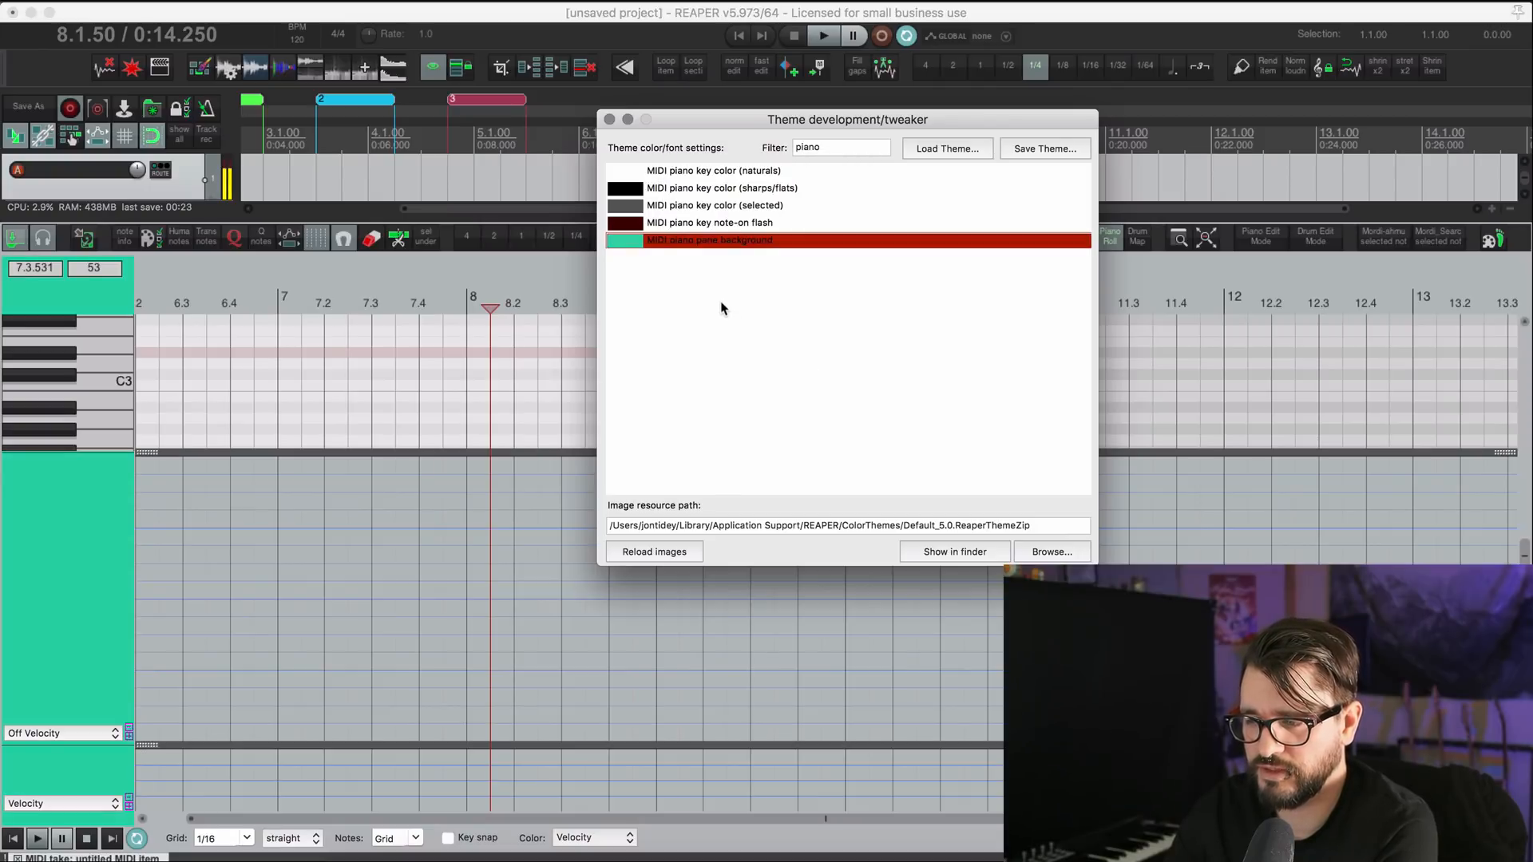
pyautogui.moveTo(758, 299)
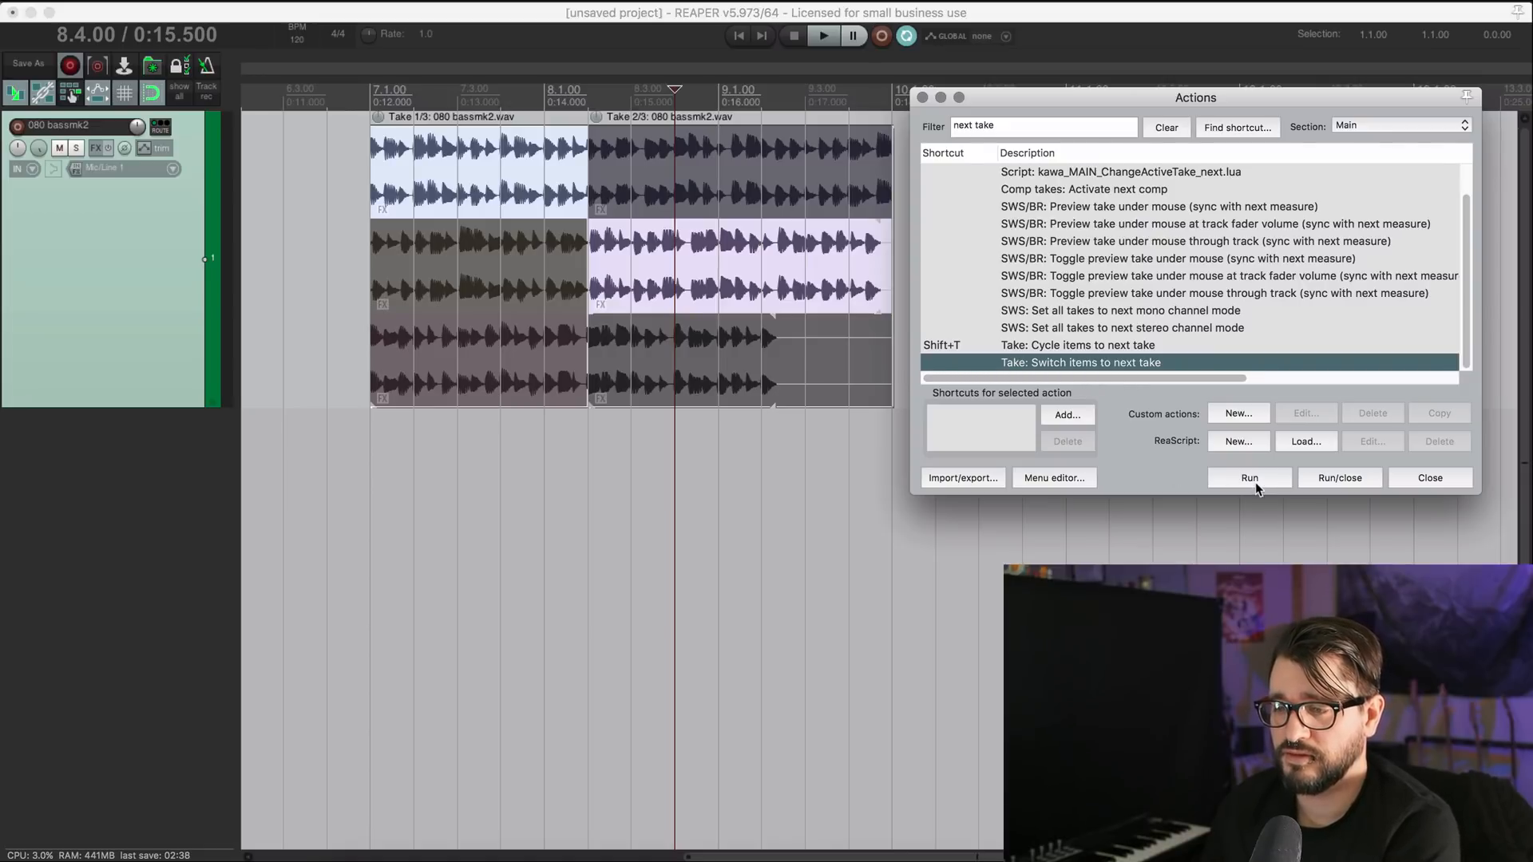
# Run 'Take: Switch items to next take', then 'Take: Cycle items to next take' on the bass items.
pyautogui.click(1248, 477)
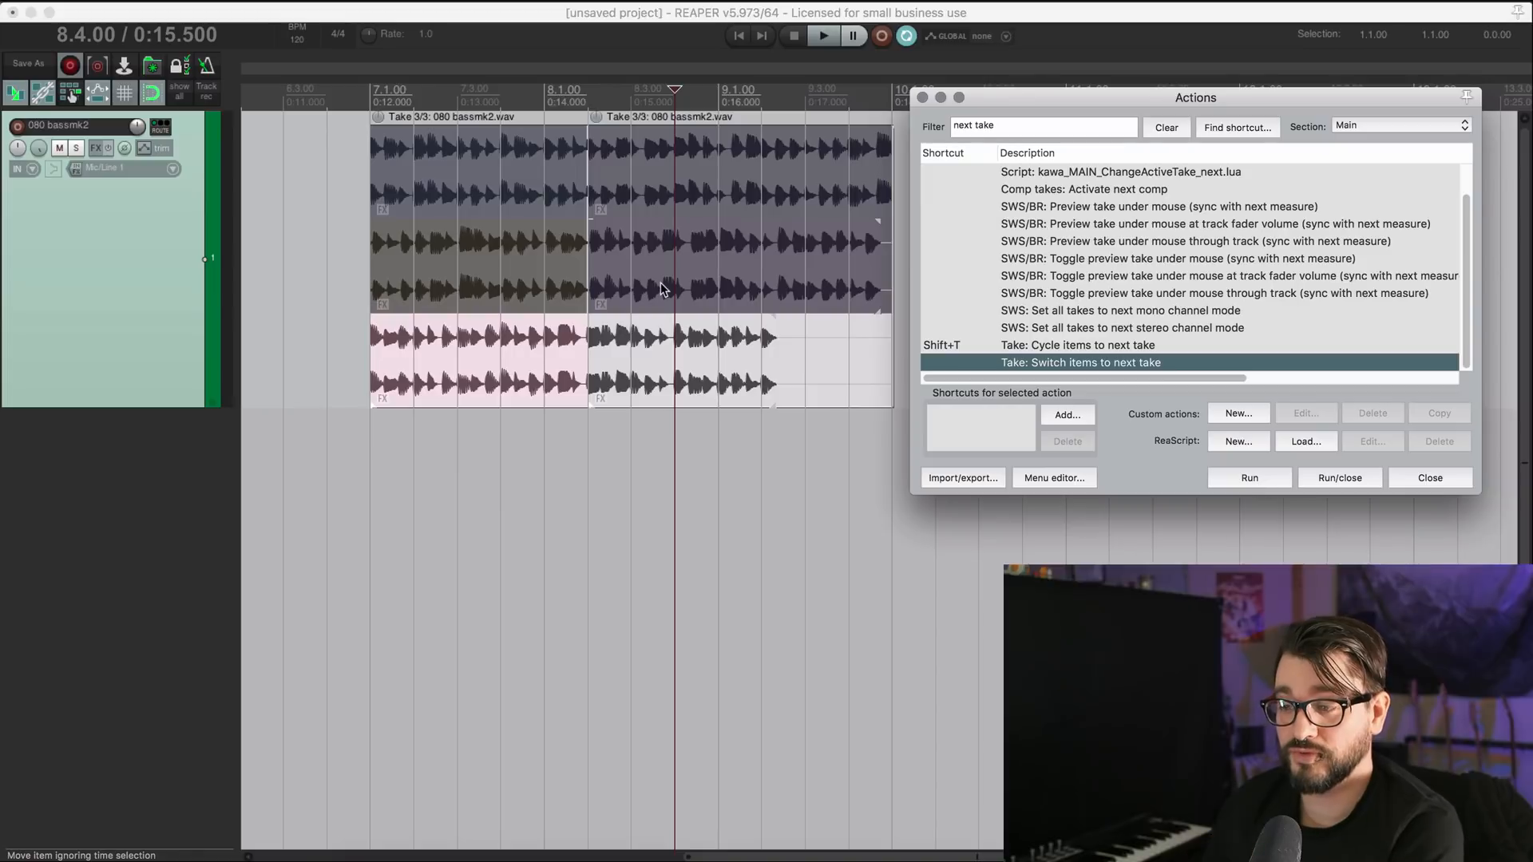
pyautogui.moveTo(579, 347)
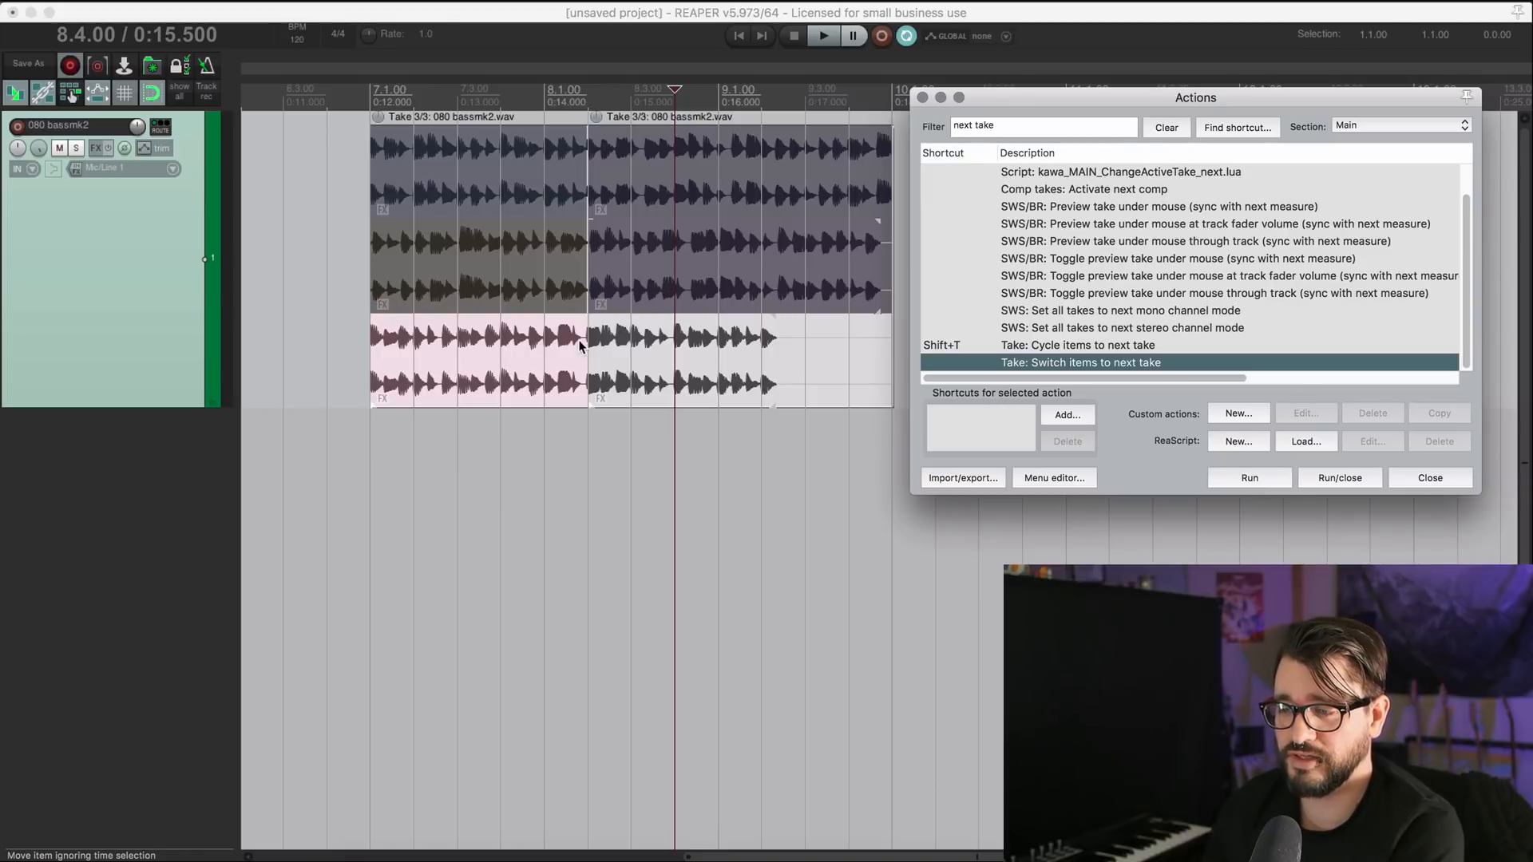
pyautogui.moveTo(626, 343)
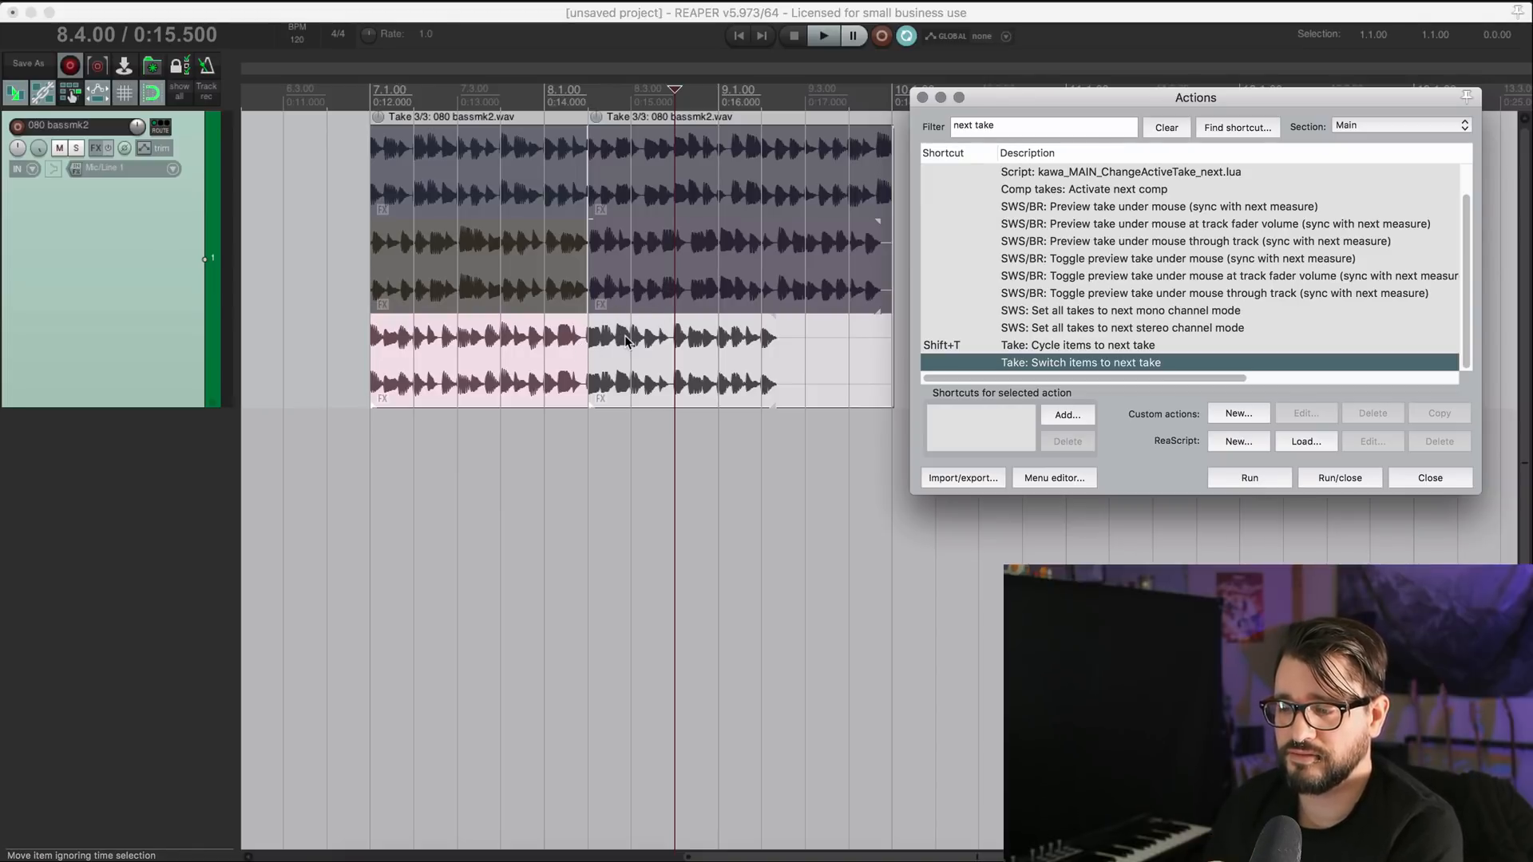
pyautogui.moveTo(636, 284)
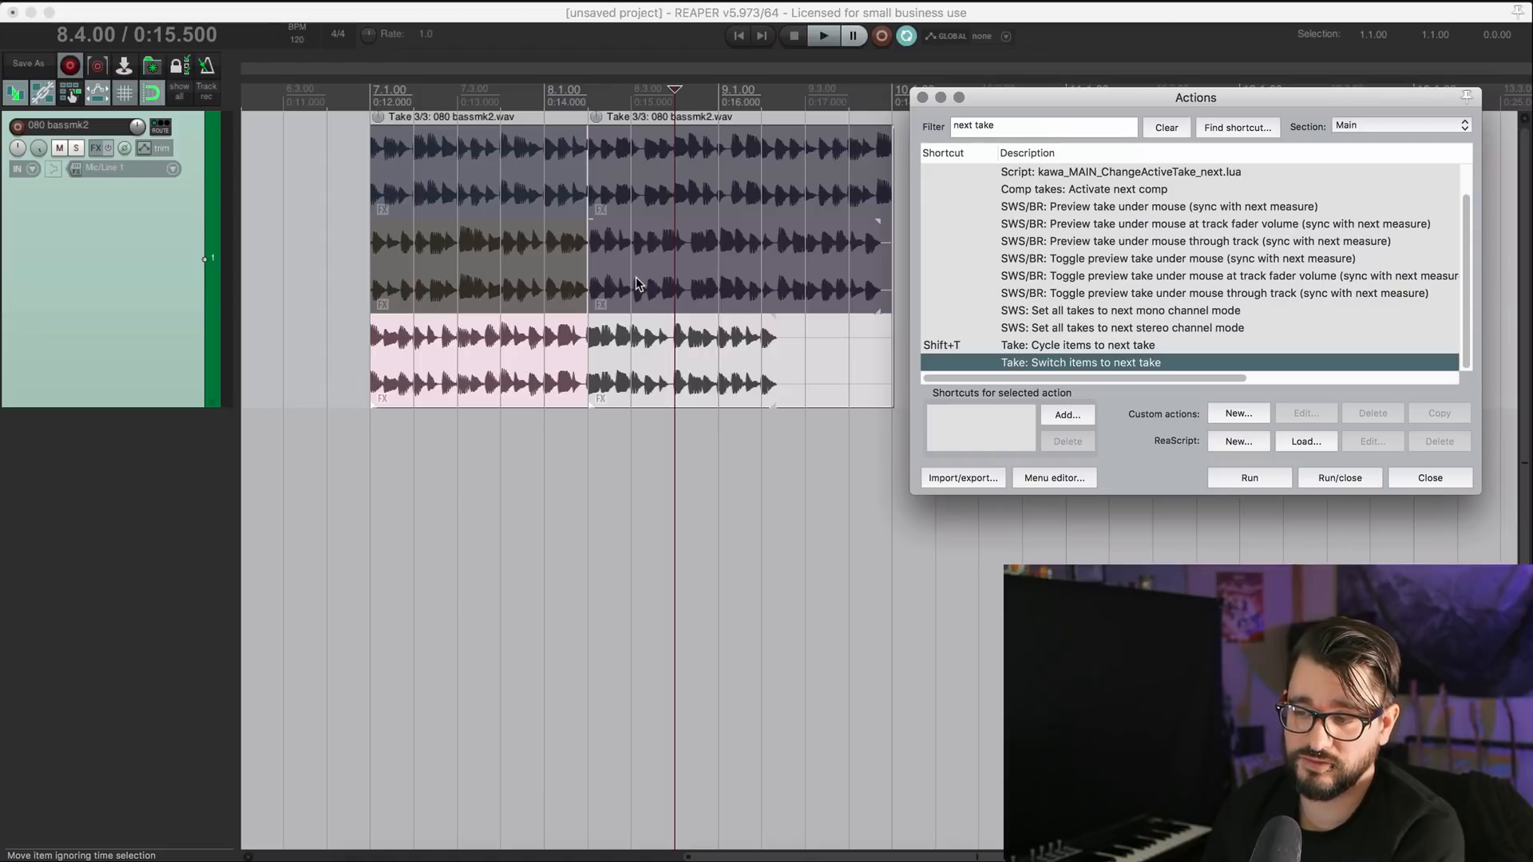
pyautogui.moveTo(689, 352)
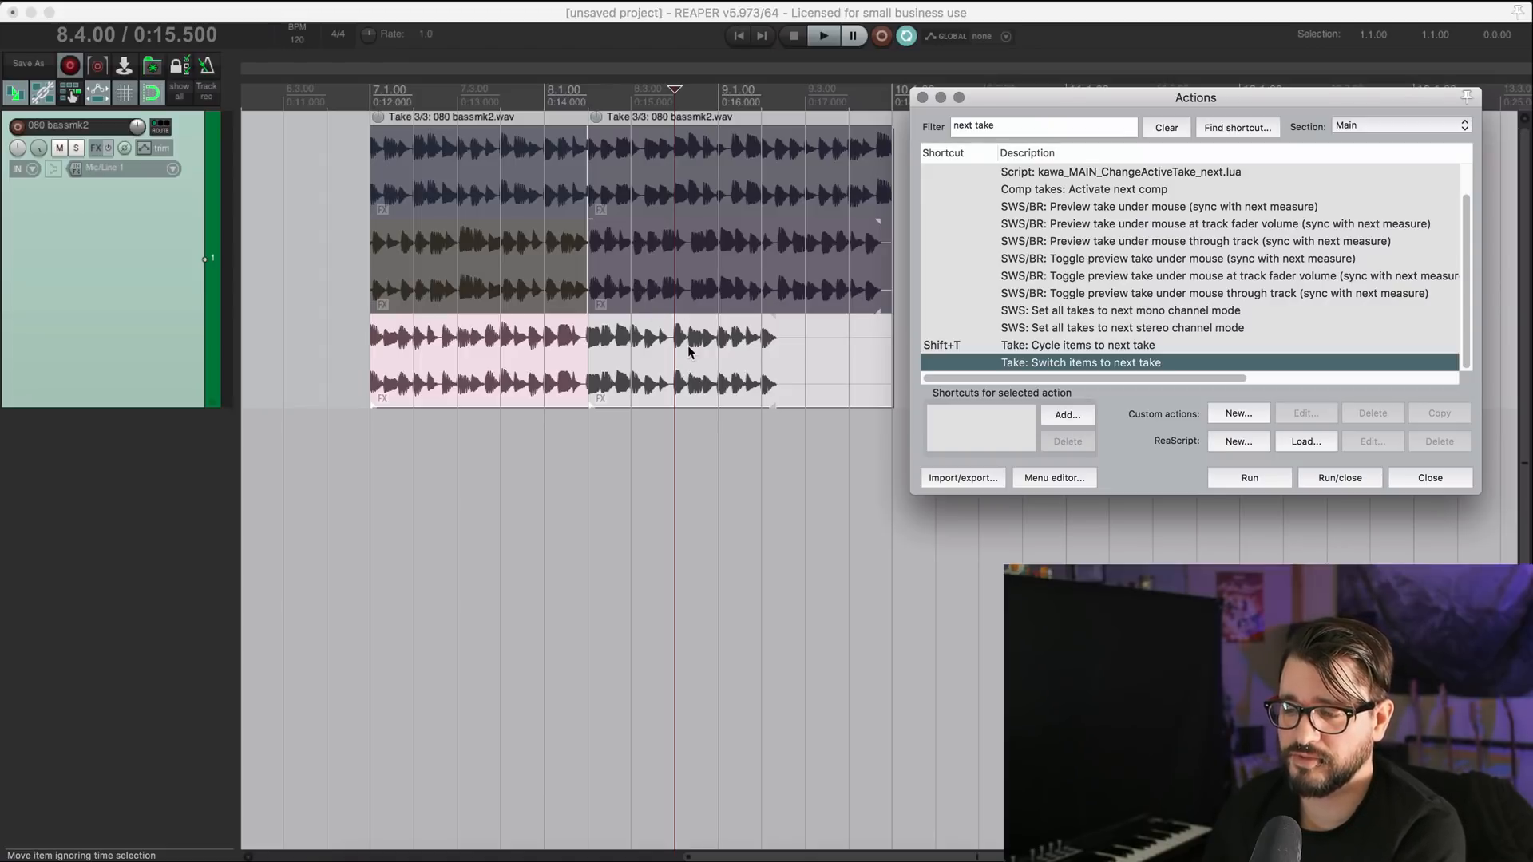
pyautogui.moveTo(664, 301)
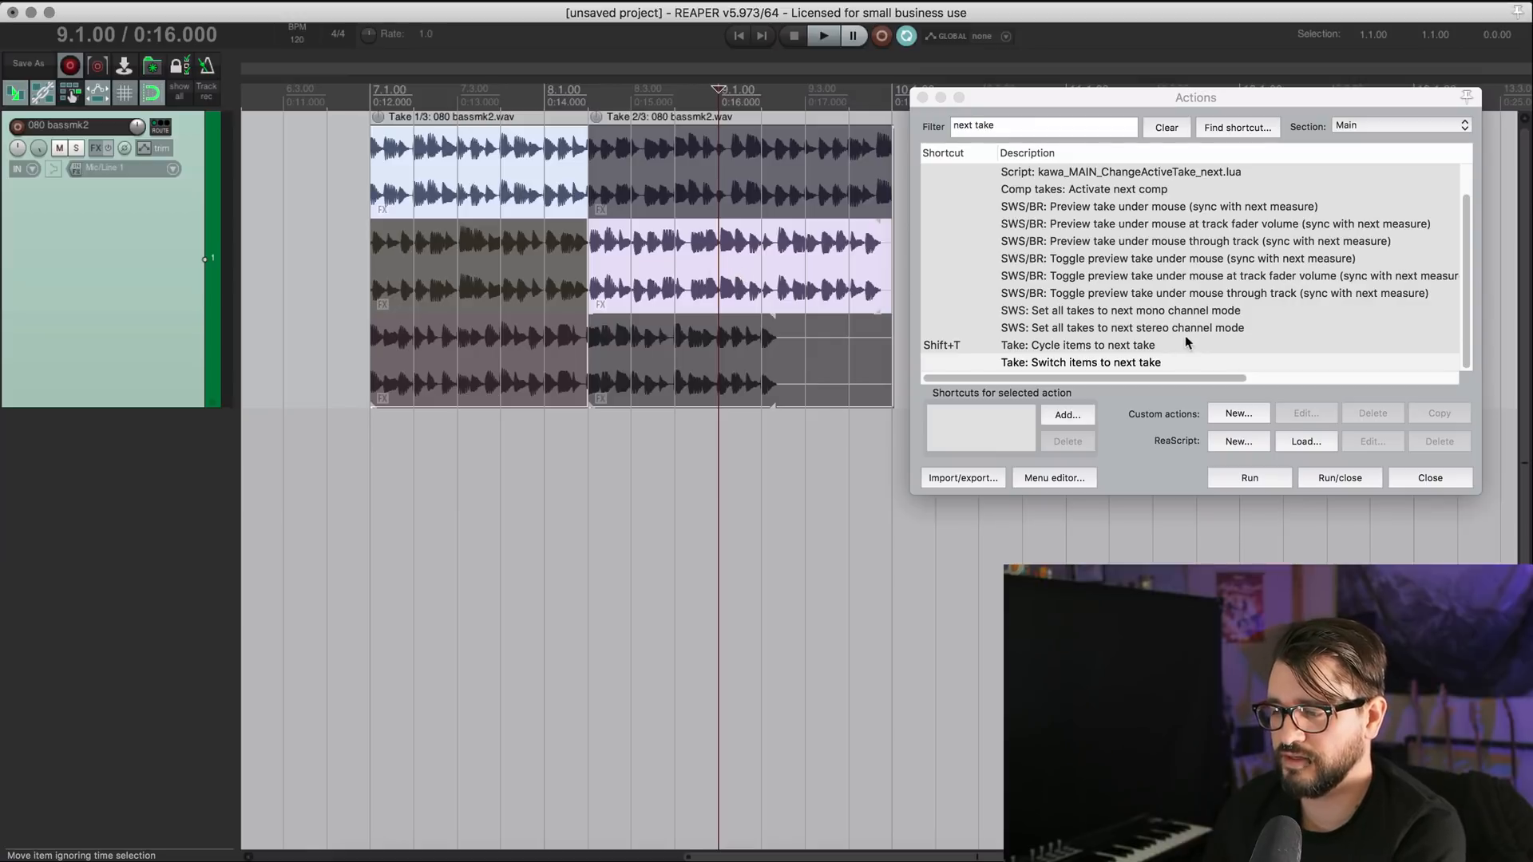
pyautogui.click(1080, 344)
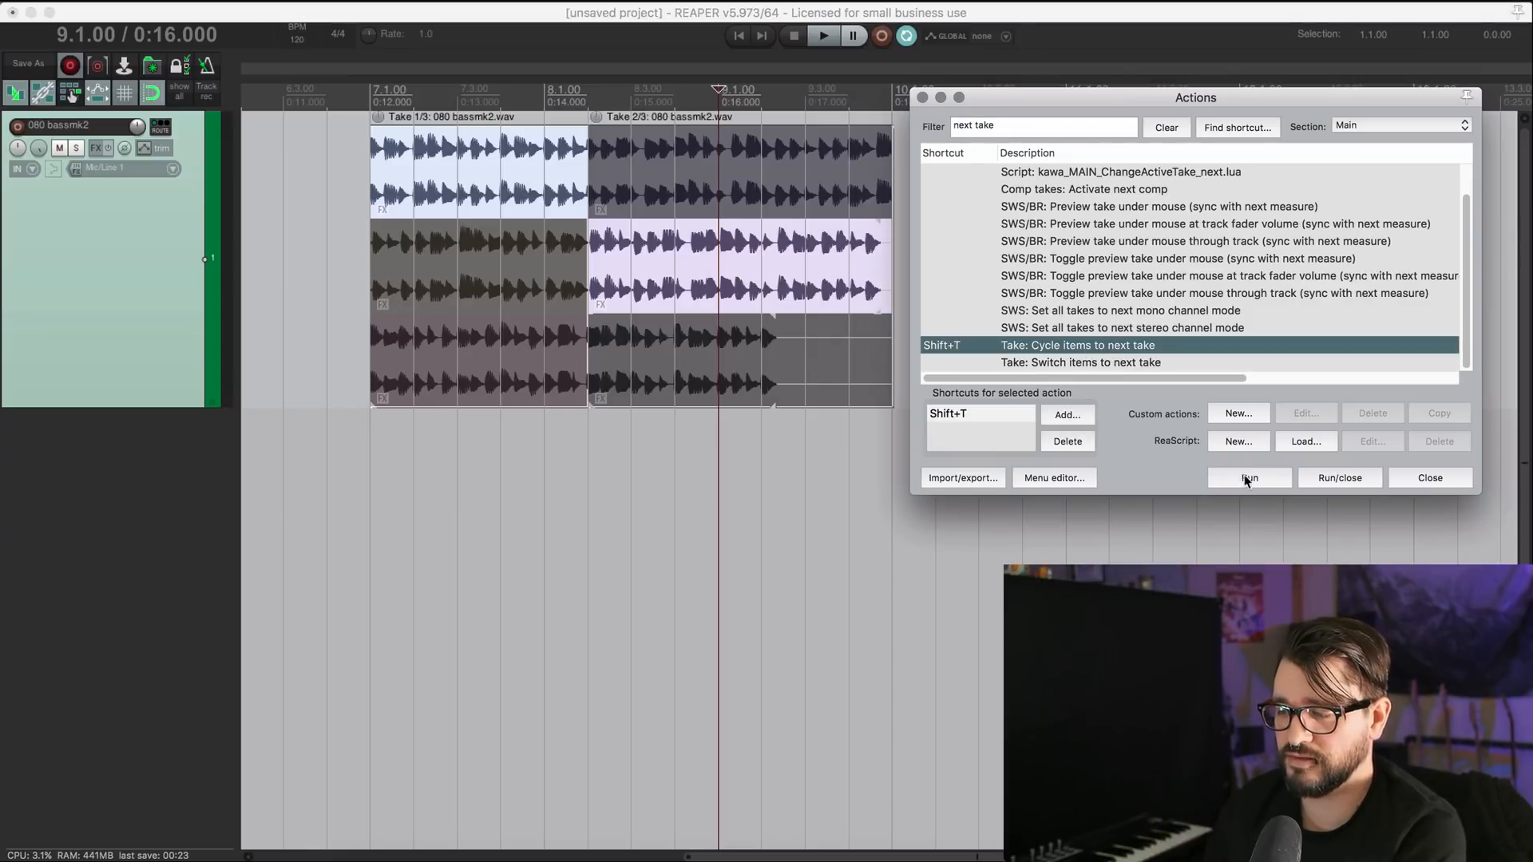
pyautogui.click(1249, 478)
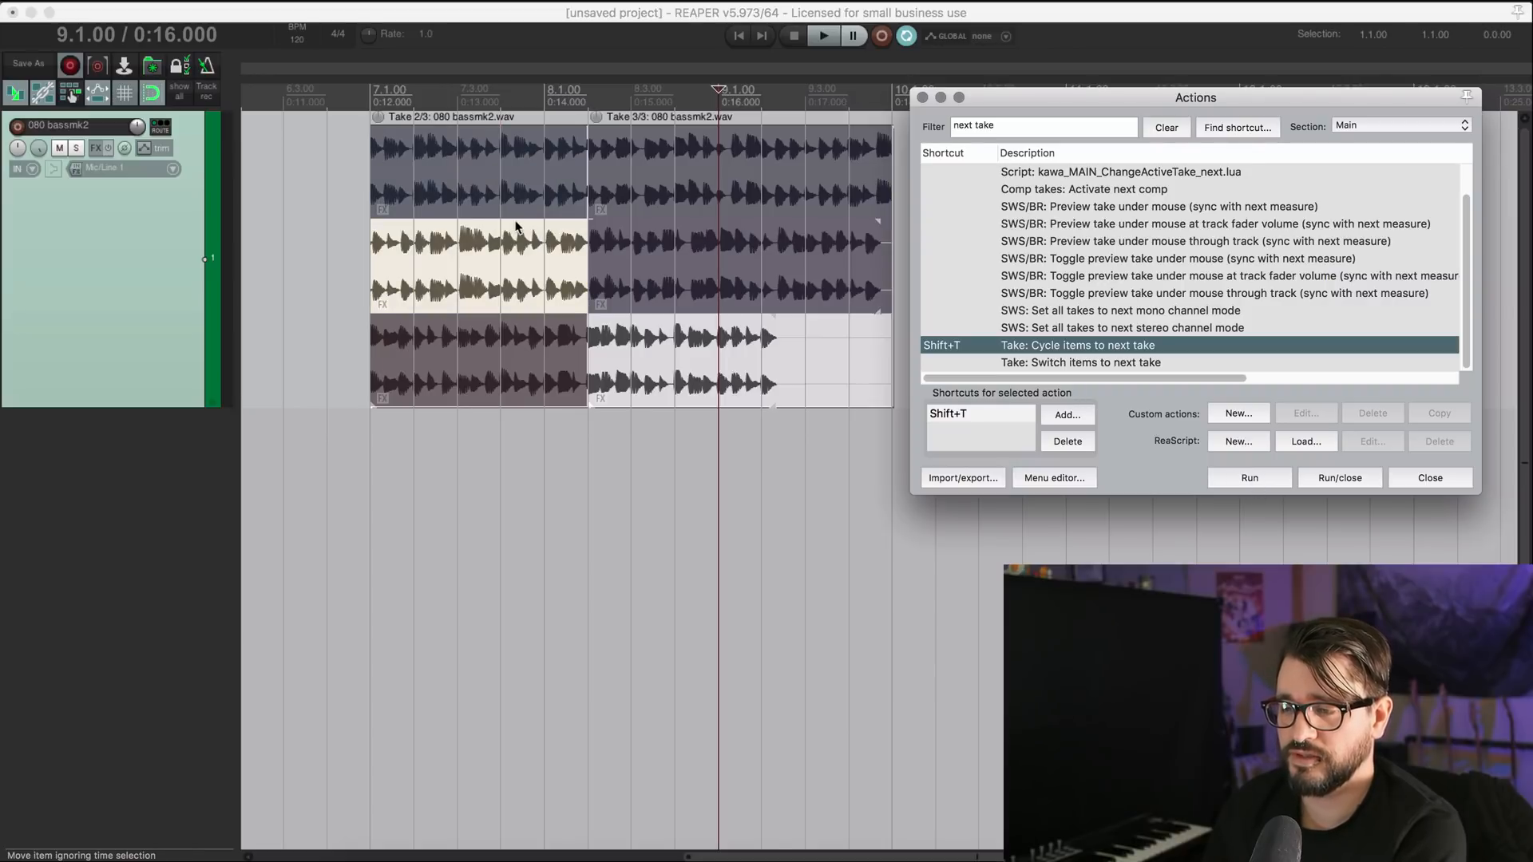
pyautogui.moveTo(567, 264)
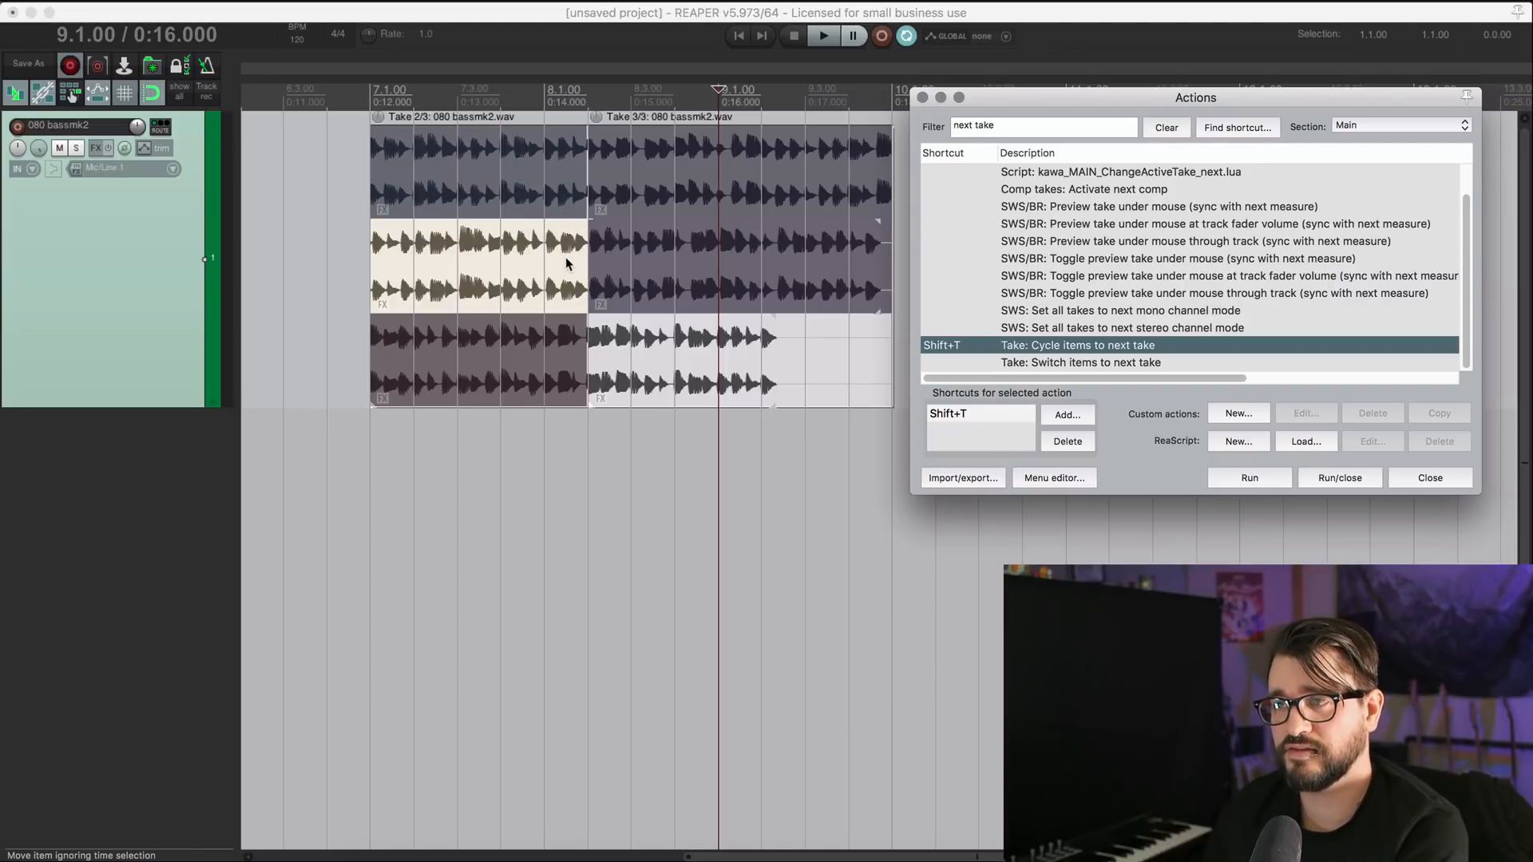